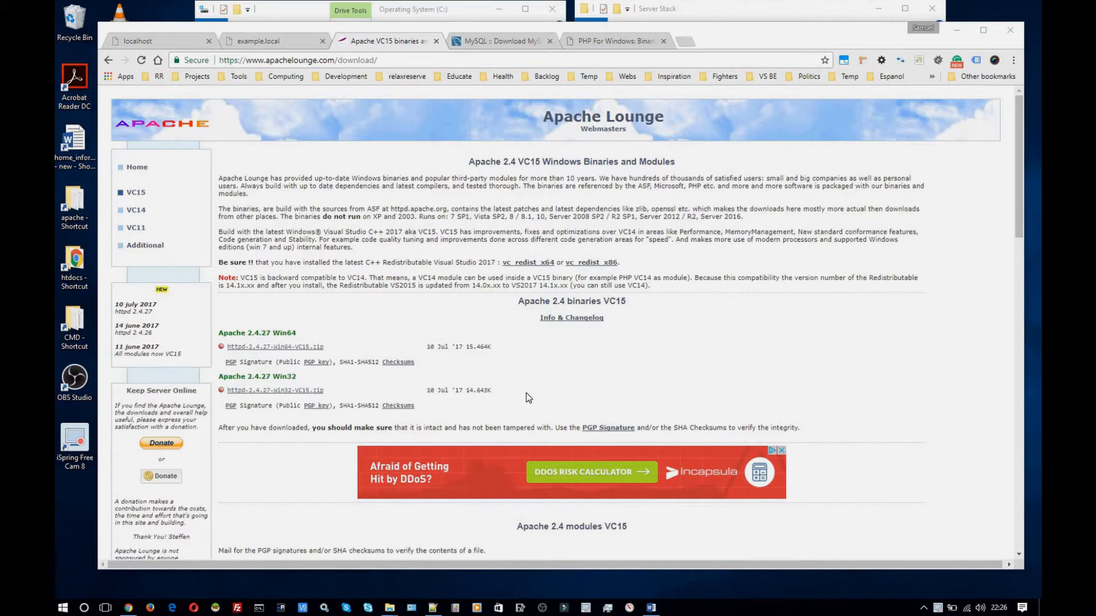
pyautogui.moveTo(427, 125)
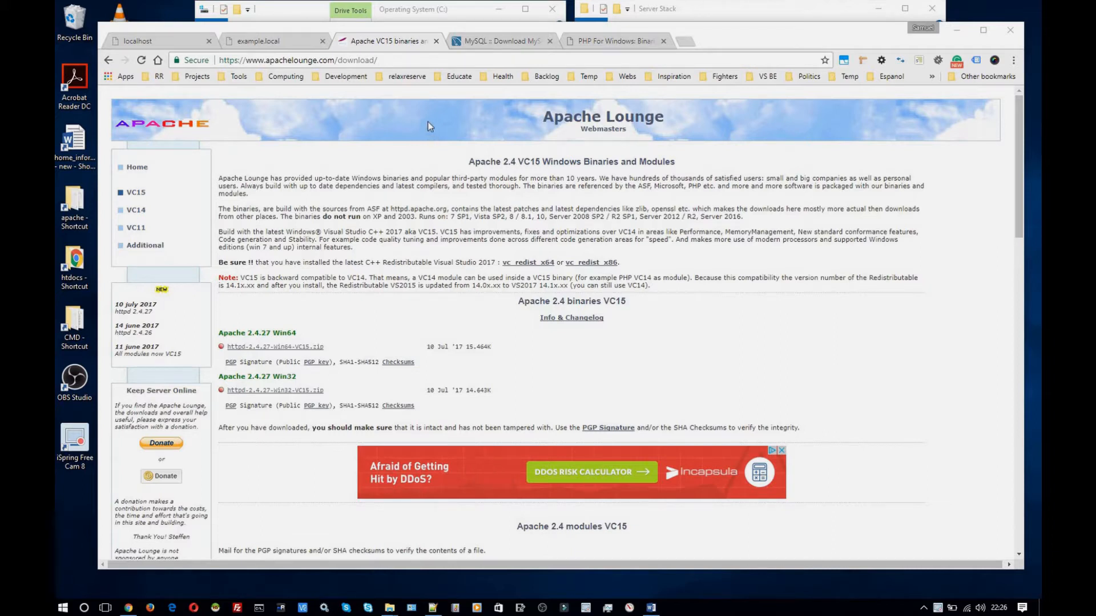
pyautogui.moveTo(356, 130)
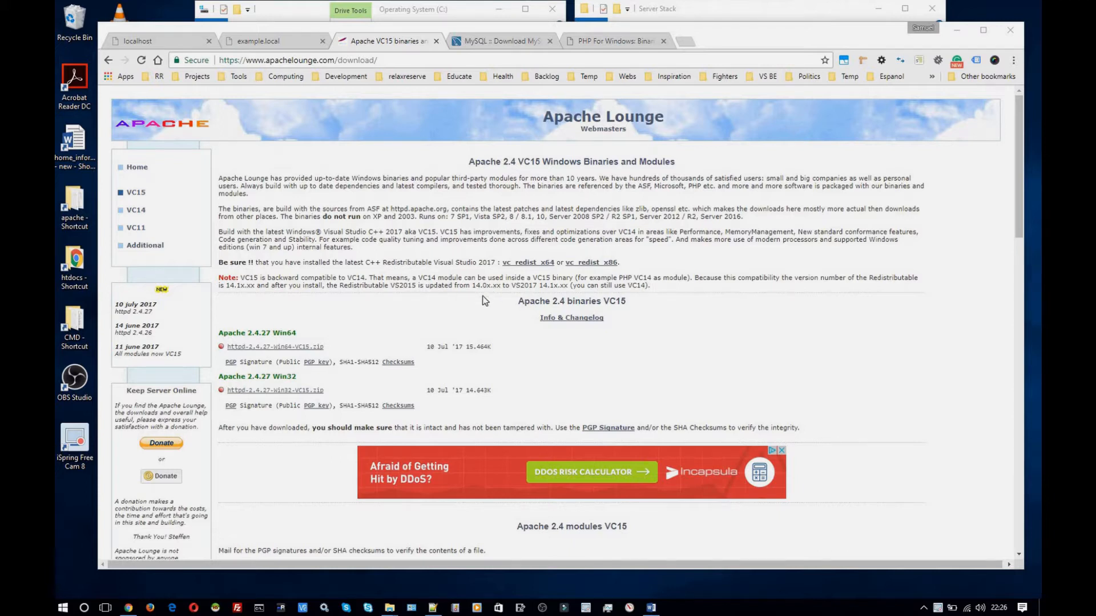
pyautogui.moveTo(370, 346)
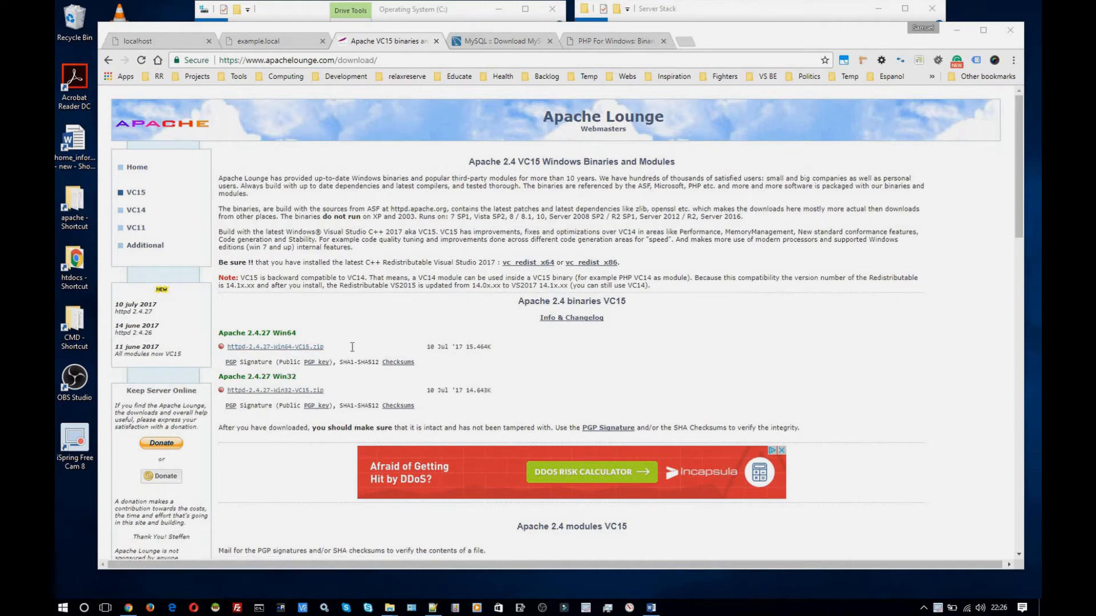
pyautogui.moveTo(280, 386)
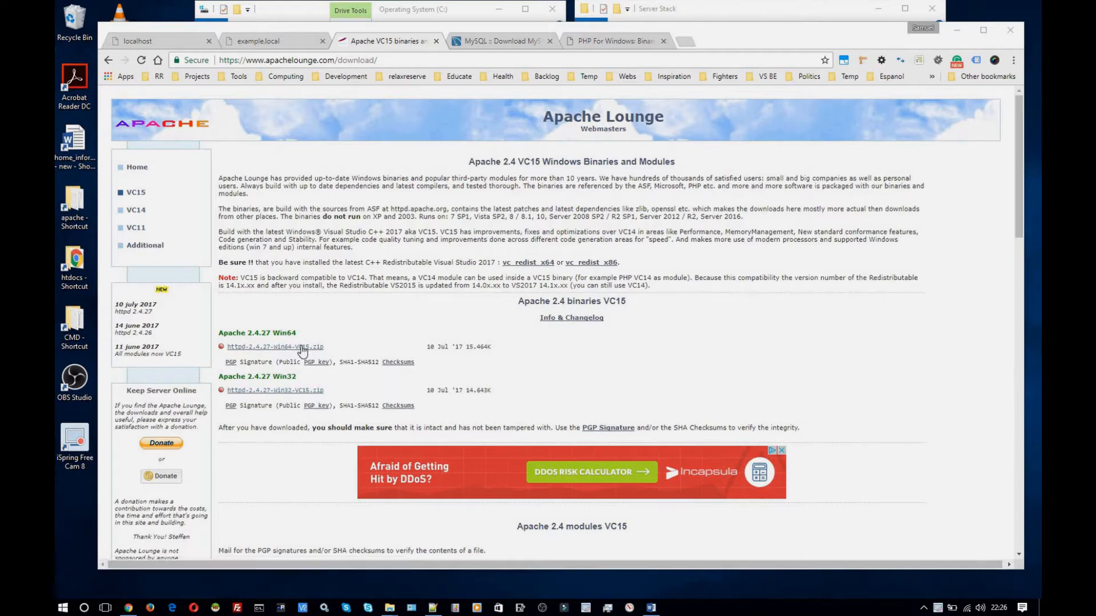
pyautogui.moveTo(365, 359)
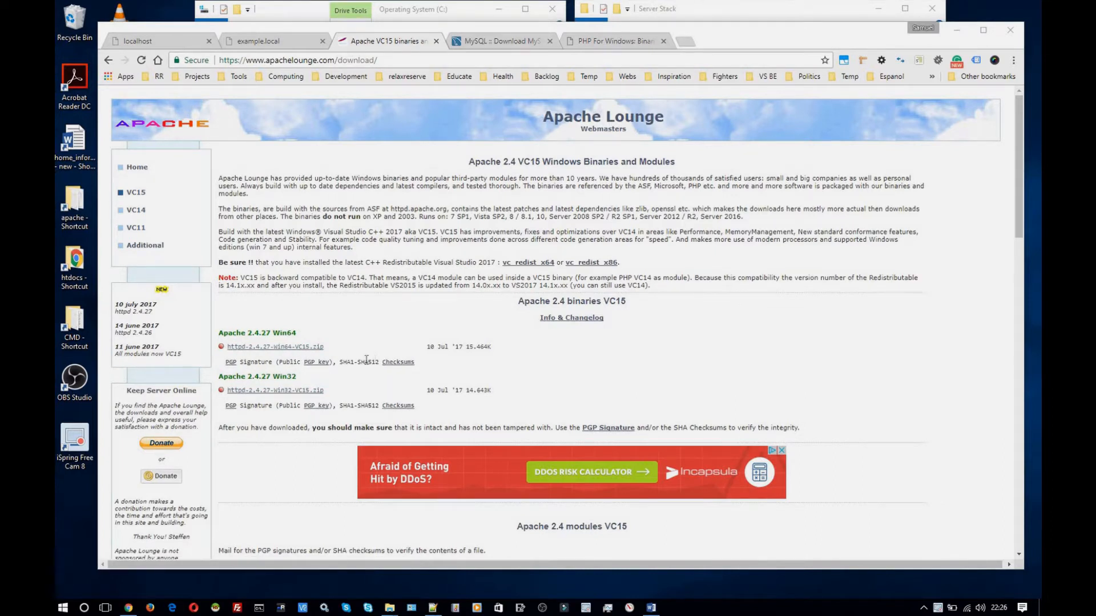
pyautogui.moveTo(404, 362)
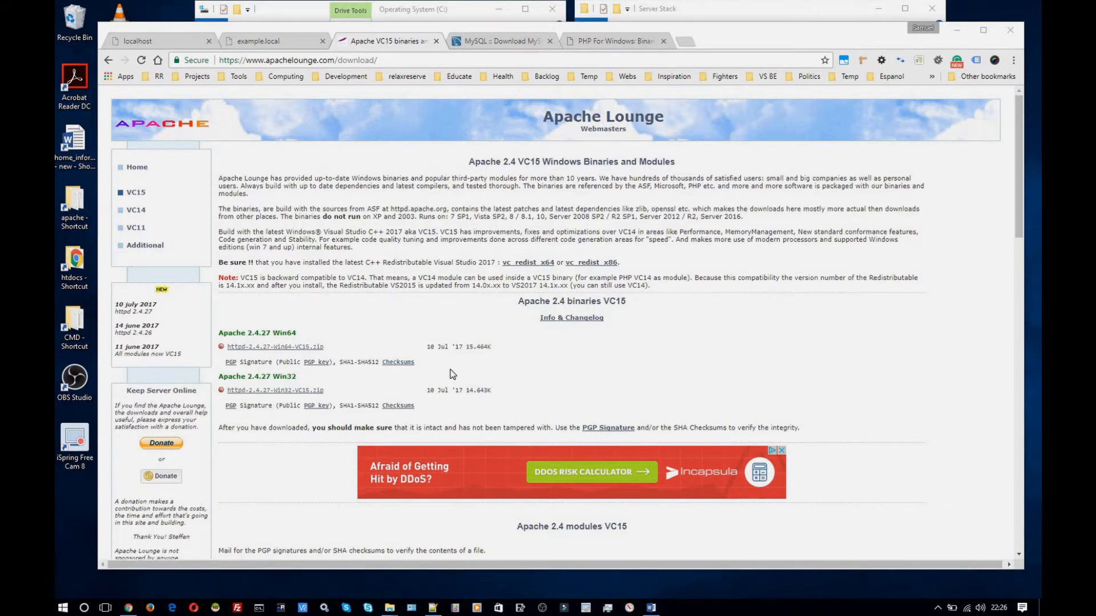
pyautogui.moveTo(431, 367)
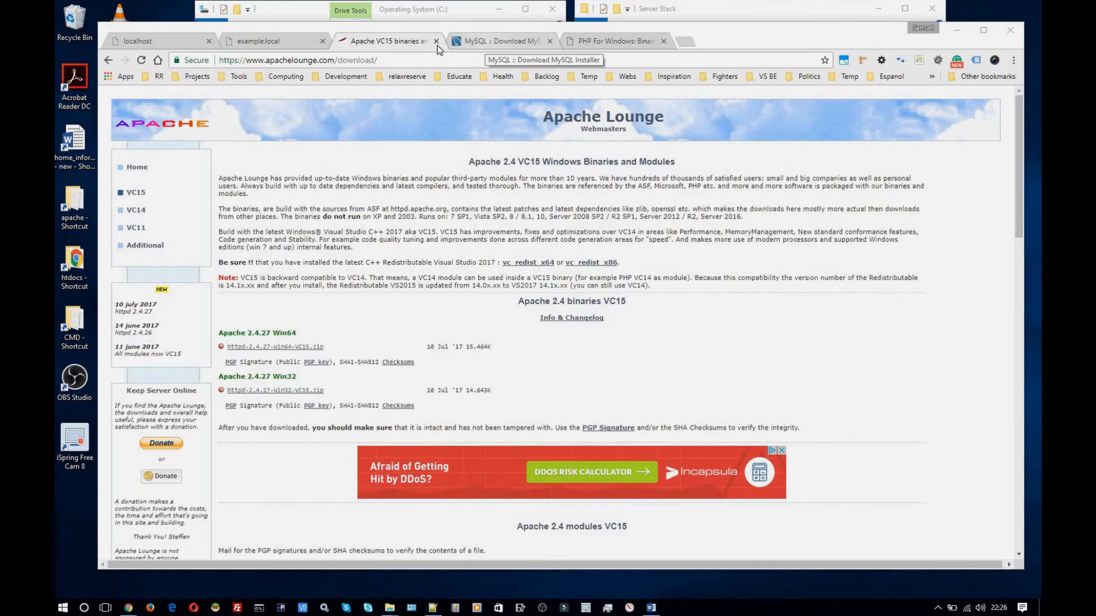
# Step: Review the Begin Your Download page for mysql-installer-web-community-5.7.18.1.msi, then return to the MySQL Installer 5.7.18 page
pyautogui.click(505, 41)
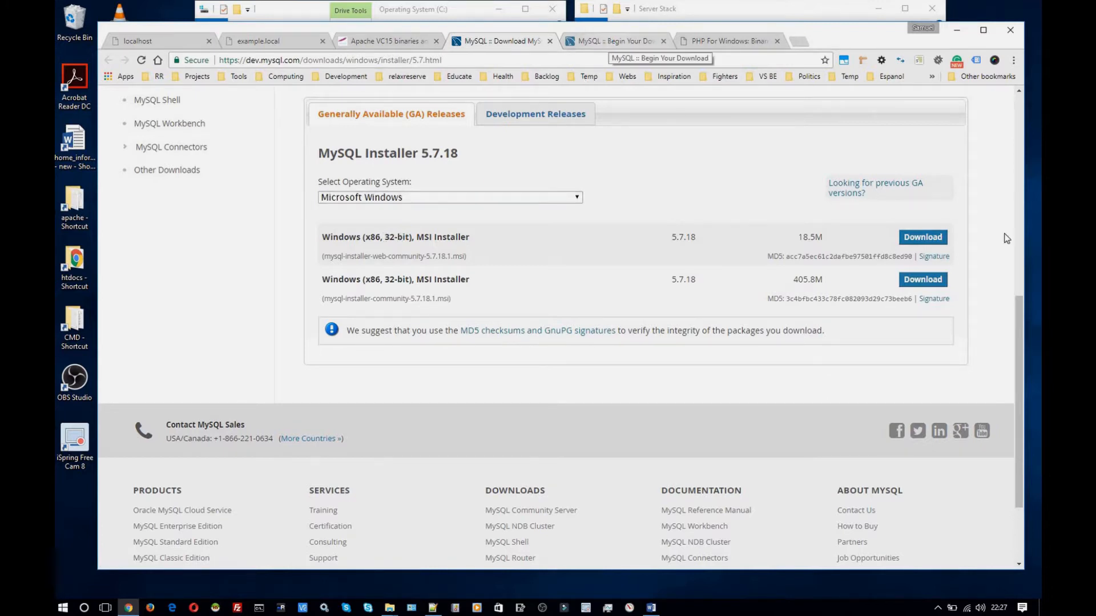
pyautogui.click(614, 41)
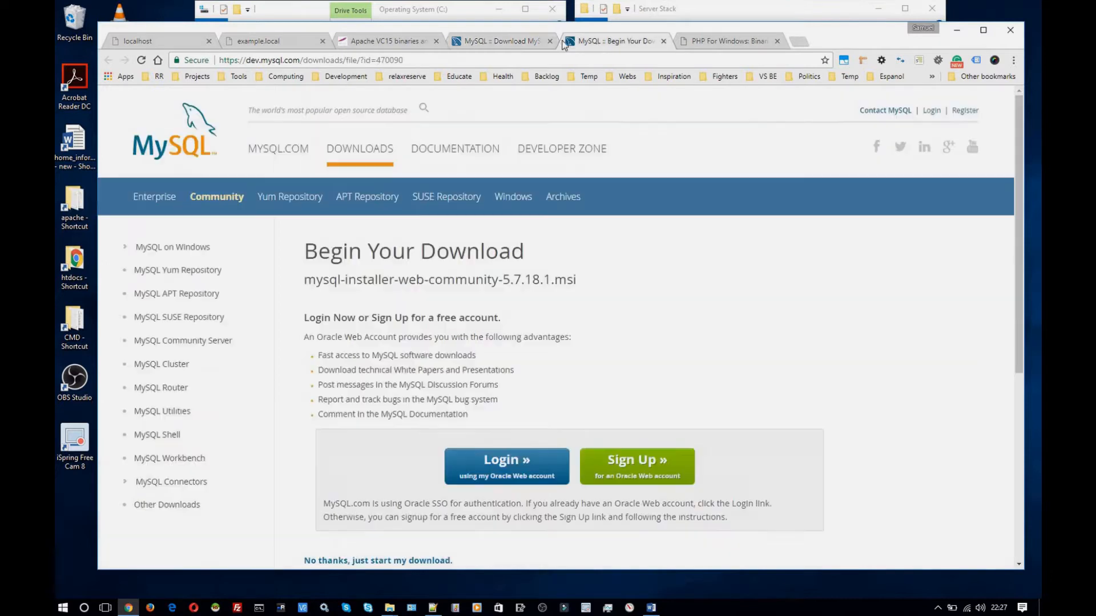
pyautogui.scroll(-3)
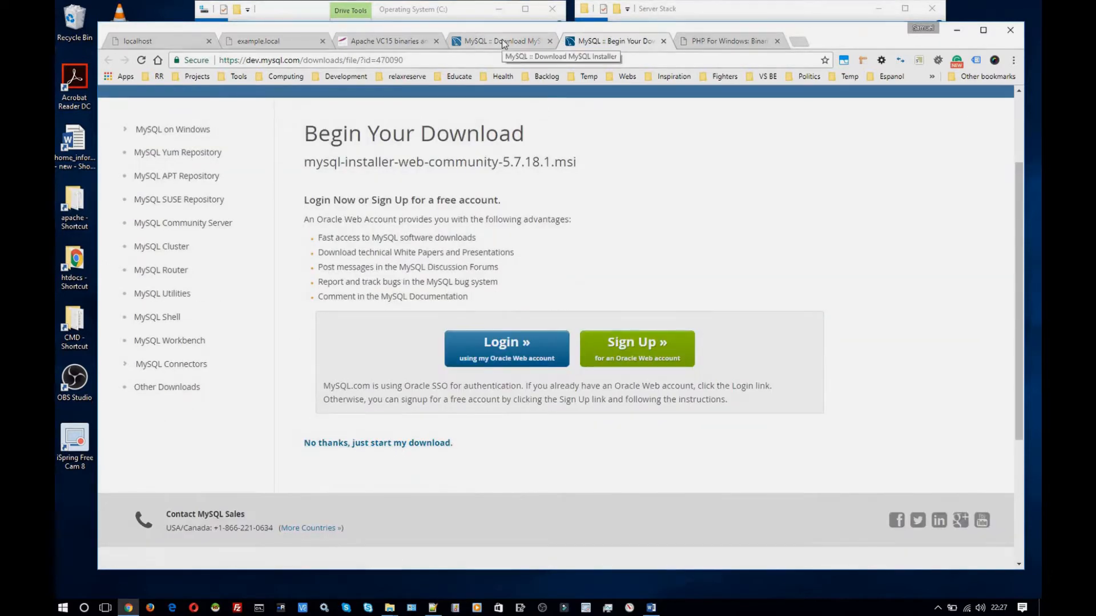
pyautogui.click(378, 443)
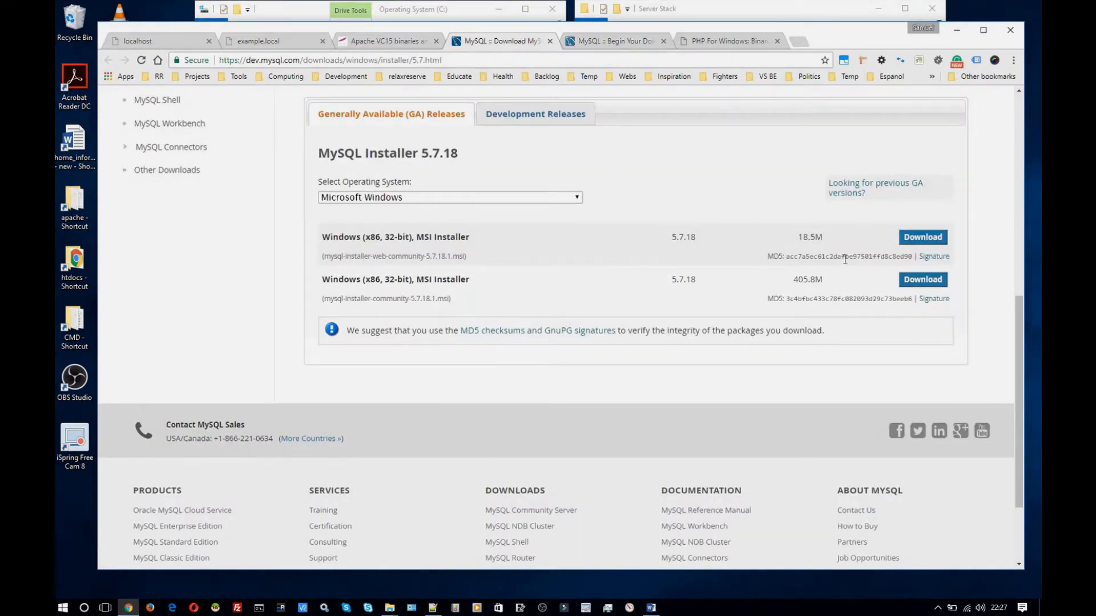
pyautogui.moveTo(838, 259)
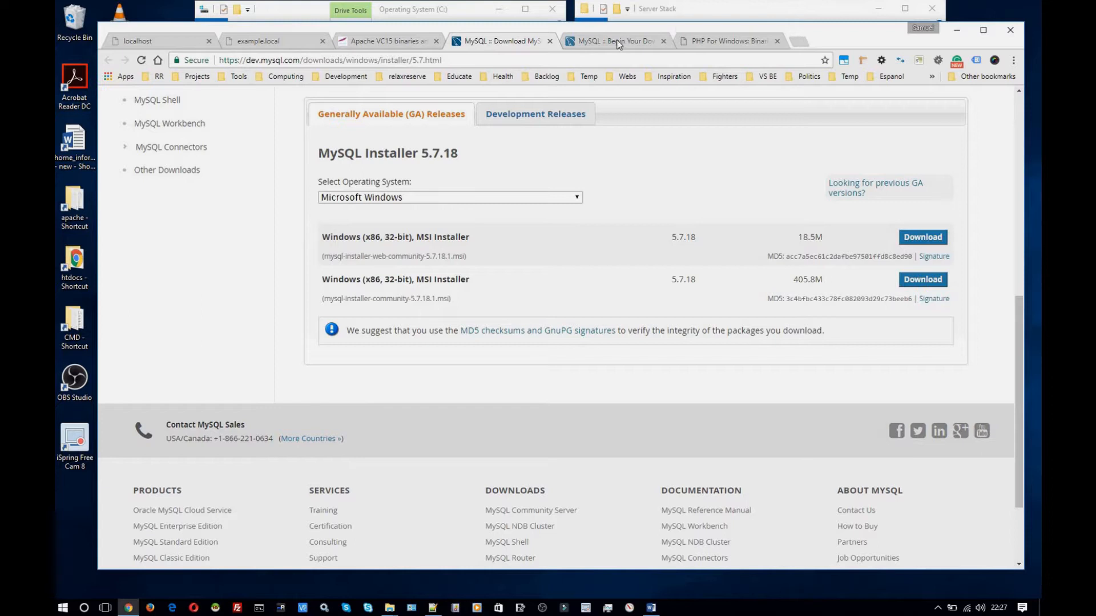
# Step: Bring up the PHP for Windows binaries page listing VC14 x86 and x64 zip builds
pyautogui.click(725, 41)
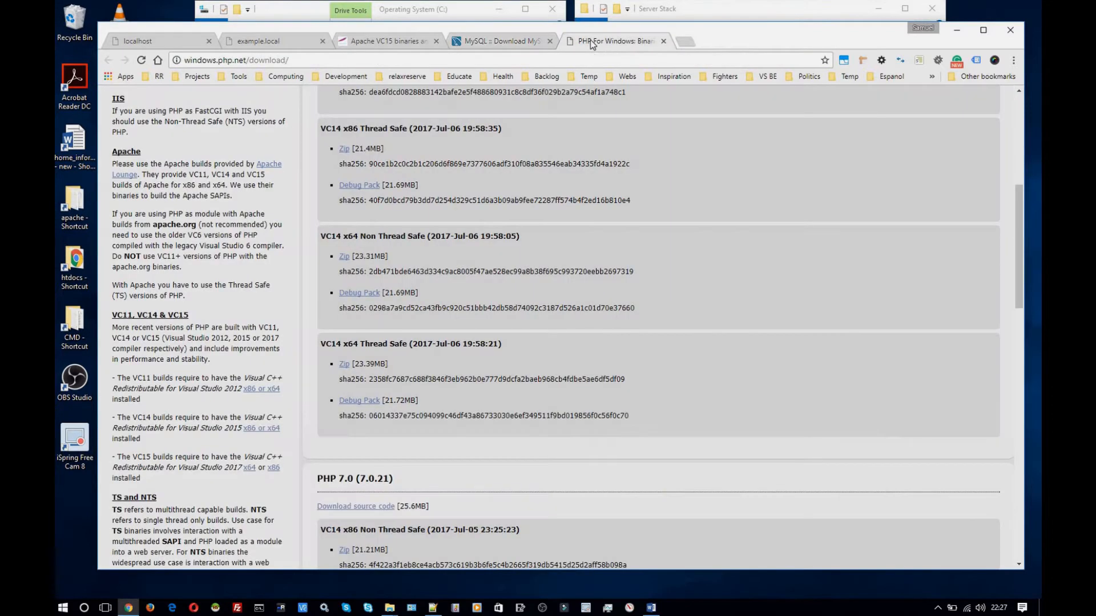
pyautogui.moveTo(710, 182)
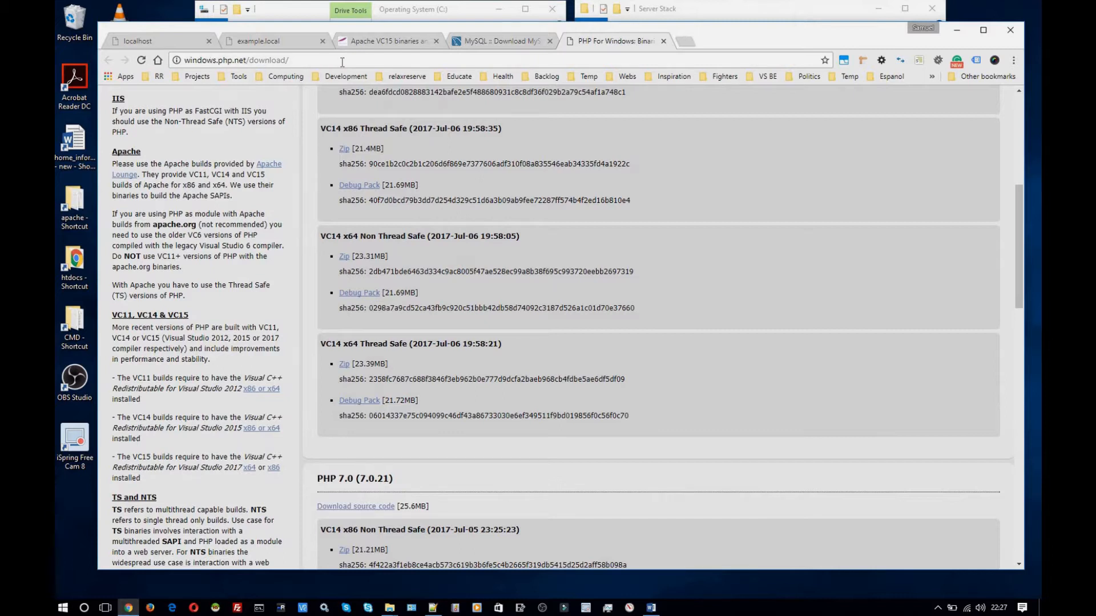
pyautogui.moveTo(691, 179)
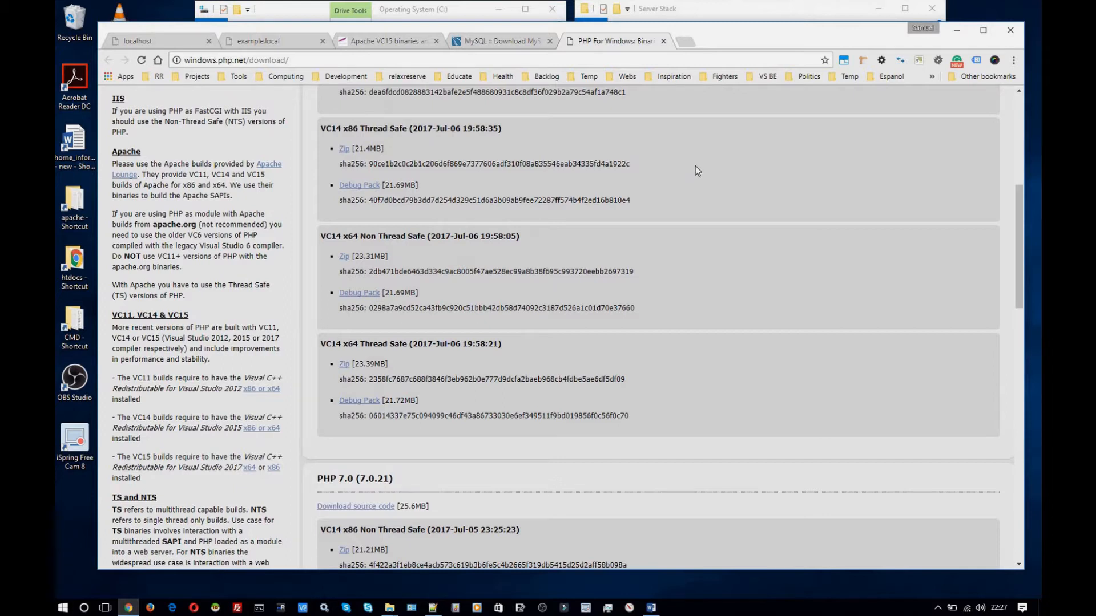
pyautogui.moveTo(458, 260)
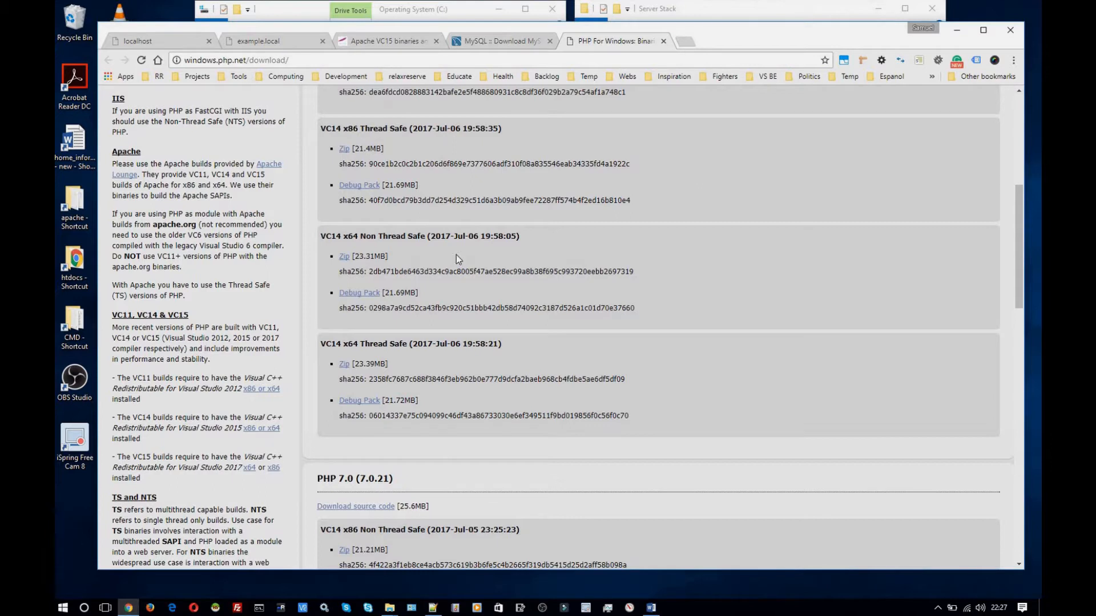
pyautogui.moveTo(527, 245)
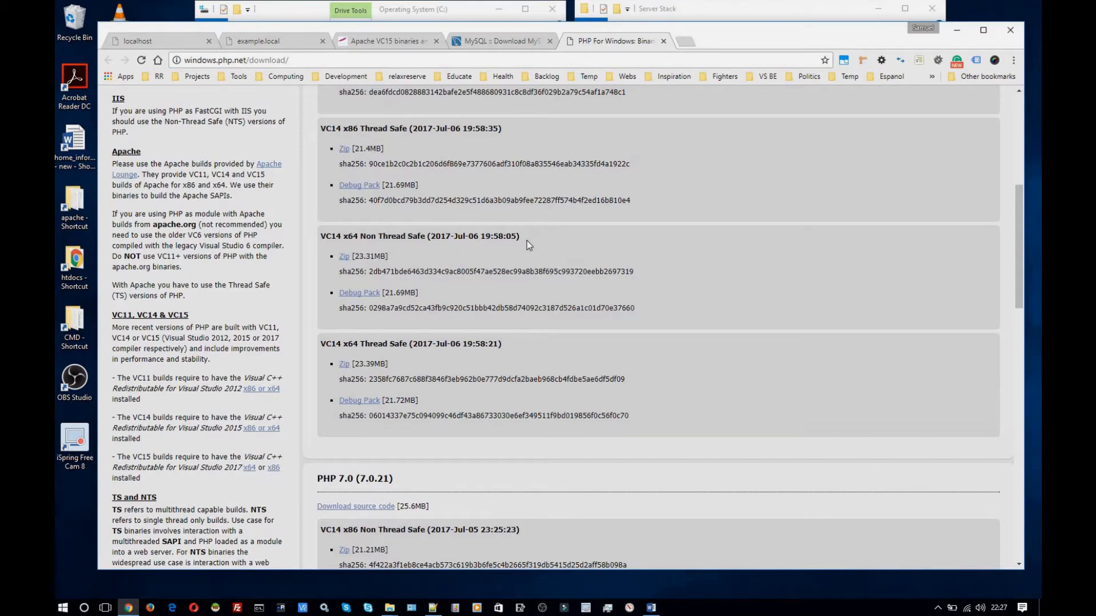
pyautogui.moveTo(546, 246)
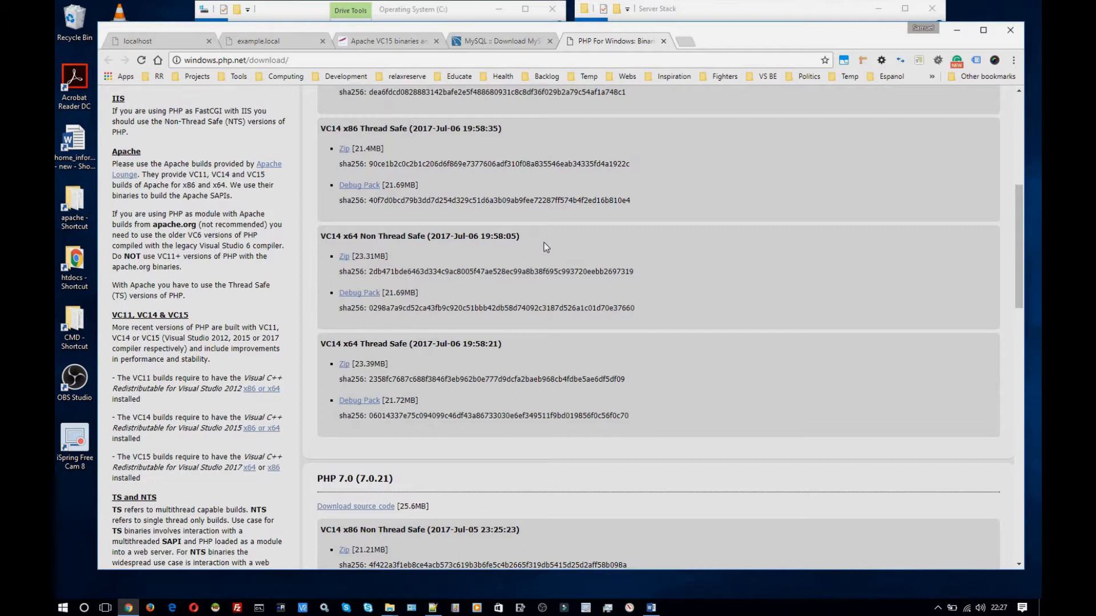
pyautogui.moveTo(571, 303)
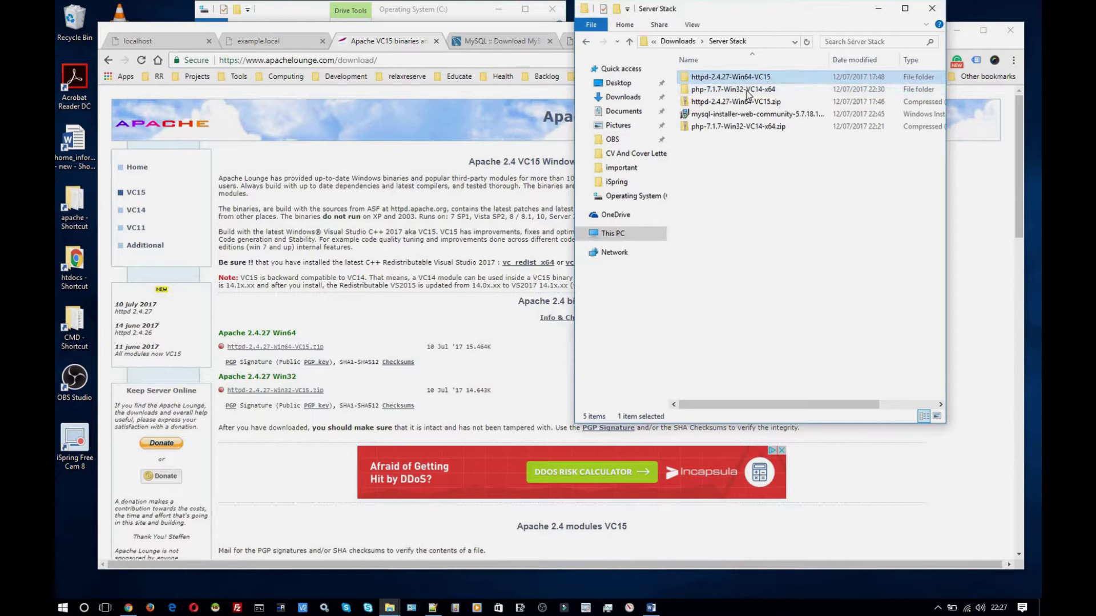
pyautogui.moveTo(713, 81)
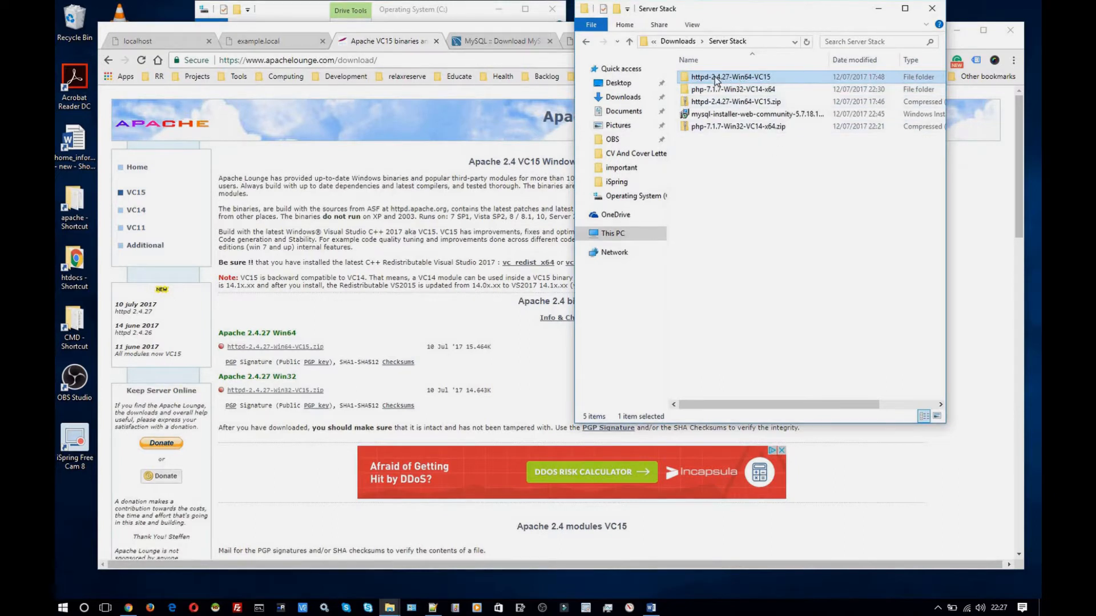
# Step: Create C:\apache and copy the Apache24 contents (bin, conf, htdocs, modules) into it
pyautogui.doubleClick(727, 75)
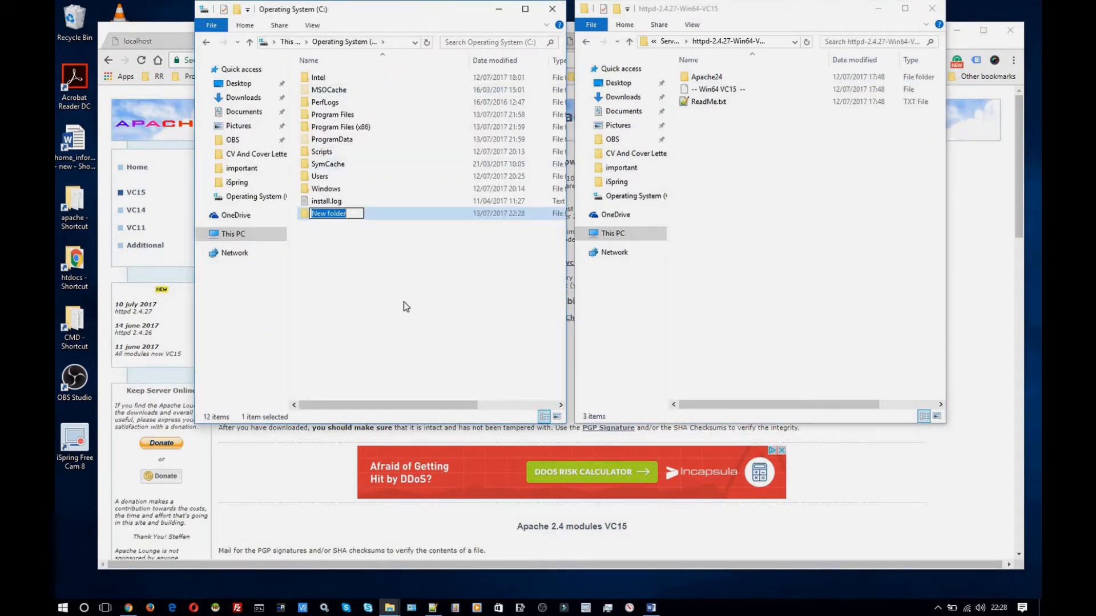
pyautogui.write('apache')
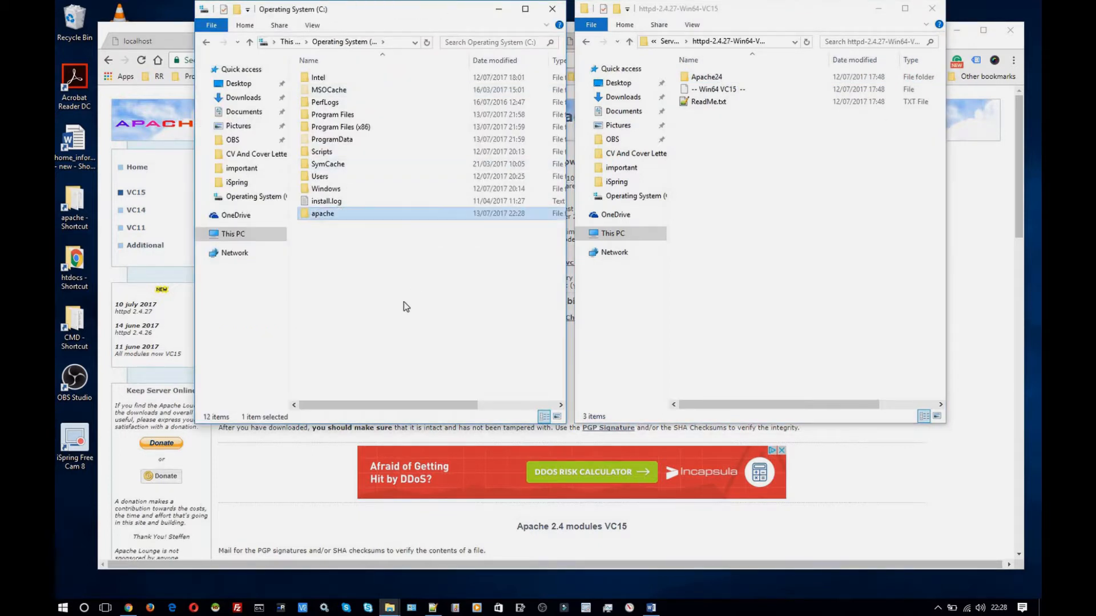
pyautogui.doubleClick(322, 214)
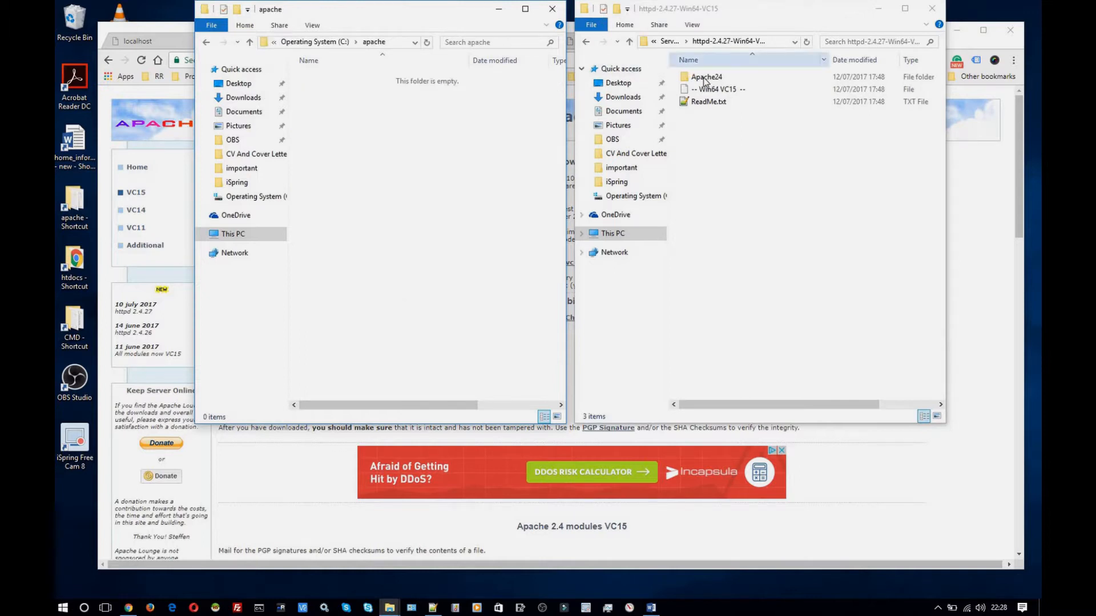
pyautogui.doubleClick(704, 75)
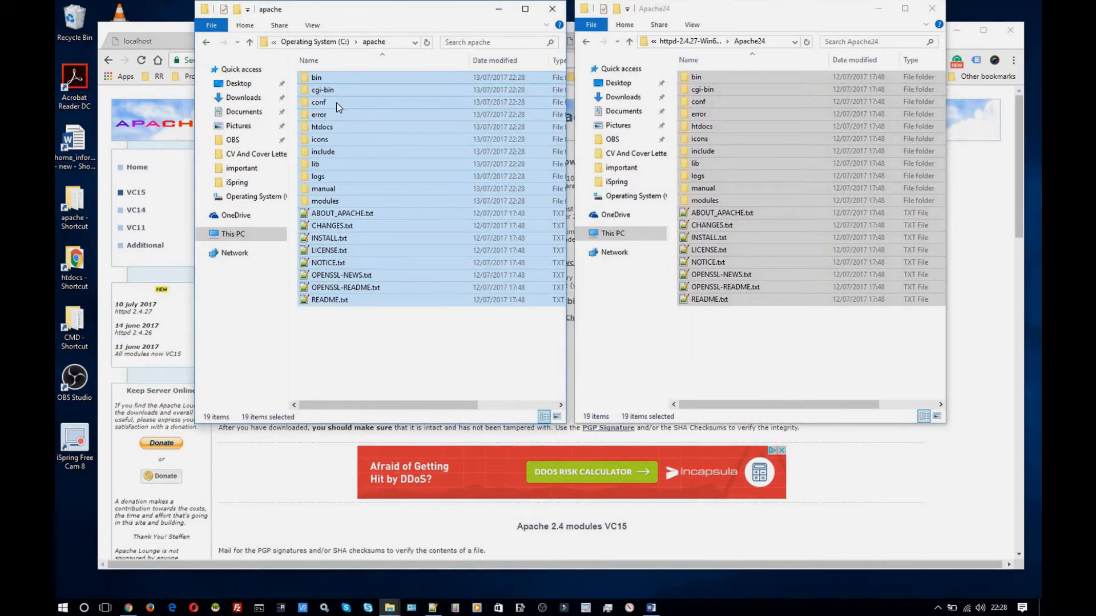
# Step: Open C:\apache\conf\httpd.conf in Notepad++ for editing
pyautogui.doubleClick(319, 102)
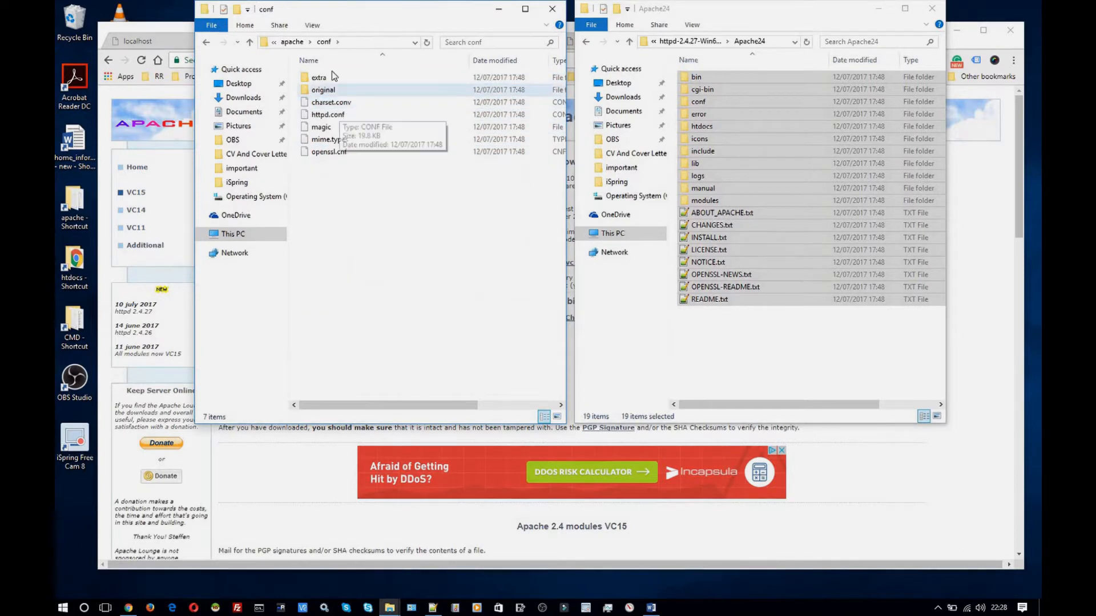
pyautogui.rightClick(326, 115)
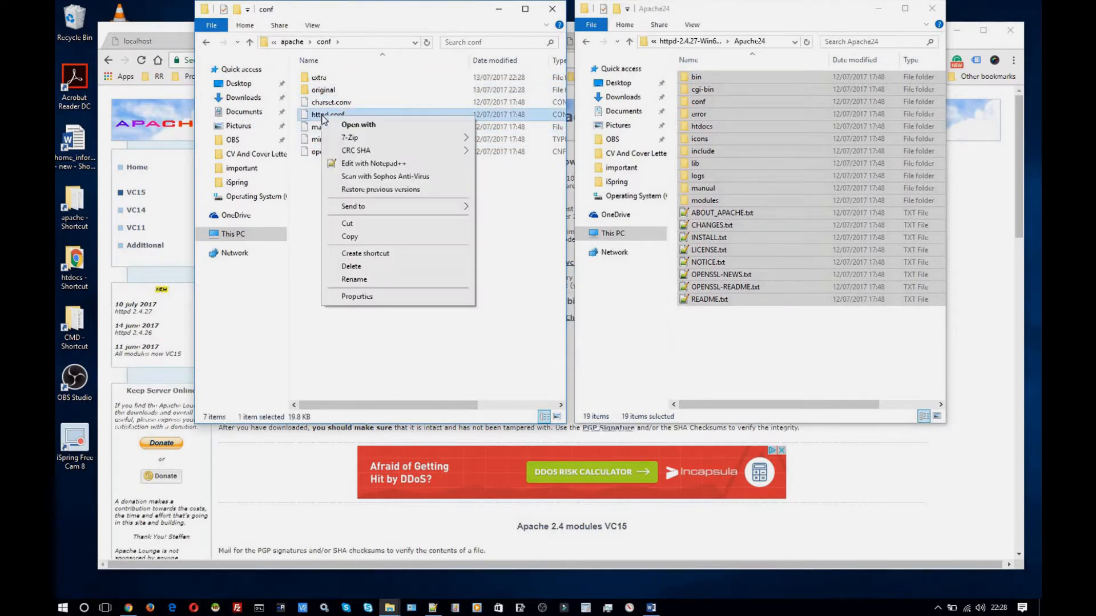
pyautogui.click(372, 164)
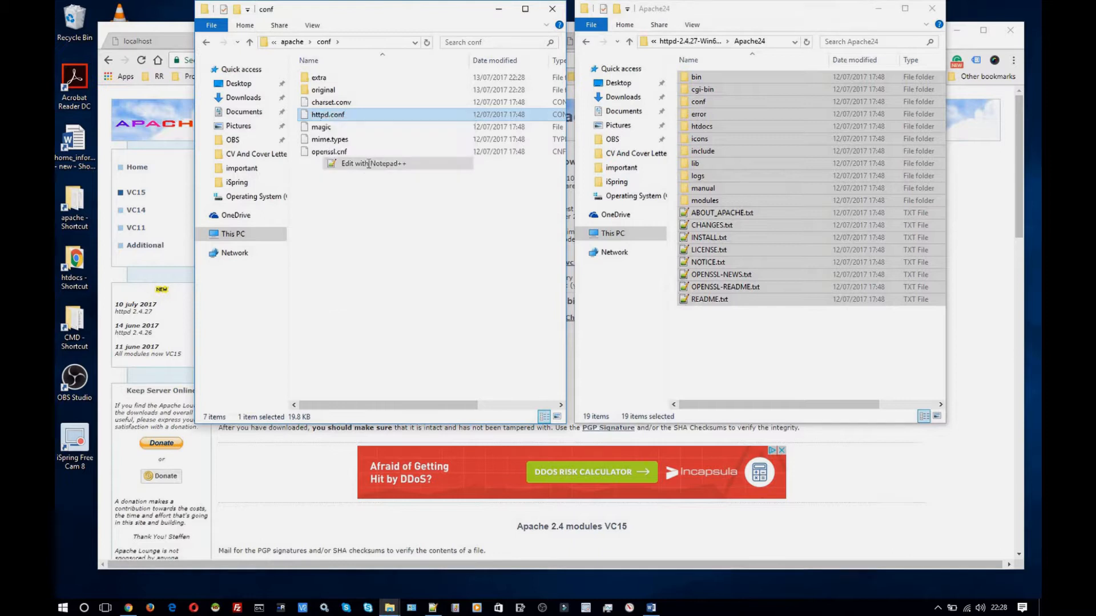
pyautogui.click(379, 164)
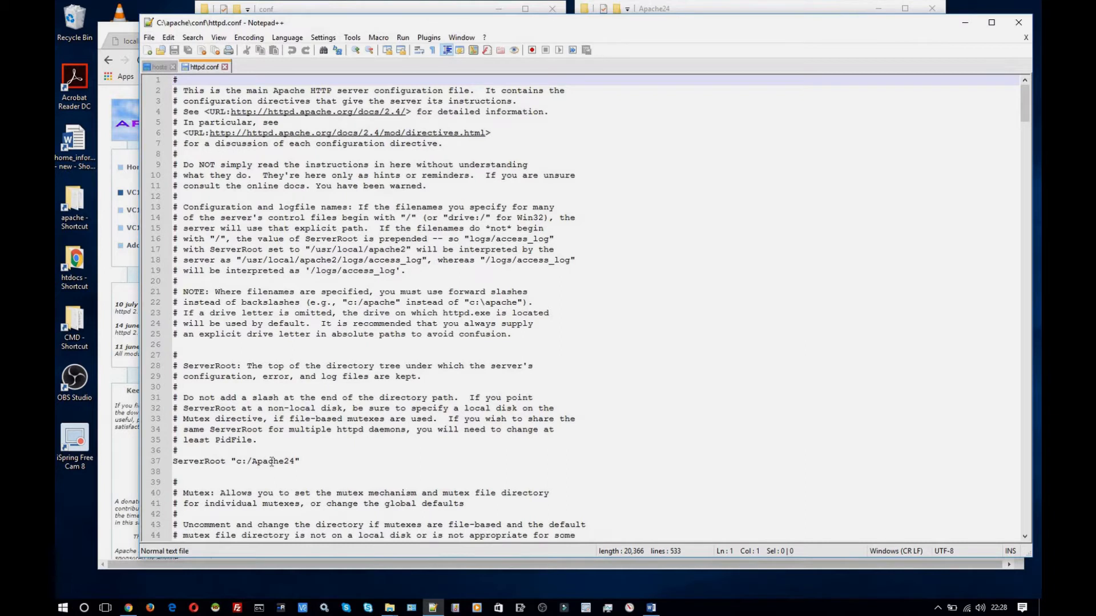
# Step: Replace all 6 occurrences of Apache24 with apache so ServerRoot reads c:/apache
pyautogui.doubleClick(272, 461)
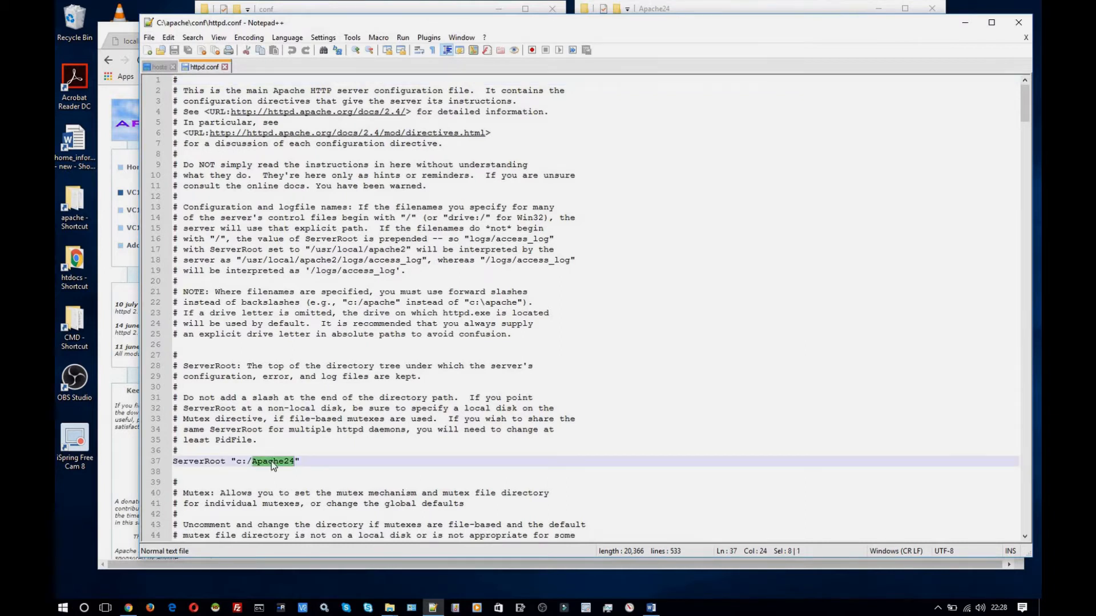
pyautogui.press('Ctrl+h')
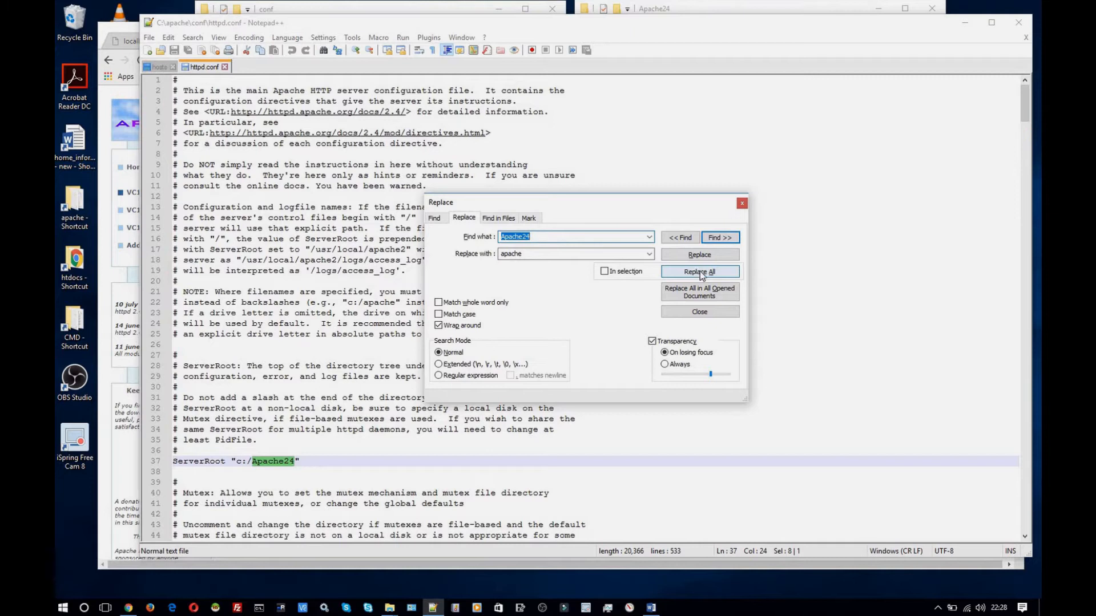
pyautogui.click(700, 271)
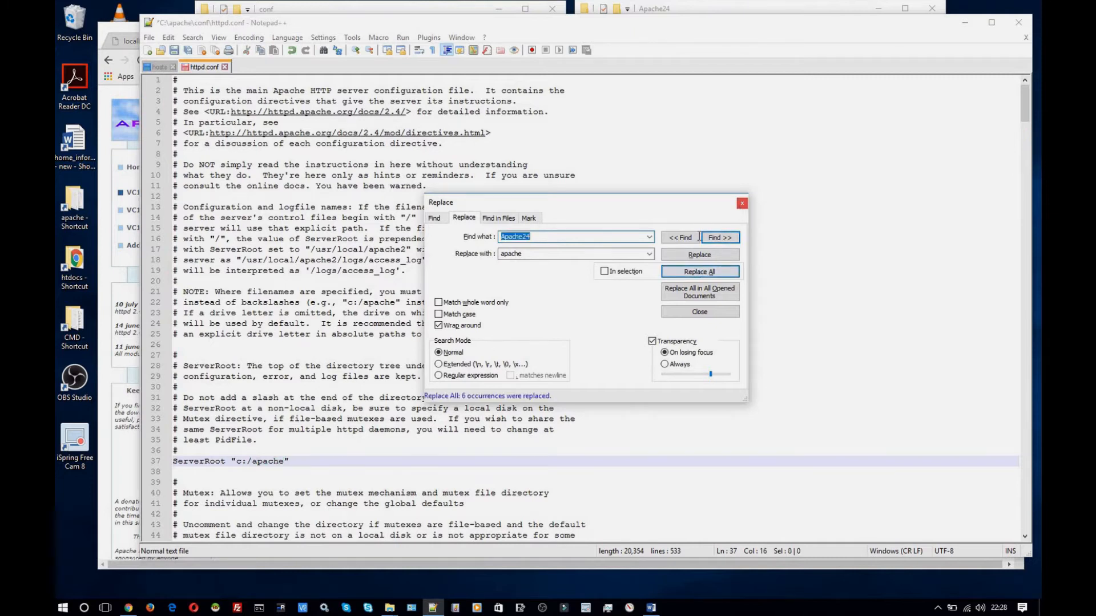
pyautogui.click(699, 312)
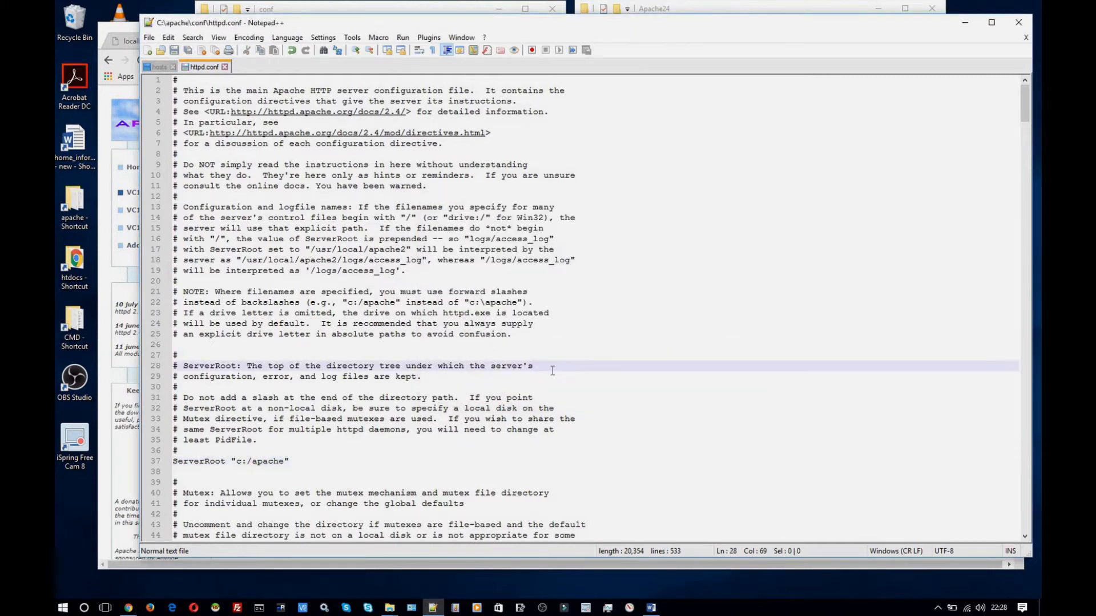
pyautogui.press('Ctrl+f')
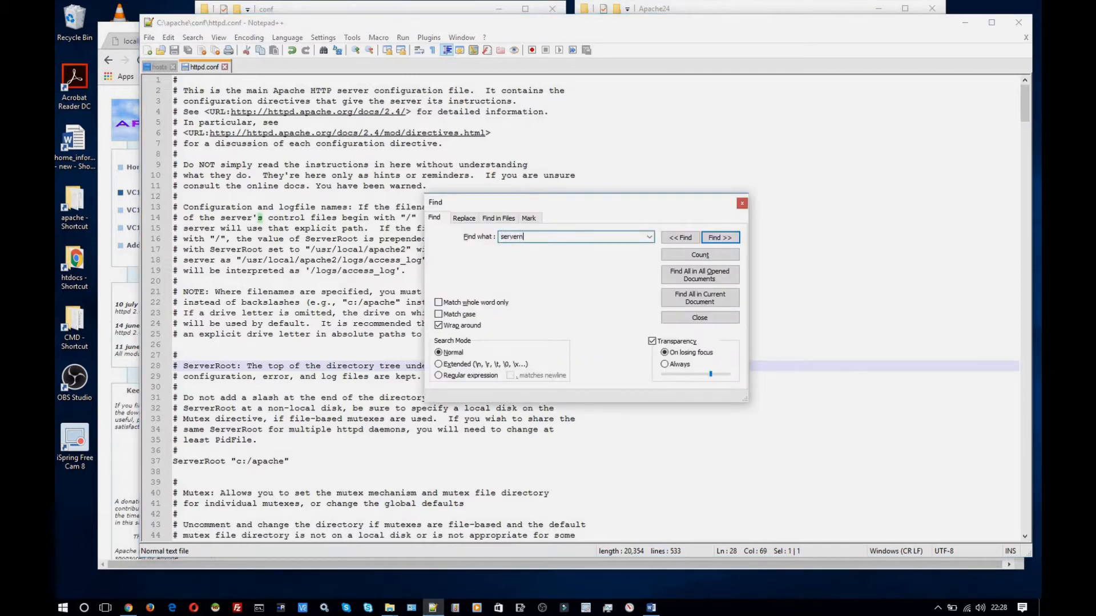
pyautogui.click(720, 237)
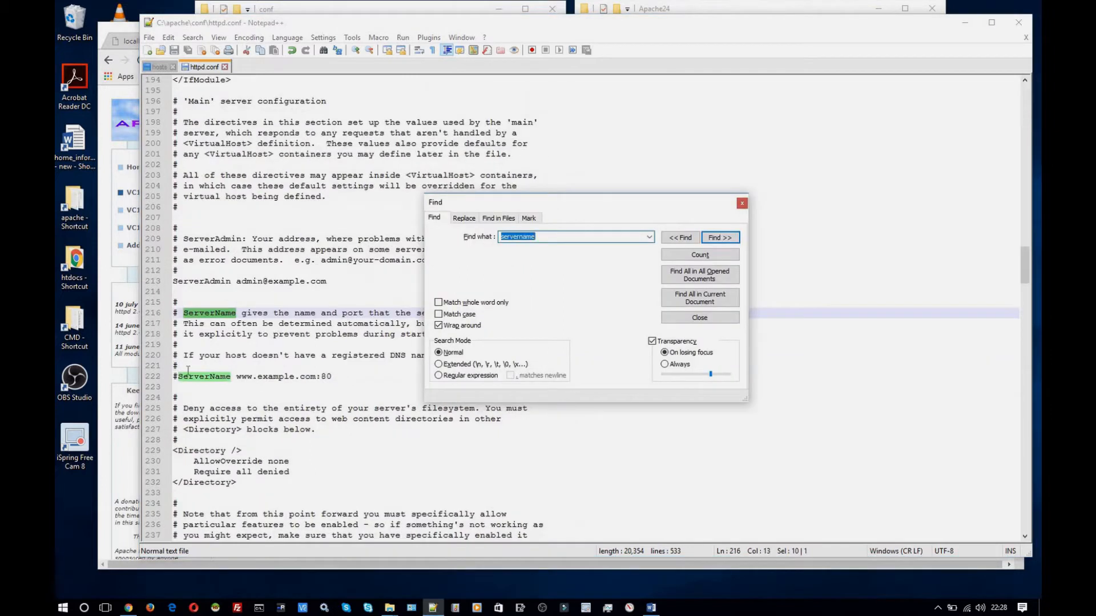
pyautogui.click(698, 317)
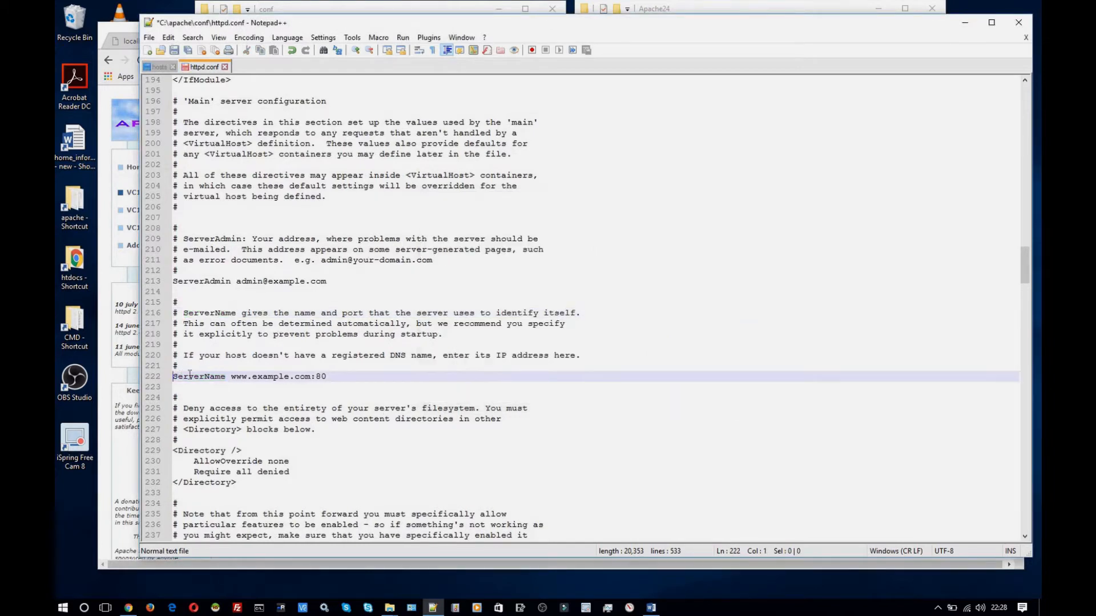
pyautogui.moveTo(230, 376); pyautogui.dragTo(312, 376)
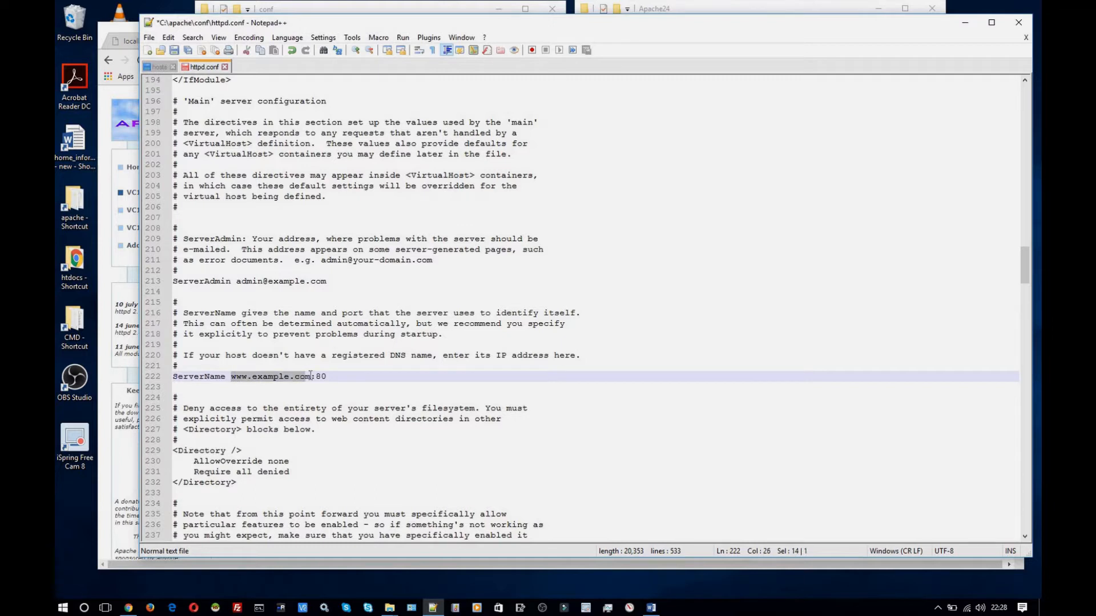
pyautogui.write('lo')
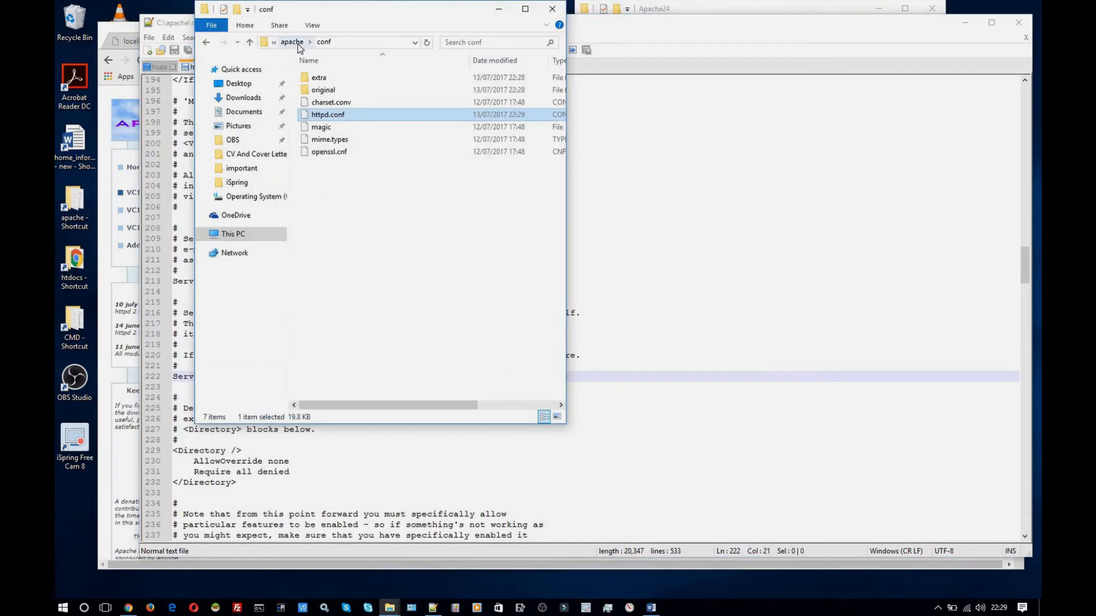
# Step: Open a command window in C:\apache\bin and launch httpd from the prompt
pyautogui.click(292, 41)
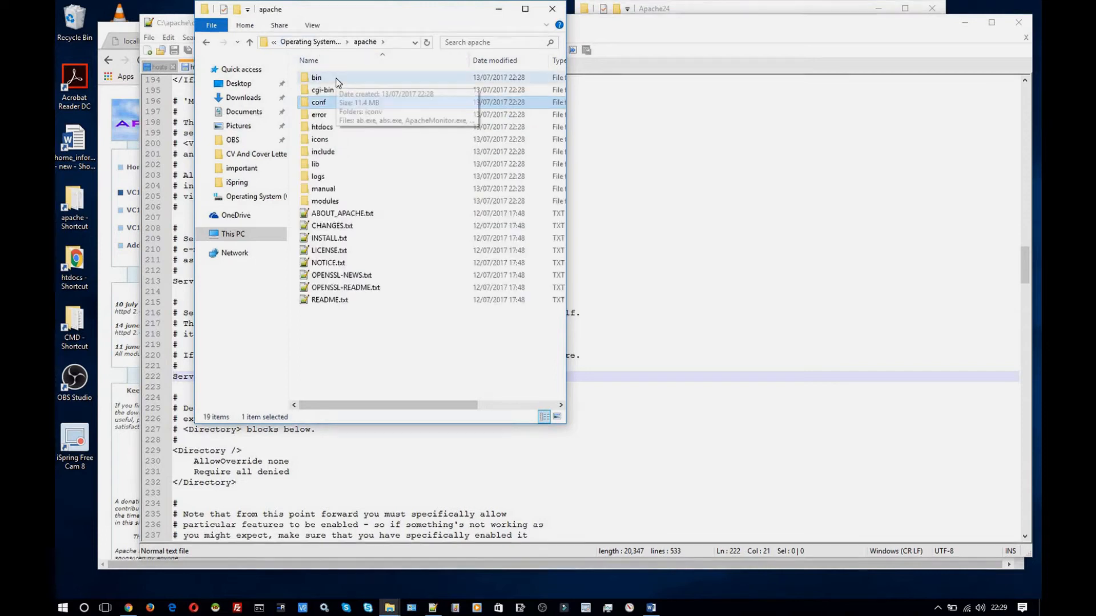
pyautogui.doubleClick(317, 77)
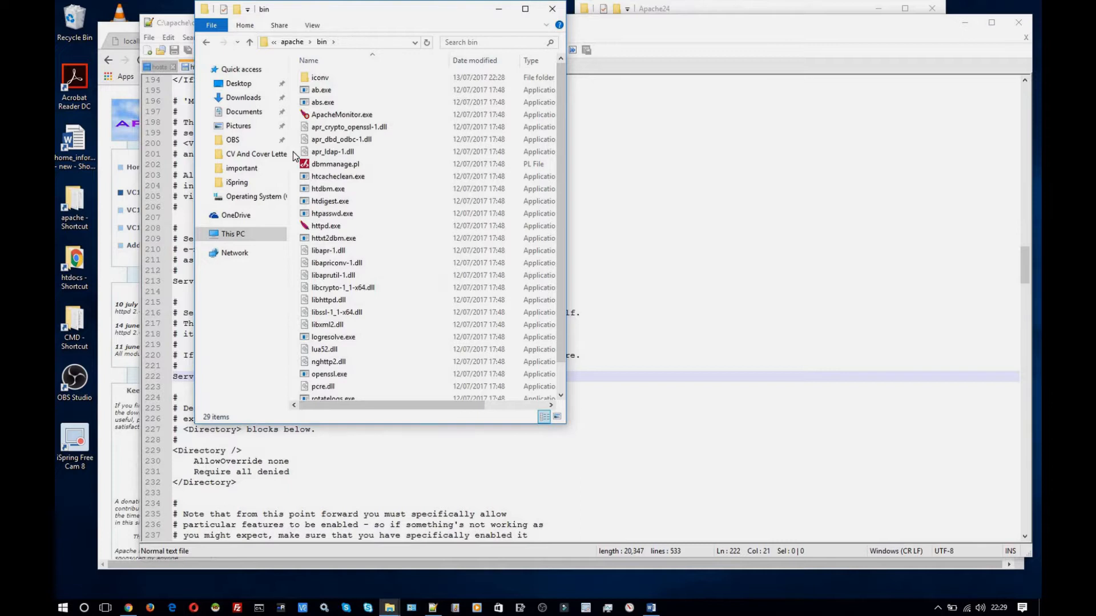
pyautogui.moveTo(295, 341)
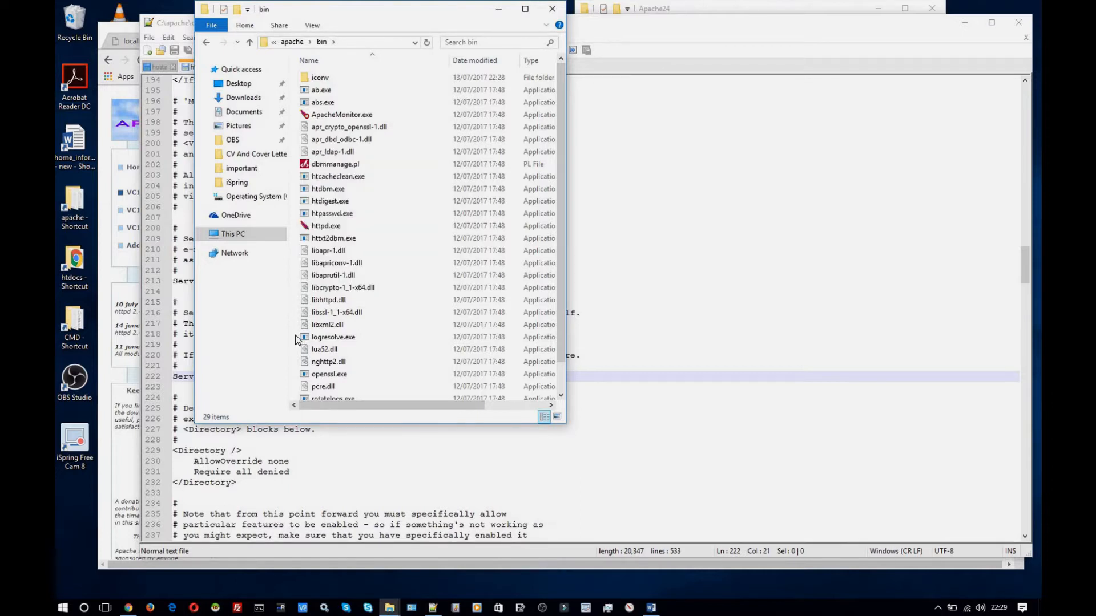
pyautogui.rightClick(299, 338)
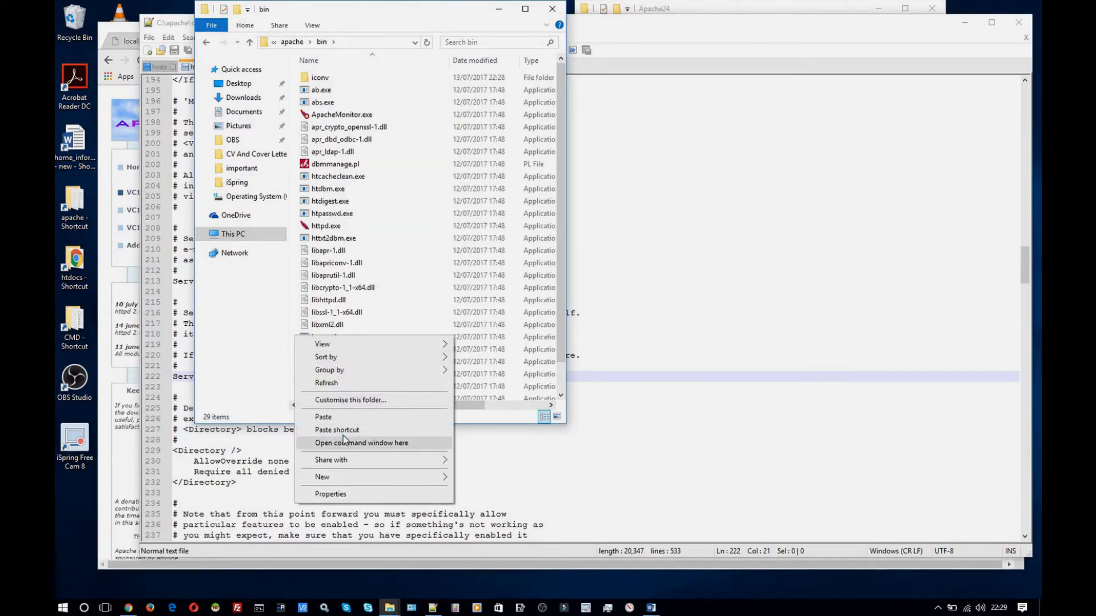
pyautogui.click(365, 442)
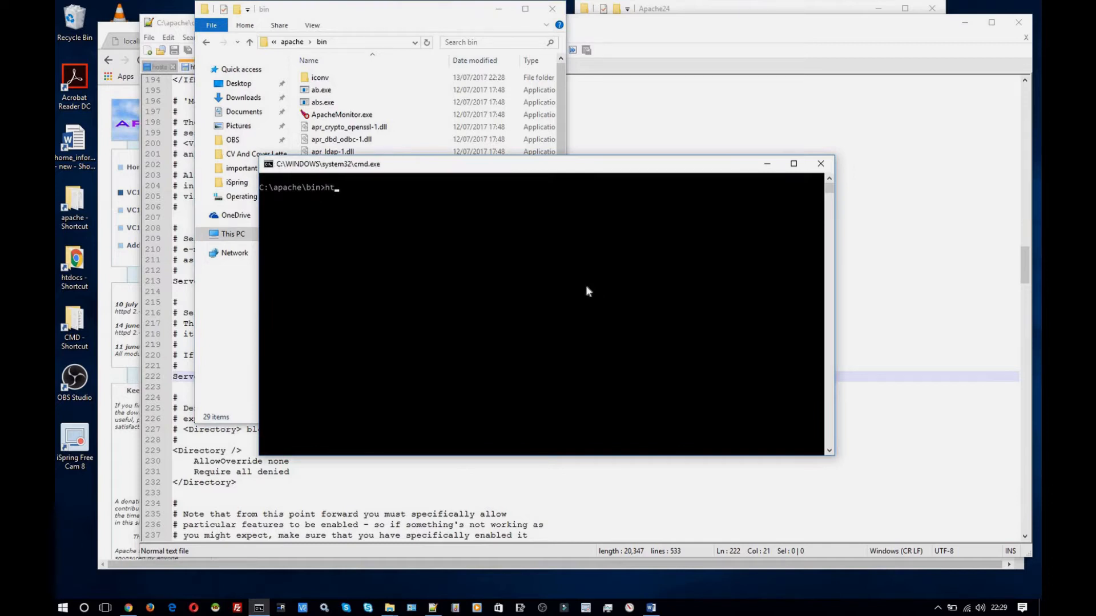
pyautogui.write('t')
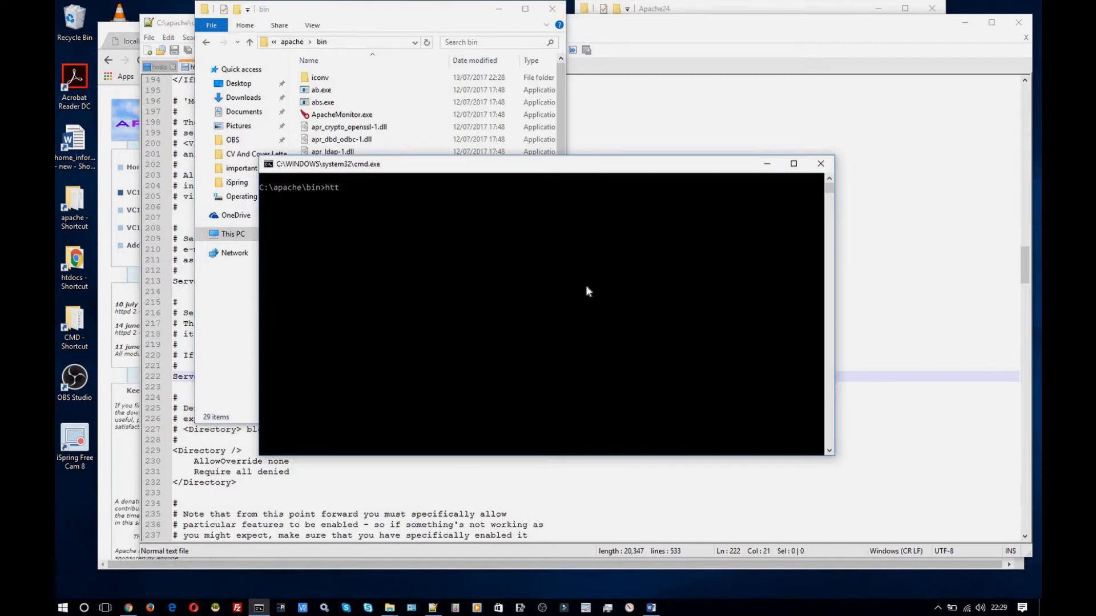
pyautogui.write('pd')
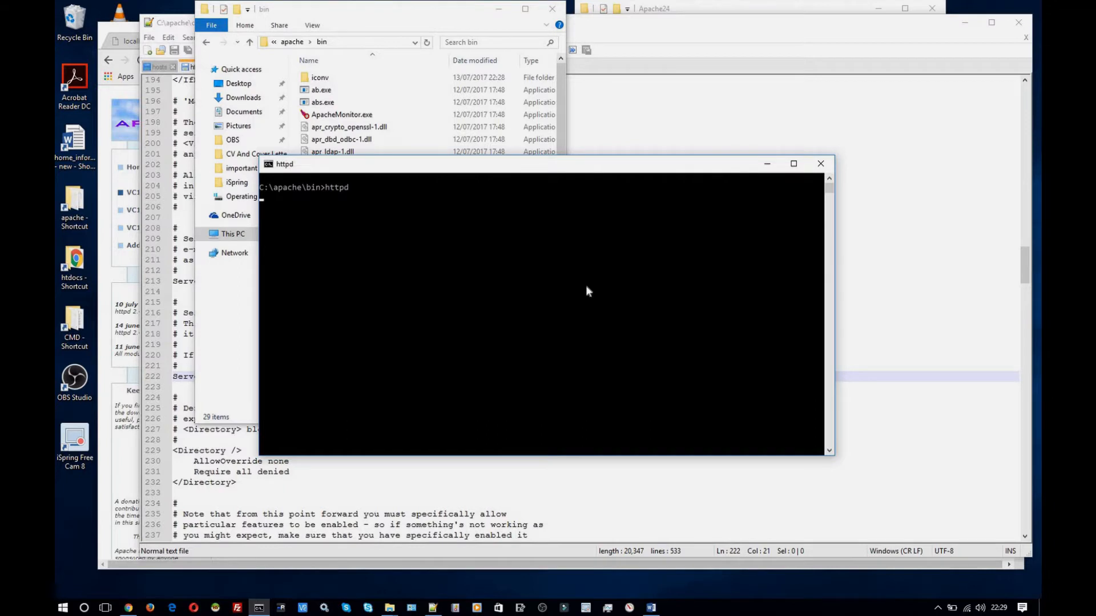
pyautogui.moveTo(304, 214)
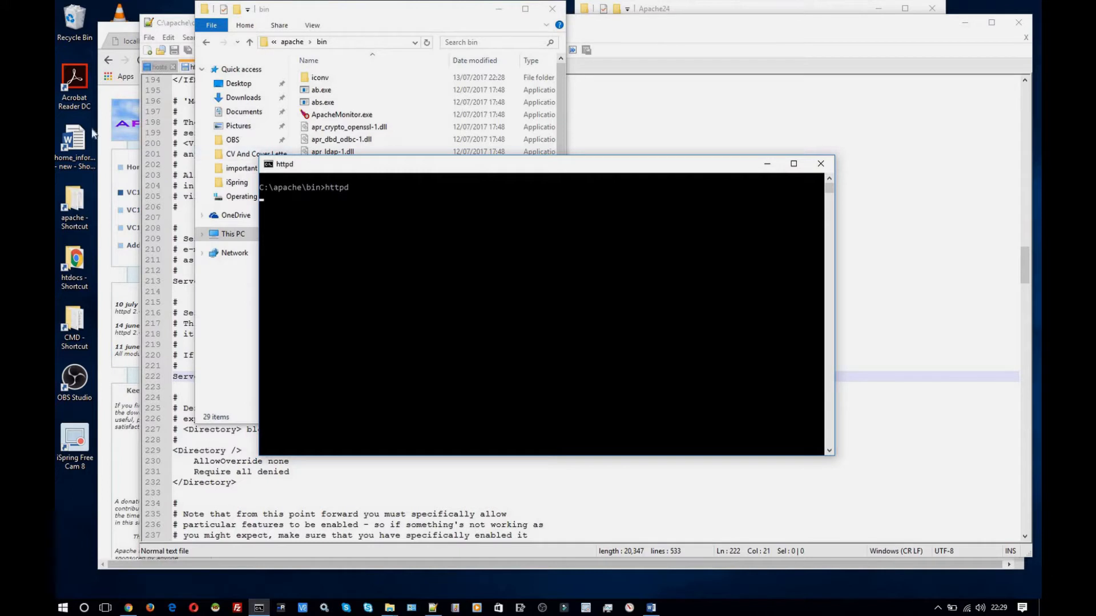
pyautogui.moveTo(103, 146)
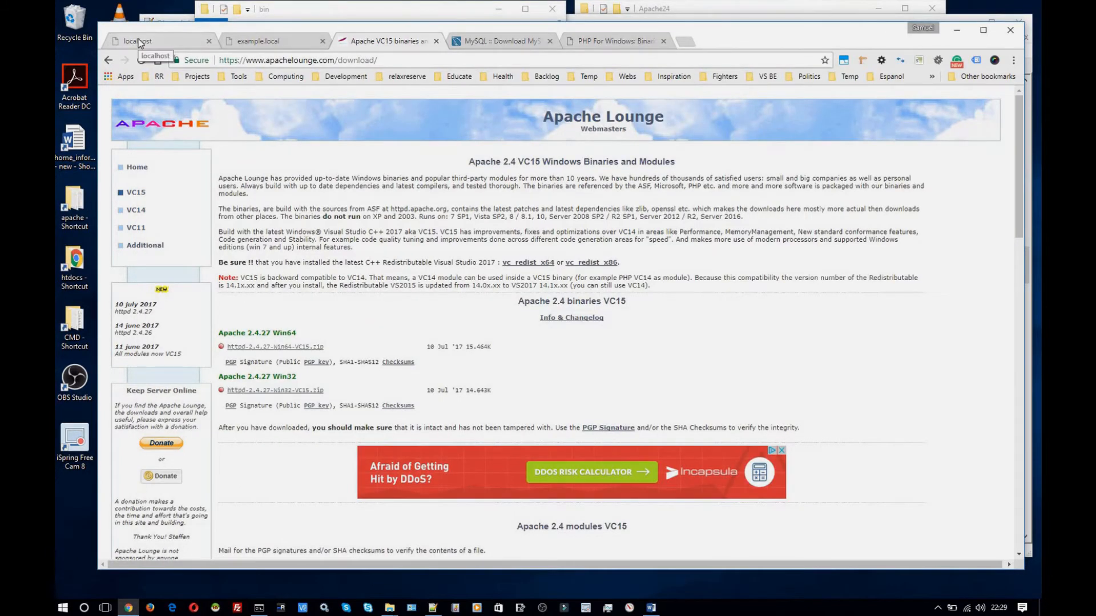
# Step: Confirm localhost shows Apache's 'It works!' page and open htdocs\index.html in Notepad++
pyautogui.click(141, 41)
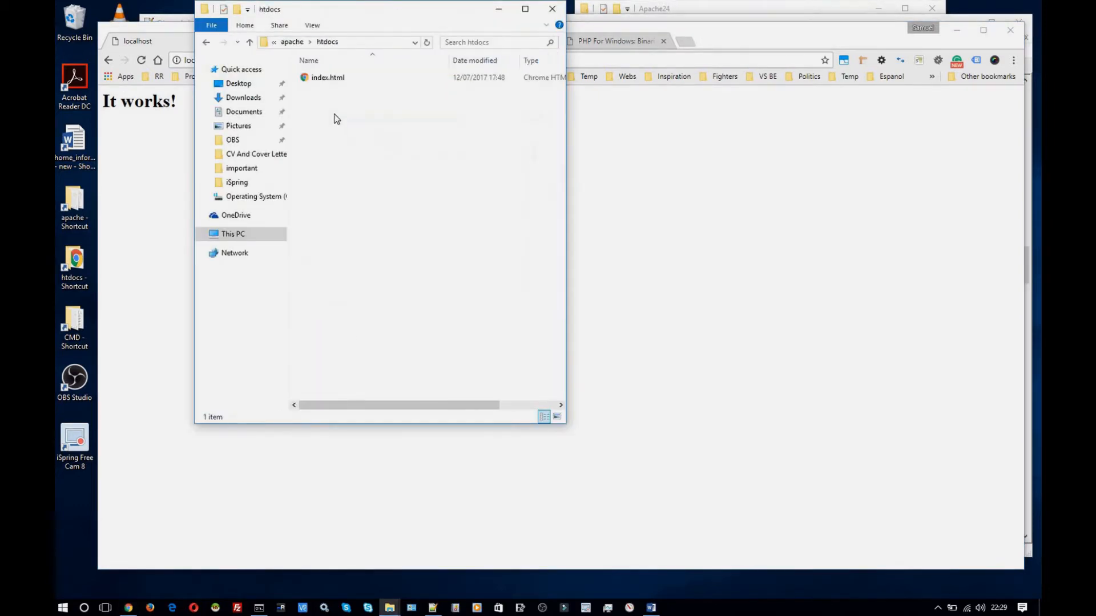
pyautogui.rightClick(326, 77)
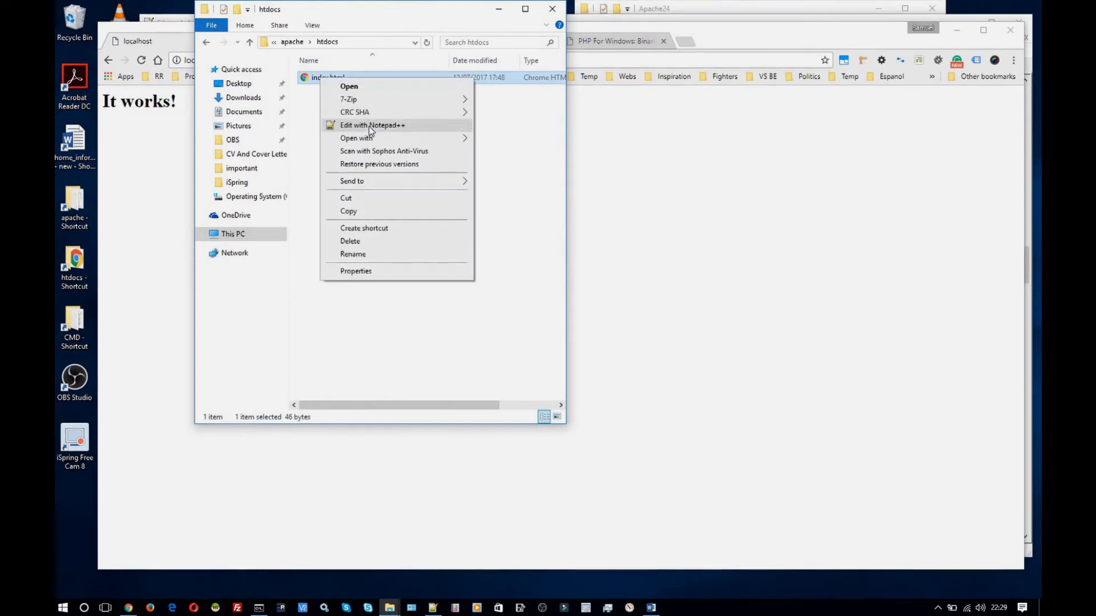
pyautogui.click(370, 125)
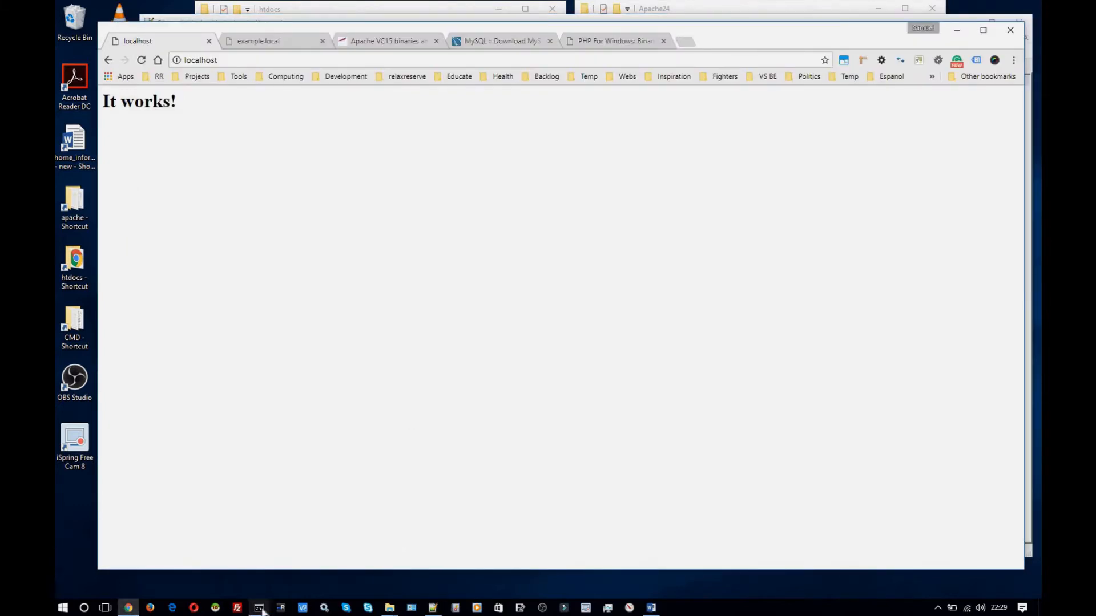
# Step: Stop the running httpd console and launch an administrator Command Prompt
pyautogui.click(258, 607)
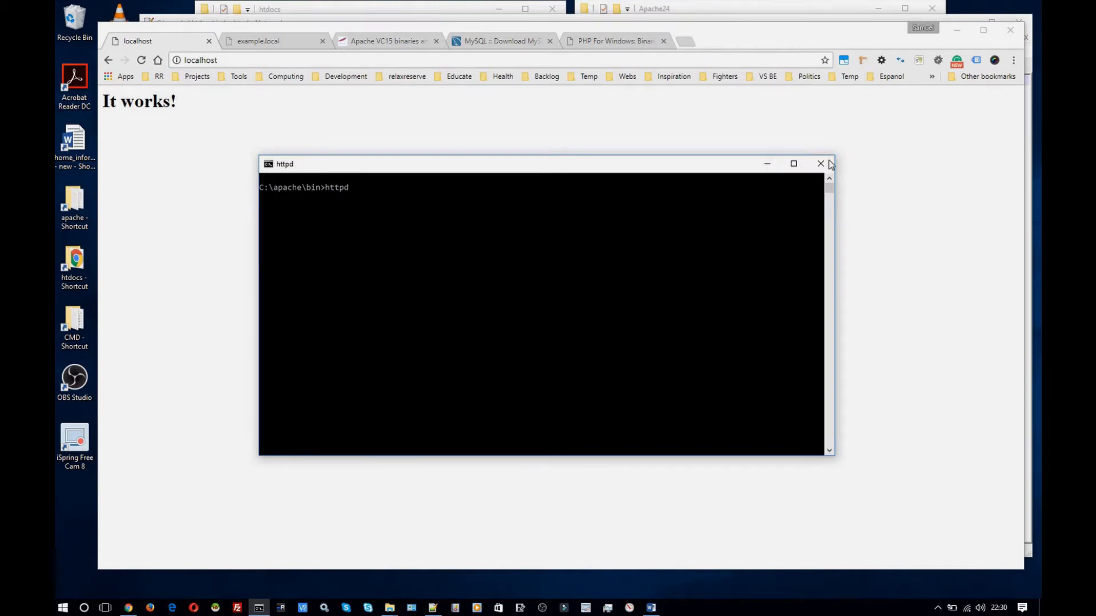
pyautogui.click(820, 164)
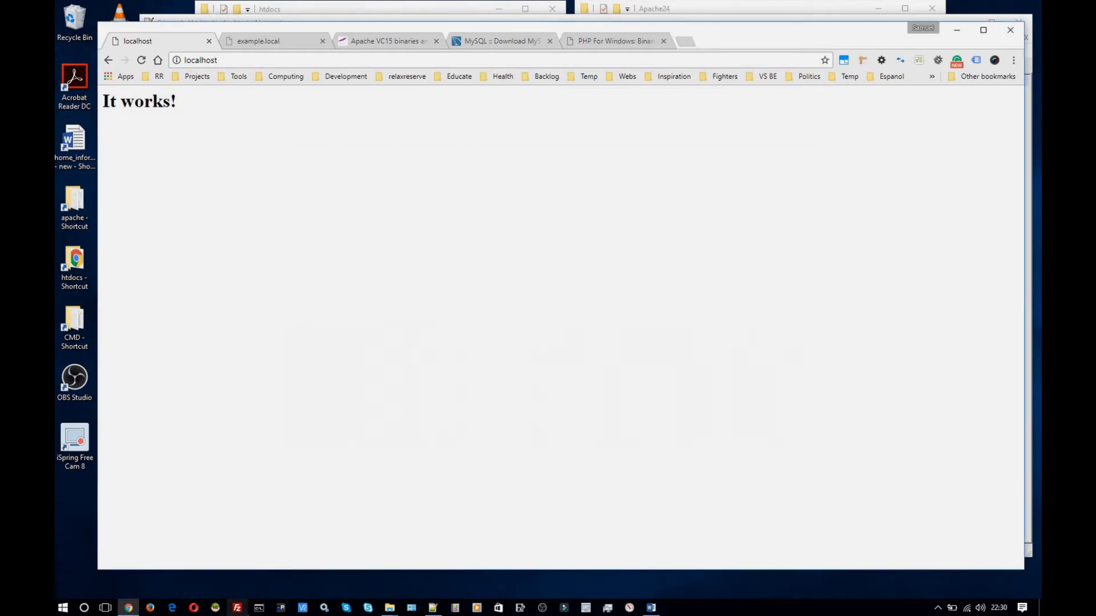
pyautogui.rightClick(258, 608)
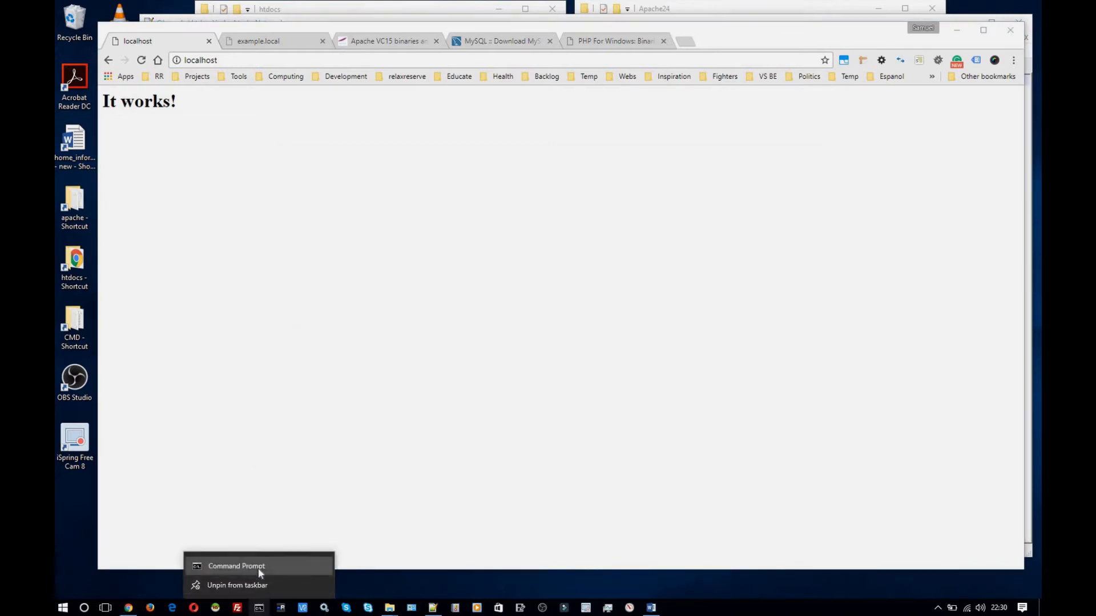
pyautogui.click(235, 566)
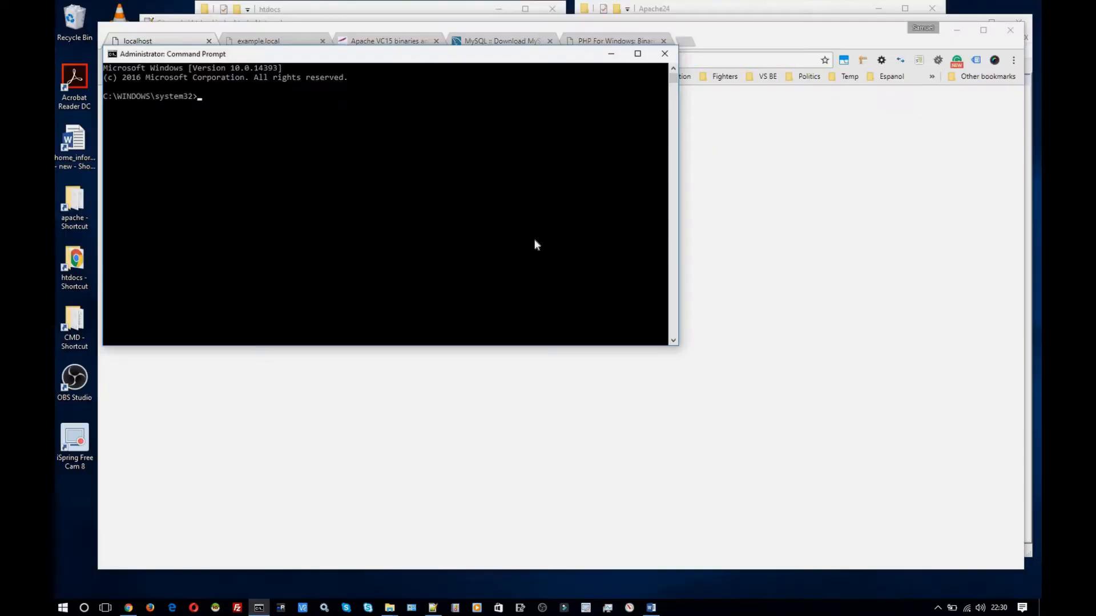
# Step: Run cd /apache/bin then httpd -k install to register the Apache2.4 service
pyautogui.write('cd')
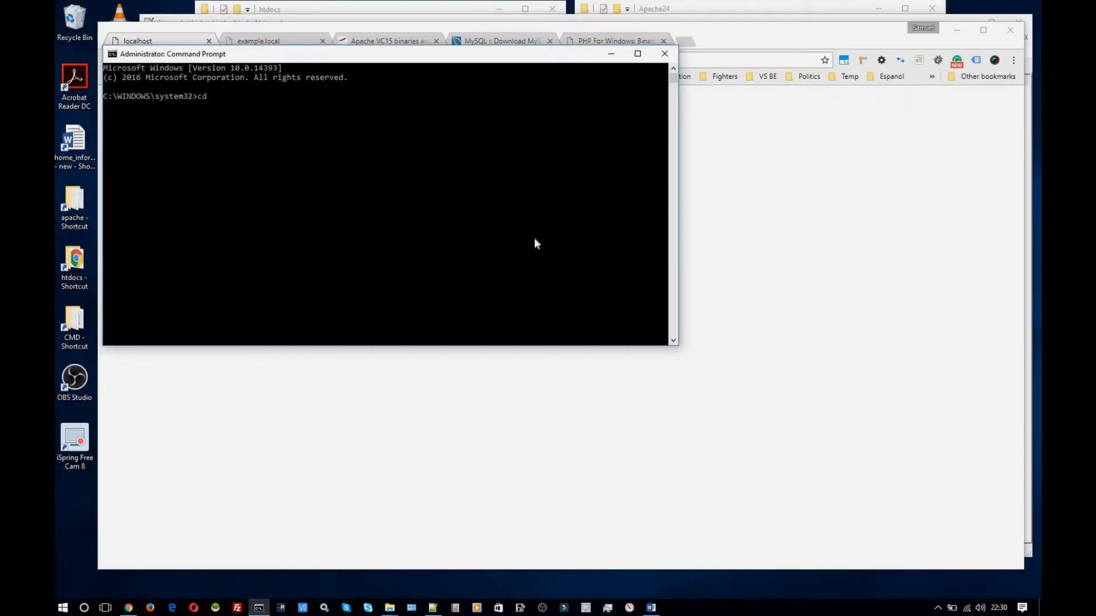
pyautogui.write('/apache')
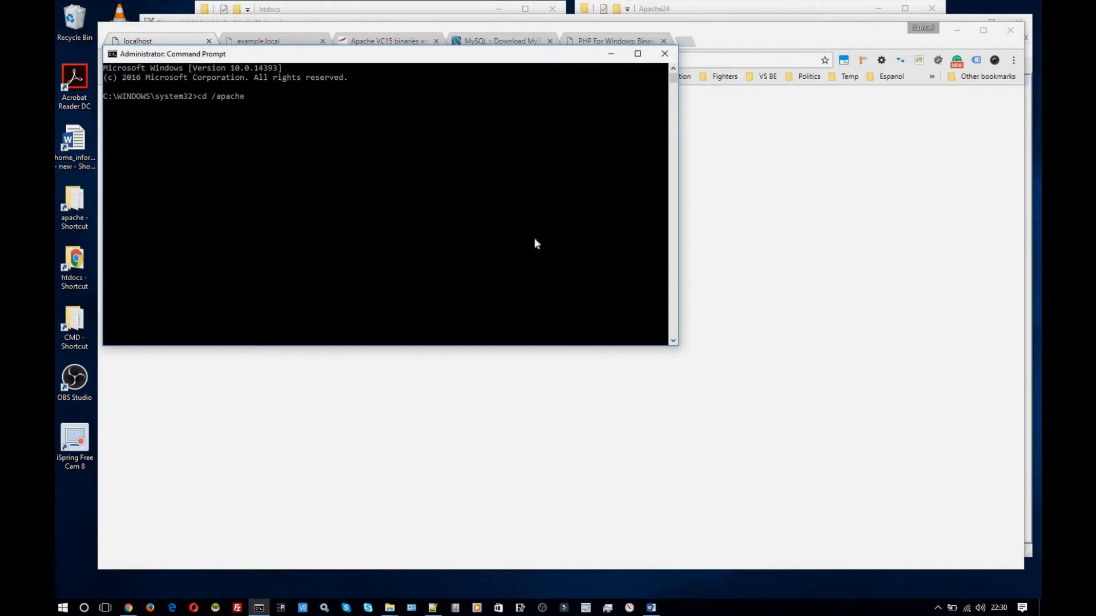
pyautogui.write('/bin')
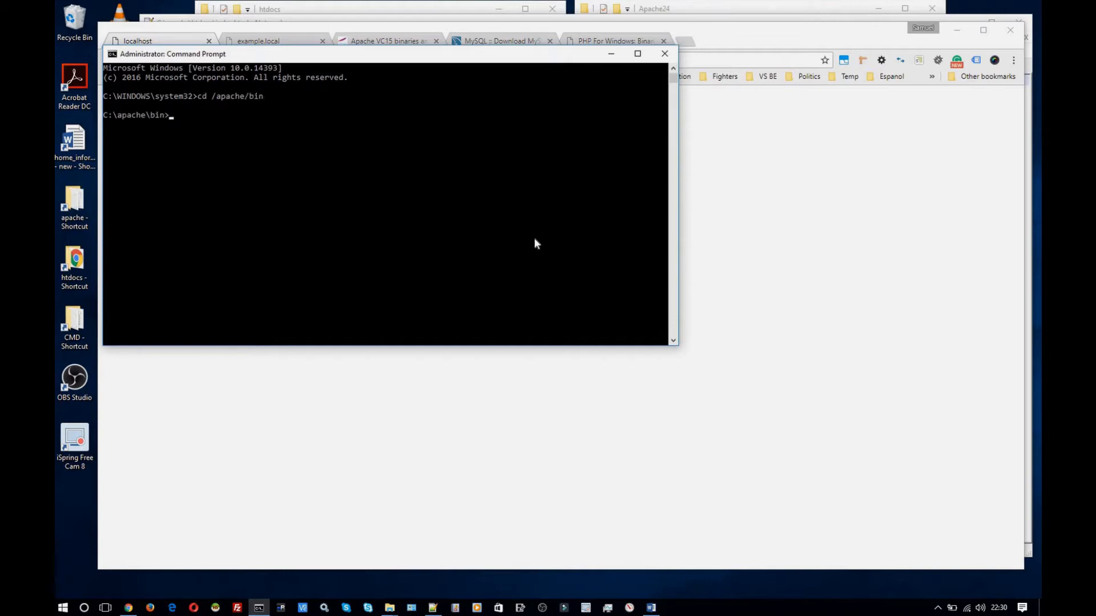
pyautogui.write('htt')
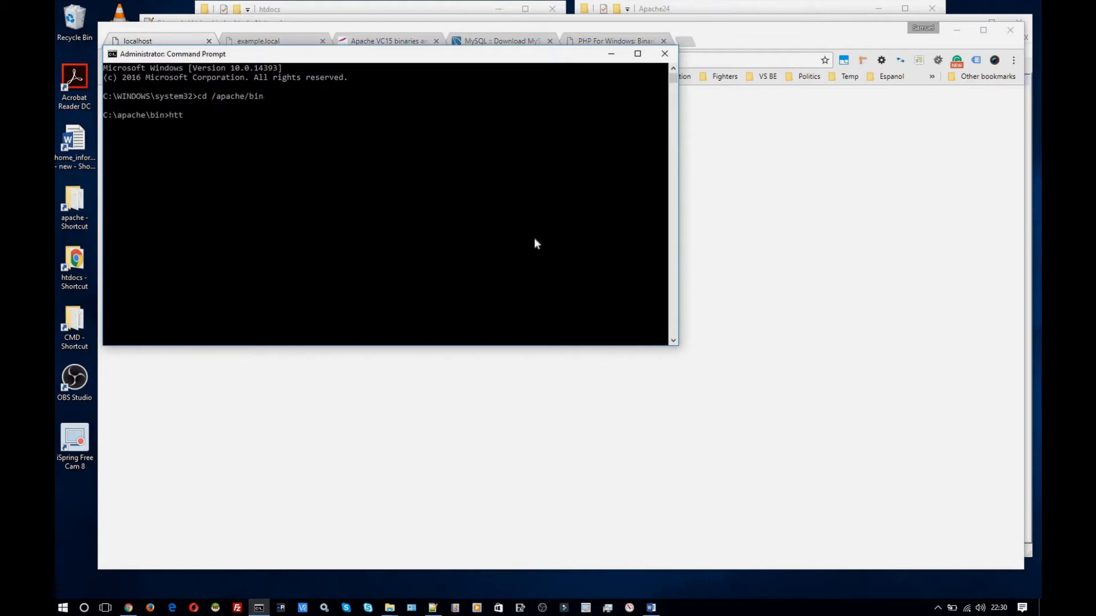
pyautogui.write('pd')
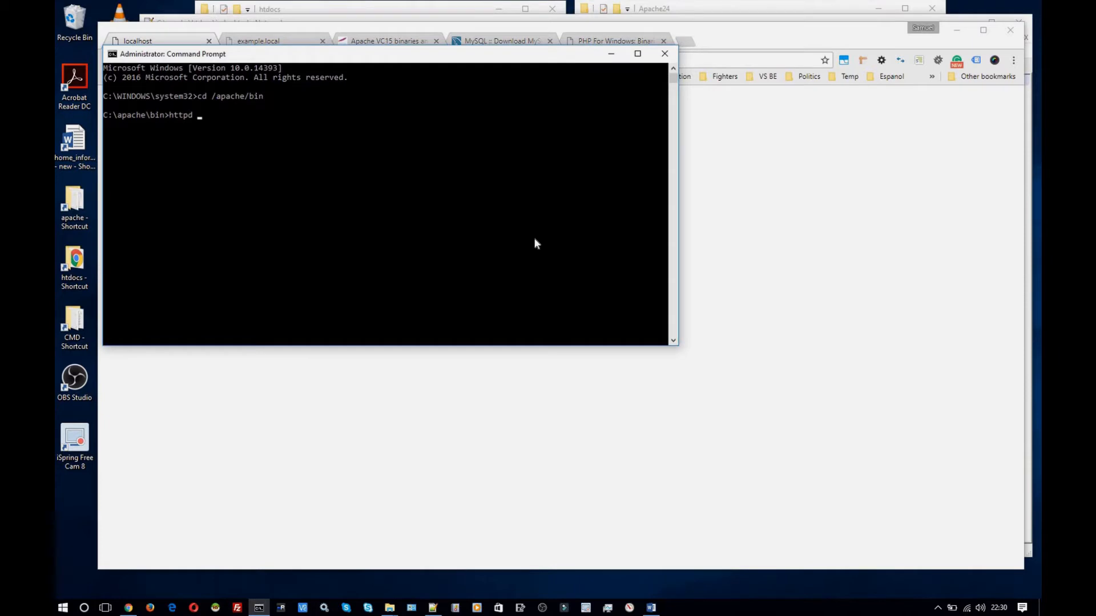
pyautogui.write('-k inst')
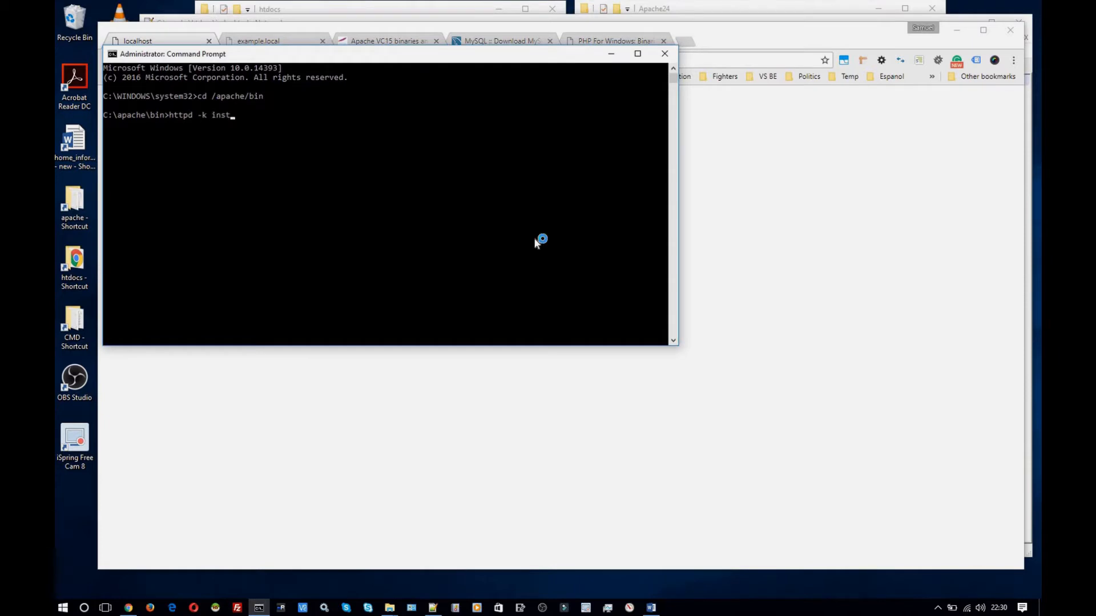
pyautogui.write('all')
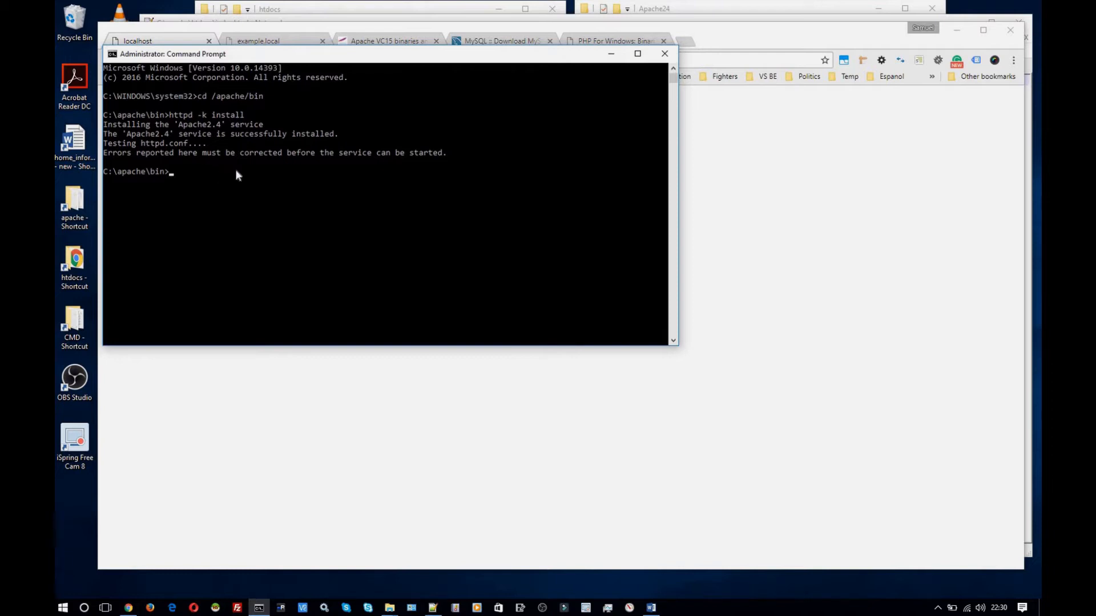
pyautogui.moveTo(524, 141)
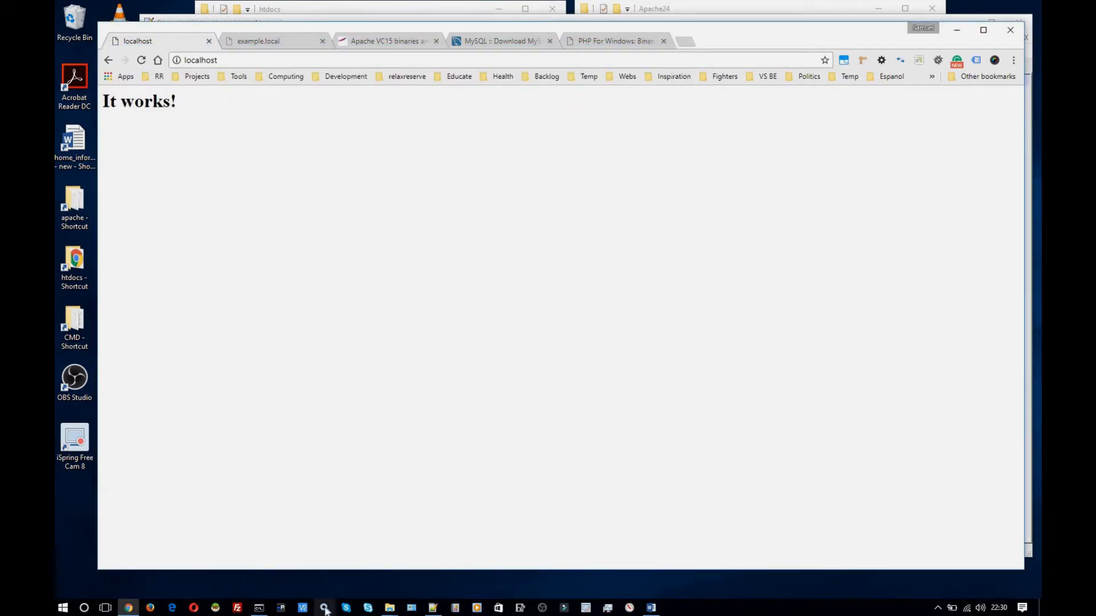
# Step: Check Apache2.4's startup type is Automatic in its properties, then start the service
pyautogui.click(325, 607)
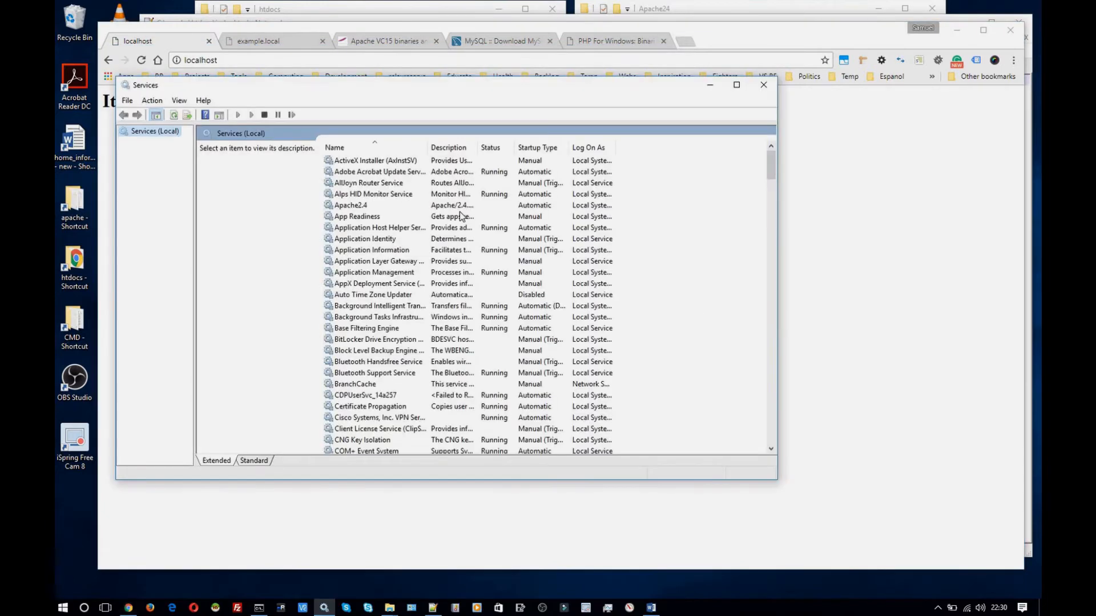
pyautogui.moveTo(358, 206)
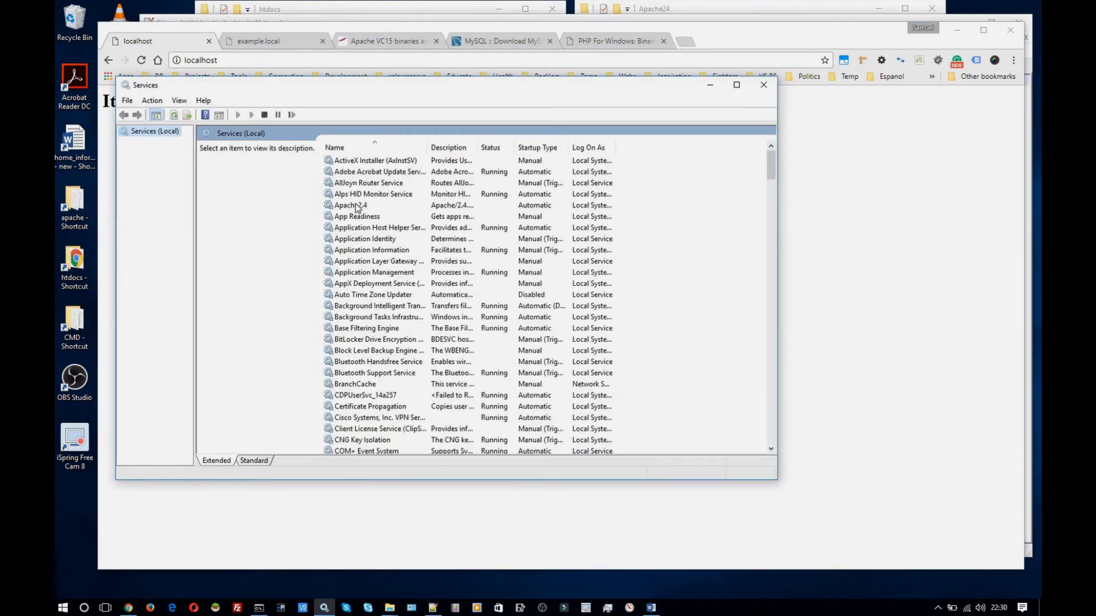
pyautogui.click(349, 206)
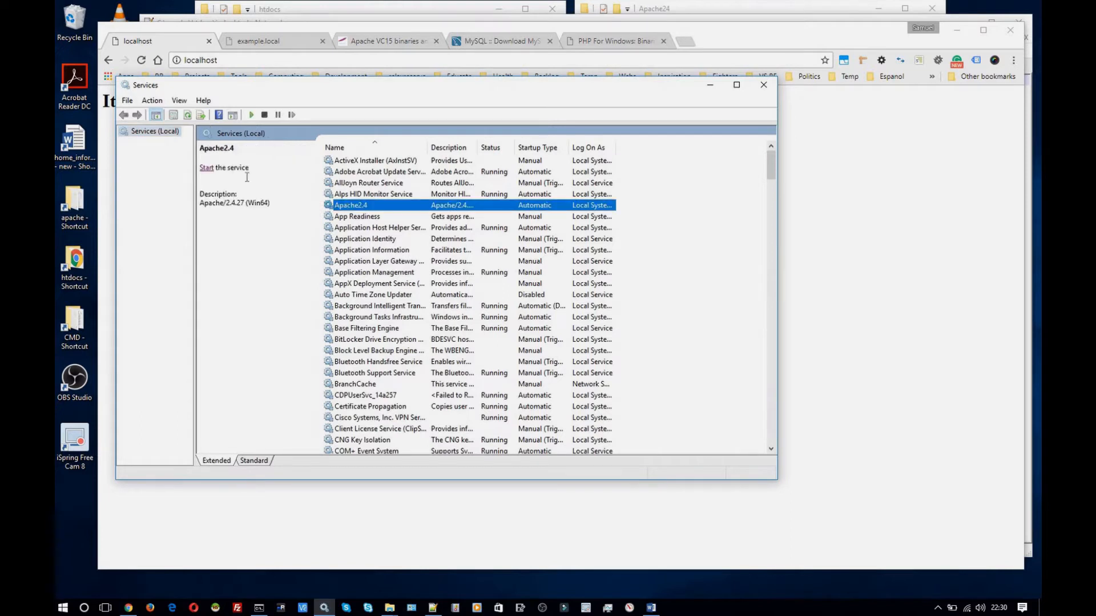
pyautogui.rightClick(351, 205)
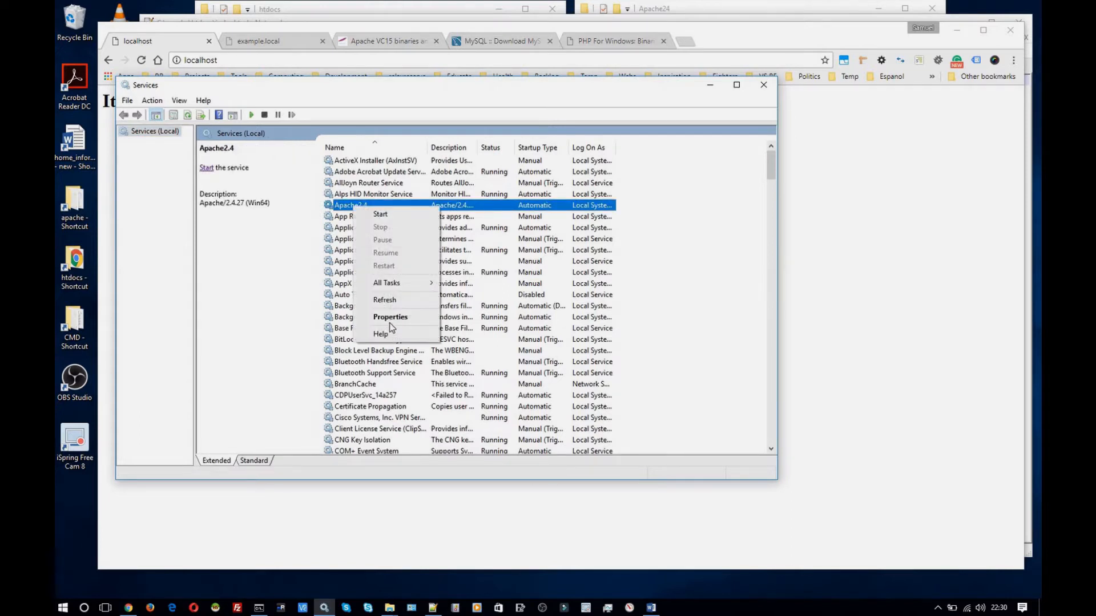
pyautogui.click(390, 317)
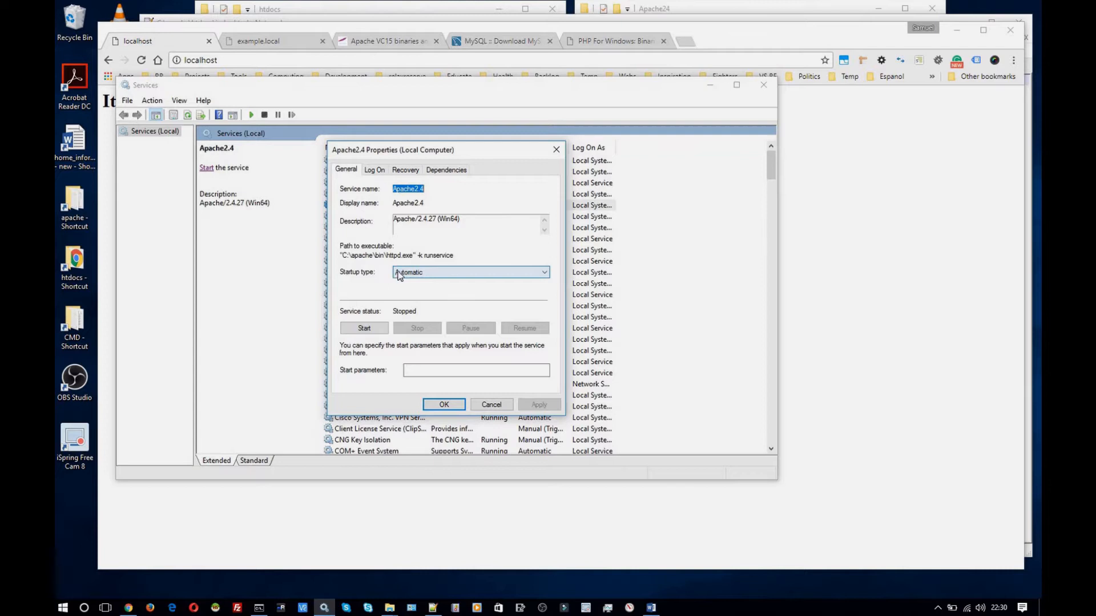
pyautogui.click(543, 271)
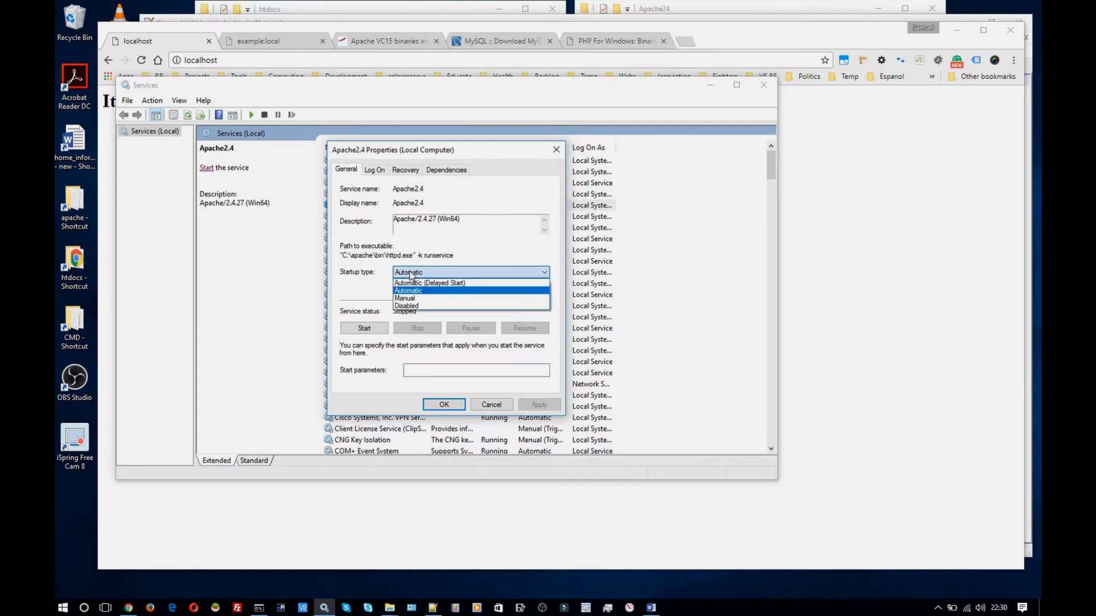
pyautogui.moveTo(430, 283)
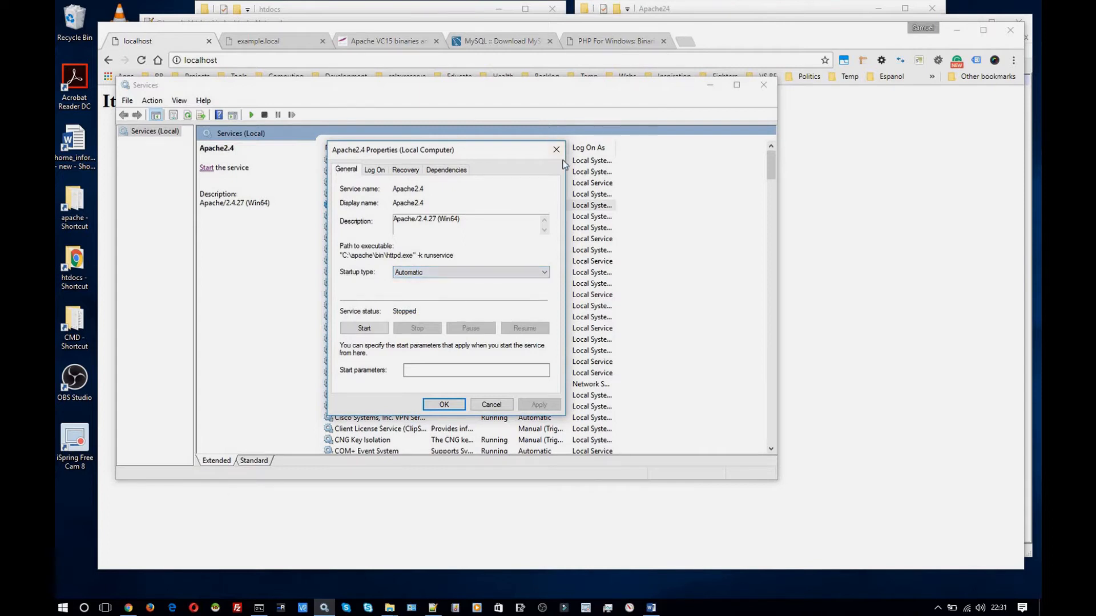
pyautogui.click(491, 404)
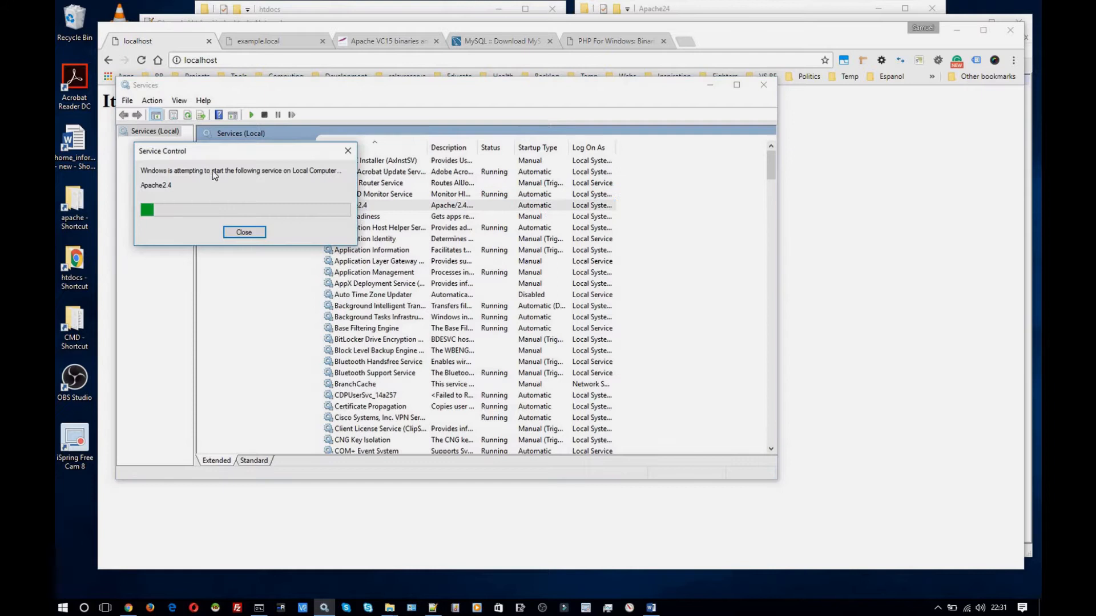
pyautogui.click(245, 231)
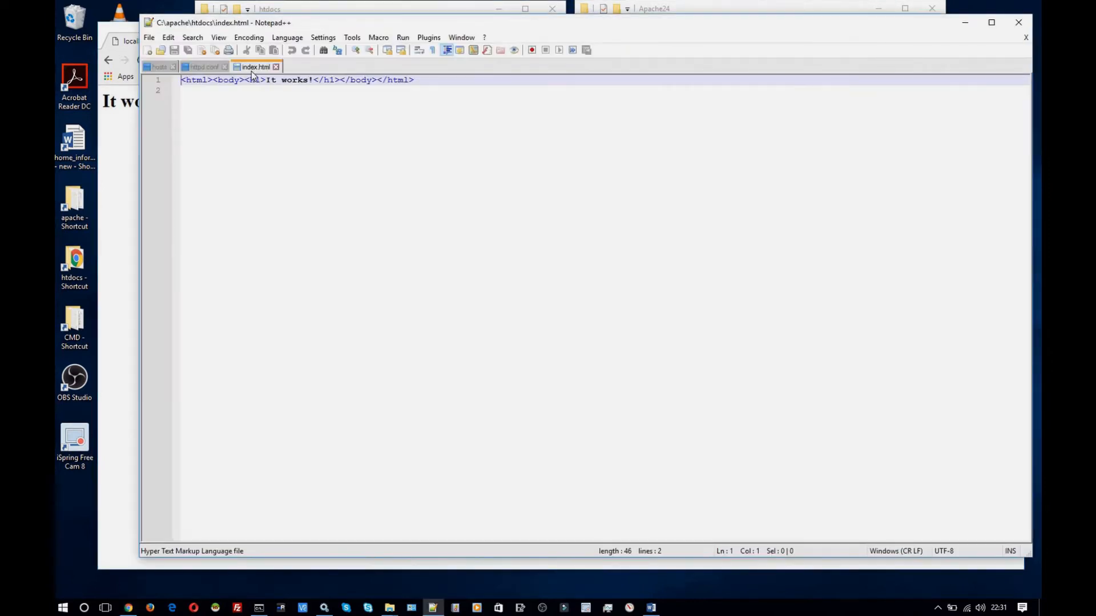
# Step: Find the 'vhosts' line in httpd.conf and uncomment the Include conf/extra/httpd-vhosts.conf line
pyautogui.click(205, 66)
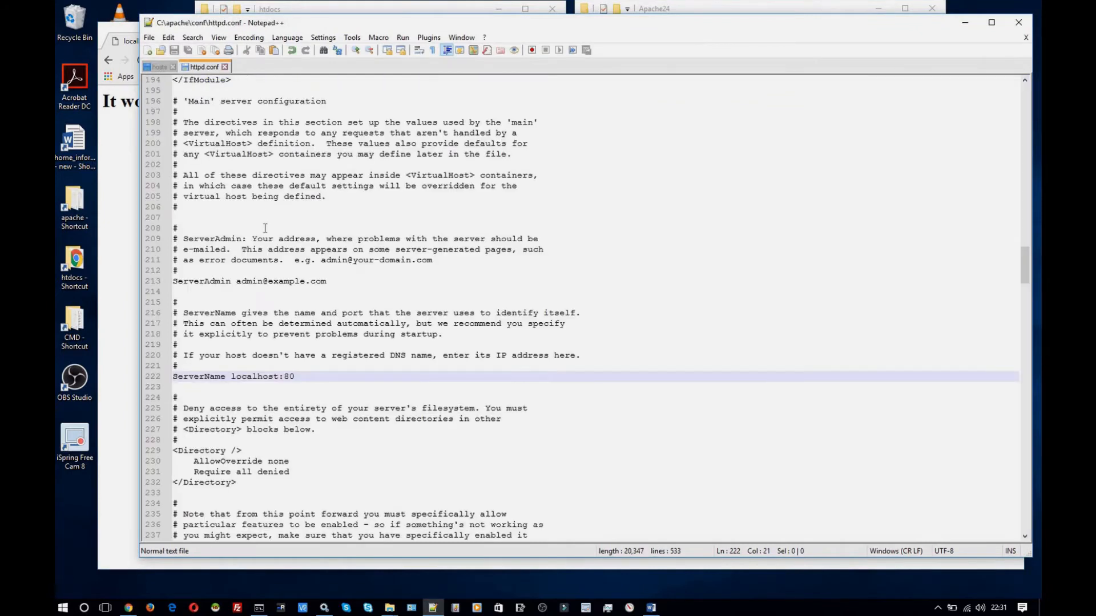
pyautogui.click(484, 301)
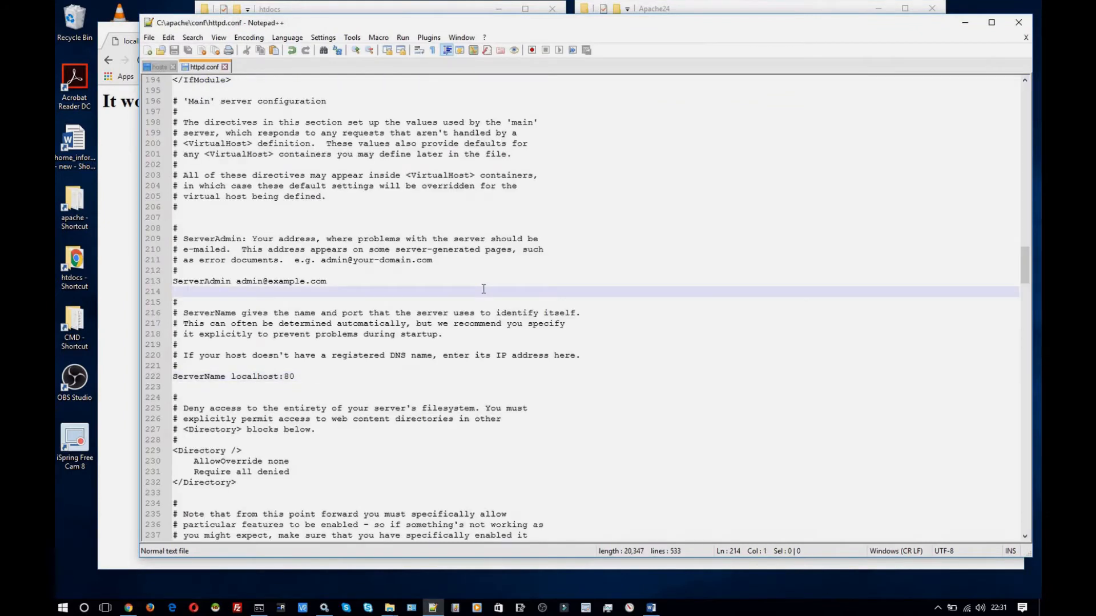
pyautogui.press('Ctrl+f')
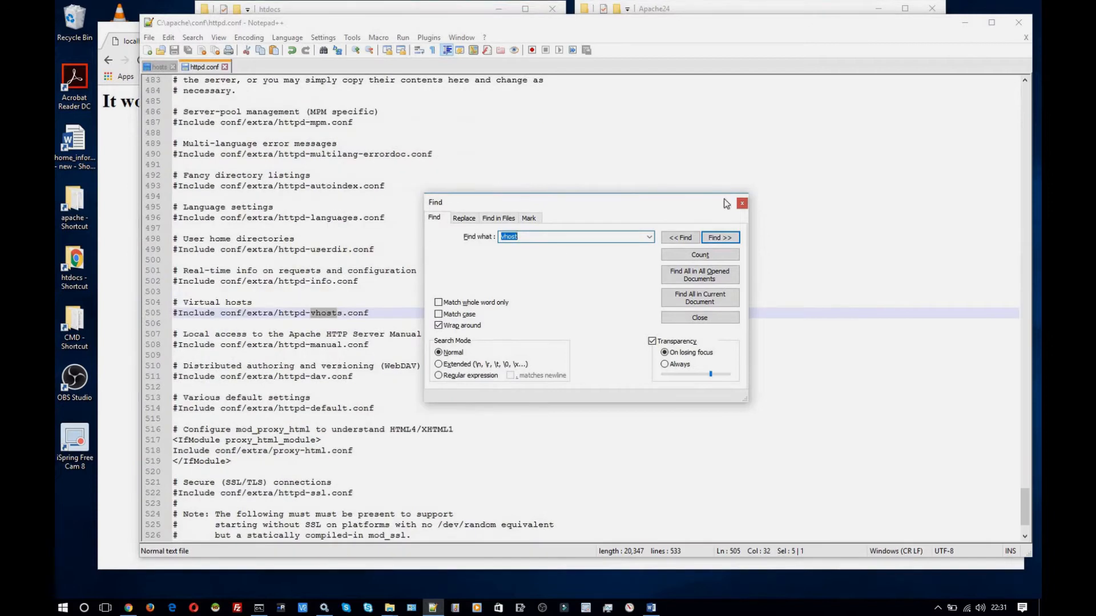
pyautogui.click(700, 317)
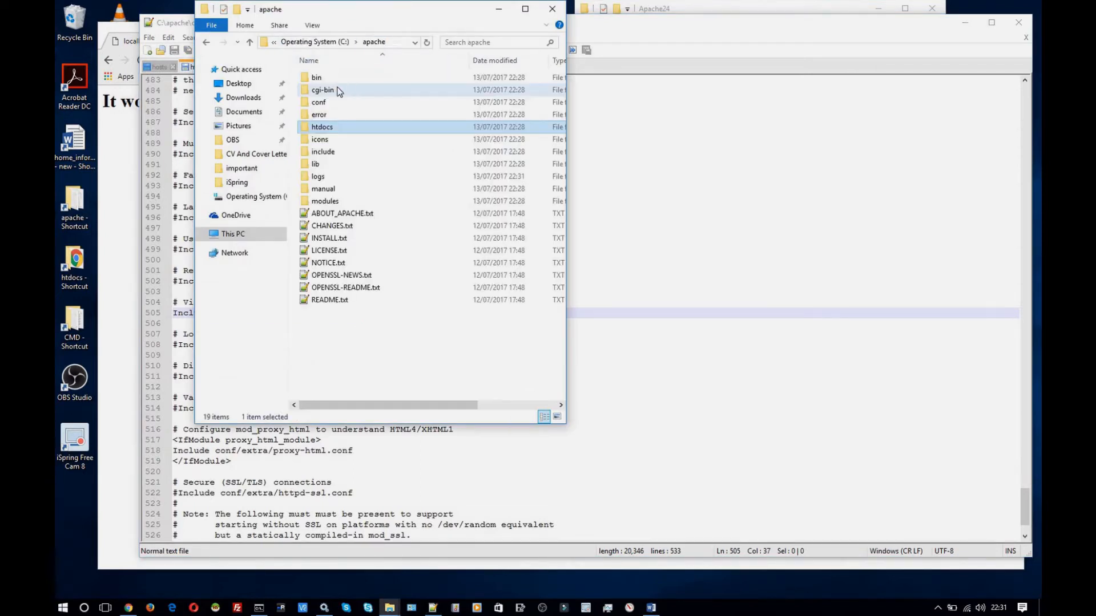
# Step: Open C:\apache\conf\extra\httpd-vhosts.conf in Notepad++ from File Explorer
pyautogui.doubleClick(319, 102)
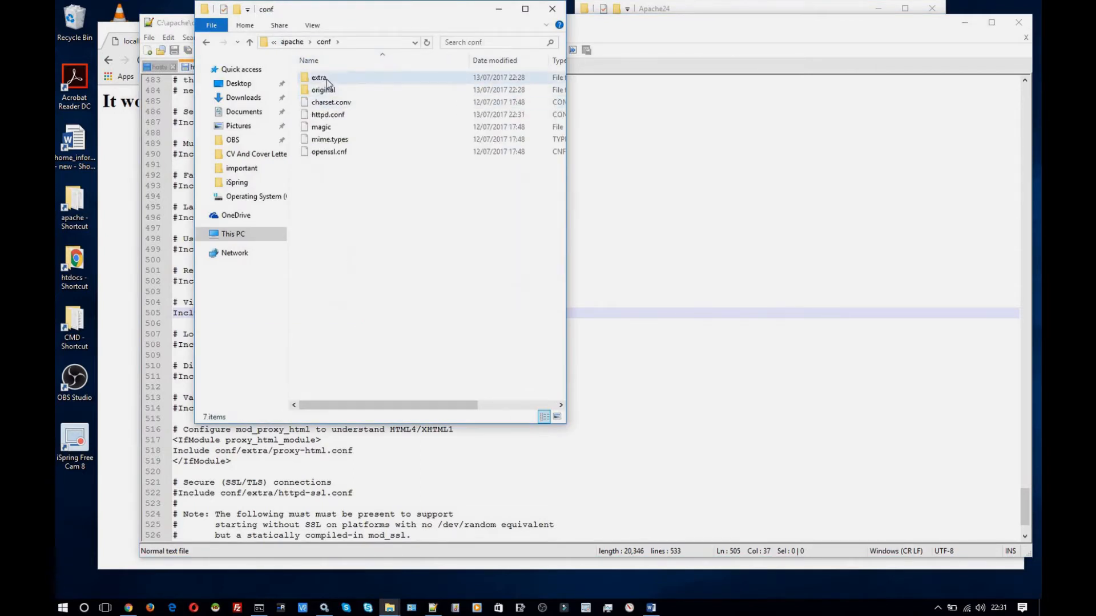
pyautogui.doubleClick(318, 77)
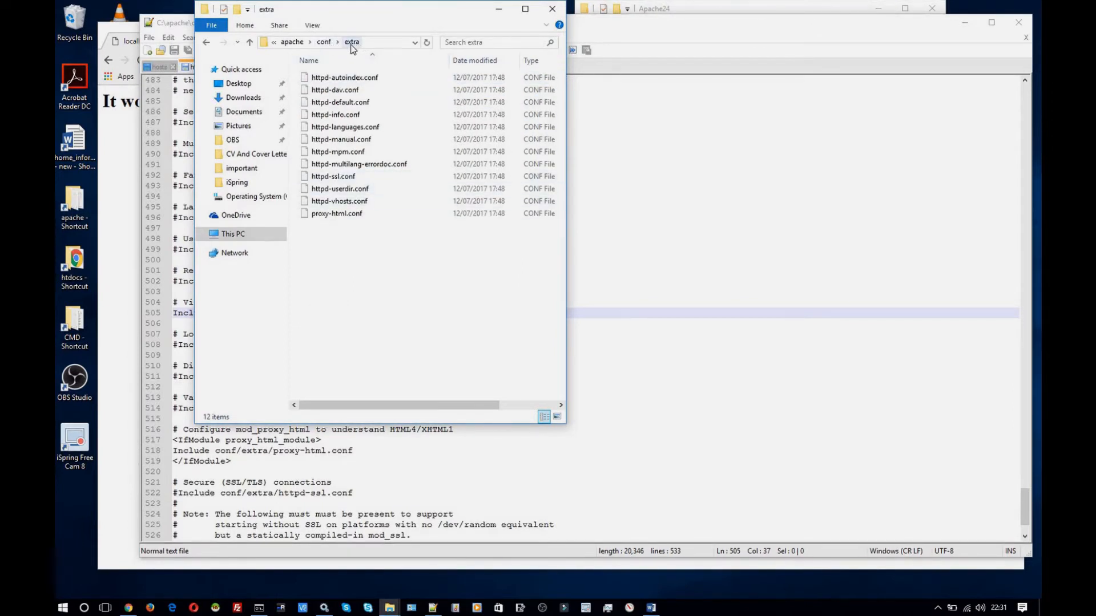
pyautogui.moveTo(337, 213)
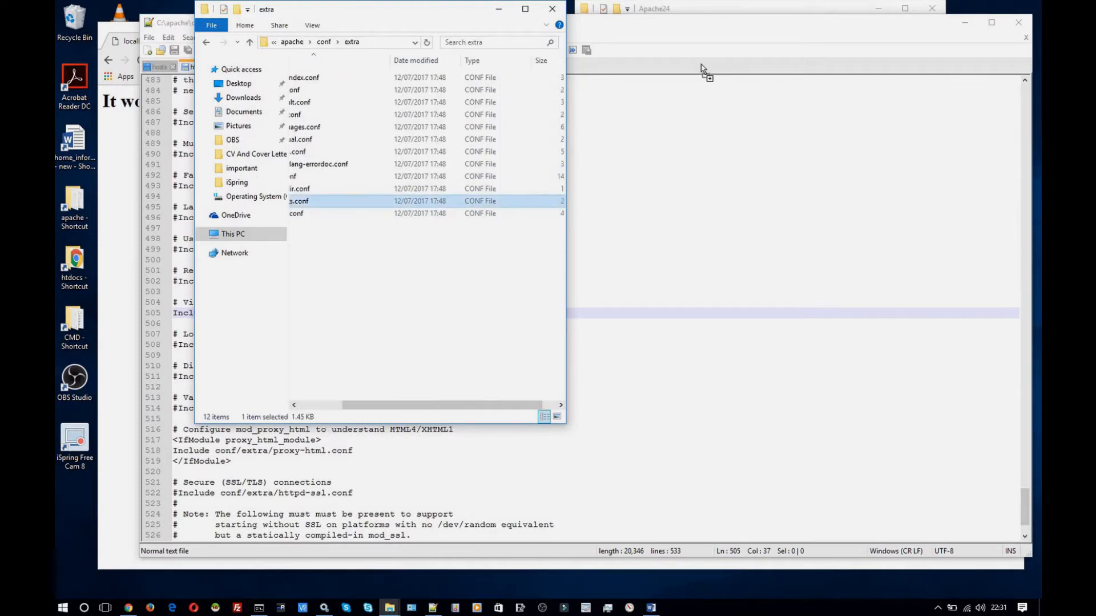
pyautogui.doubleClick(297, 200)
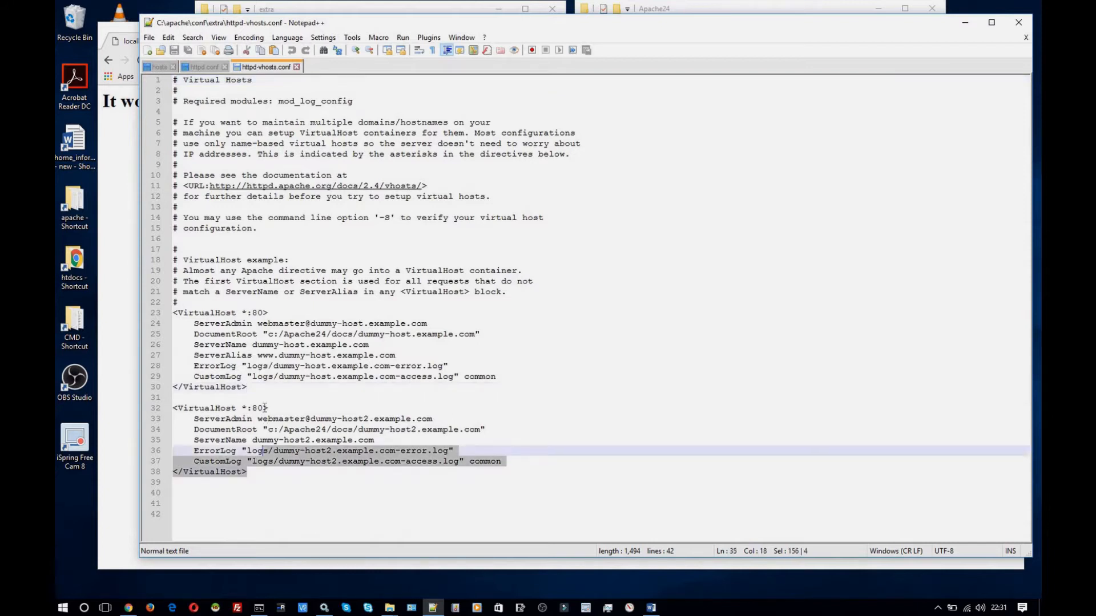
# Step: Strip ServerAdmin, DocumentRoot and CustomLog lines and set ServerName to localhost
pyautogui.click(247, 387)
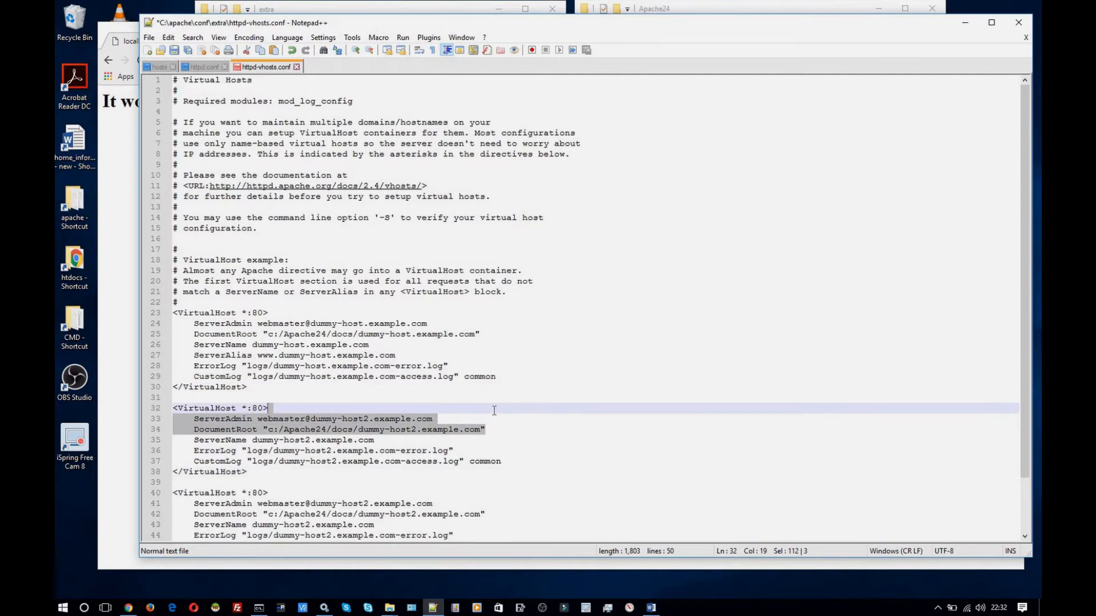
pyautogui.press('Delete')
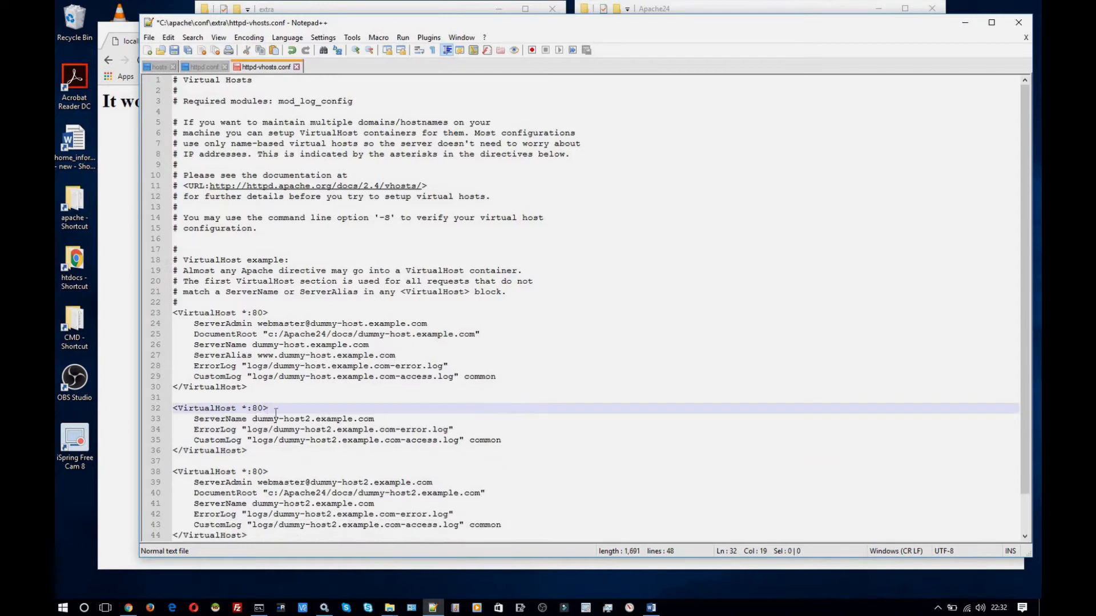
pyautogui.doubleClick(311, 419)
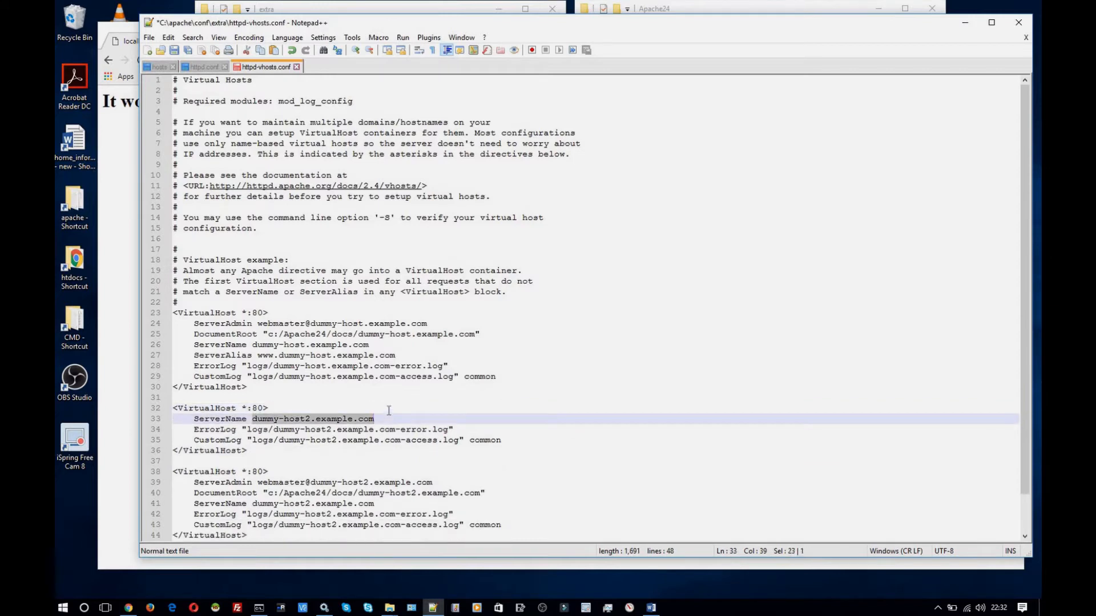
pyautogui.write('localhost')
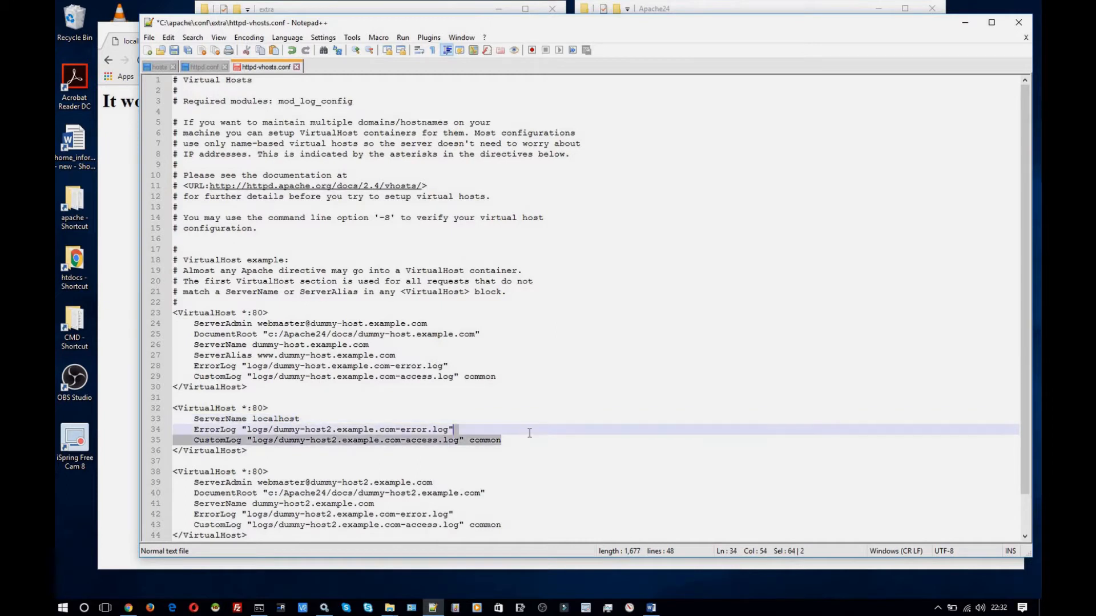
pyautogui.press('Delete')
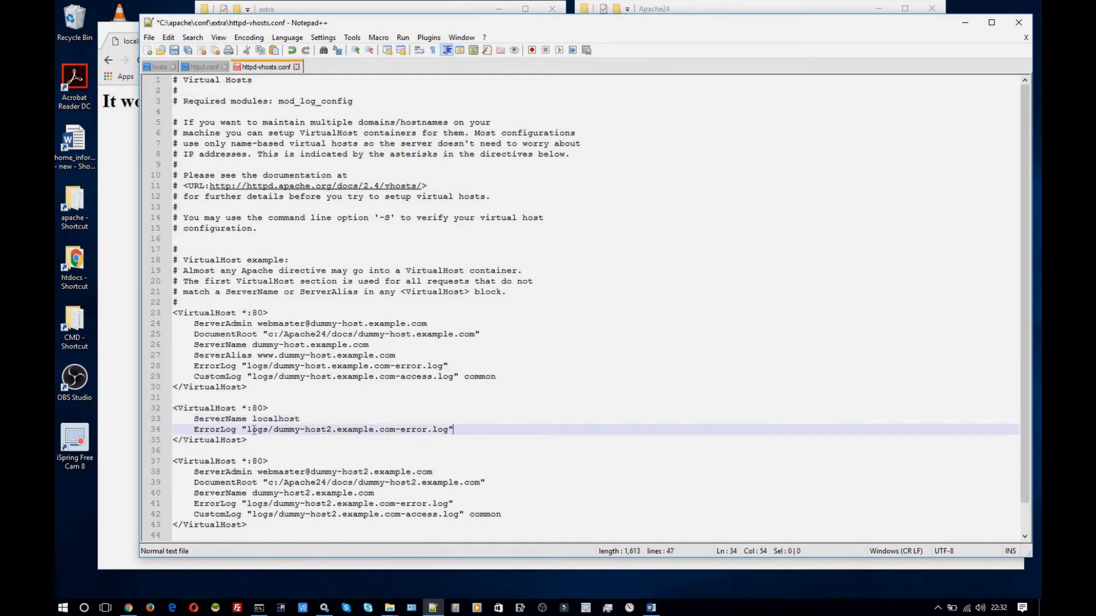
# Step: Set ErrorLog to "C:/apache/logs/web_error.log" and save httpd-vhosts.conf
pyautogui.click(248, 429)
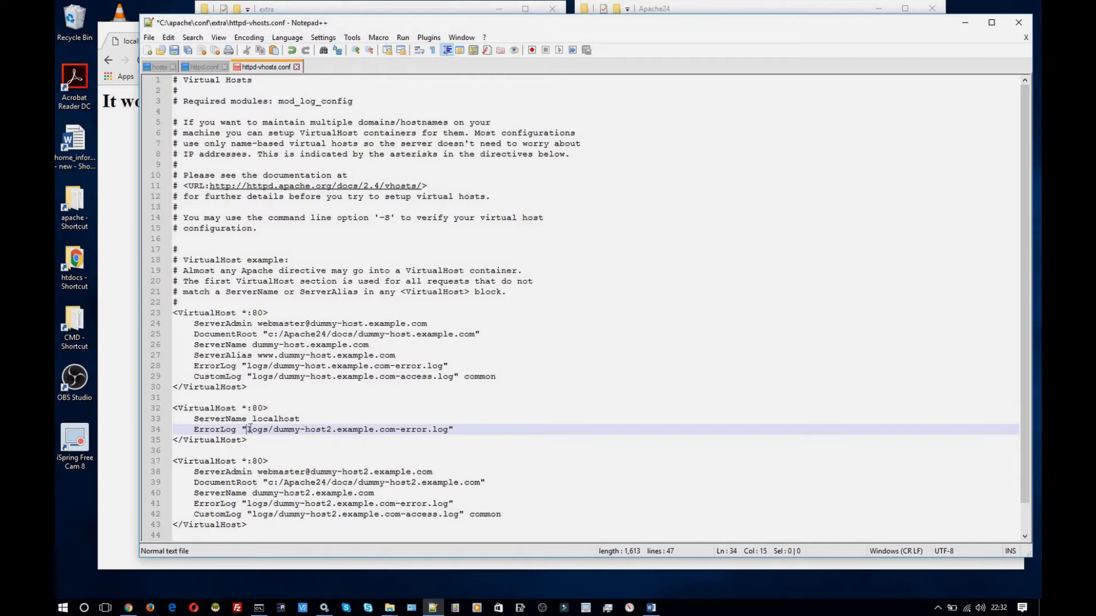
pyautogui.write('d://')
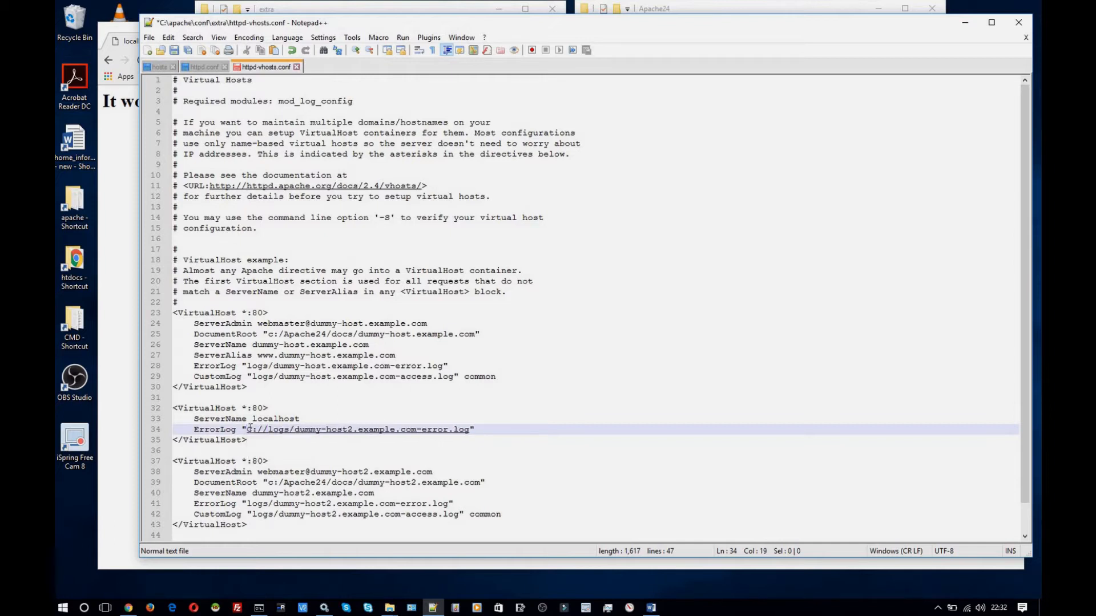
pyautogui.press('Backspace')
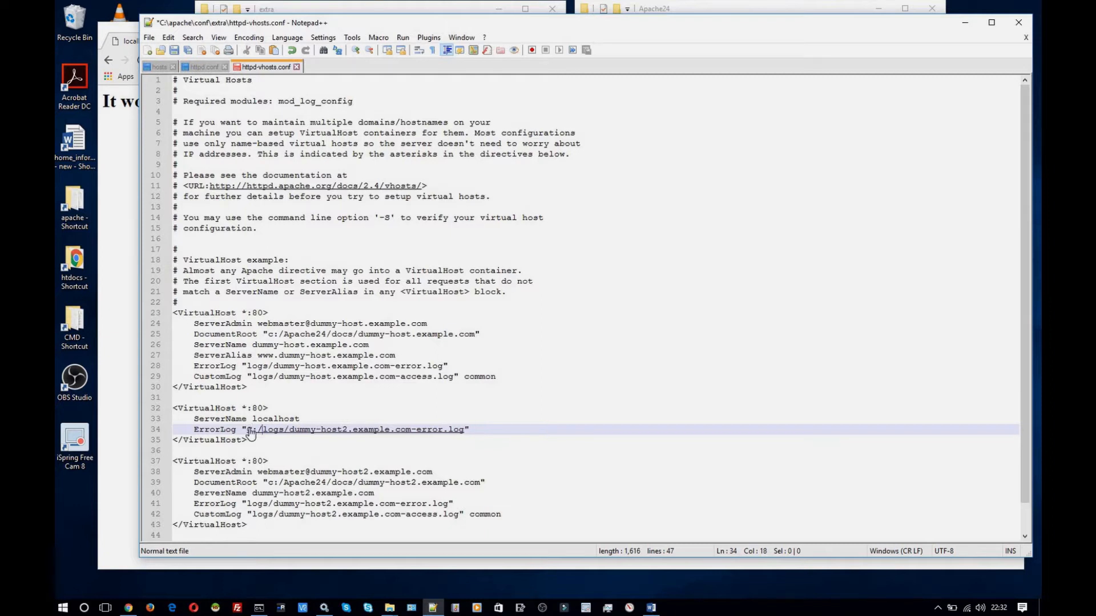
pyautogui.write('apache.')
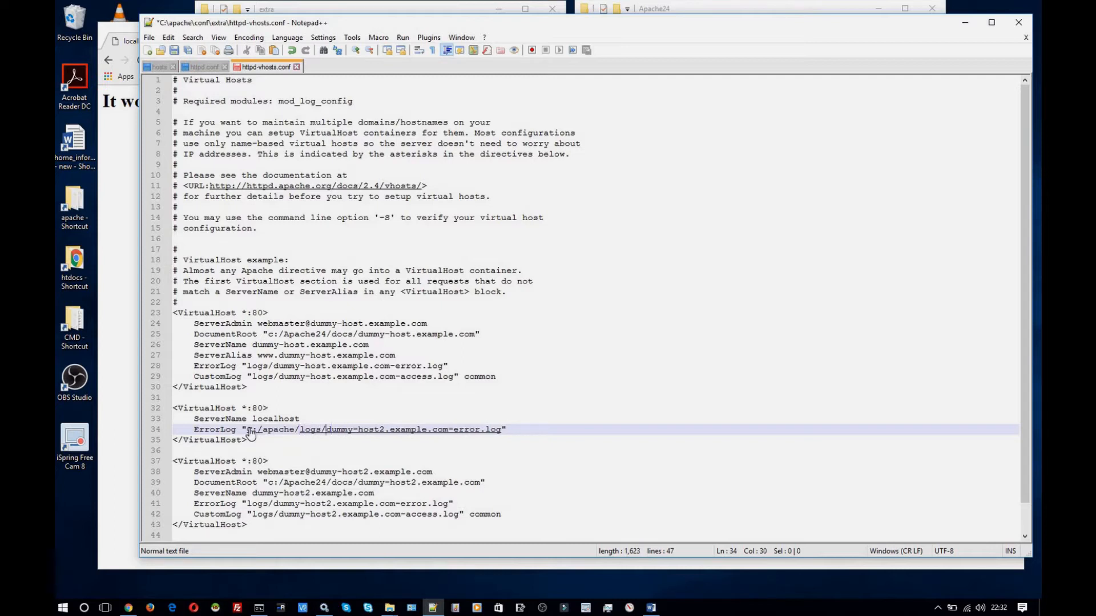
pyautogui.write('error.log')
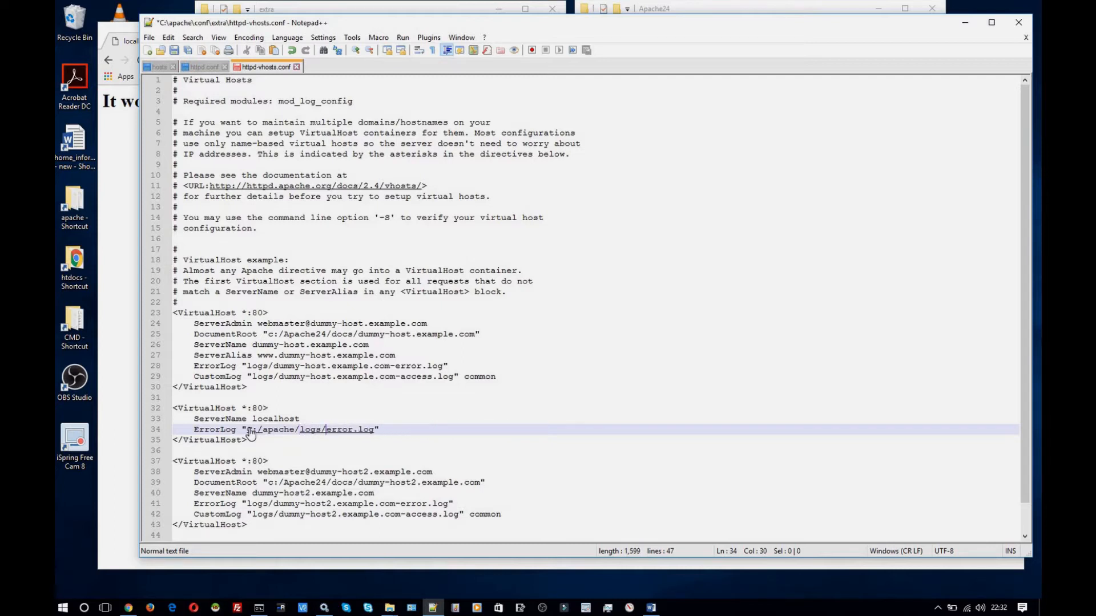
pyautogui.write('web_')
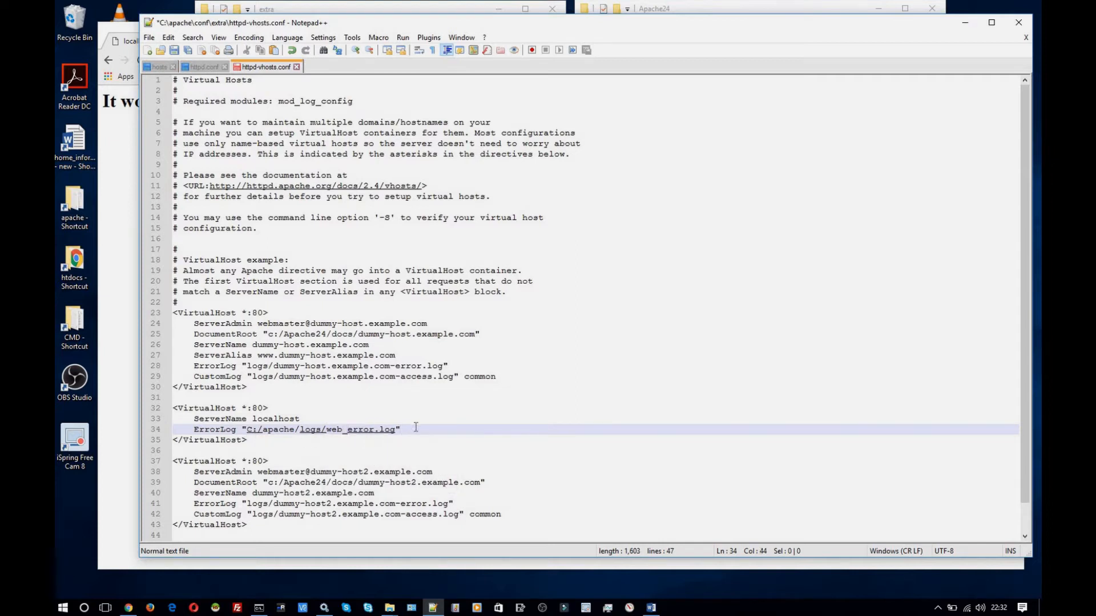
pyautogui.press('Ctrl+s')
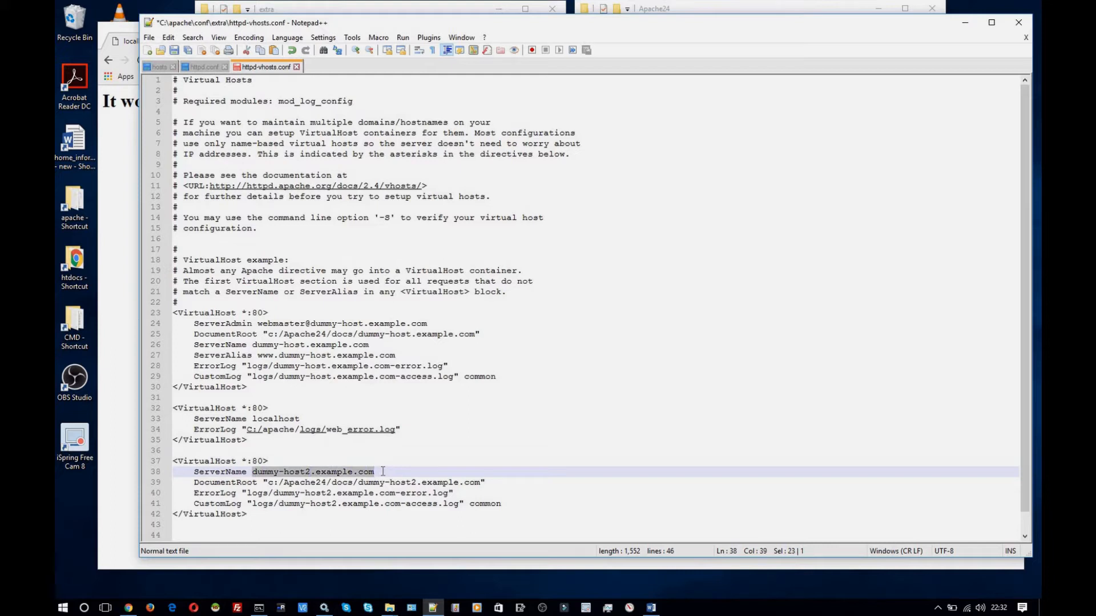
pyautogui.write('example.')
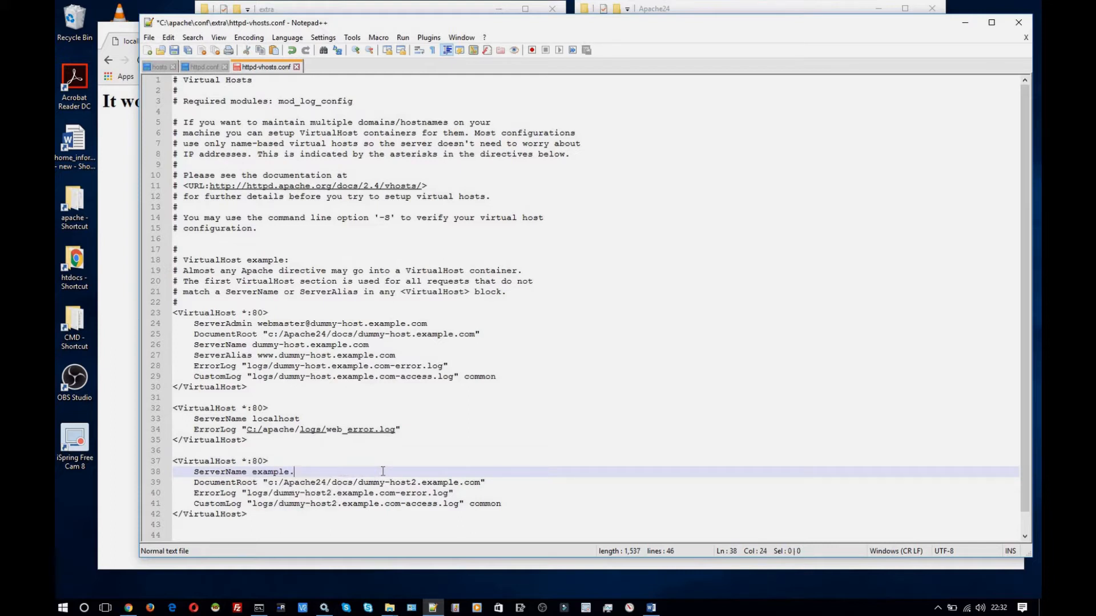
pyautogui.write('local')
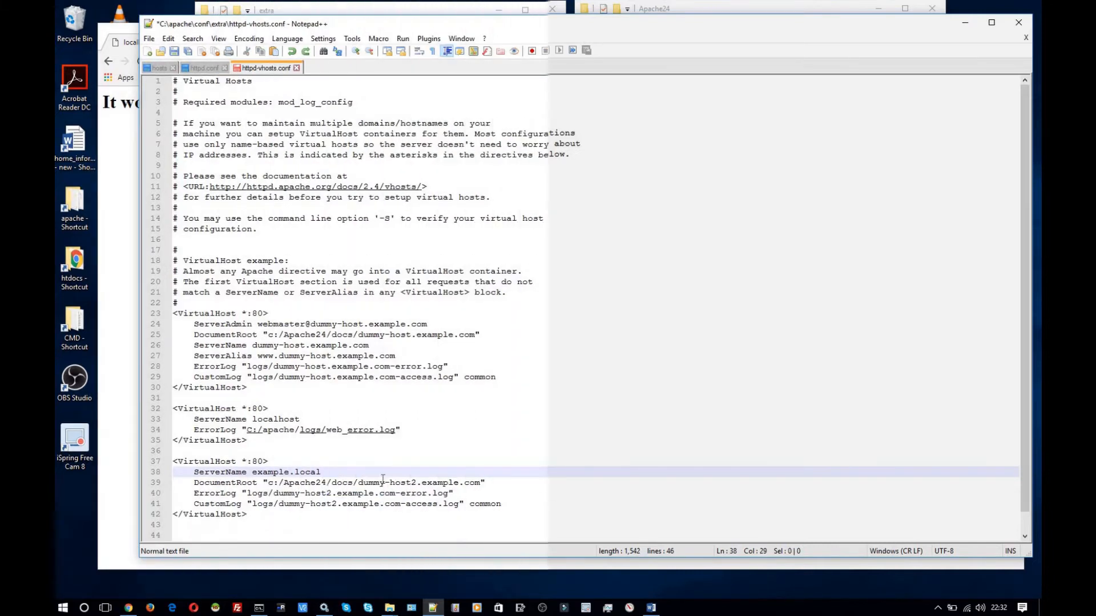
pyautogui.write('ServerAlias')
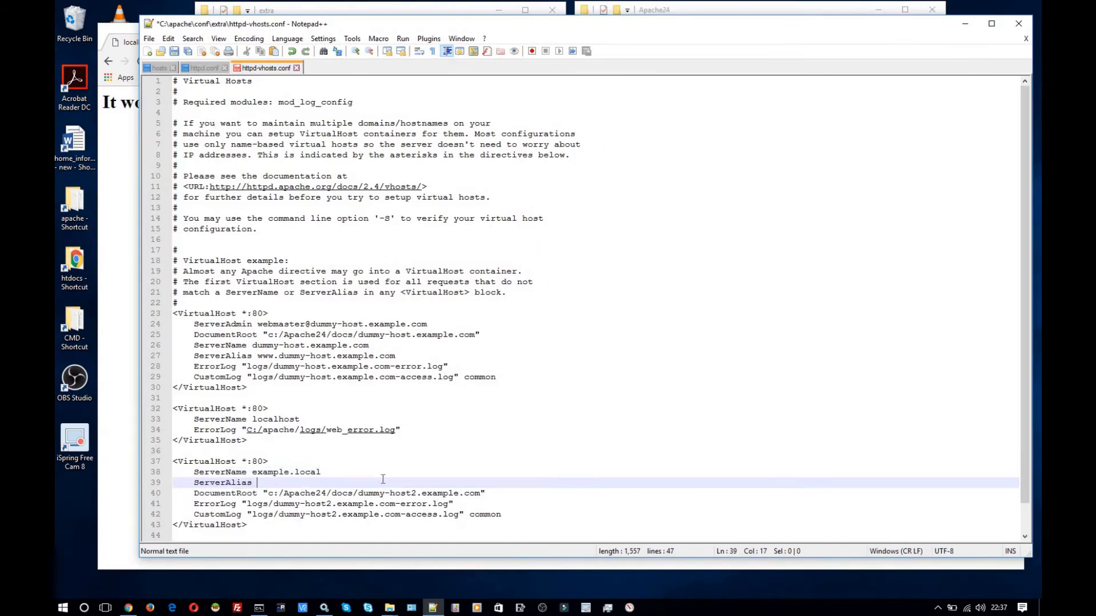
pyautogui.write('www.example.loca')
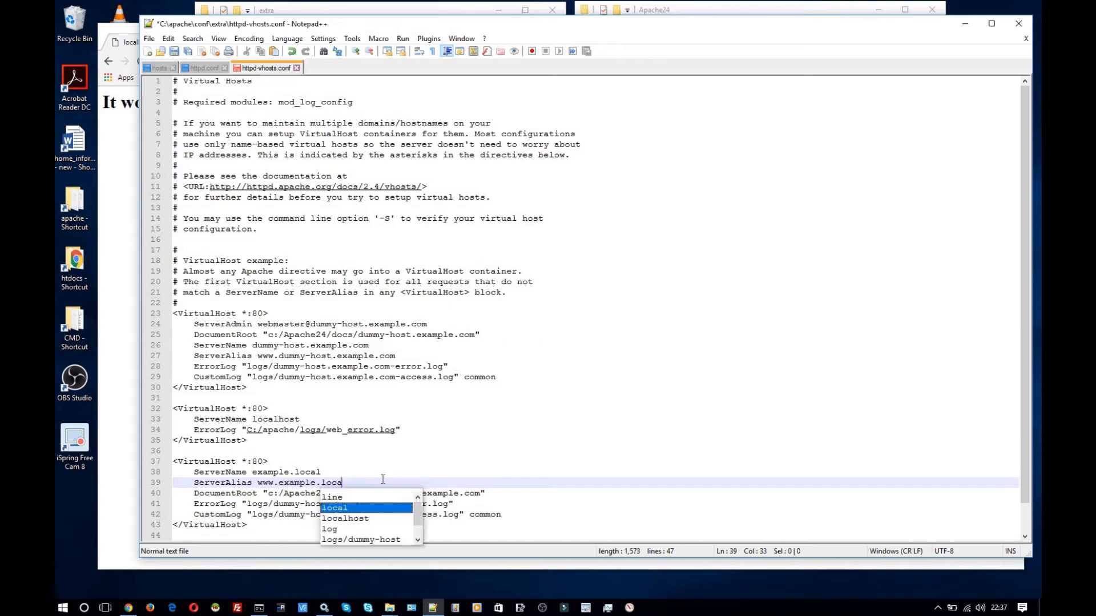
pyautogui.write('l')
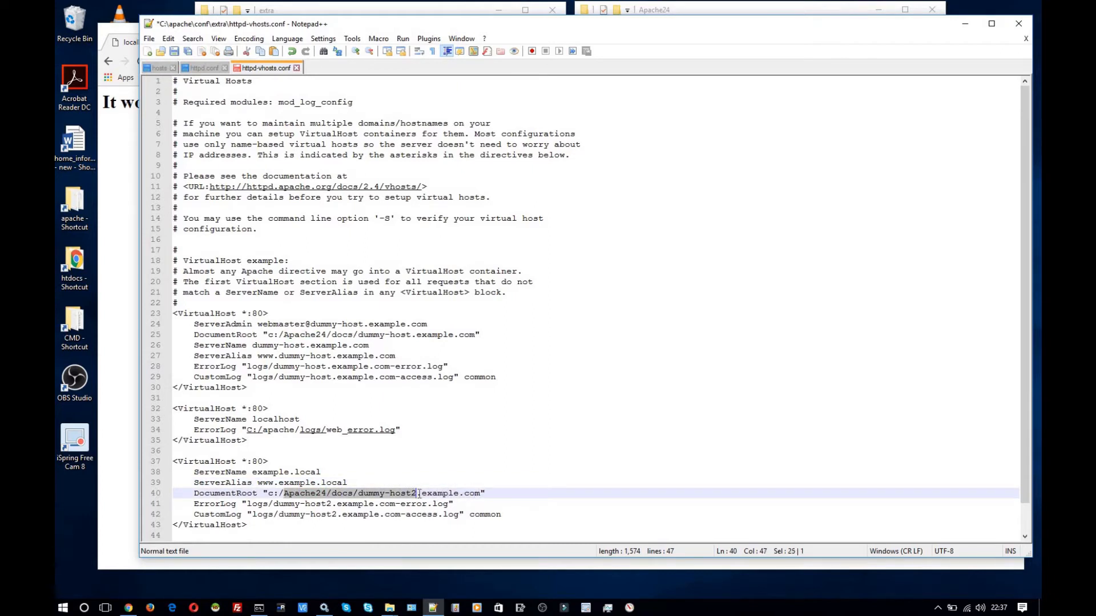
# Step: Set its DocumentRoot to c:/apache/htdocs/example_build with logs under C:/apache/logs, and save
pyautogui.write('apach')
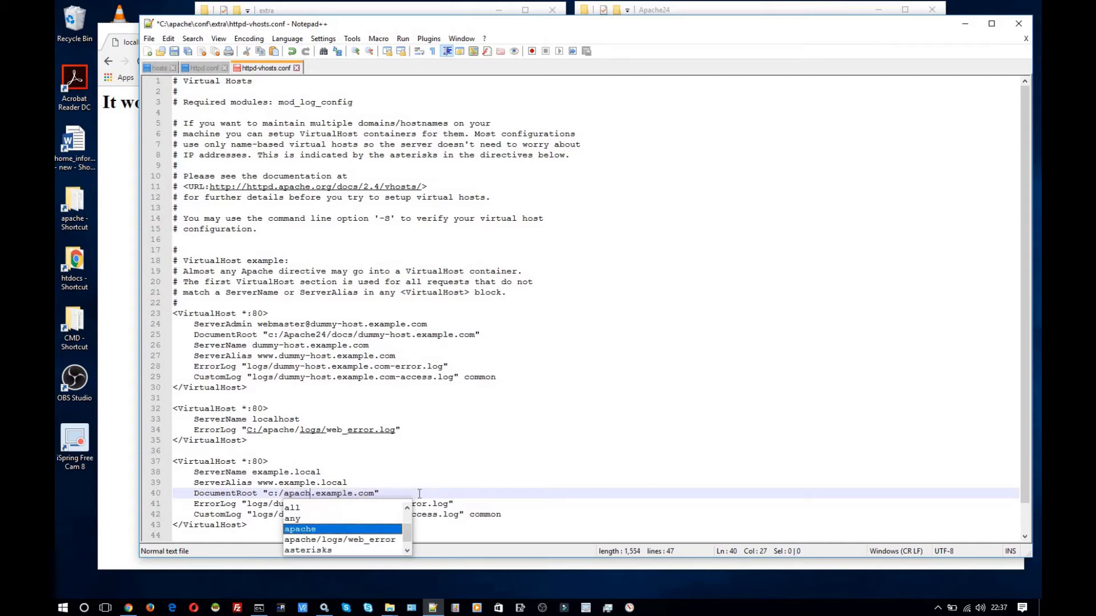
pyautogui.write('htdocs/')
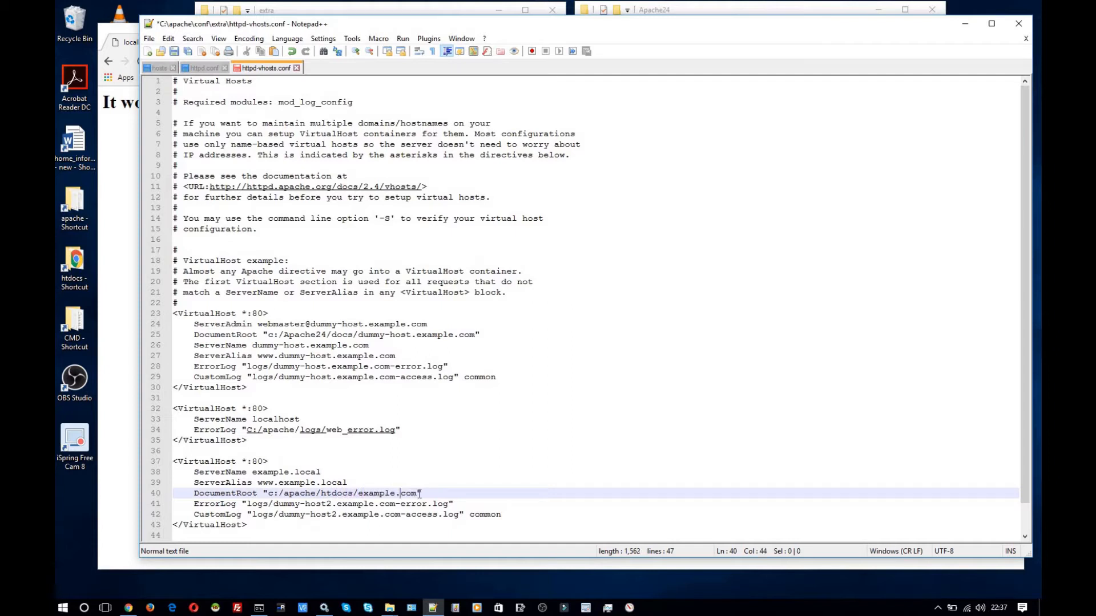
pyautogui.press('BackSpace')
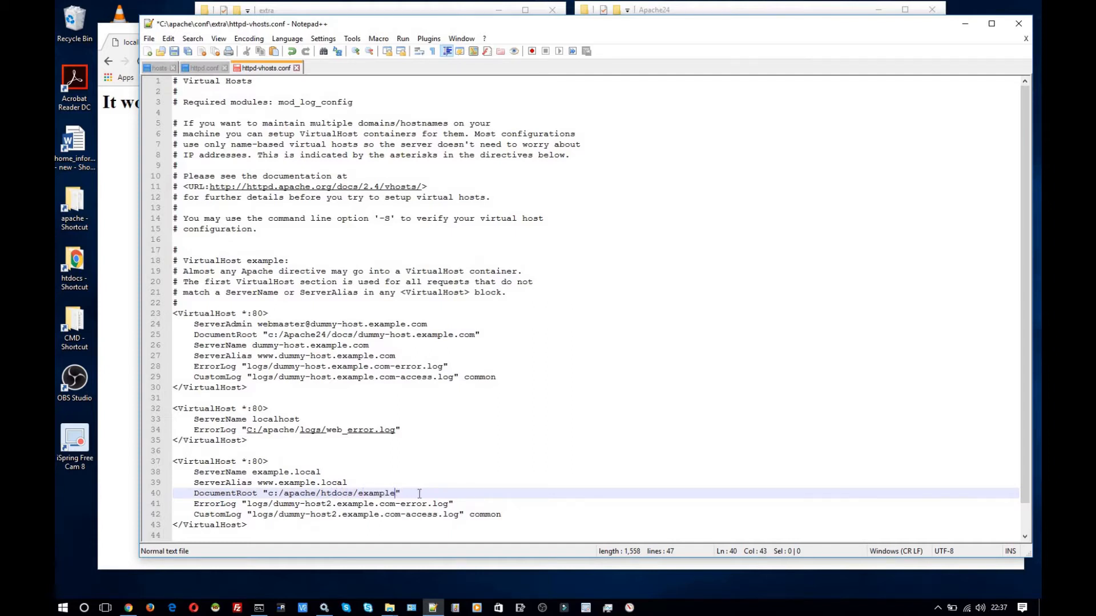
pyautogui.write('_bld')
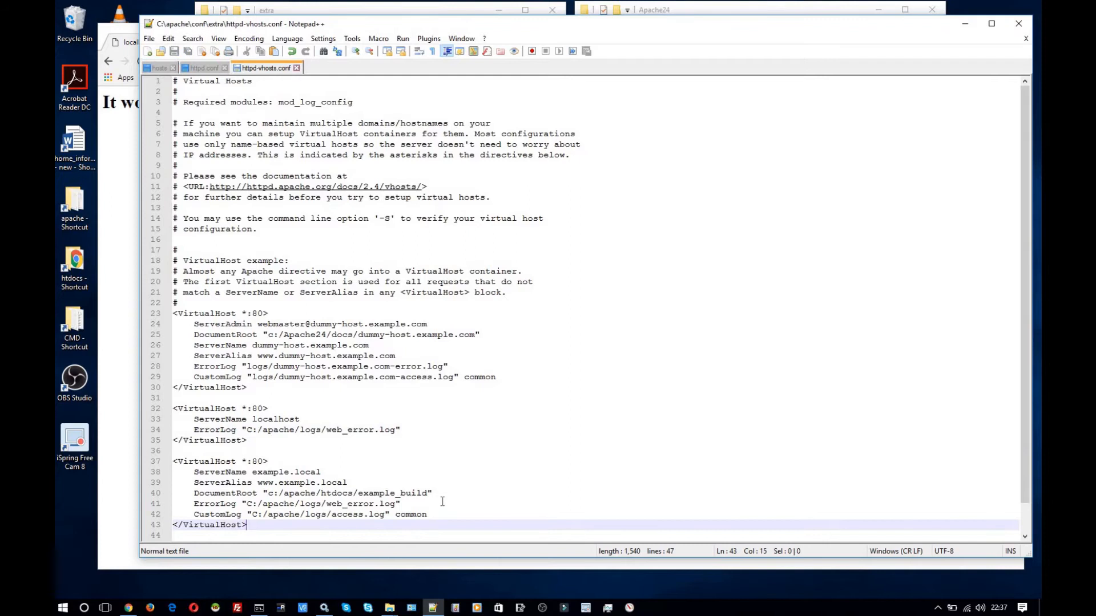
pyautogui.moveTo(356, 67)
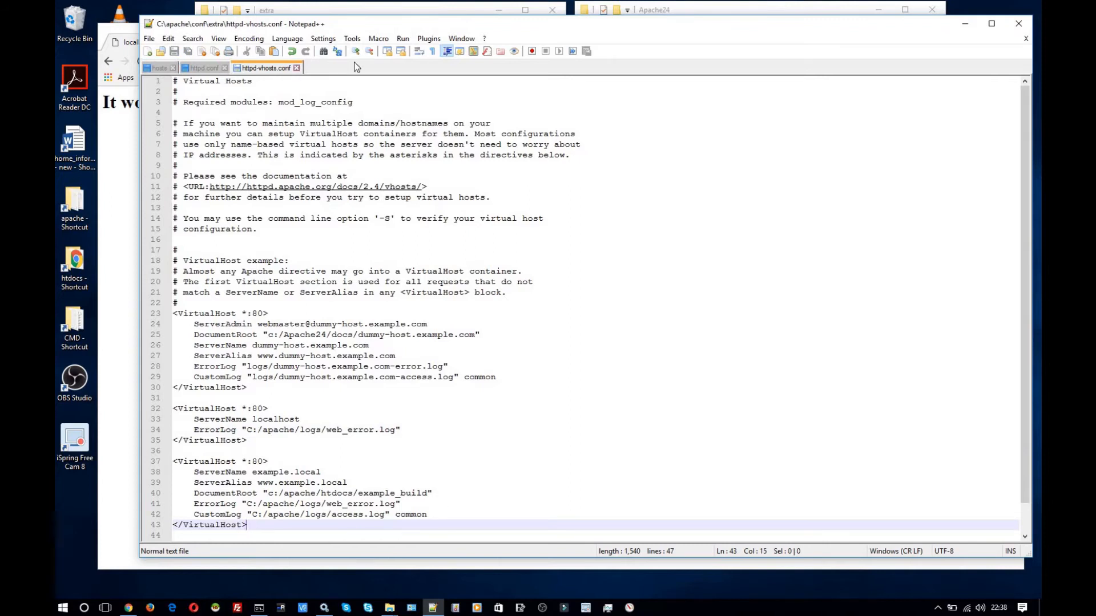
pyautogui.click(159, 67)
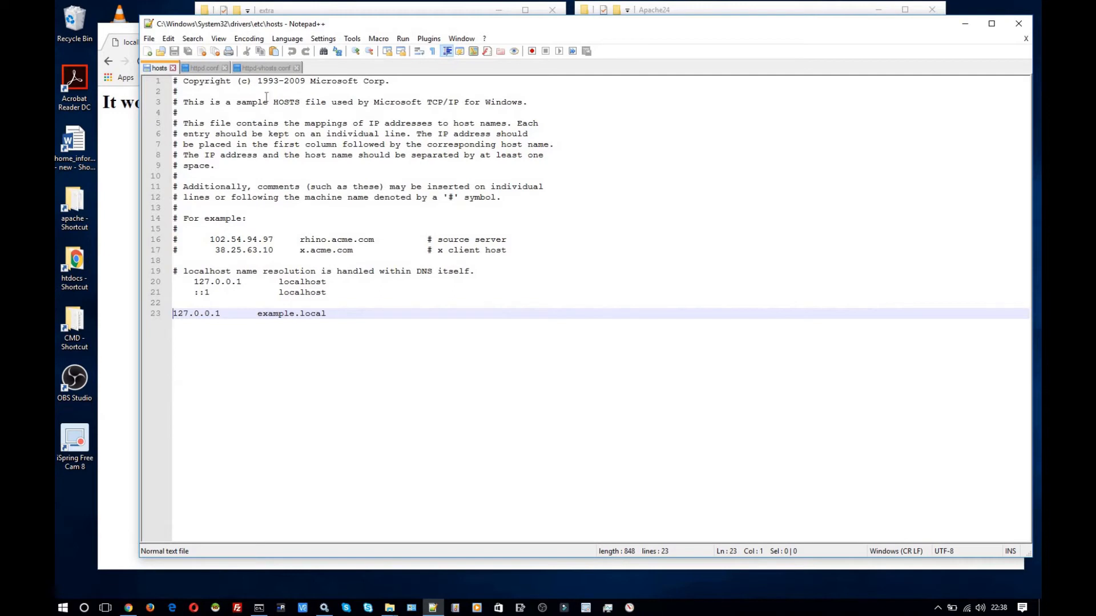
pyautogui.click(267, 68)
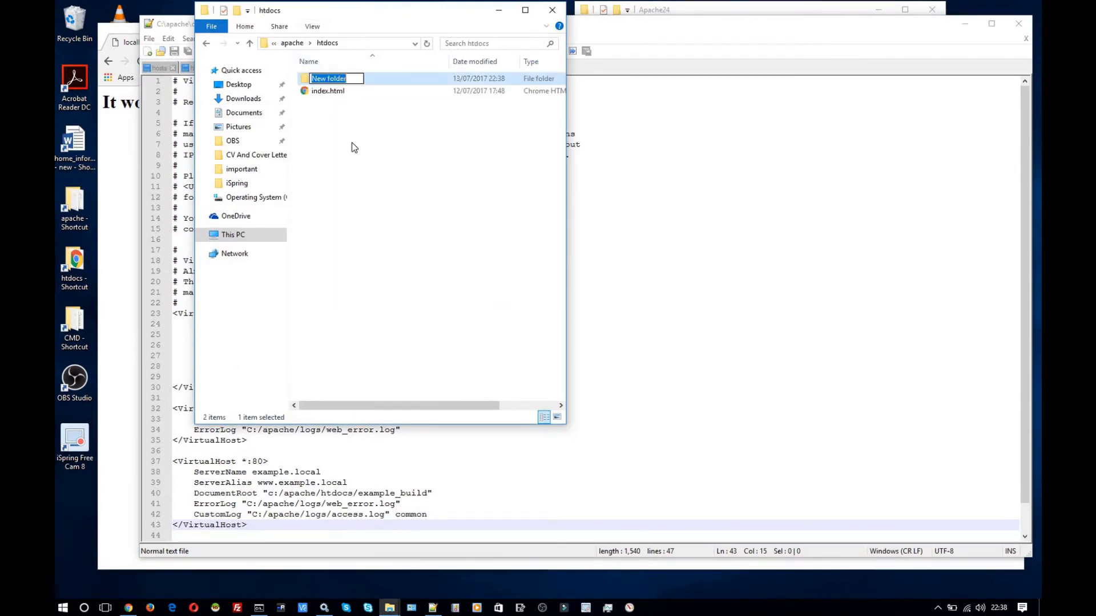
# Step: Name the new htdocs folder example_build and move index.html into it
pyautogui.write('example')
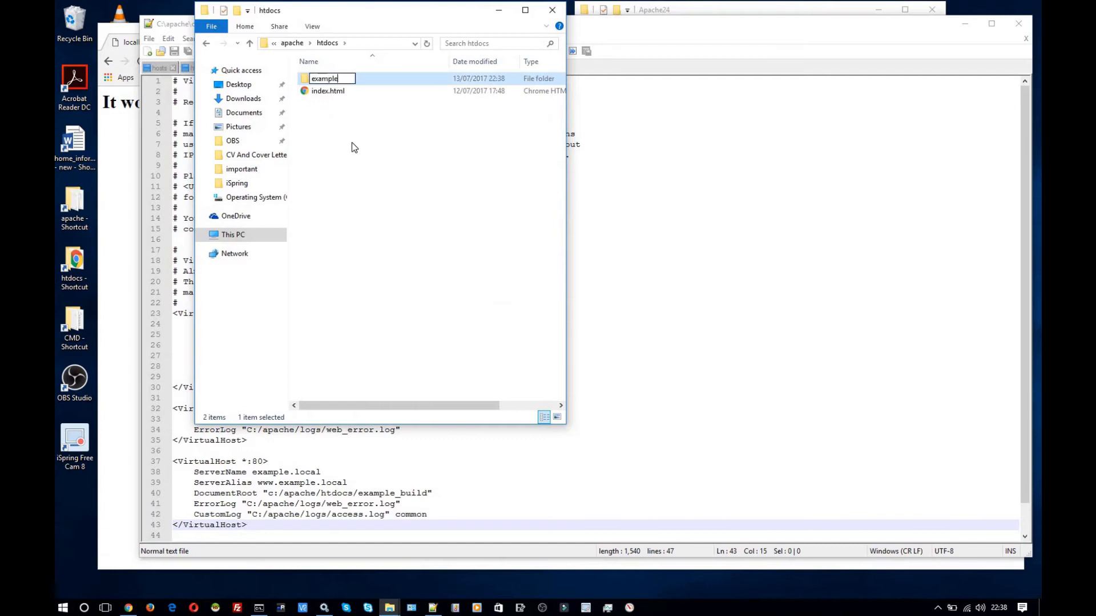
pyautogui.write('_build')
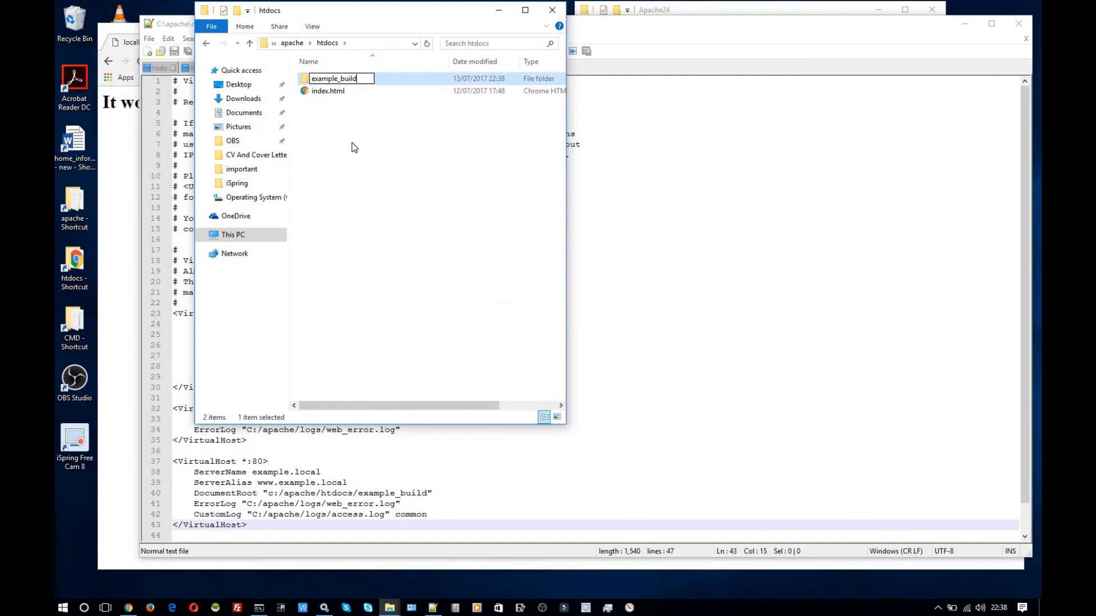
pyautogui.click(327, 91)
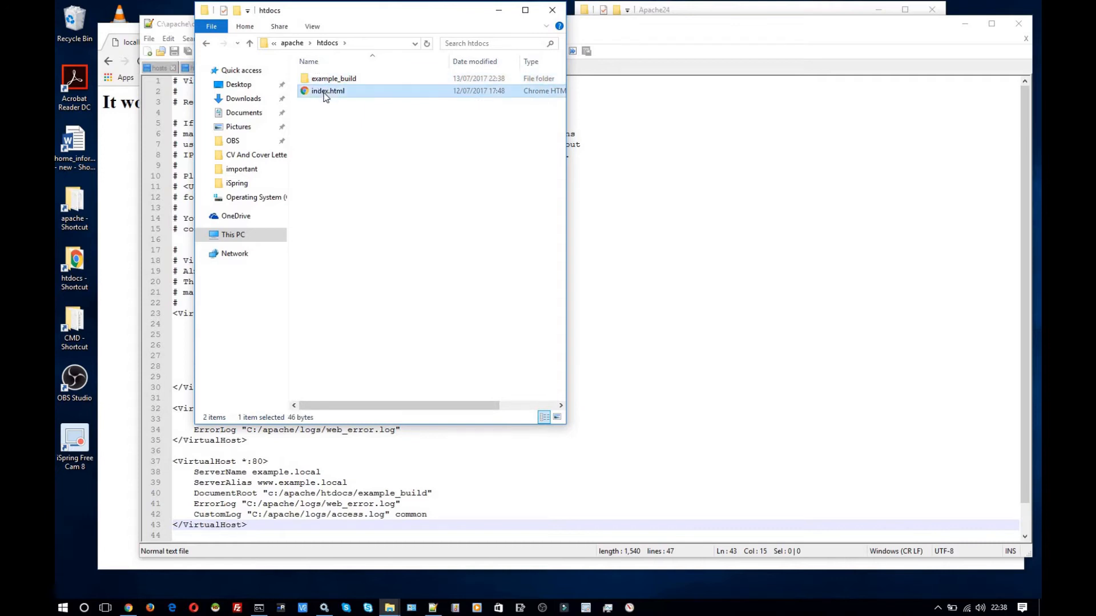
pyautogui.doubleClick(333, 77)
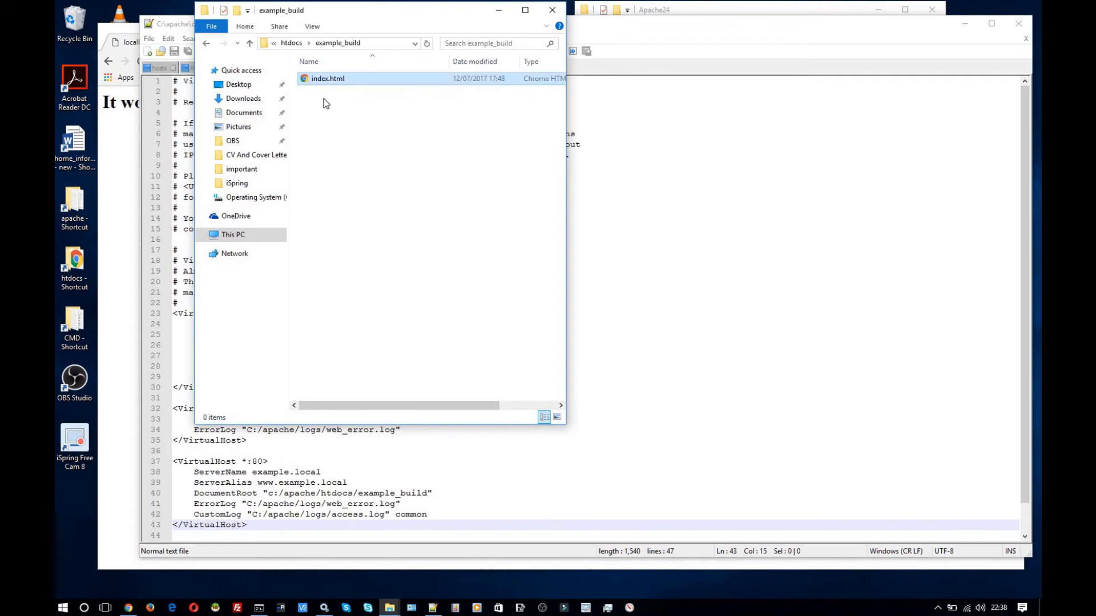
# Step: Edit index.html so its 'It works!' heading reads 'example' and save
pyautogui.doubleClick(327, 77)
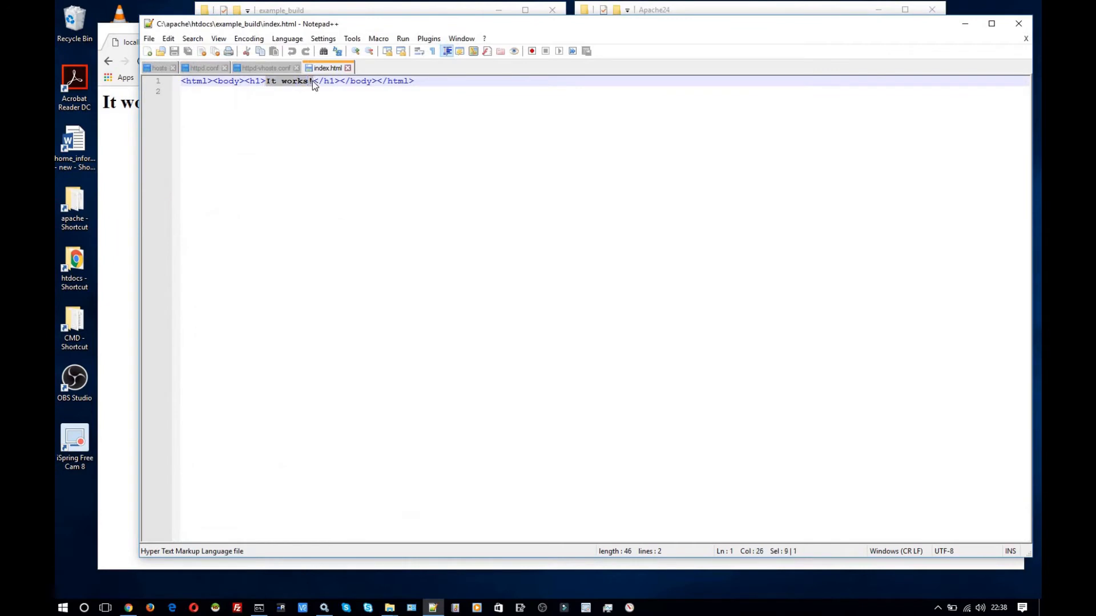
pyautogui.write('example')
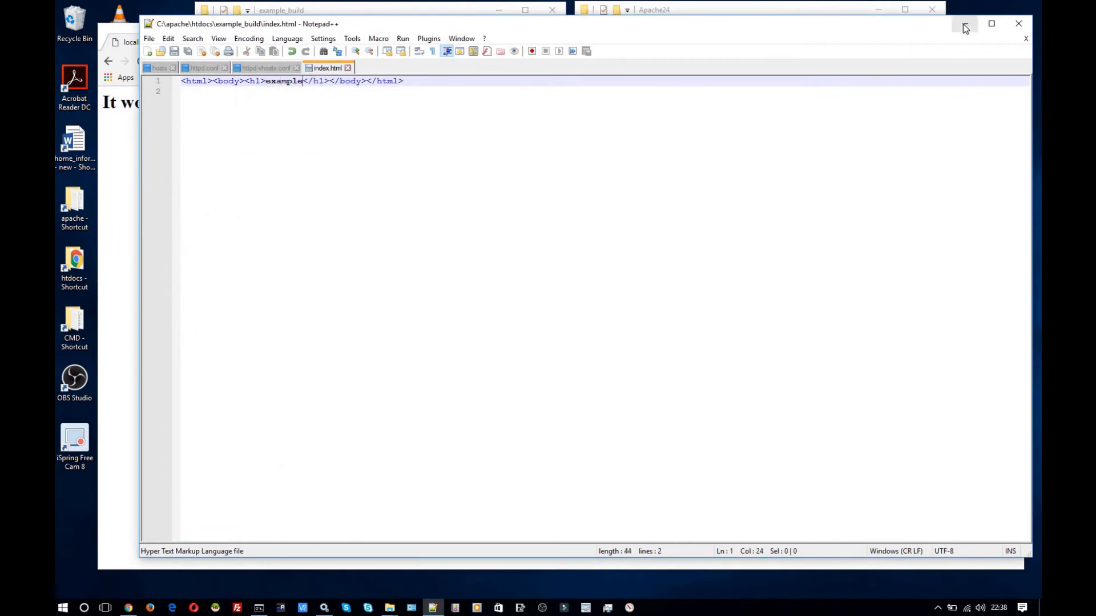
pyautogui.click(965, 23)
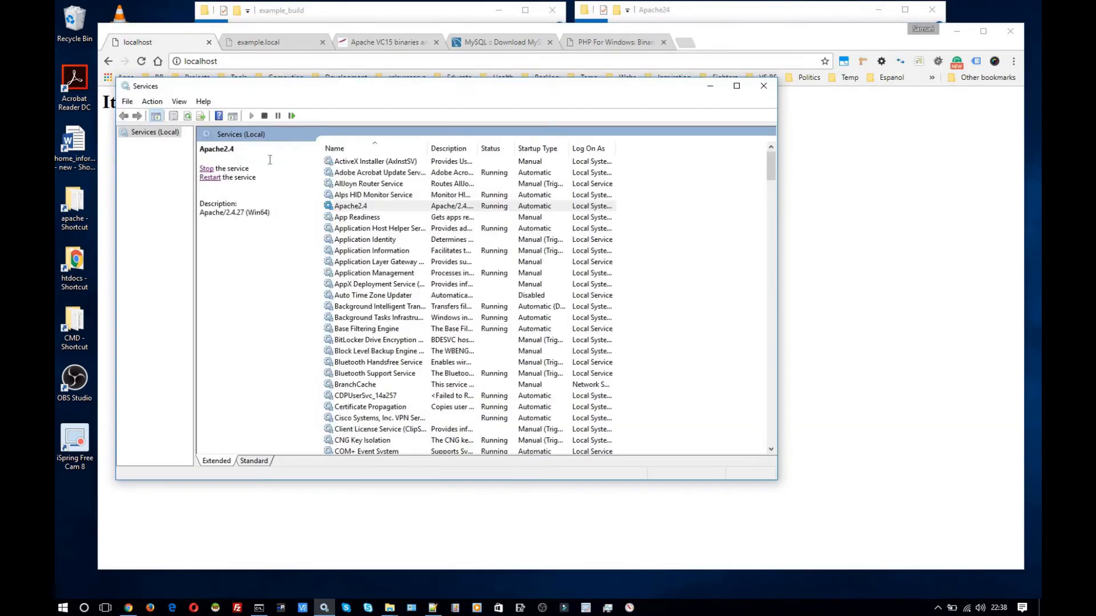
# Step: Restart the Apache2.4 service from the Services console
pyautogui.click(205, 167)
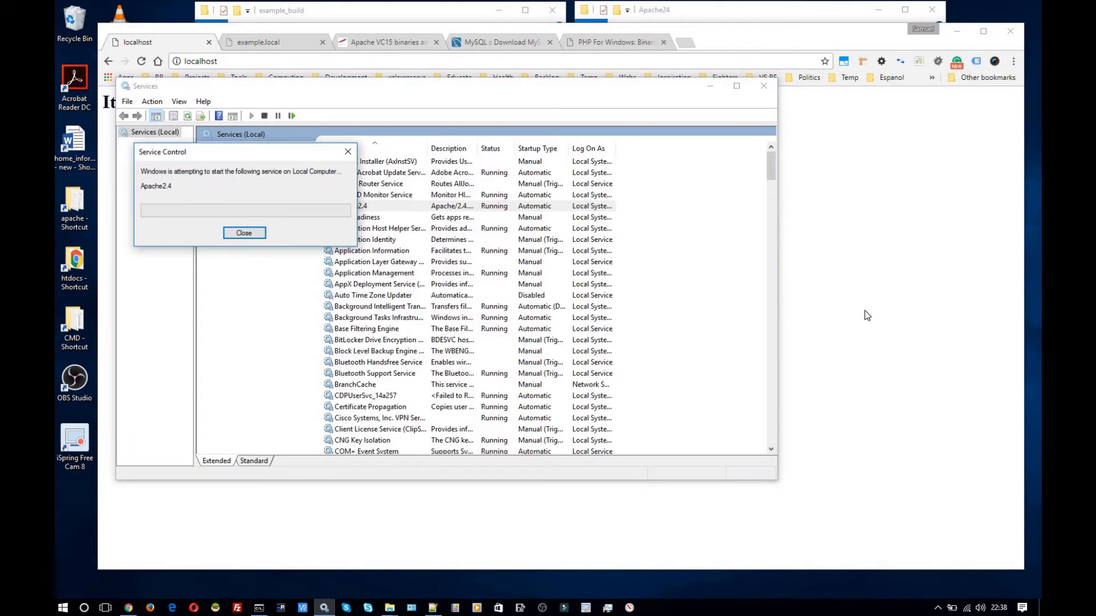
pyautogui.click(245, 232)
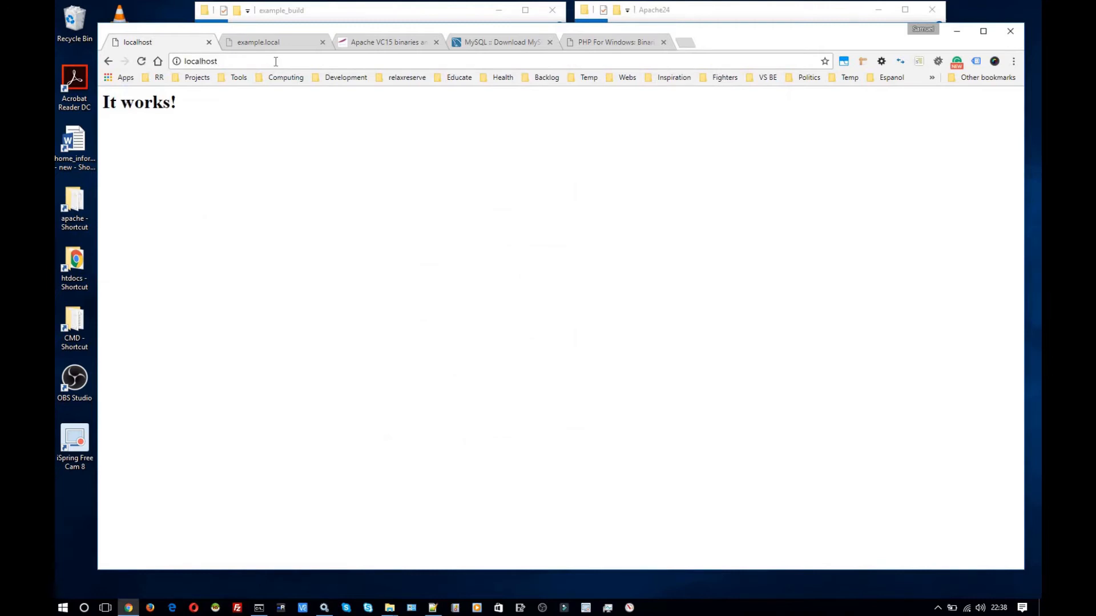
# Step: Browse to example.local/ in Chrome and see the page headed 'example'
pyautogui.click(267, 41)
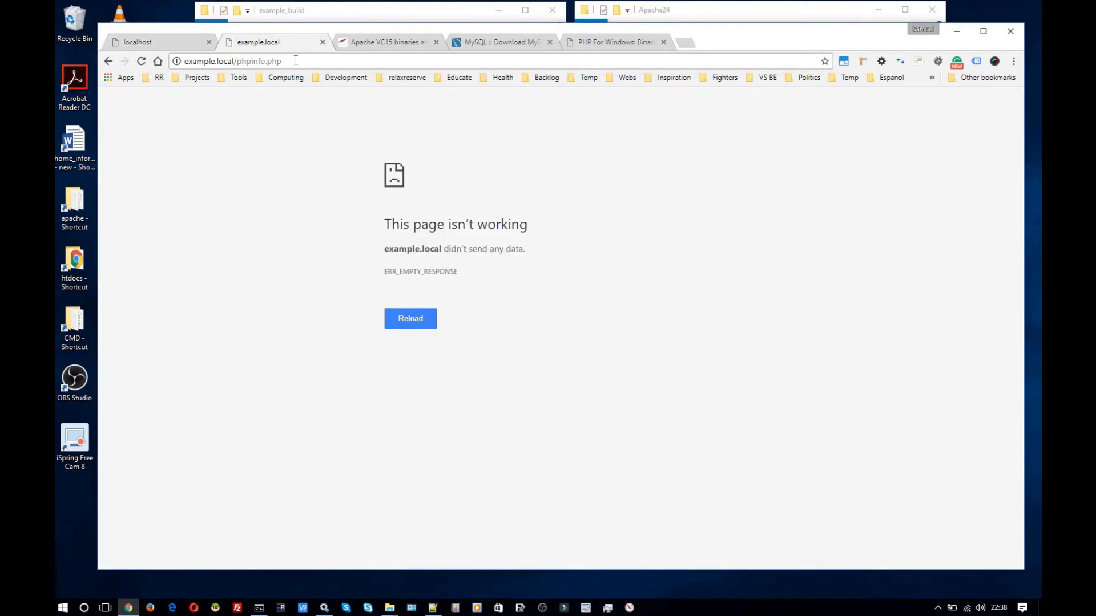
pyautogui.doubleClick(243, 61)
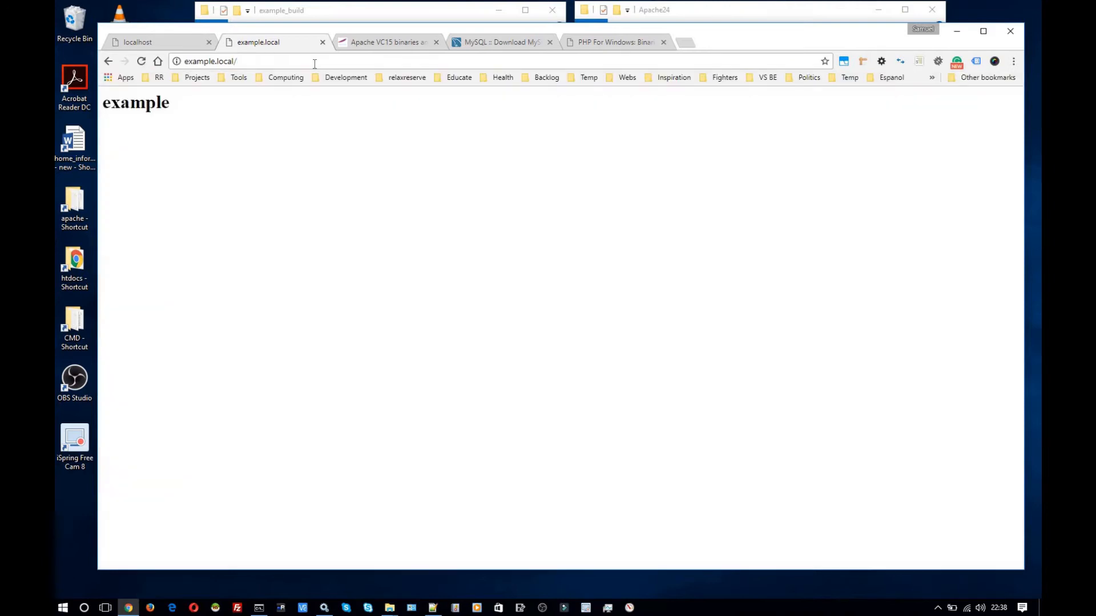
pyautogui.moveTo(346, 16)
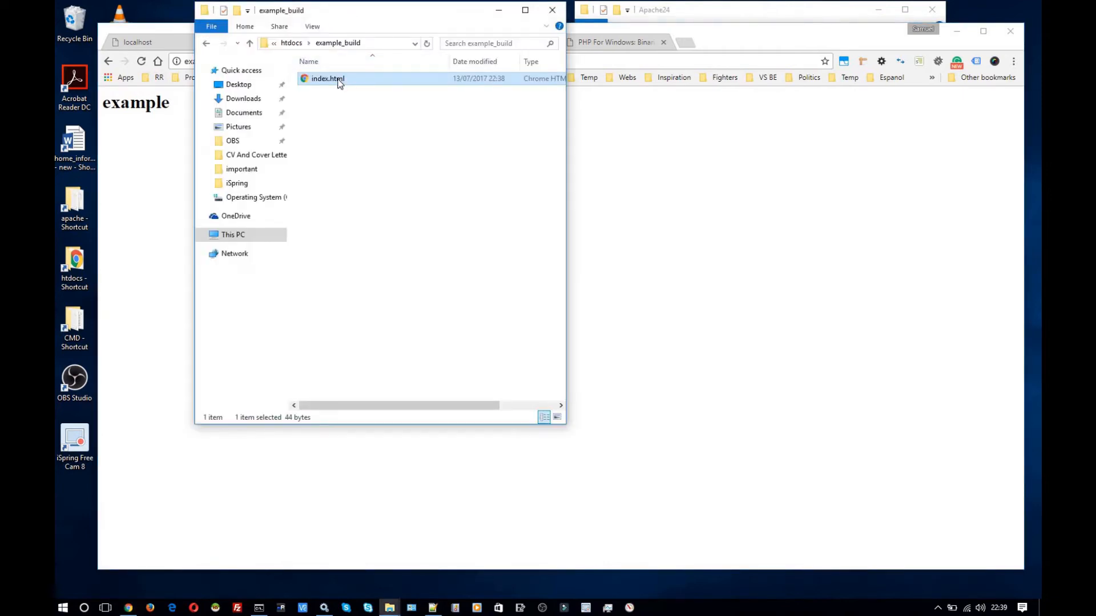
# Step: Create a new text document in example_build renamed to phpinfo.php, accepting the extension change
pyautogui.rightClick(337, 169)
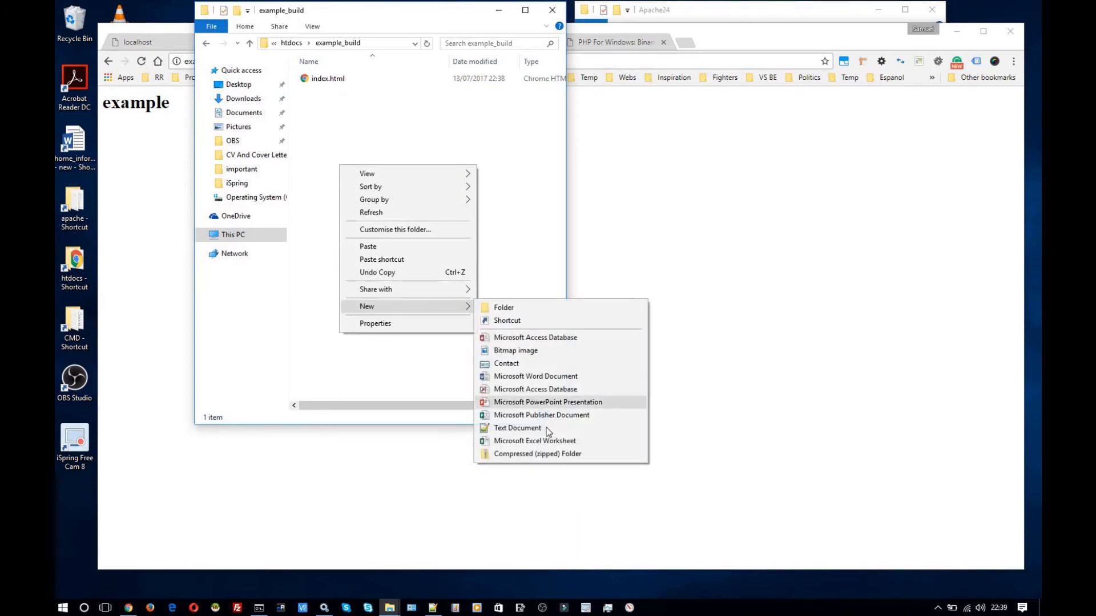
pyautogui.click(517, 428)
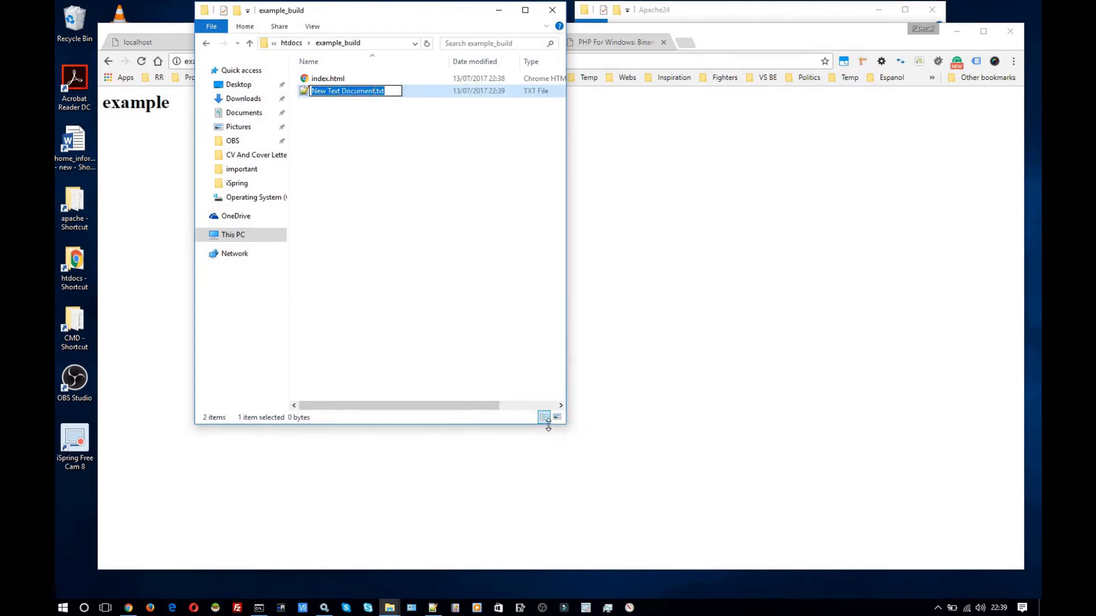
pyautogui.write('phpinfo.php')
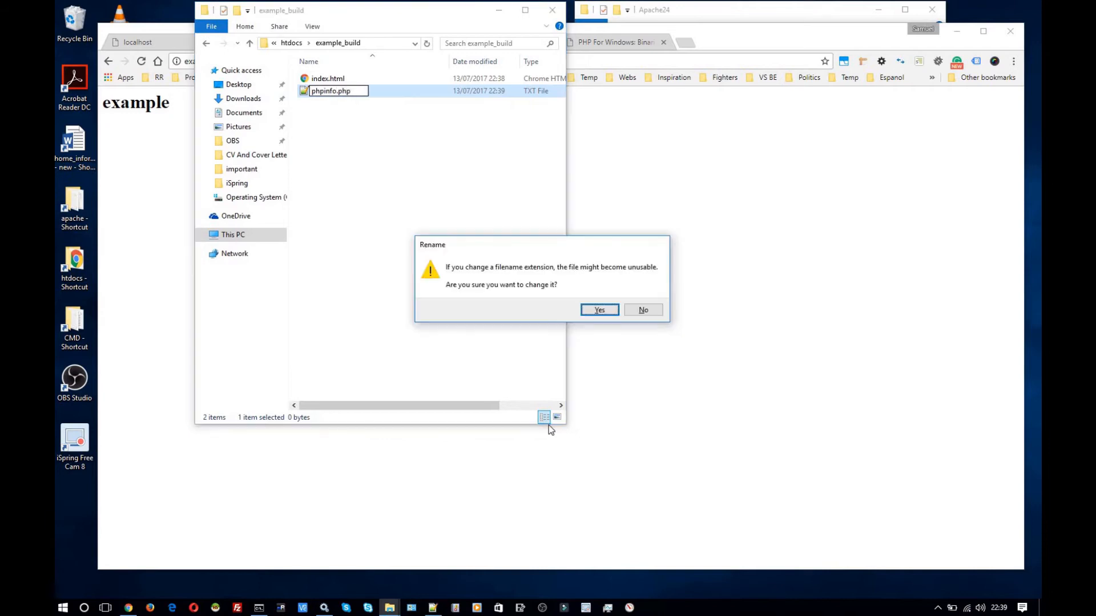
pyautogui.click(599, 311)
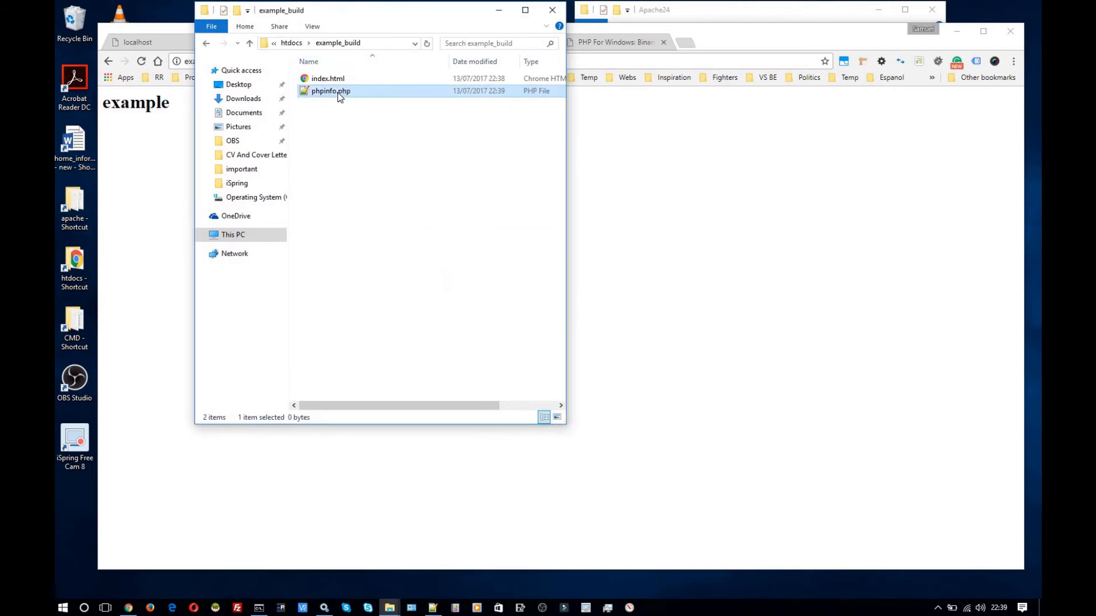
# Step: Write <?php followed by phpinfo(); into phpinfo.php in Notepad++
pyautogui.doubleClick(328, 91)
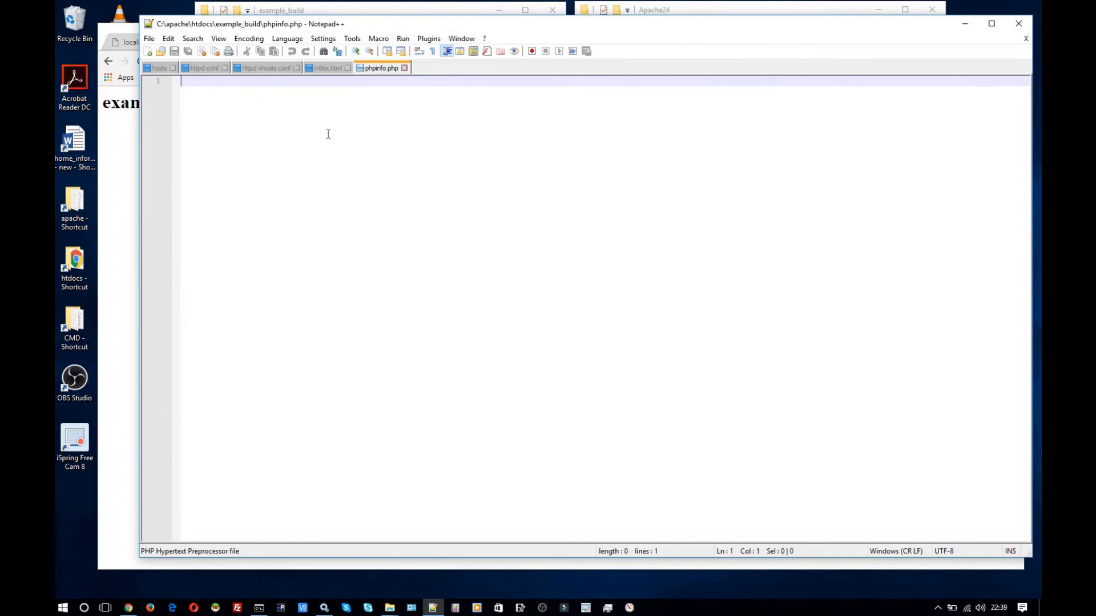
pyautogui.write('<?php')
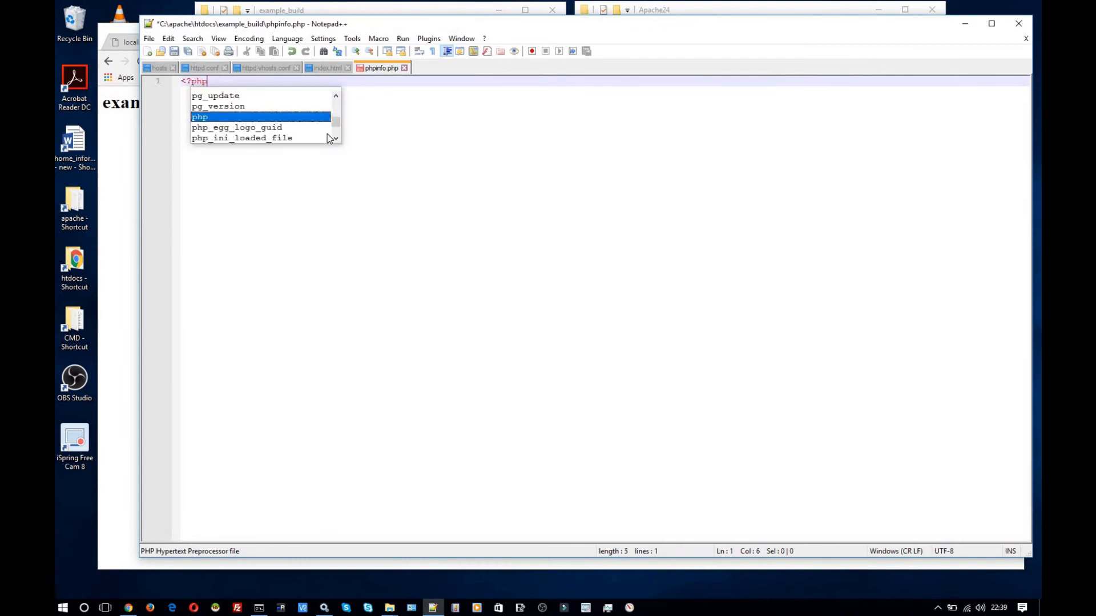
pyautogui.moveTo(238, 75)
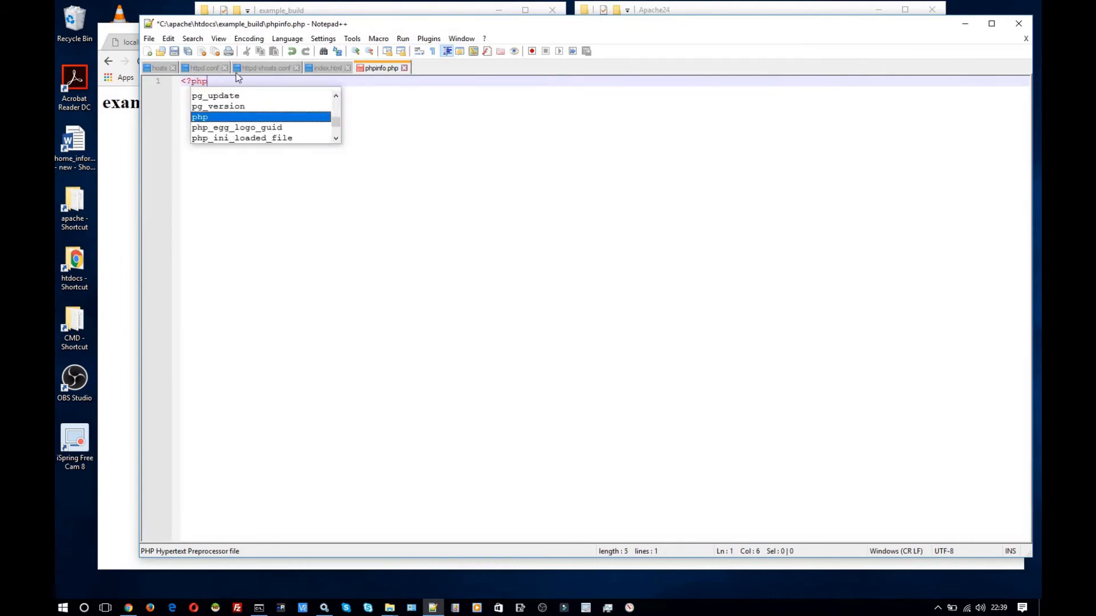
pyautogui.press('Enter')
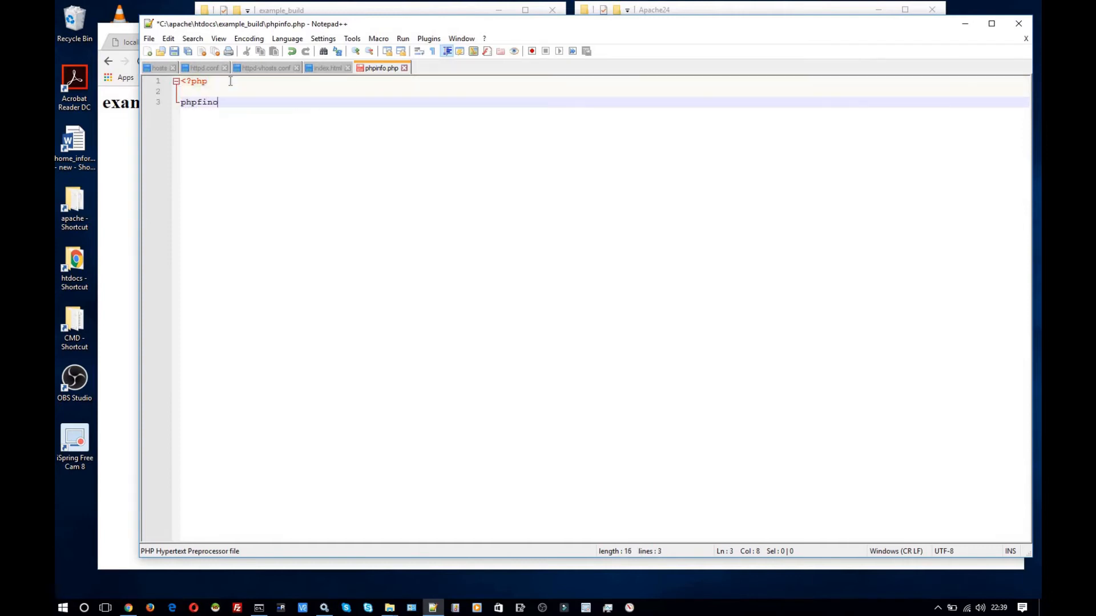
pyautogui.write('();')
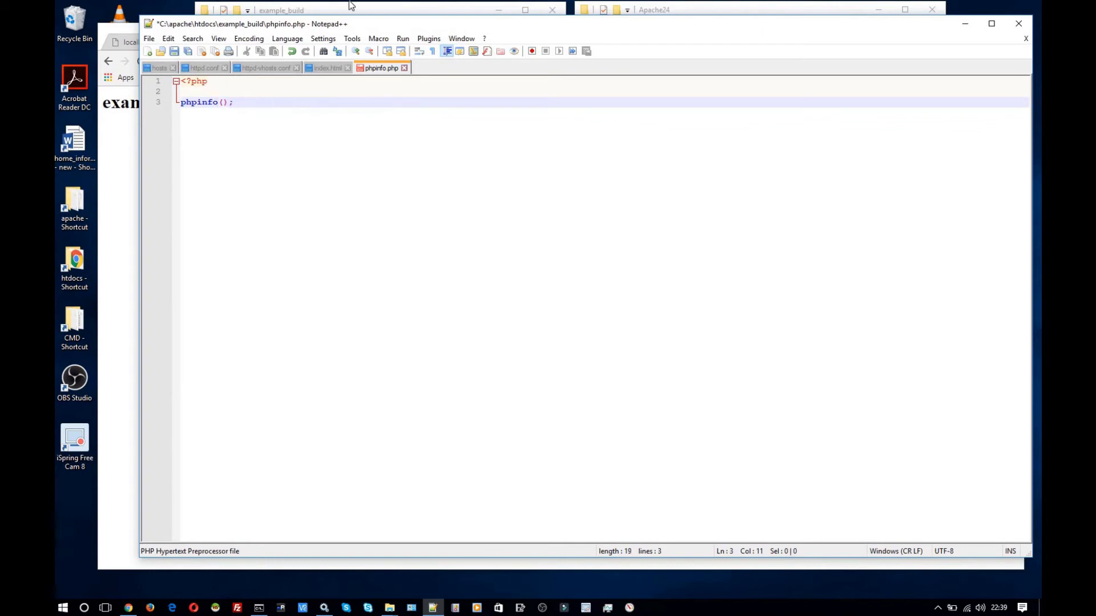
# Step: Request example.local/phpinfo.php in Chrome's address bar
pyautogui.click(130, 607)
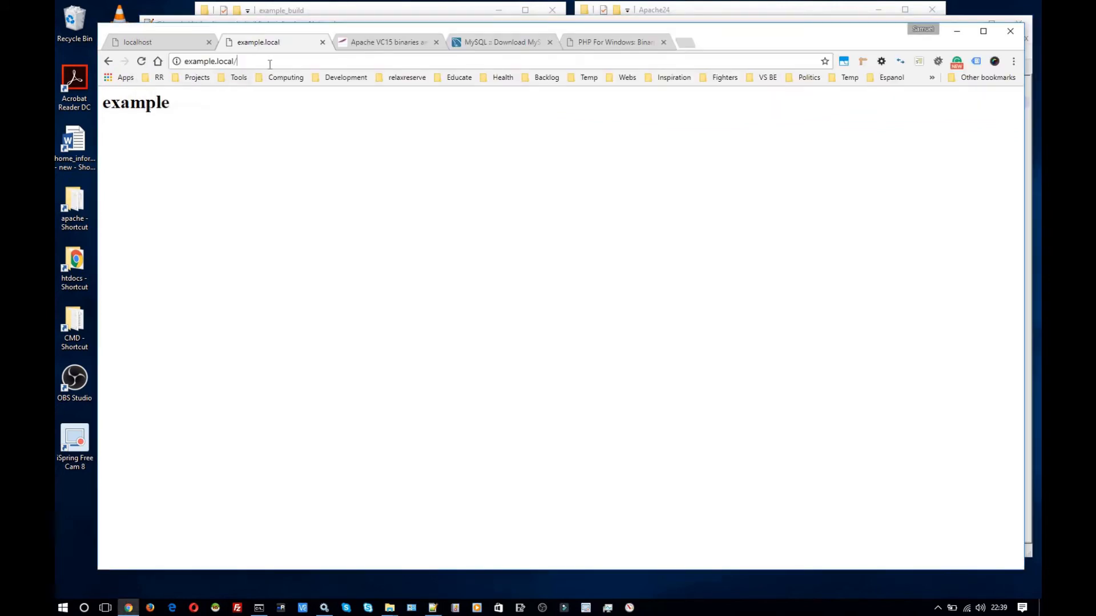
pyautogui.write('phpinfo.php')
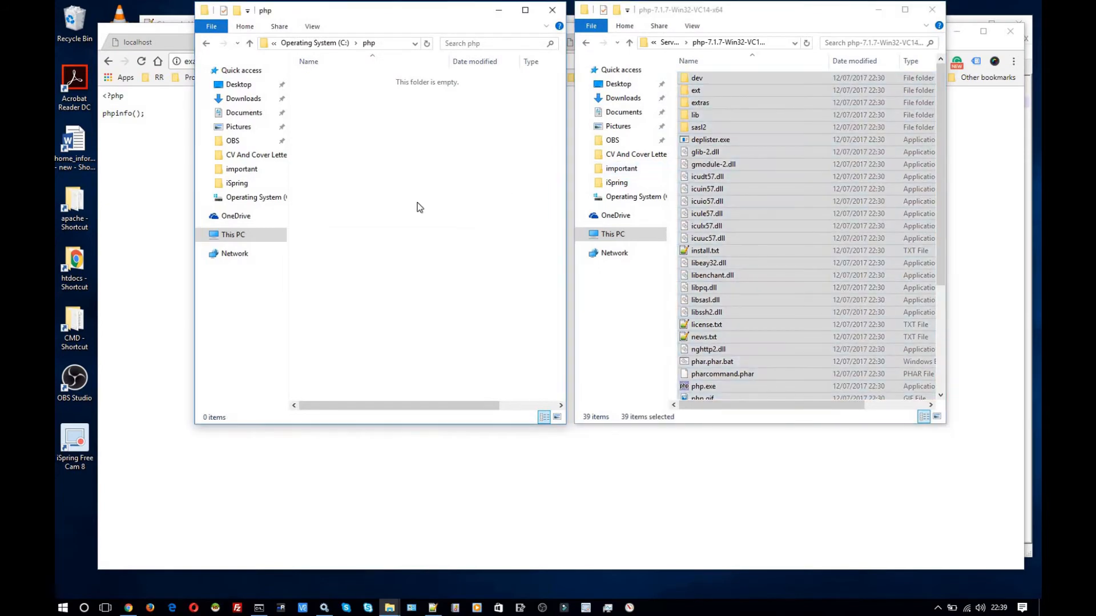
# Step: Paste the 39 extracted PHP 7.1.7 files into C:\php, then return to the apache folder and Notepad++
pyautogui.press('Ctrl+v')
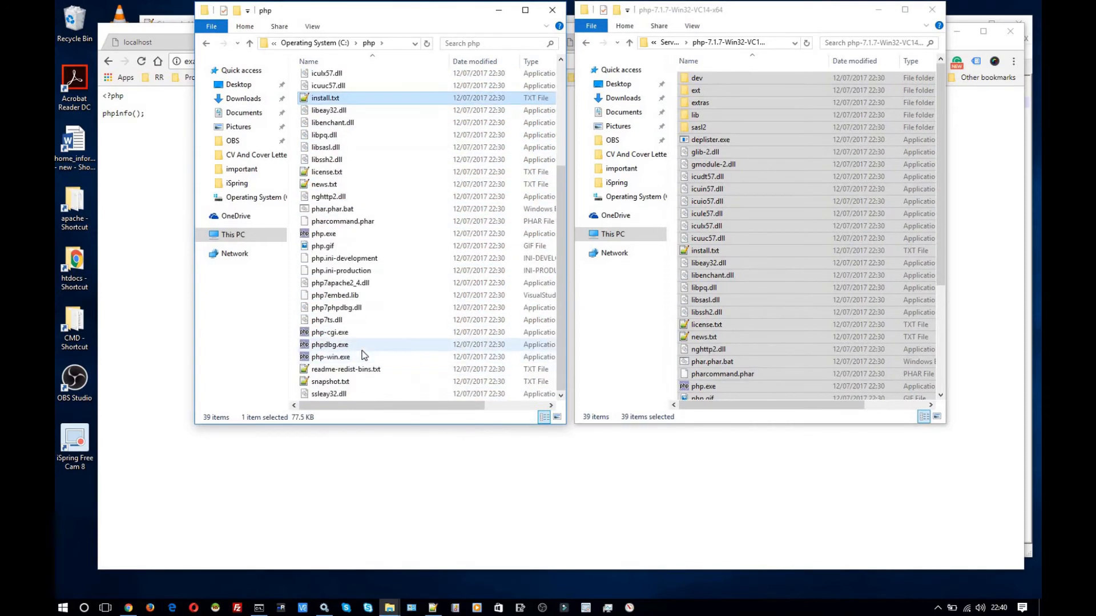
pyautogui.moveTo(340, 288)
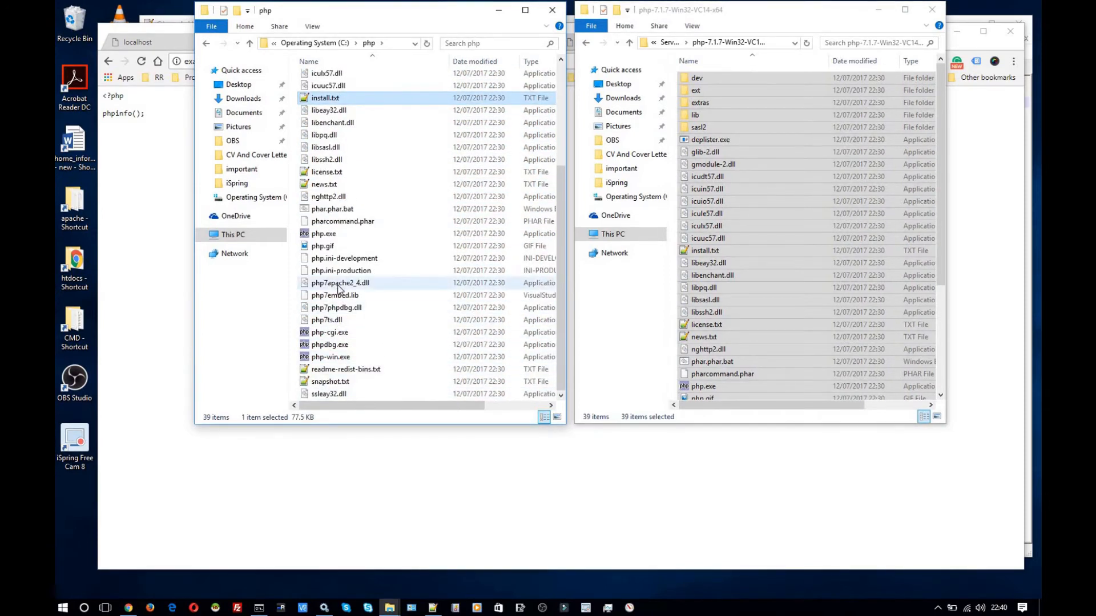
pyautogui.click(341, 283)
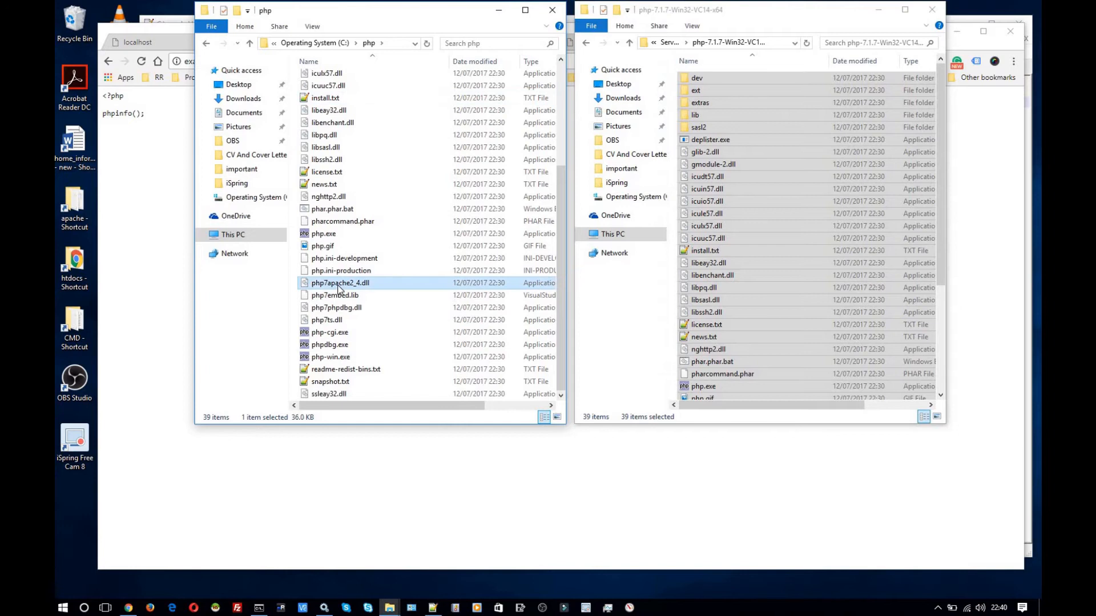
pyautogui.click(341, 283)
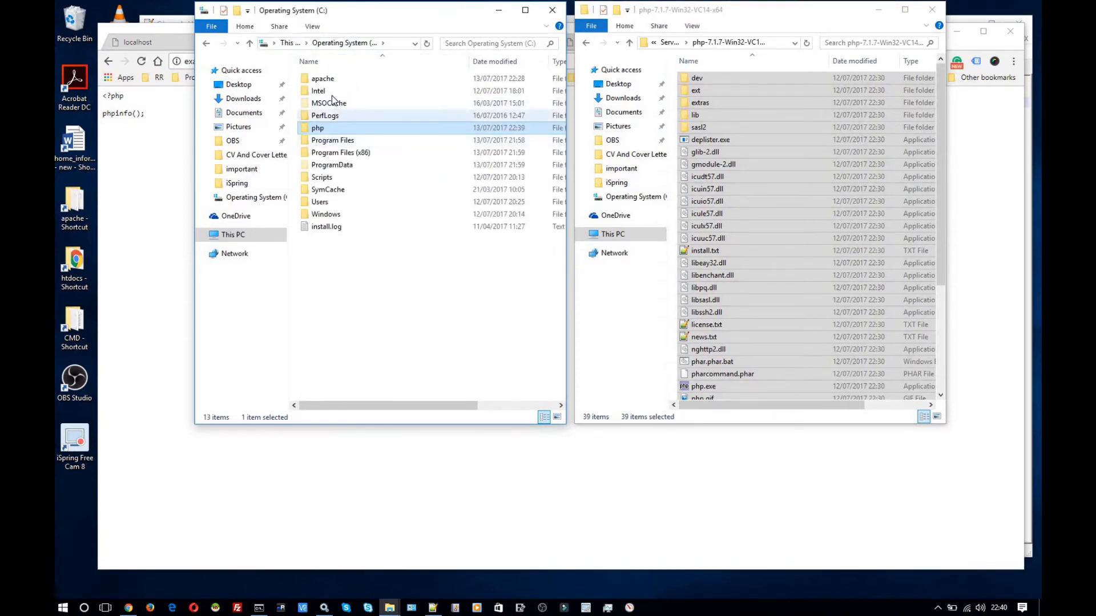
pyautogui.doubleClick(323, 77)
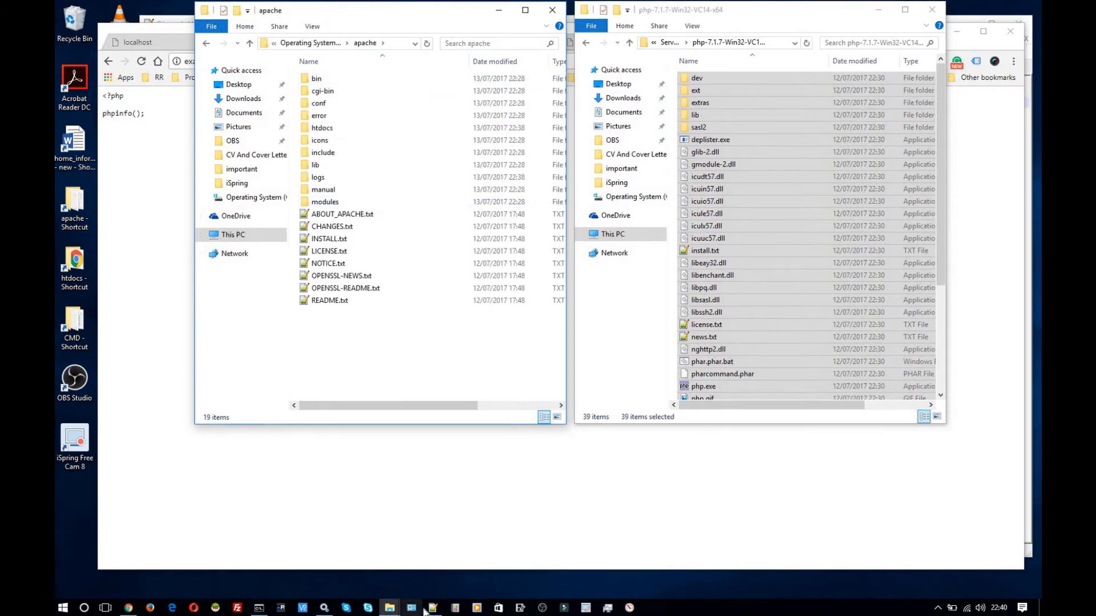
pyautogui.click(434, 607)
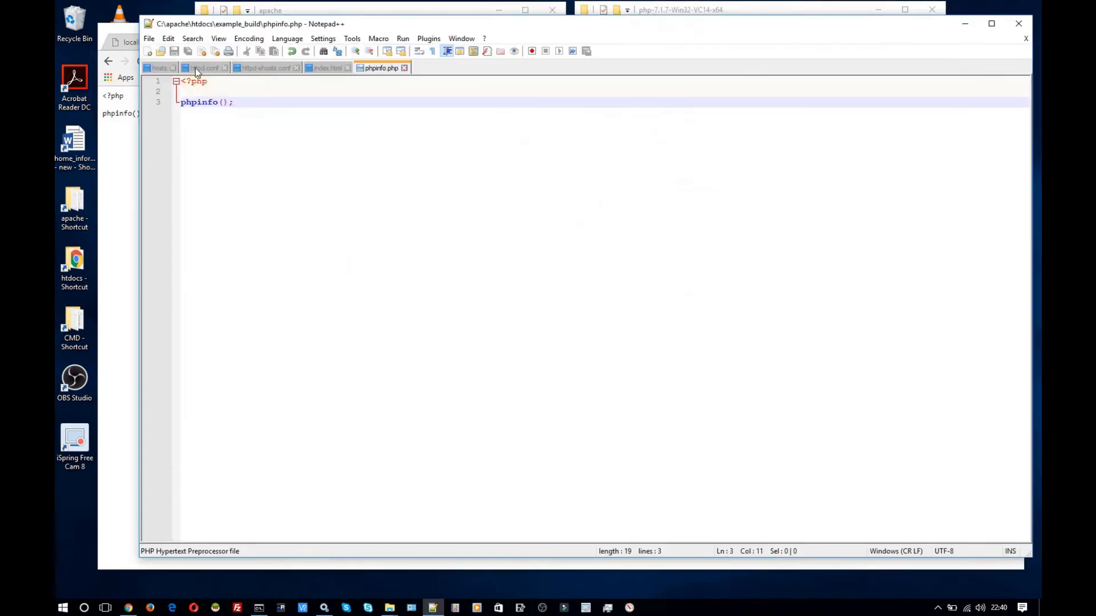
# Step: Append LoadModule php7_module "C:/php/php7apache2_4.dll" as a new last line of httpd.conf
pyautogui.click(203, 67)
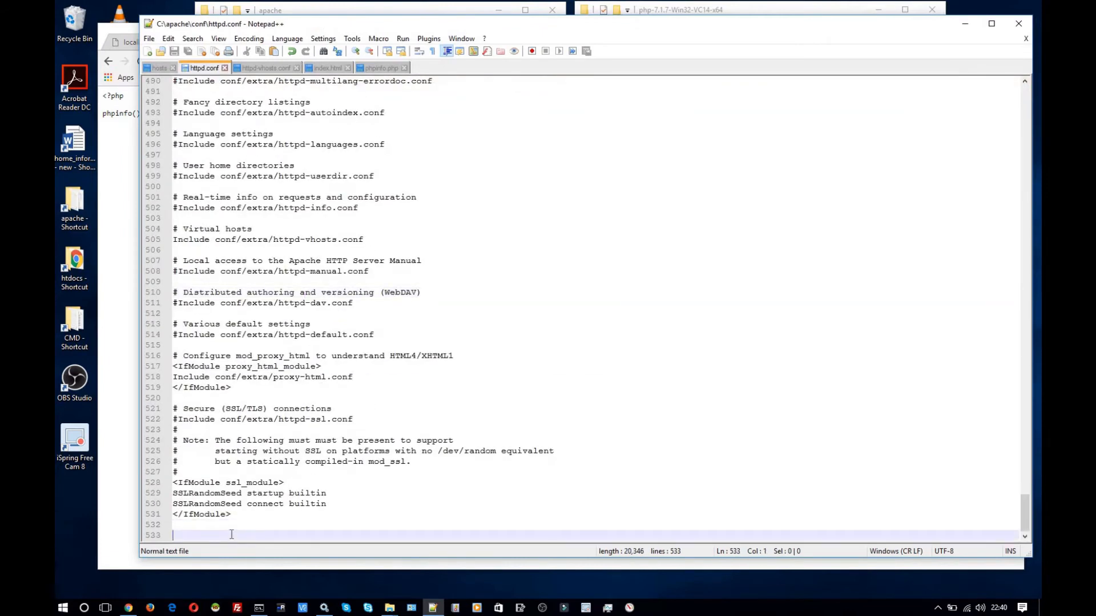
pyautogui.moveTo(474, 474)
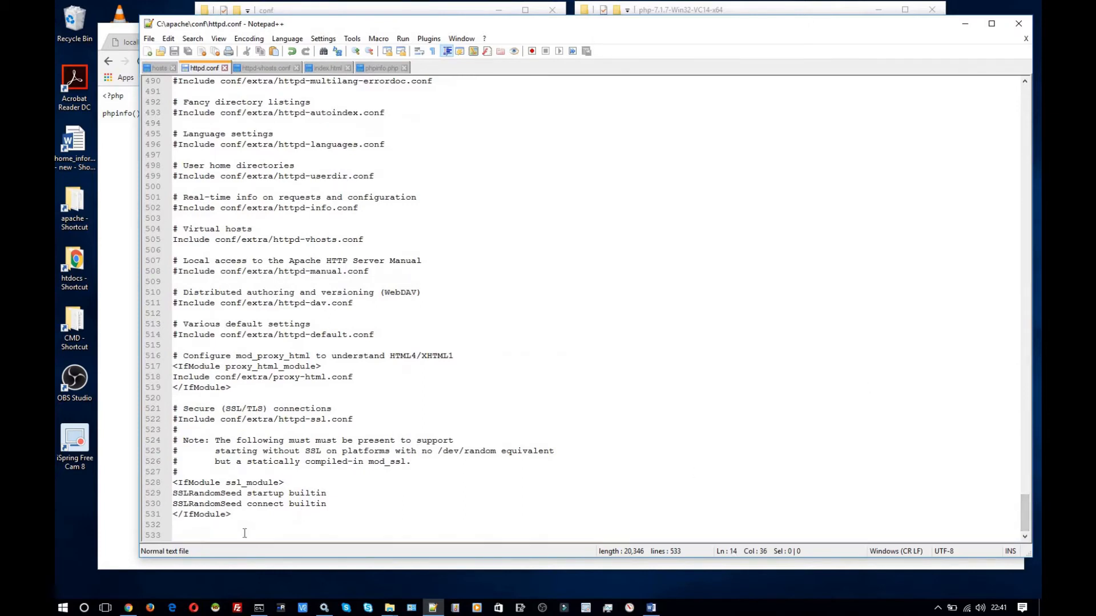
pyautogui.click(244, 533)
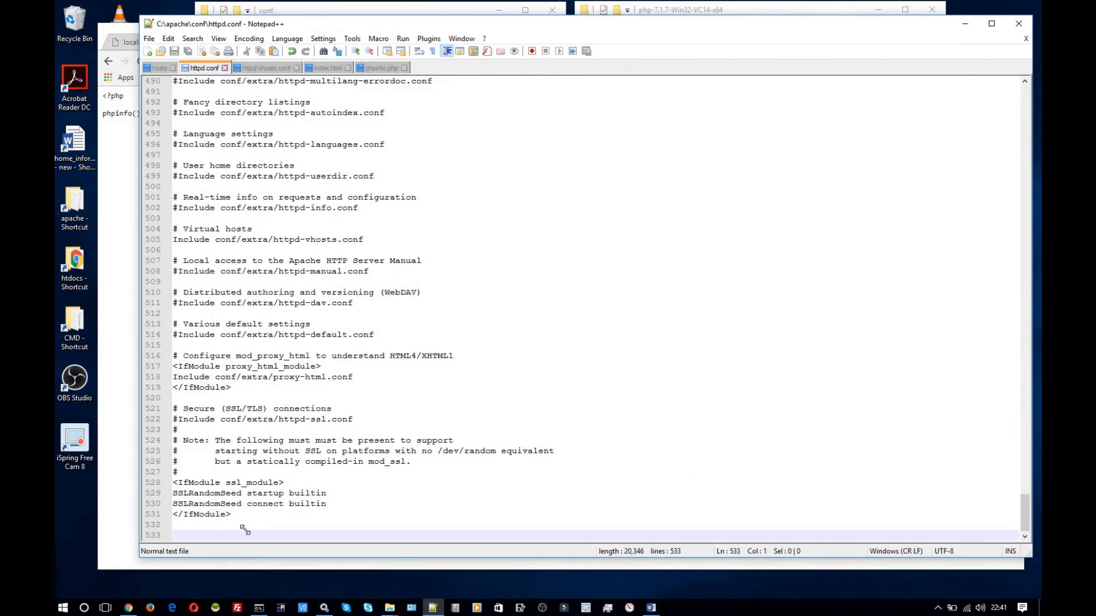
pyautogui.write('LoadModule')
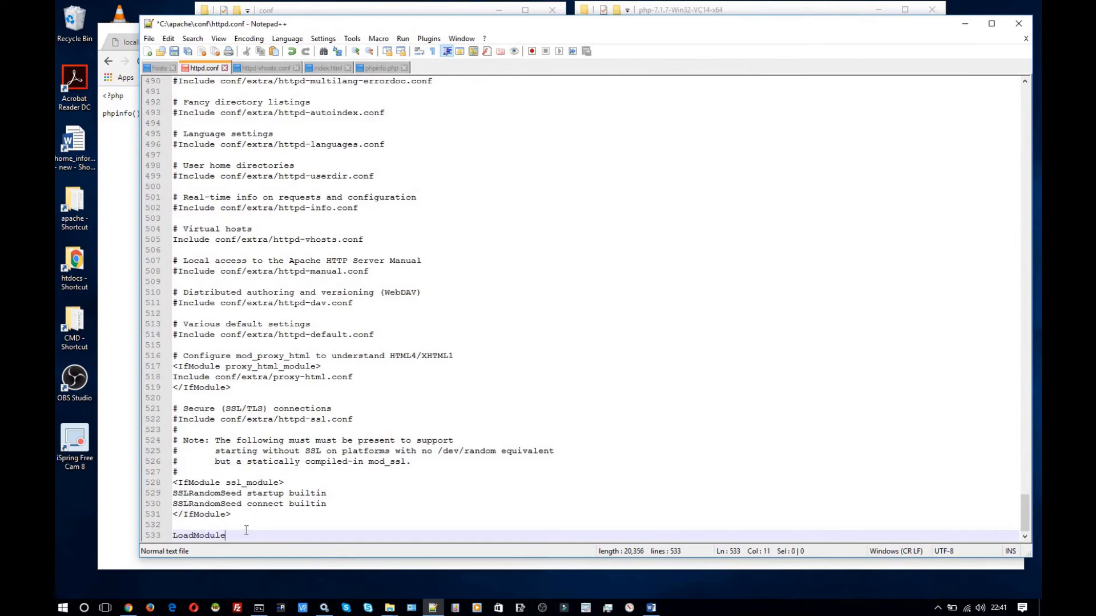
pyautogui.write('php')
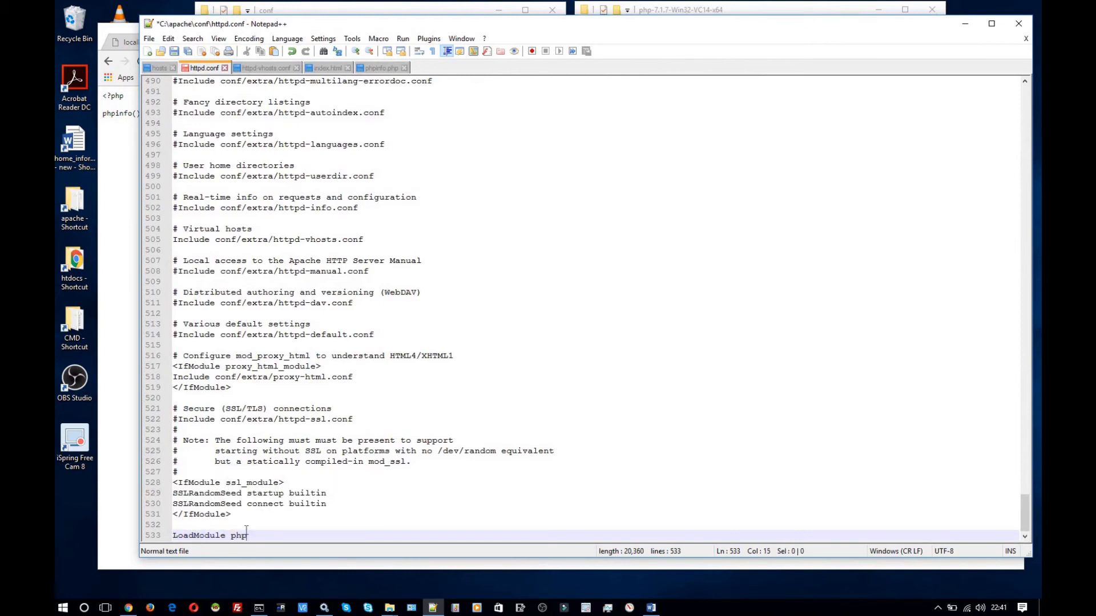
pyautogui.write('7_module')
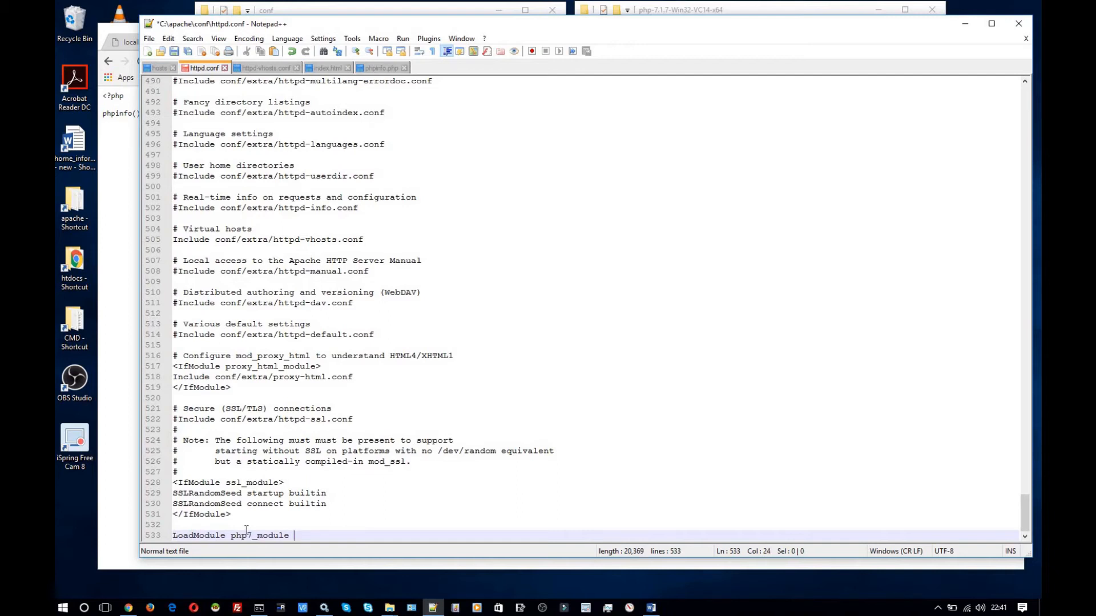
pyautogui.write('"C:')
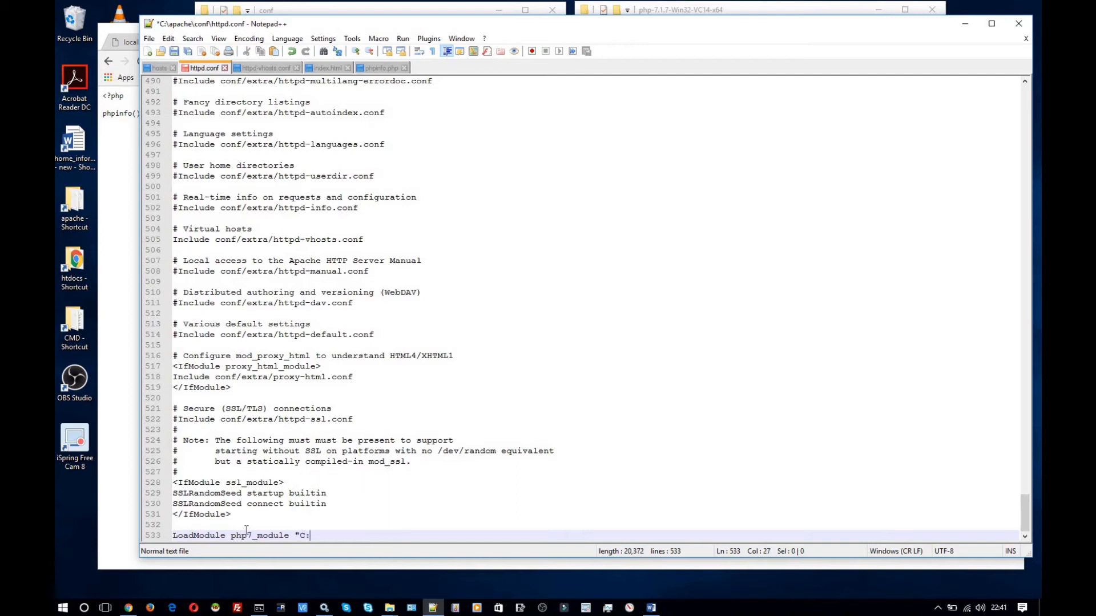
pyautogui.write('/')
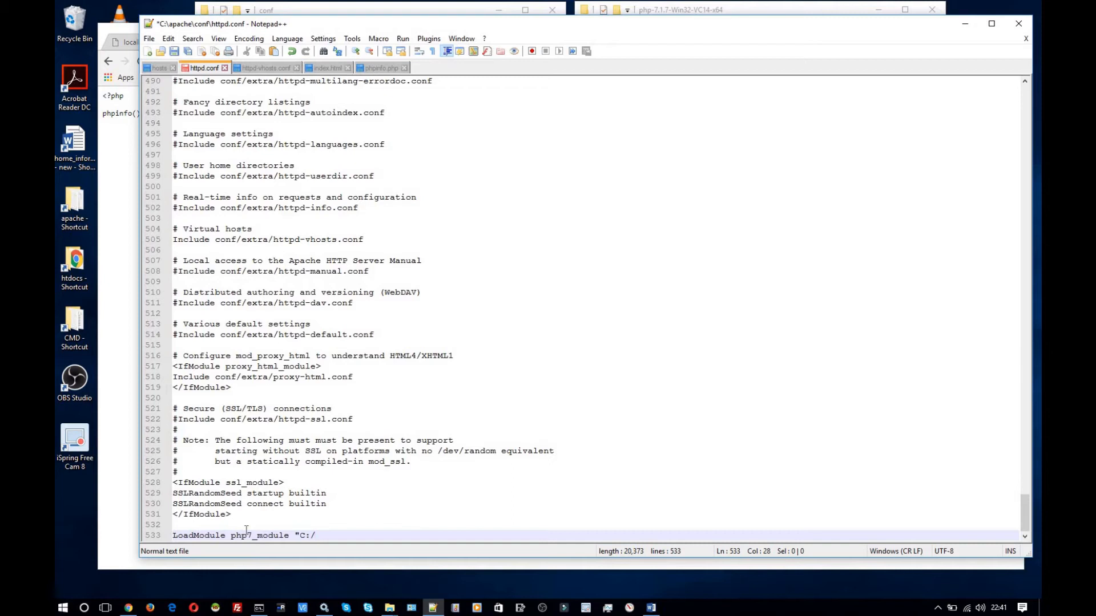
pyautogui.write('php/')
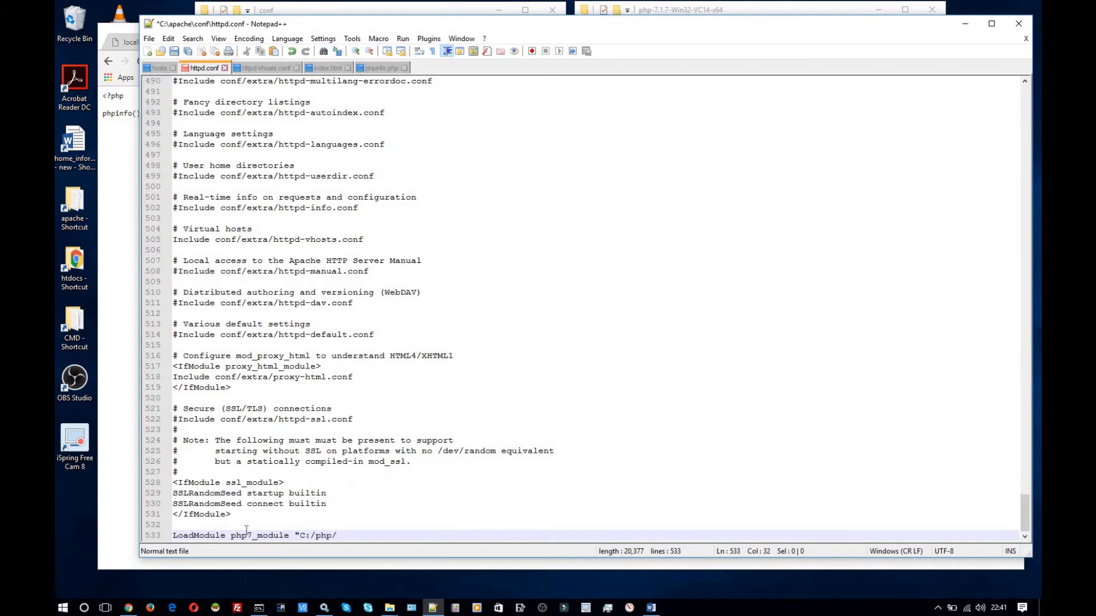
pyautogui.write('php7apache2_4.dll')
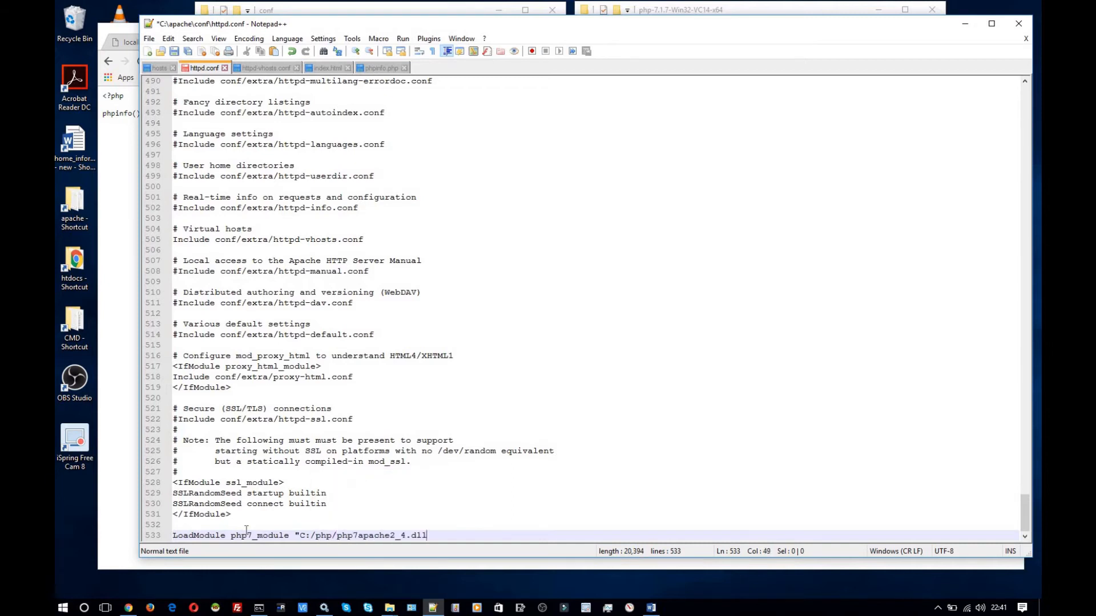
pyautogui.write('"')
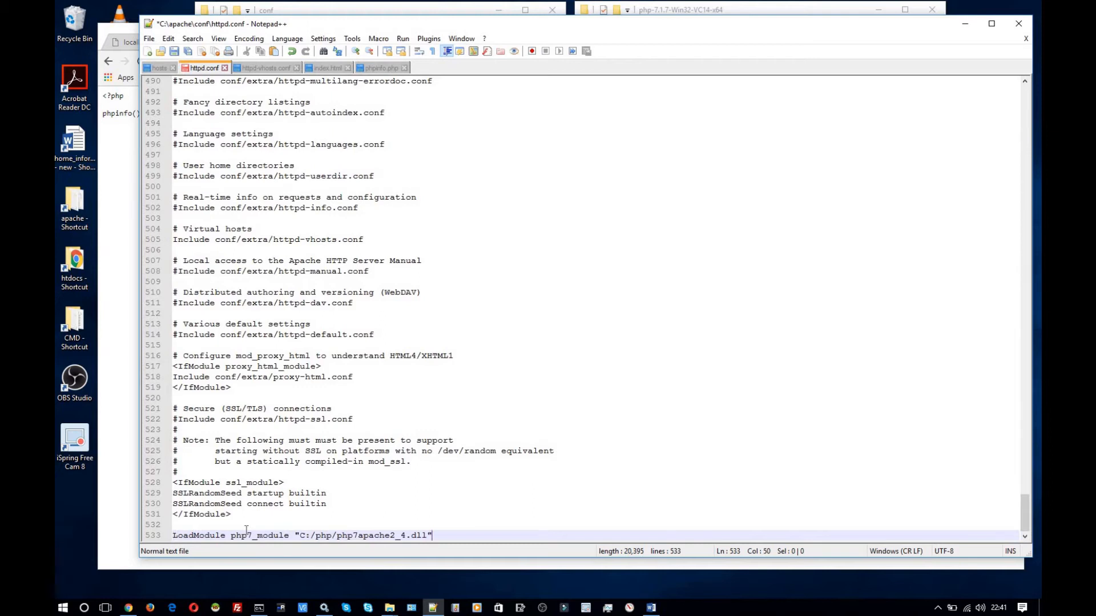
pyautogui.press('Enter')
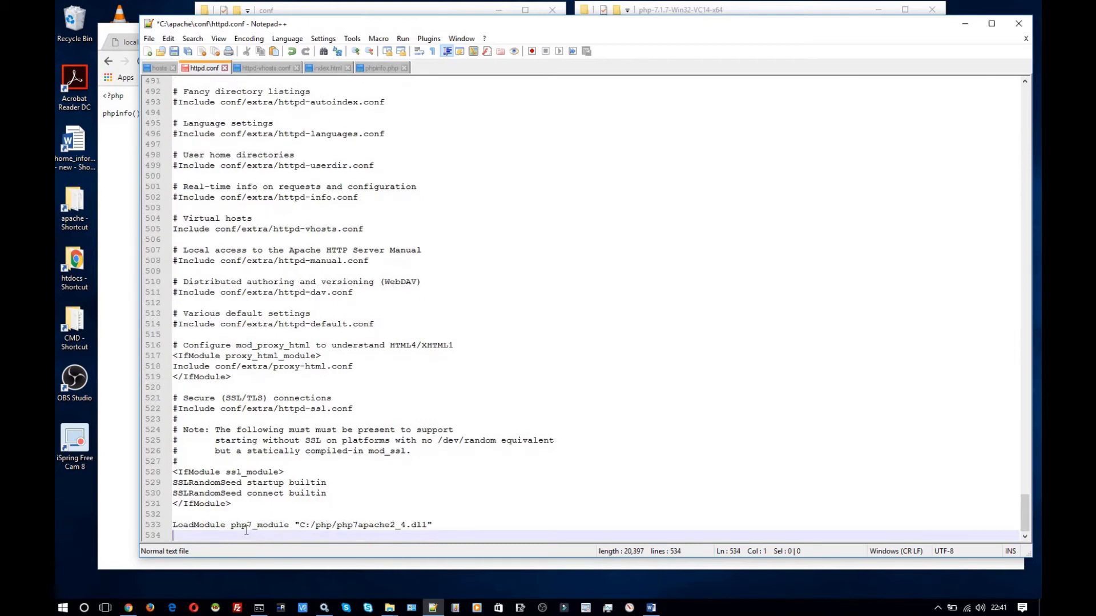
# Step: Add the AddHandler application/x-httpd-php .php line below the LoadModule line
pyautogui.write('AddHandler')
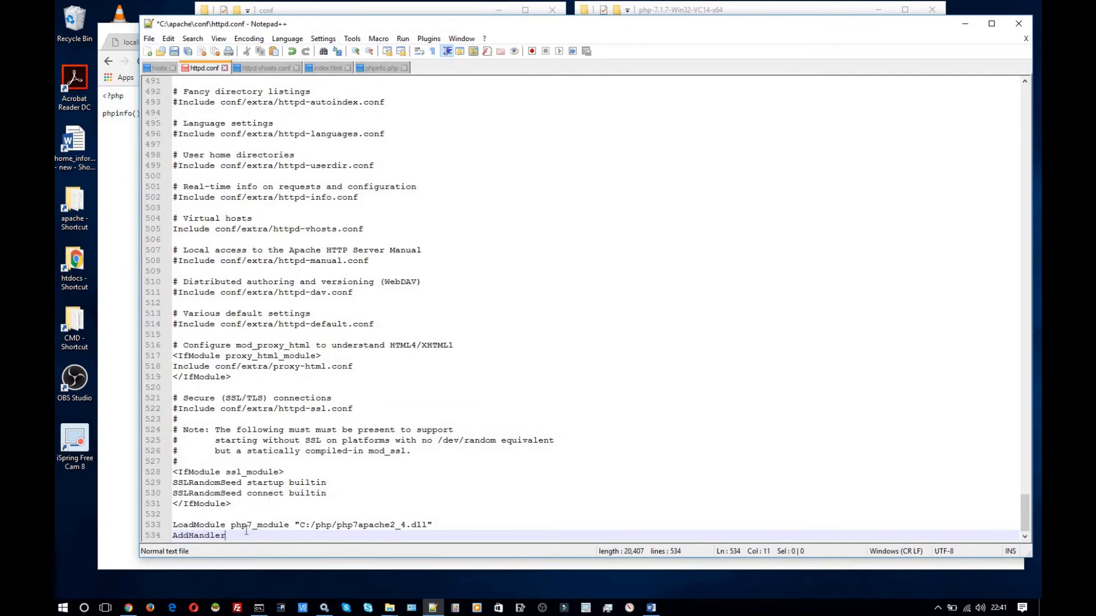
pyautogui.write('app')
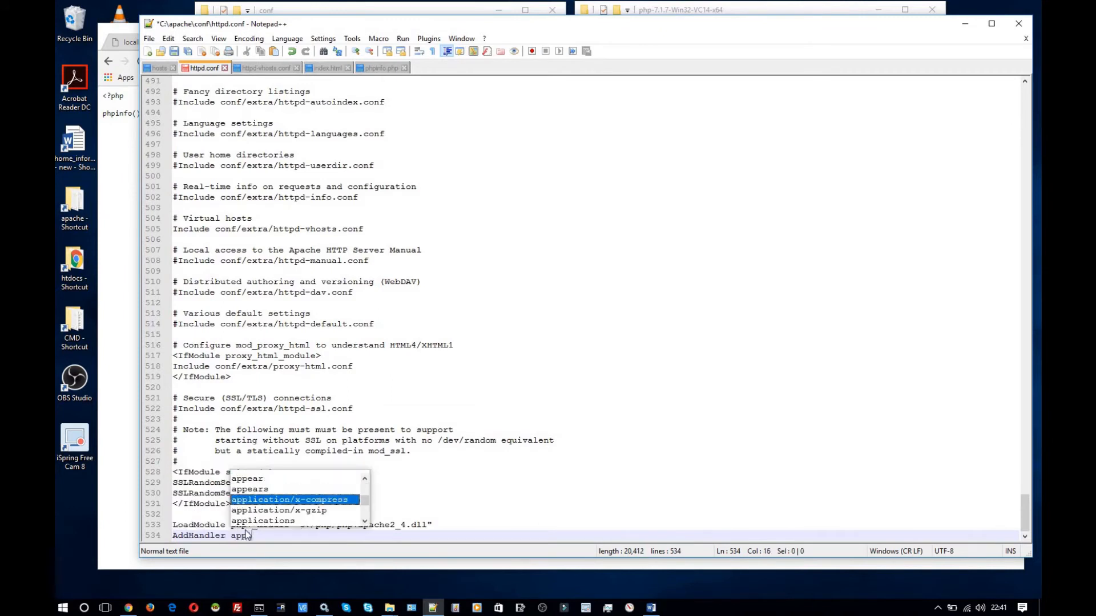
pyautogui.write('lication')
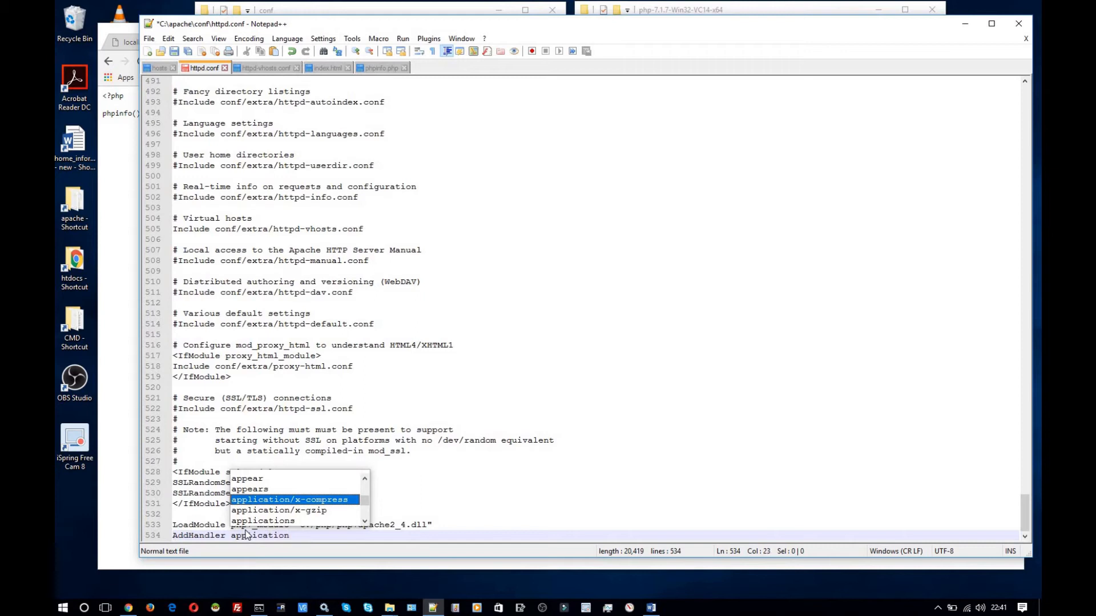
pyautogui.write('/x')
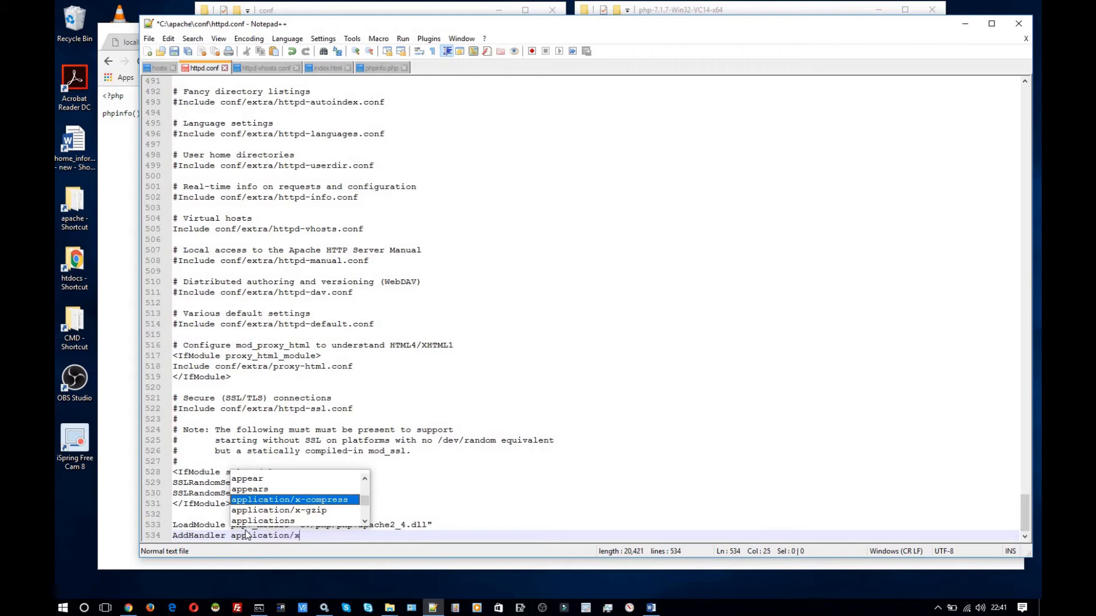
pyautogui.write('-httpd')
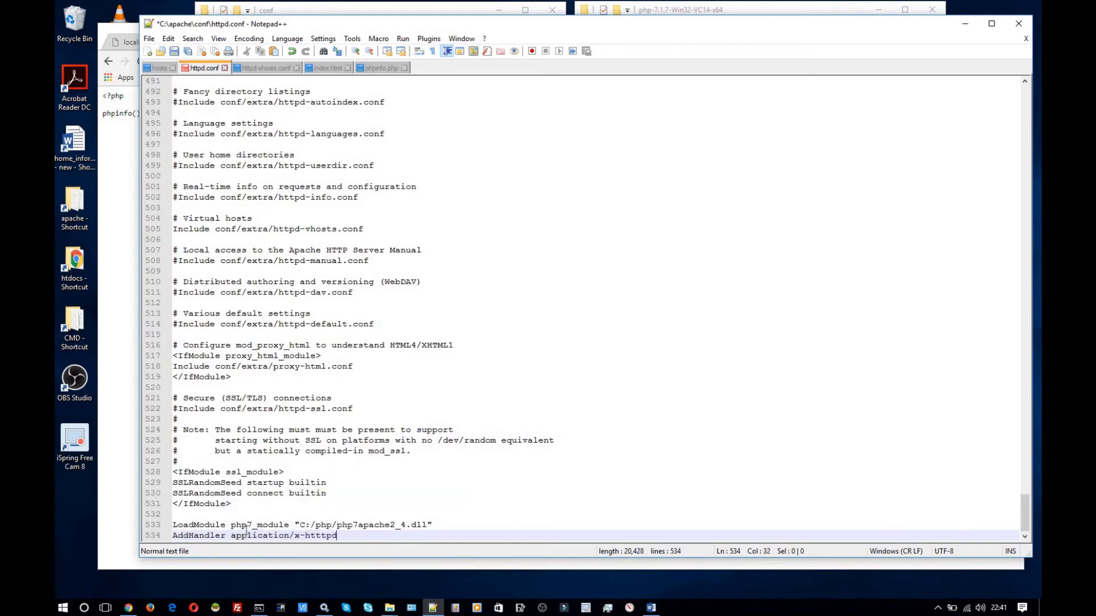
pyautogui.write('-php .')
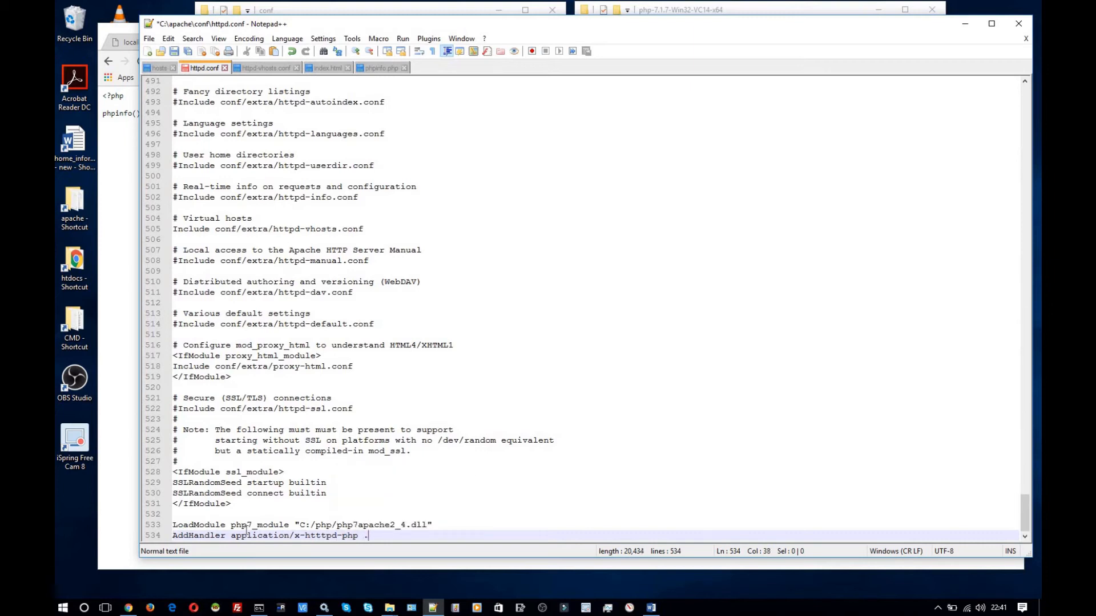
pyautogui.write('php')
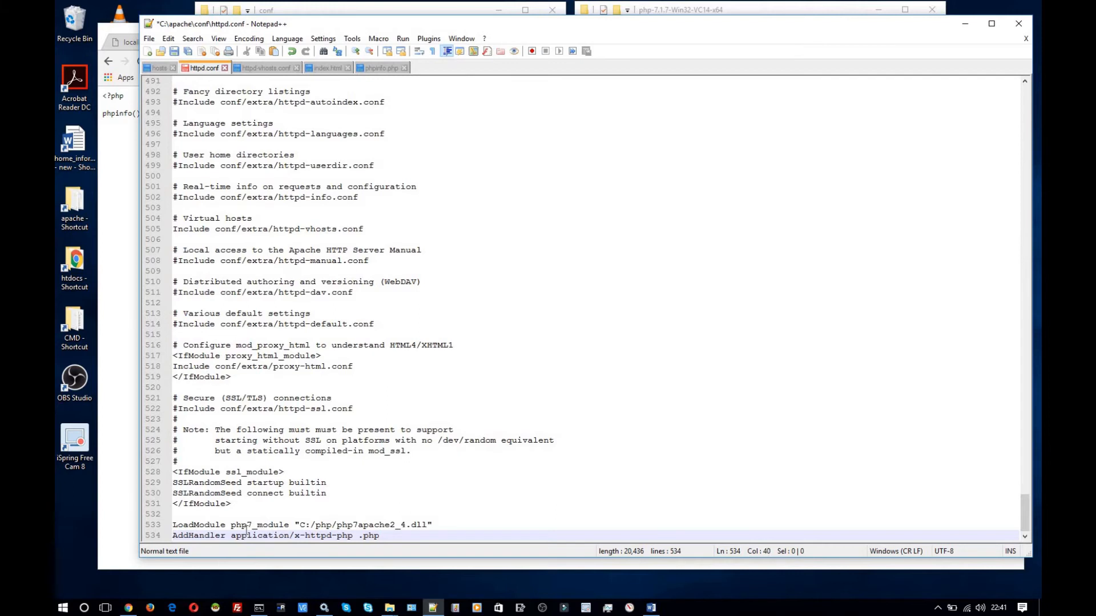
# Step: Add the PHPIniDir "C:/php" directive as the final line of httpd.conf
pyautogui.write('PHPIni')
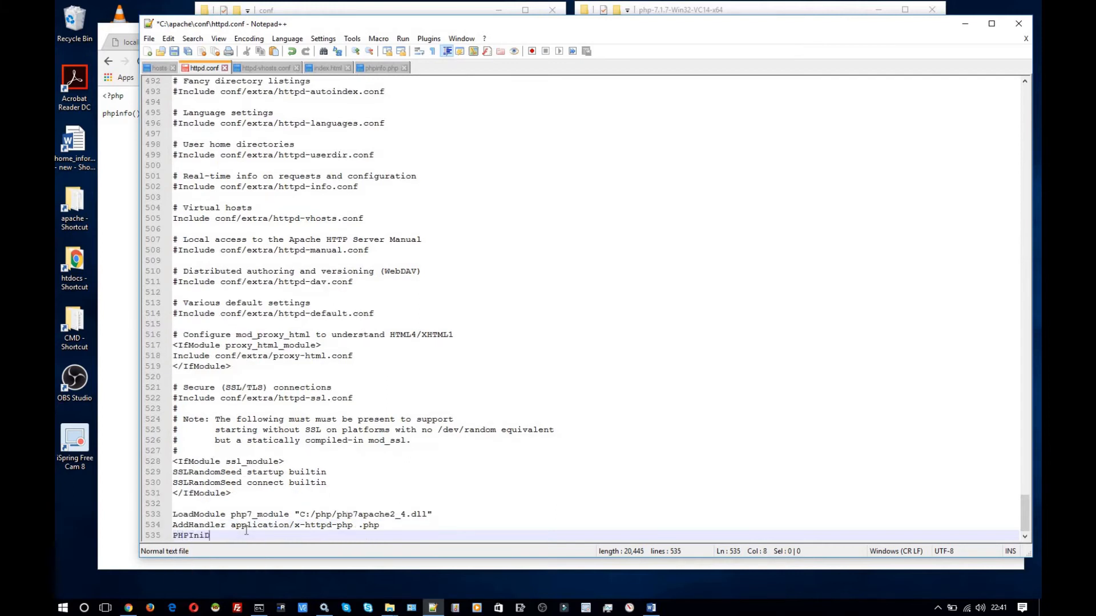
pyautogui.write('Dir')
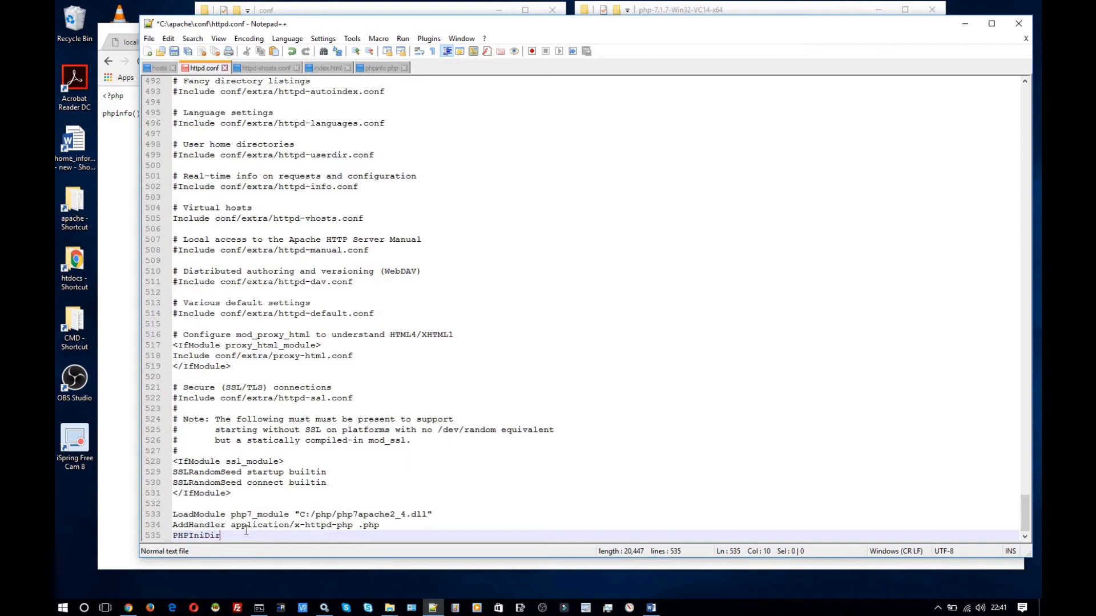
pyautogui.write('" "')
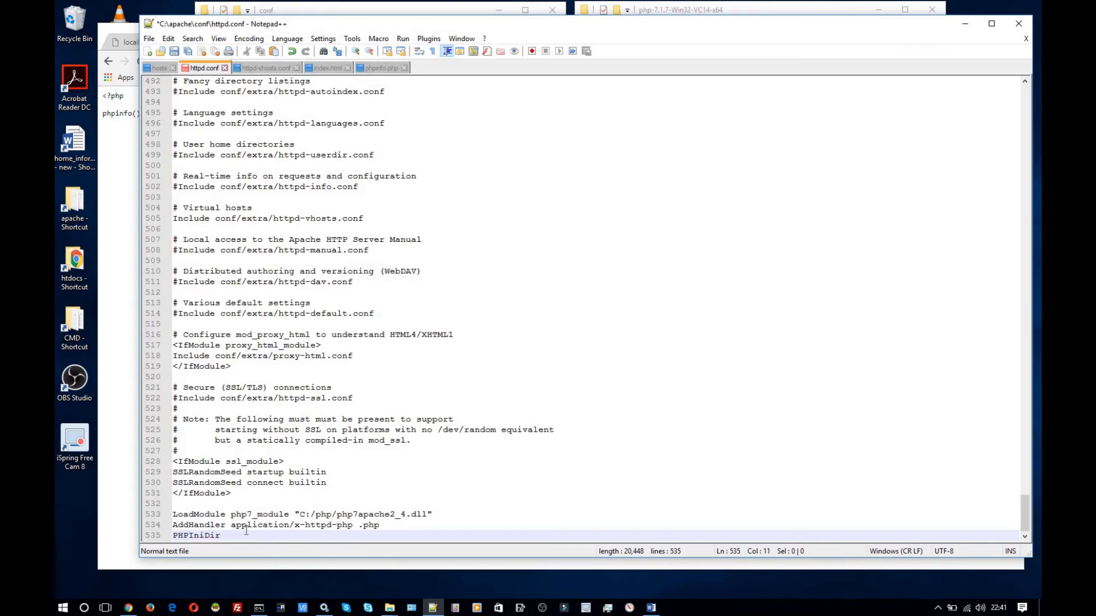
pyautogui.write('"')
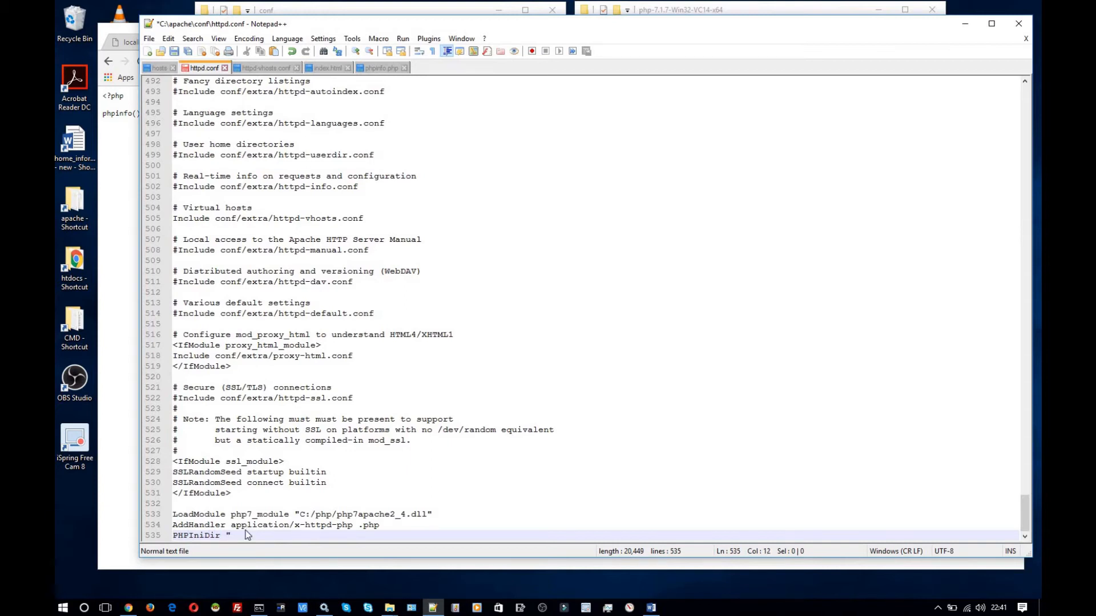
pyautogui.write('C:/php')
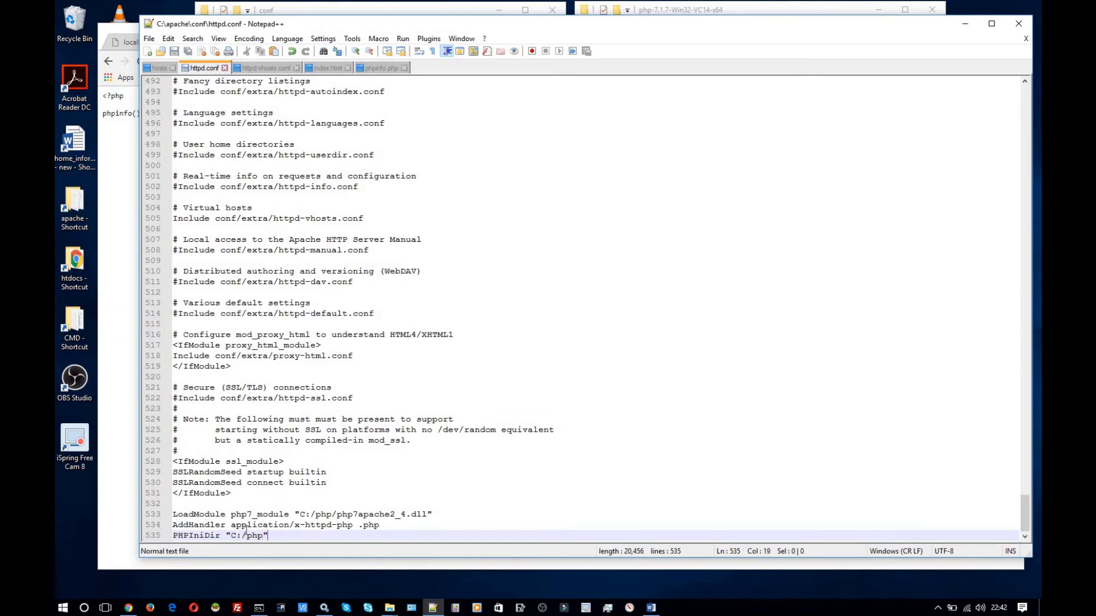
pyautogui.moveTo(301, 491)
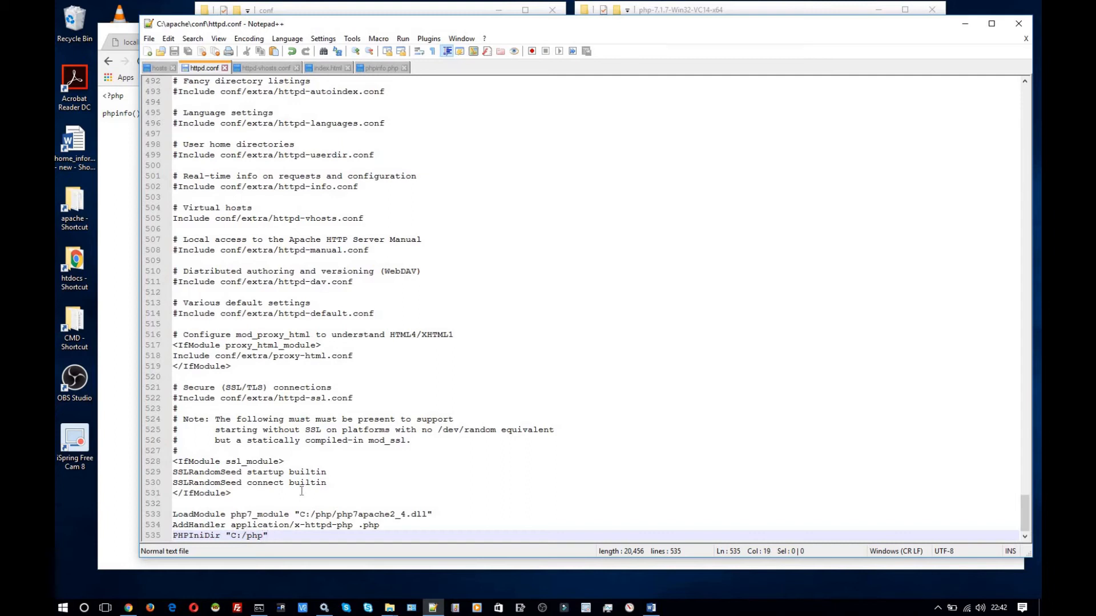
pyautogui.press('Enter')
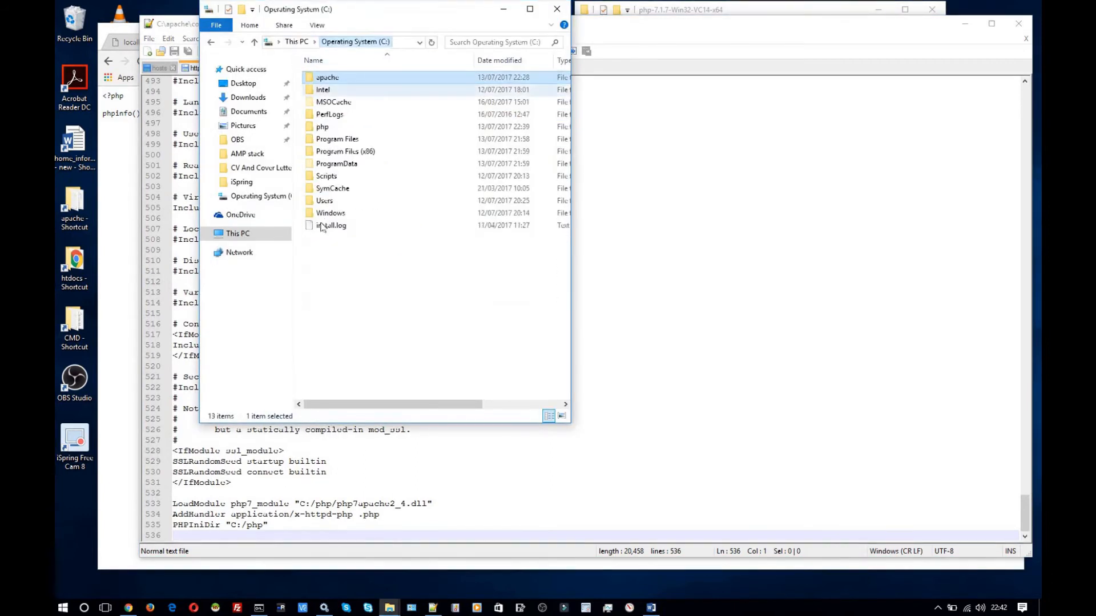
# Step: In C:\php, select php.ini-development and rename it to php.ini
pyautogui.doubleClick(321, 125)
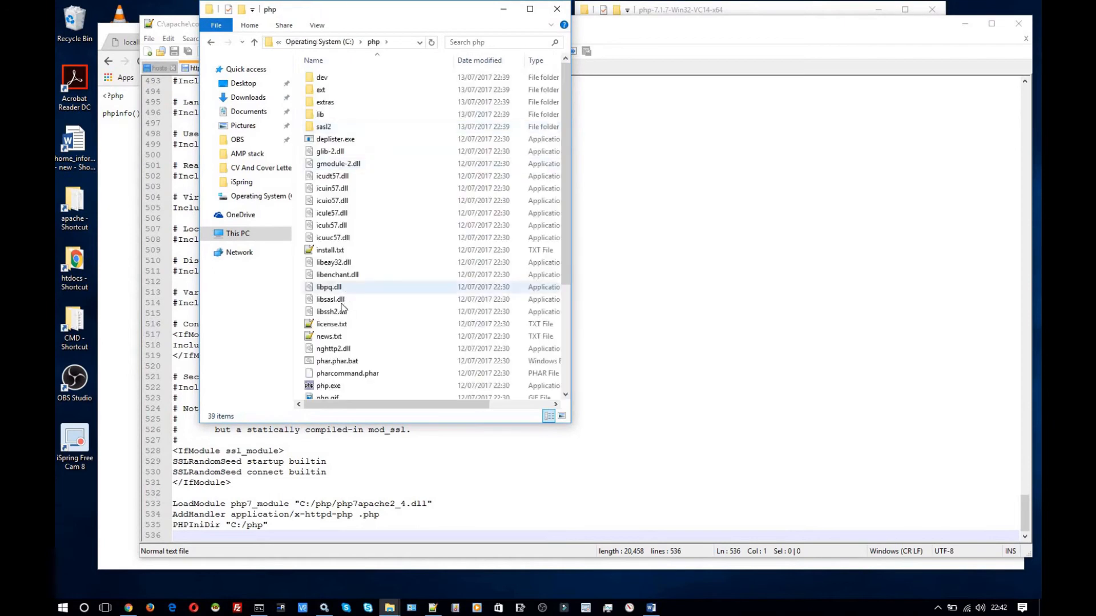
pyautogui.scroll(-3)
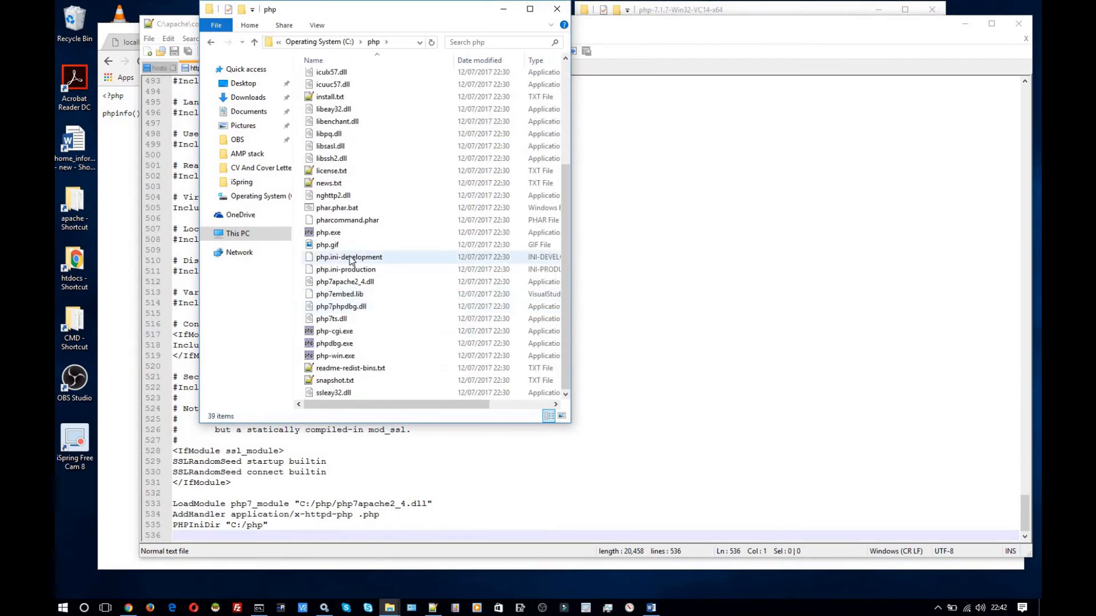
pyautogui.moveTo(349, 256)
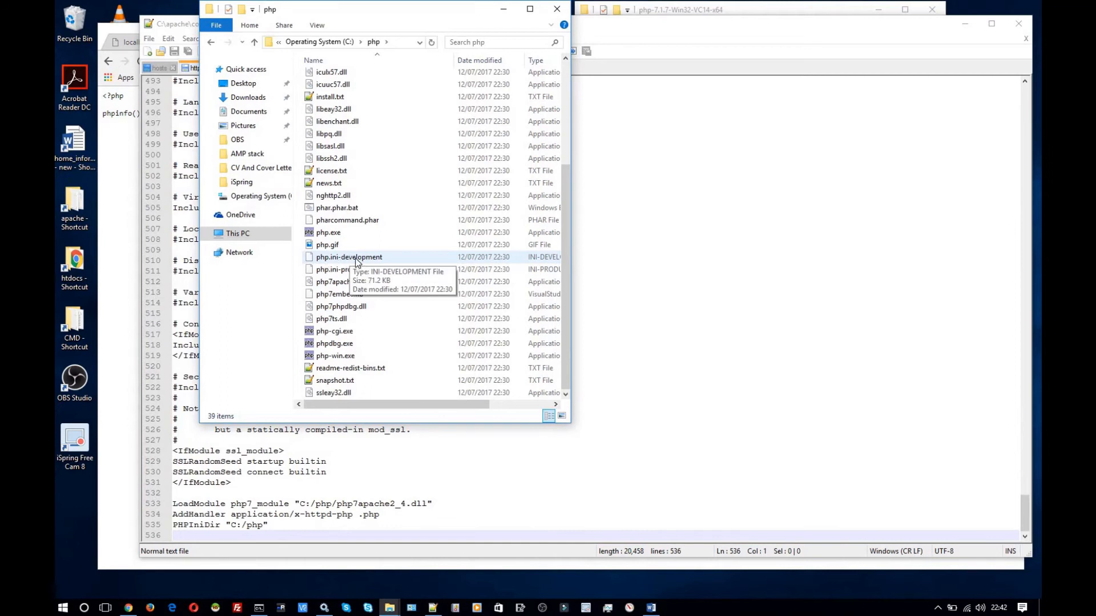
pyautogui.click(346, 269)
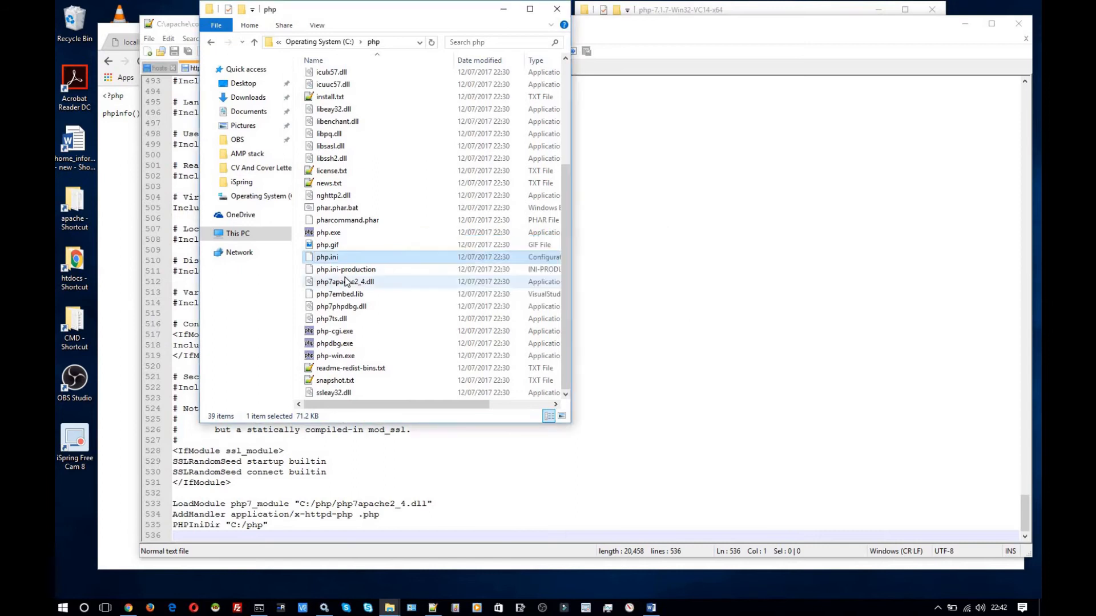
pyautogui.moveTo(327, 257)
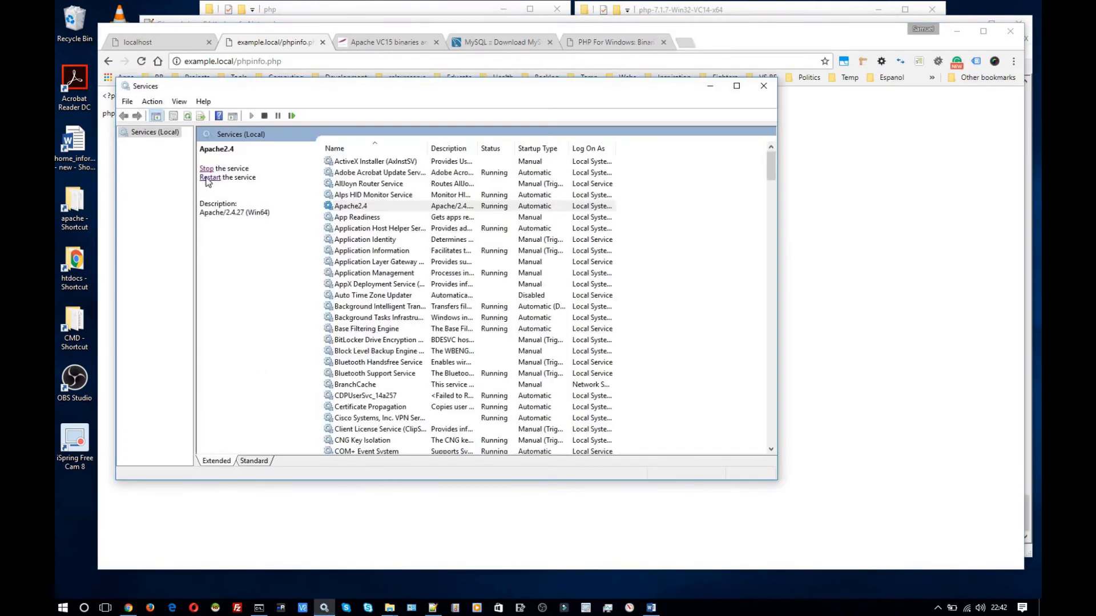
# Step: Restart the Apache2.4 service and confirm phpinfo.php now loads C:\php\php.ini
pyautogui.click(206, 168)
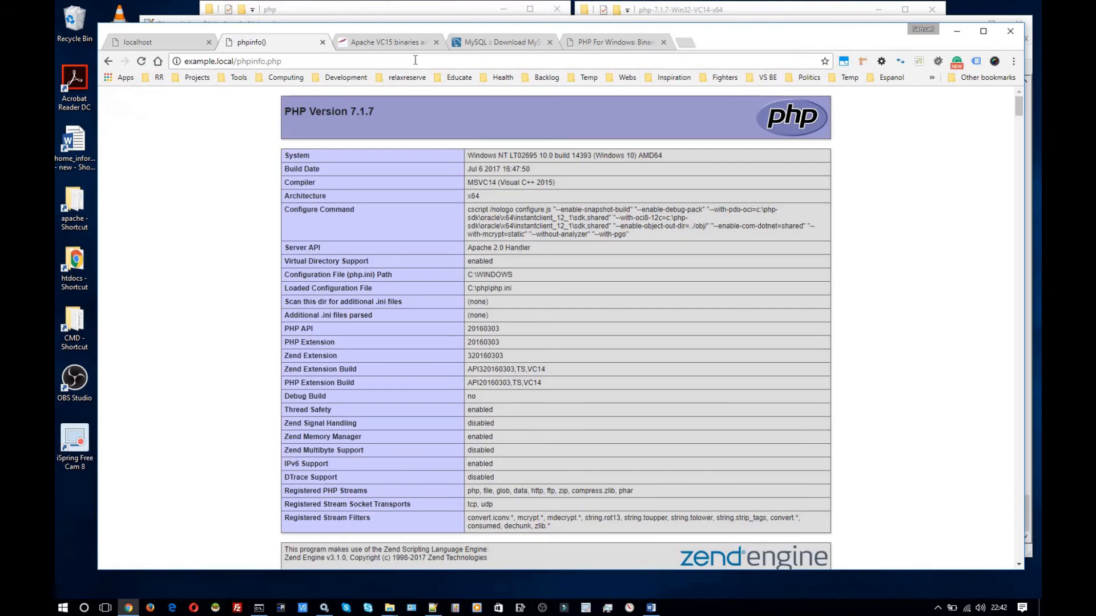
pyautogui.scroll(-3)
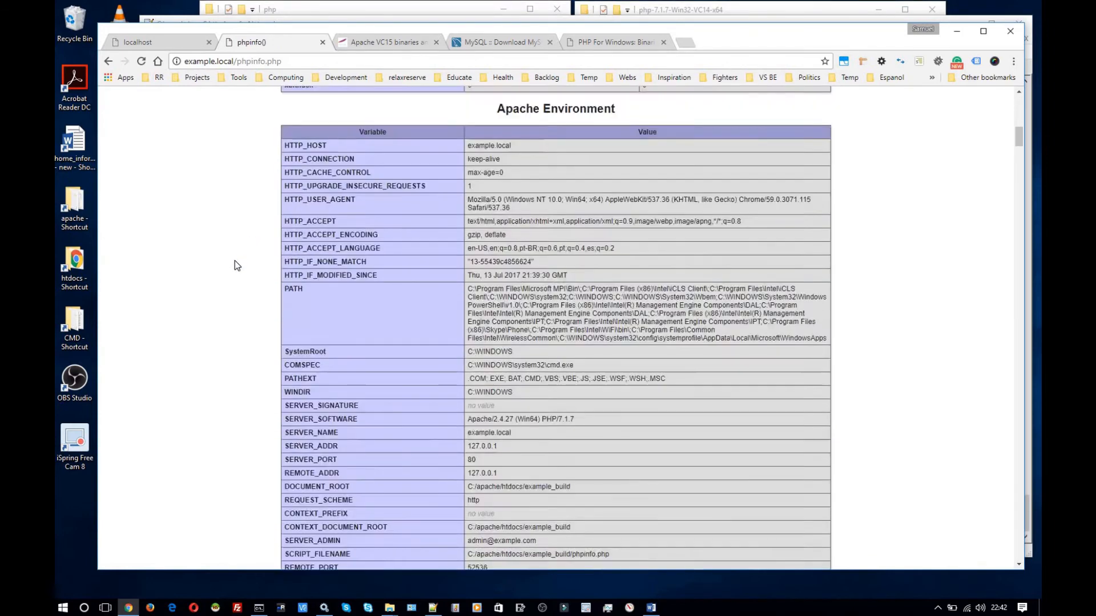
pyautogui.scroll(-3)
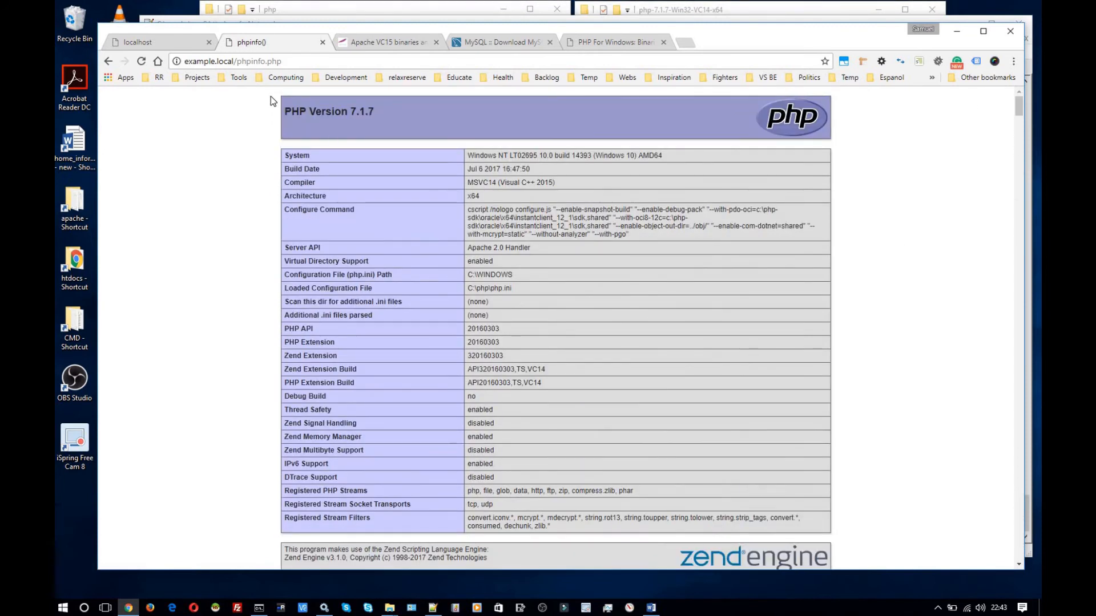
pyautogui.moveTo(167, 45)
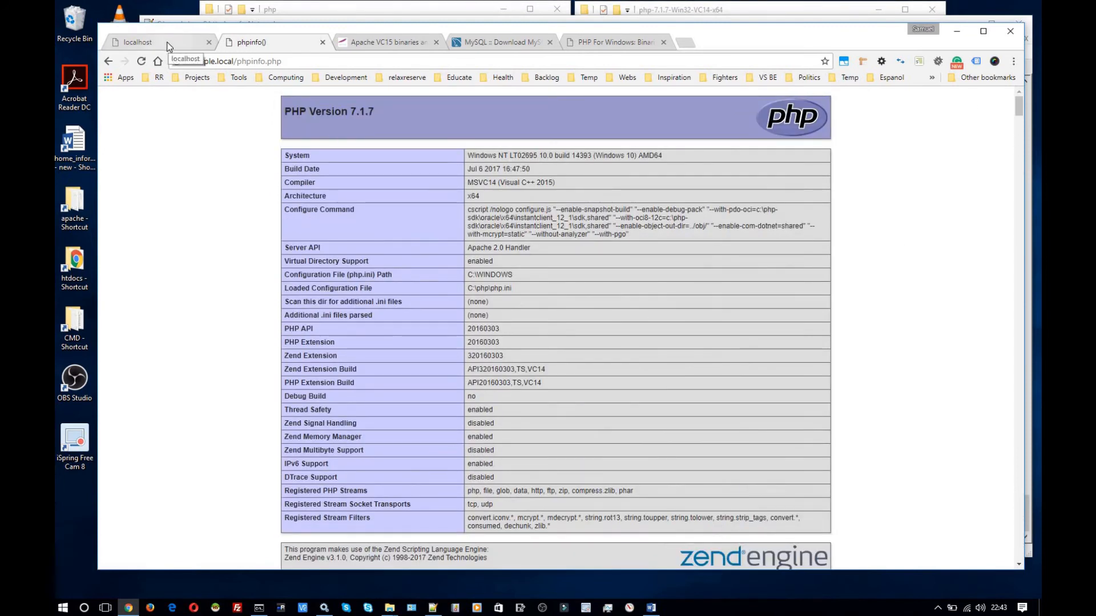
pyautogui.click(137, 42)
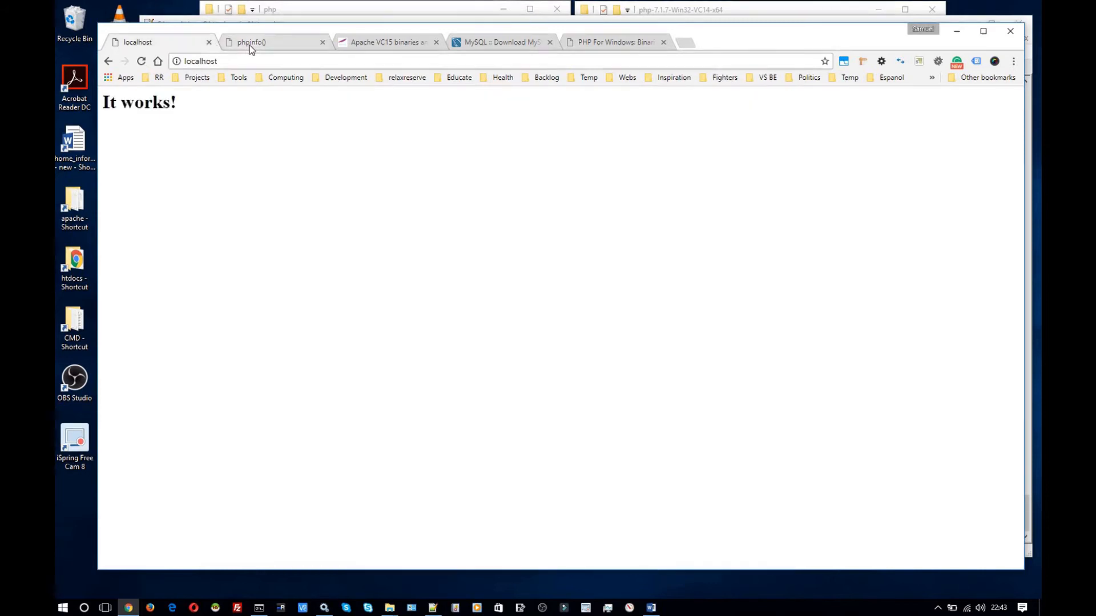
pyautogui.click(253, 41)
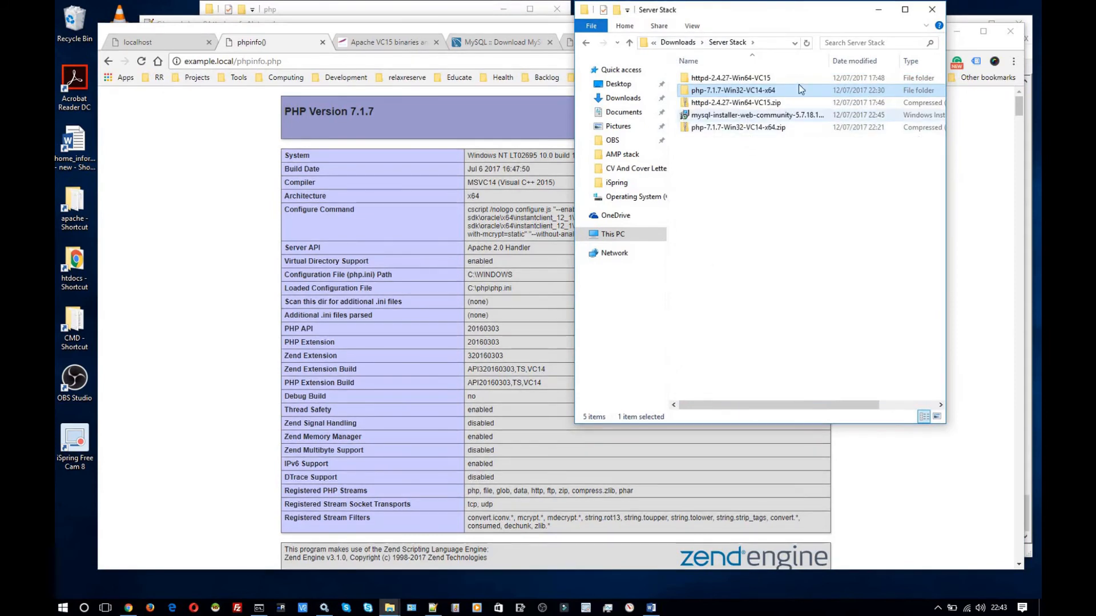
pyautogui.moveTo(767, 119)
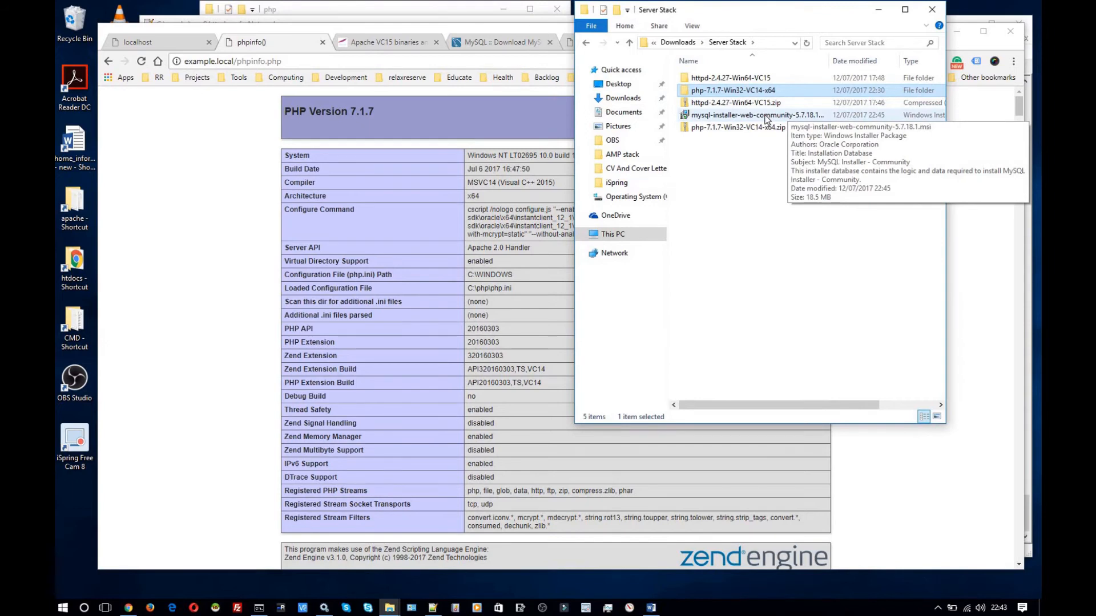
# Step: Run mysql-installer-web-community from the Server Stack folder and select the Custom setup type
pyautogui.doubleClick(751, 114)
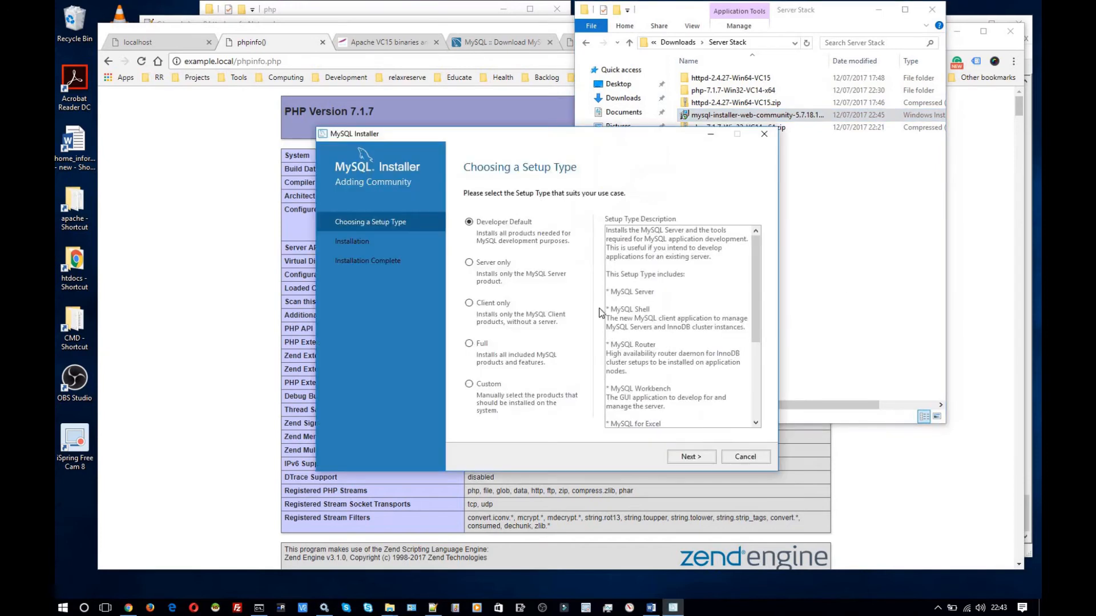
pyautogui.moveTo(507, 240)
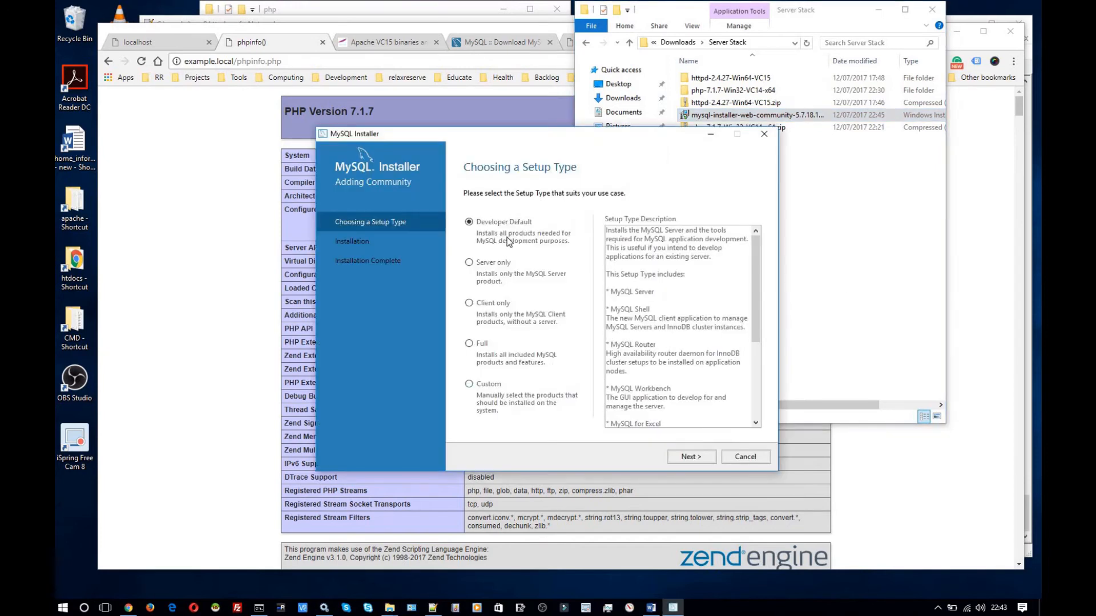
pyautogui.moveTo(532, 242)
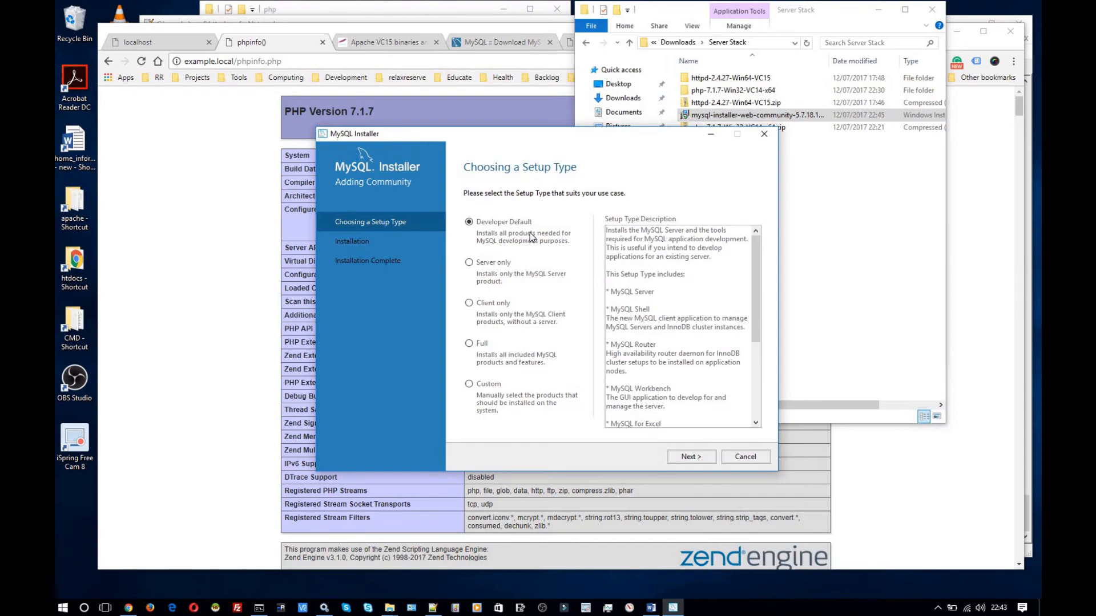
pyautogui.moveTo(485, 386)
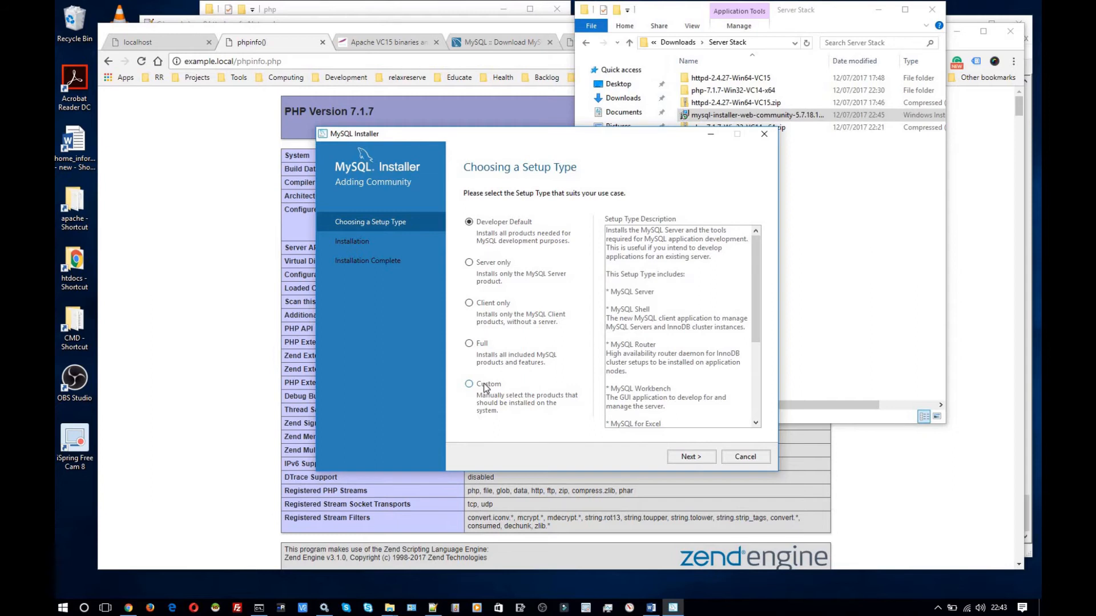
pyautogui.click(468, 384)
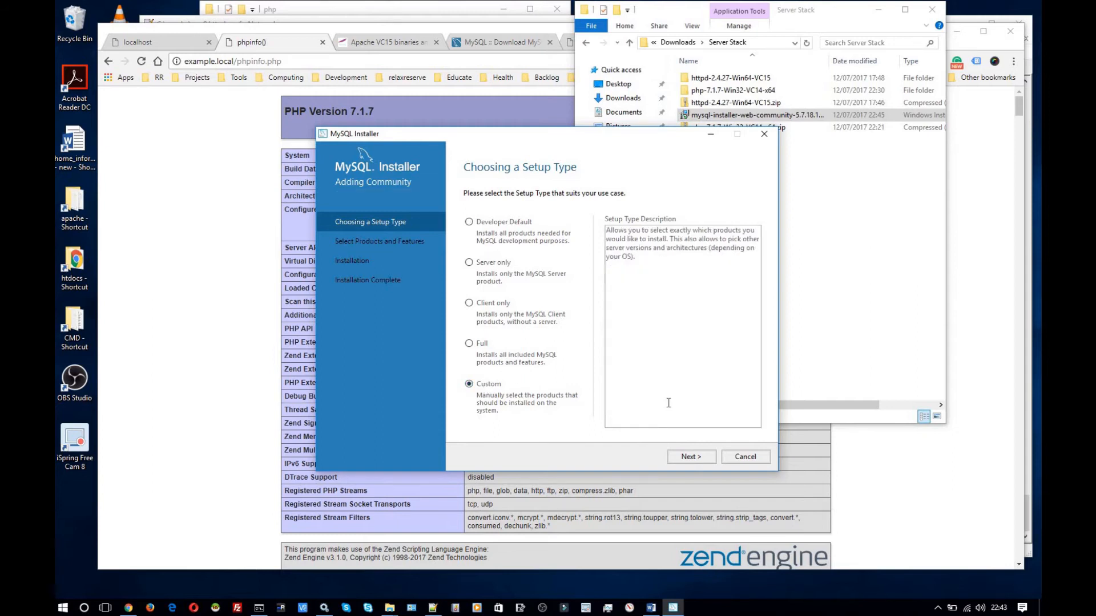
# Step: Queue MySQL Server 5.7.18 X64 for installation on Select Products and Features
pyautogui.click(692, 456)
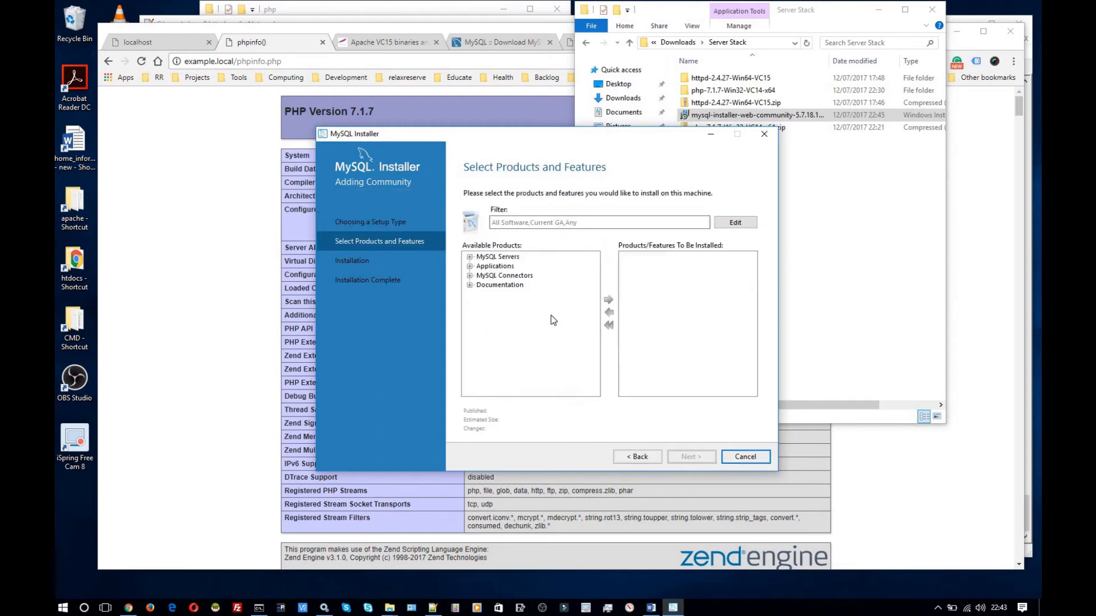
pyautogui.click(469, 256)
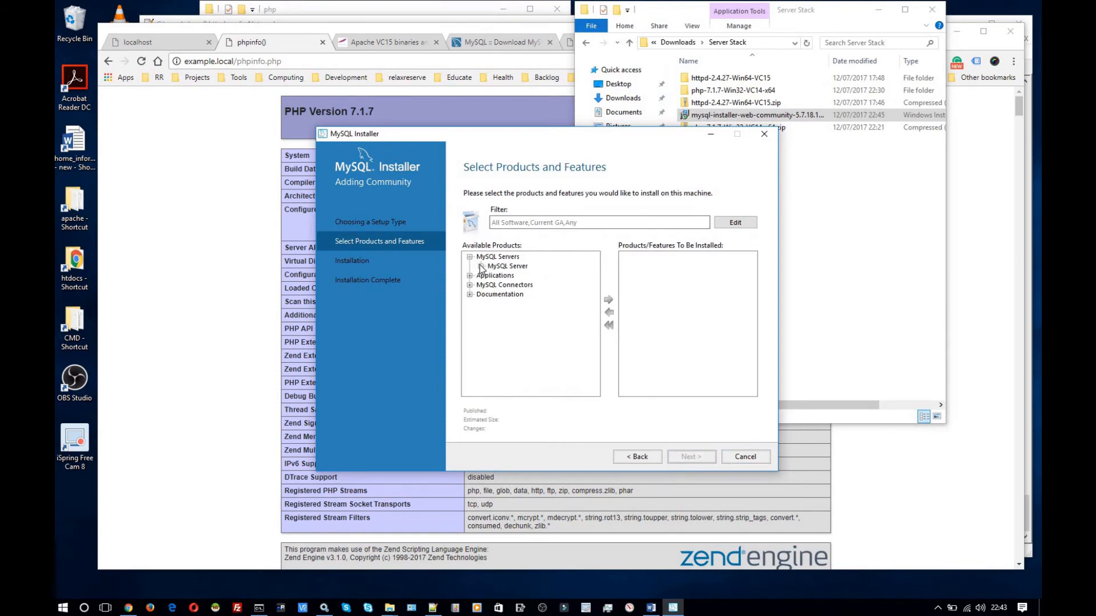
pyautogui.click(479, 266)
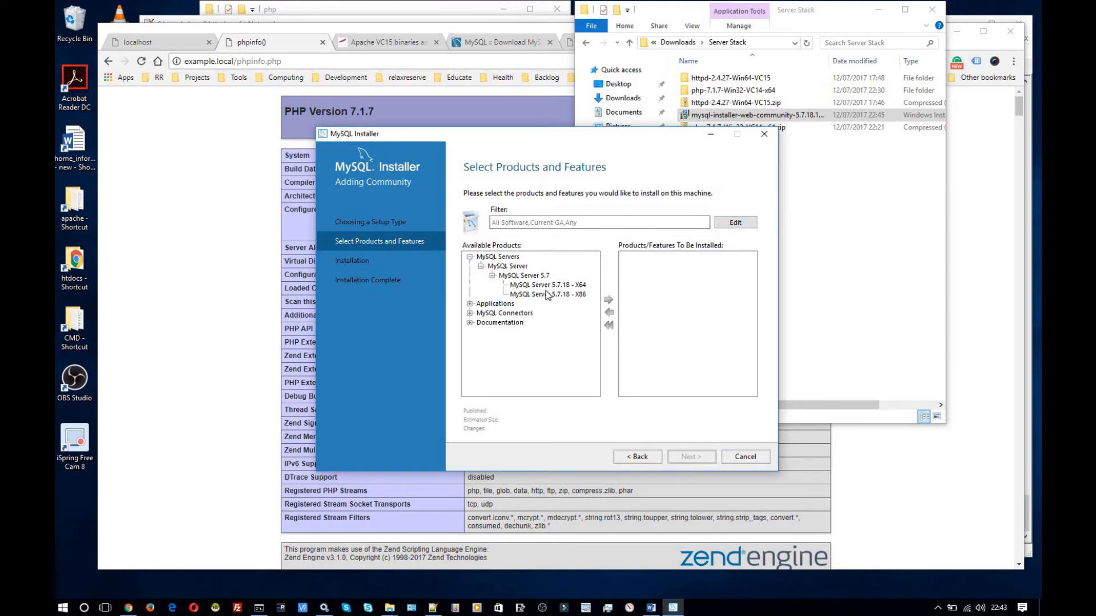
pyautogui.moveTo(559, 288)
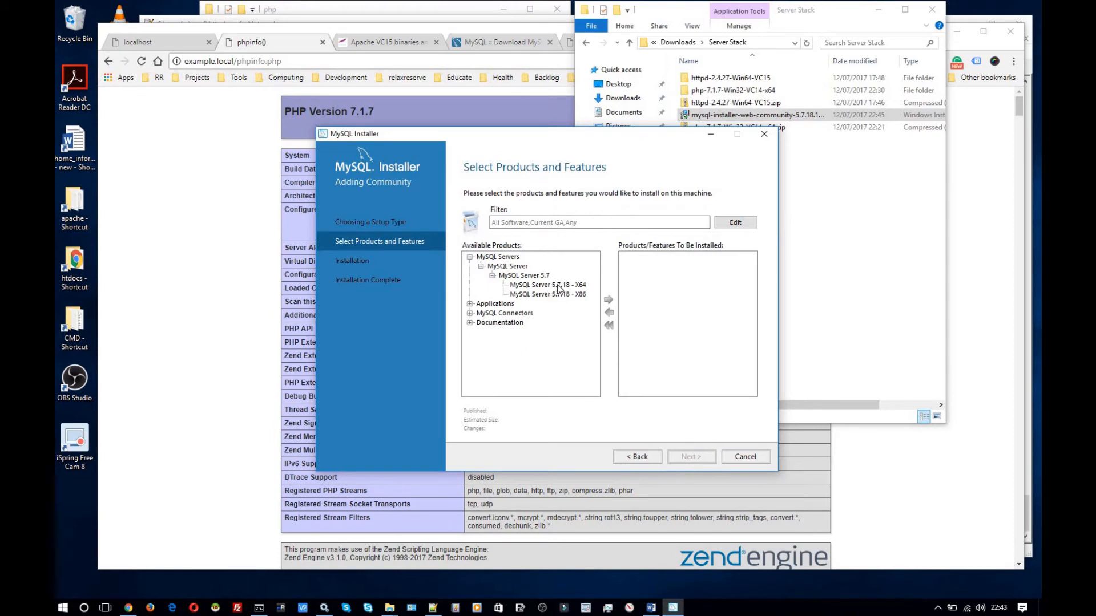
pyautogui.click(547, 285)
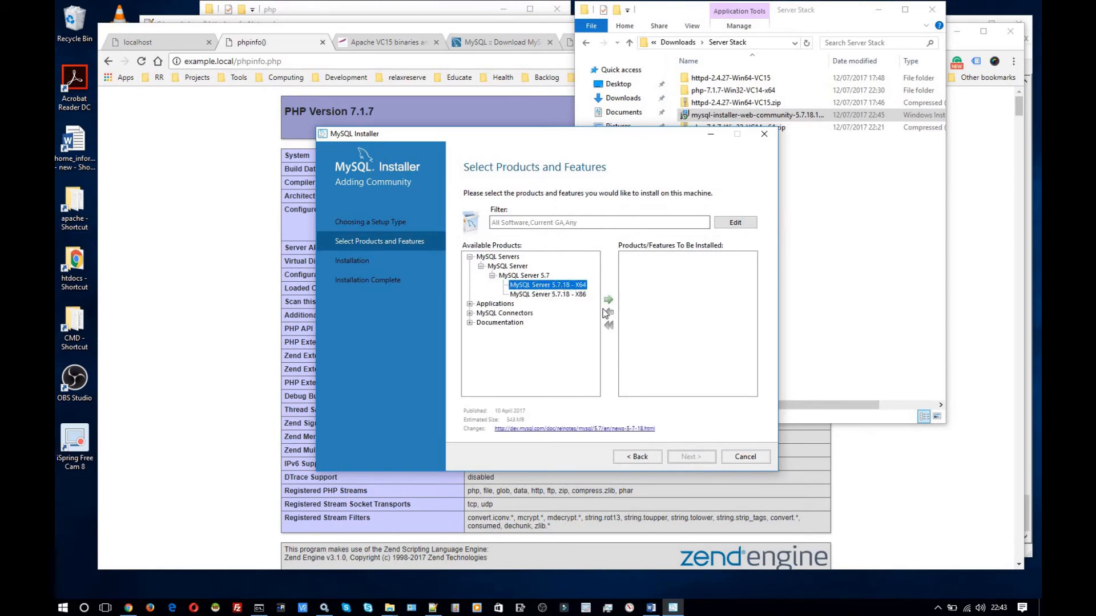
pyautogui.click(607, 299)
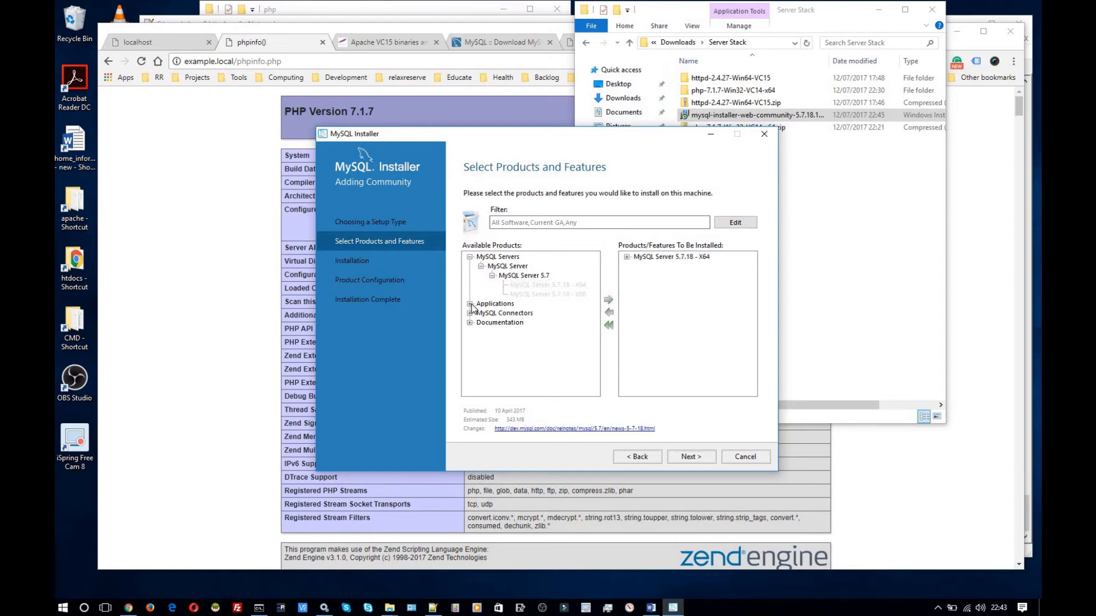
# Step: Queue MySQL Workbench 6.3.9 X64 and MySQL Shell 1.0.9 X64 for installation
pyautogui.click(468, 303)
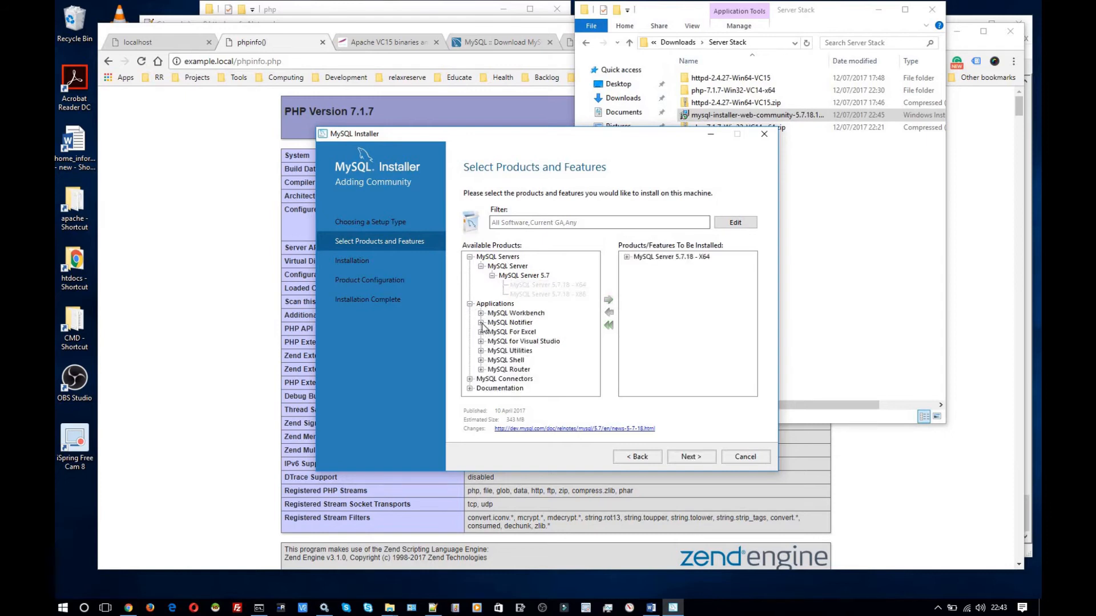
pyautogui.click(482, 313)
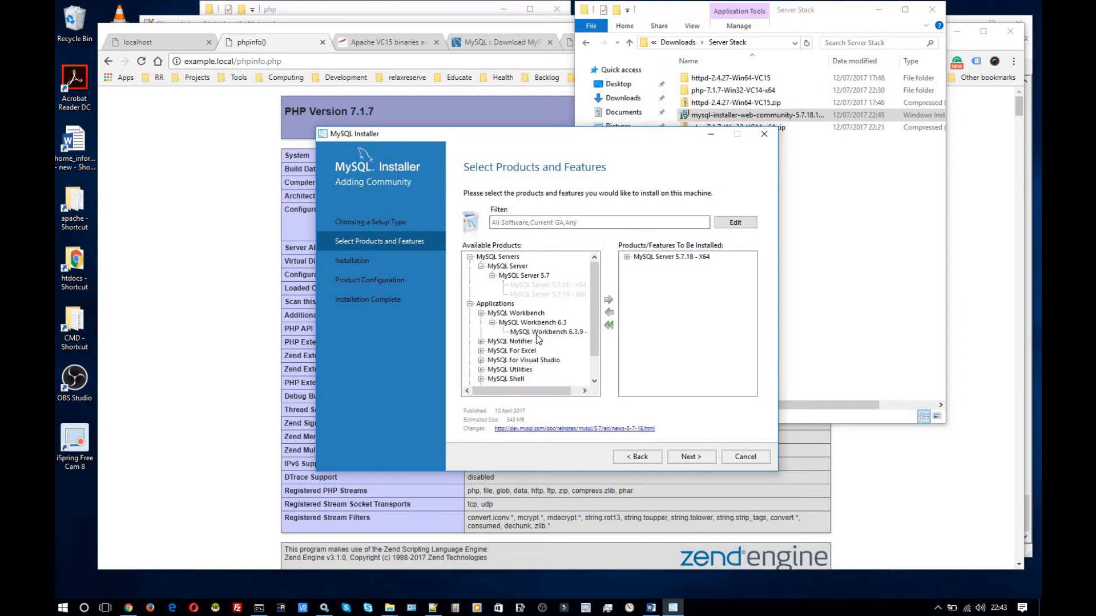
pyautogui.click(543, 331)
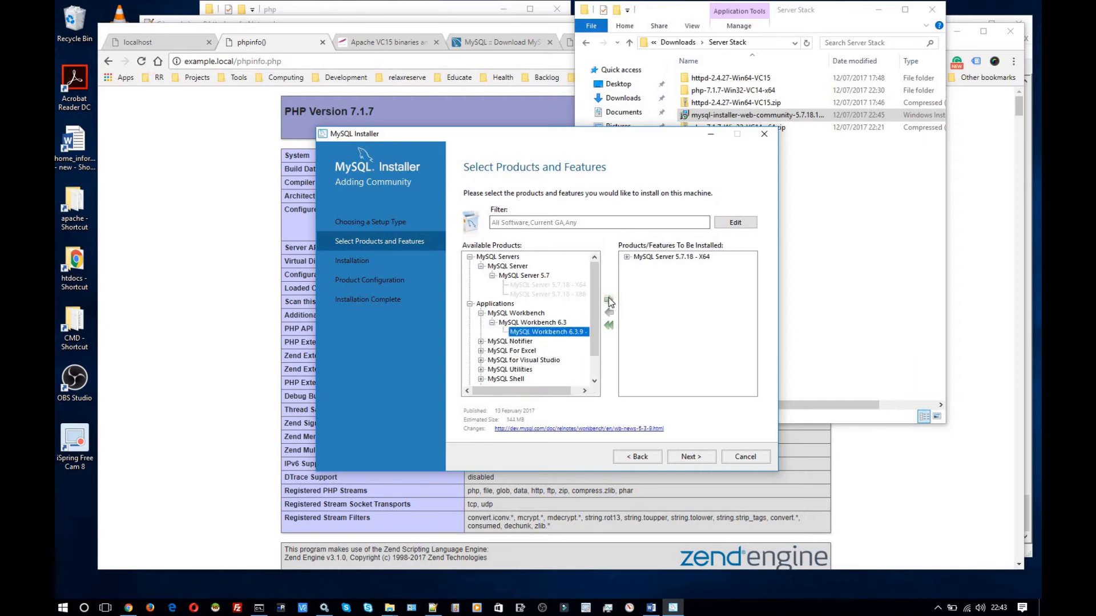
pyautogui.click(608, 299)
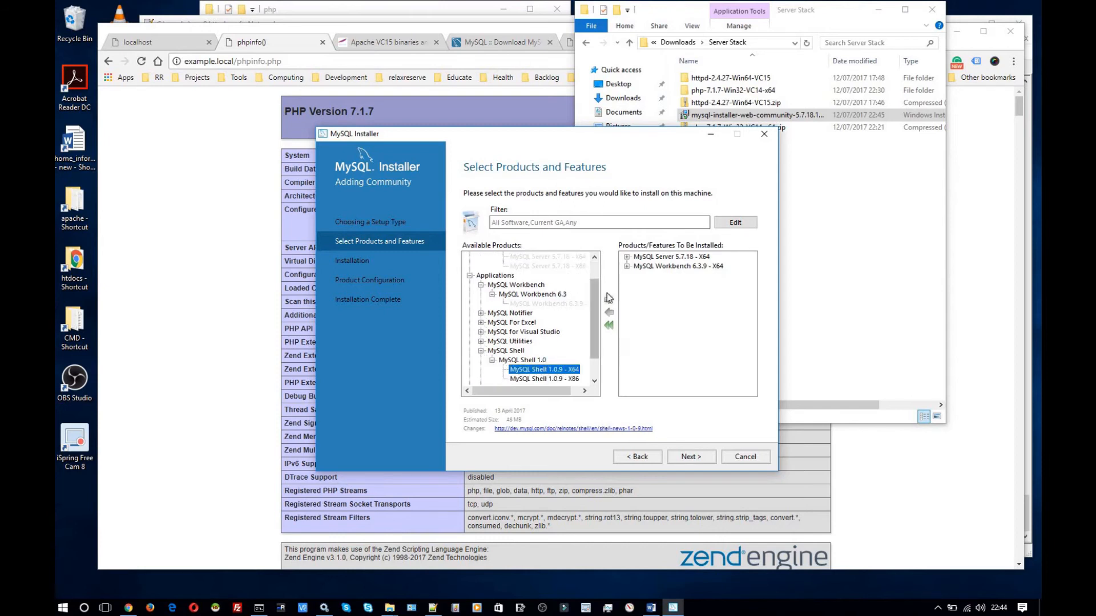
pyautogui.click(608, 299)
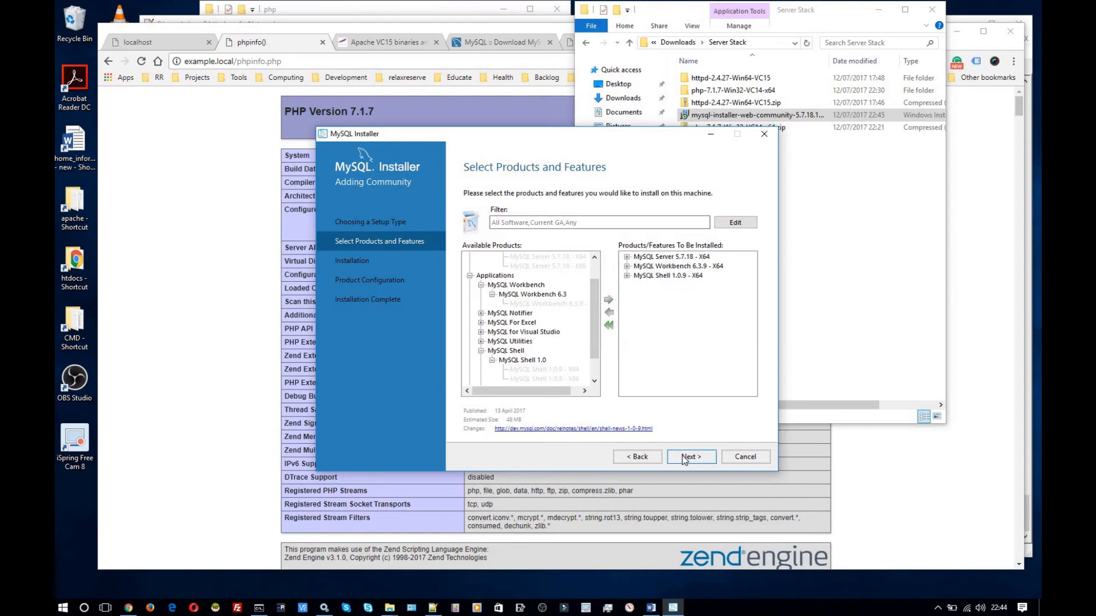
# Step: Execute the download and install of the three products, then proceed to Product Configuration
pyautogui.click(692, 457)
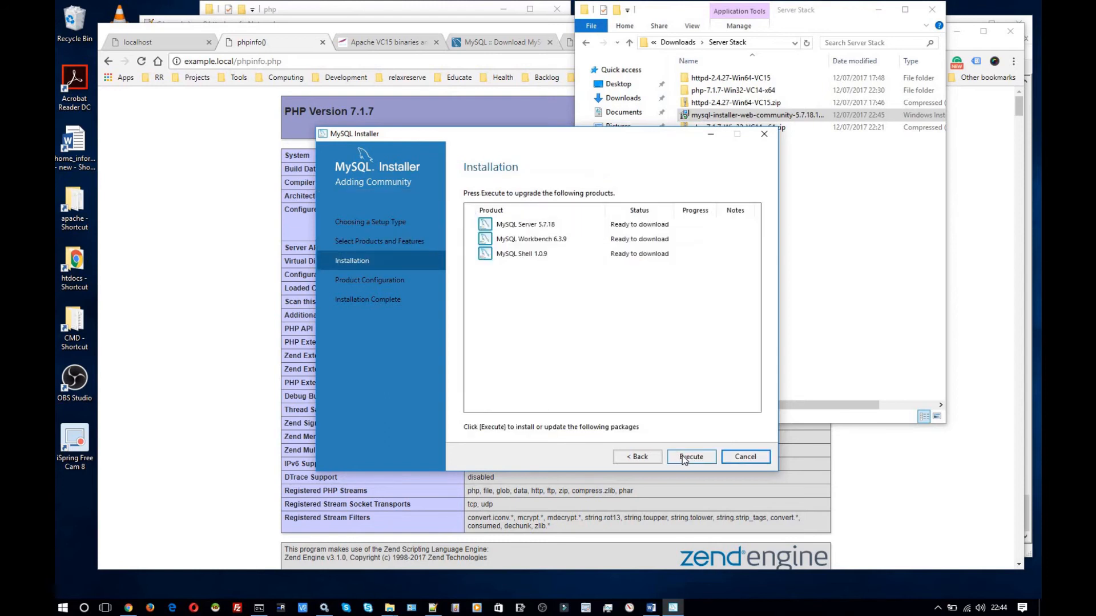
pyautogui.click(690, 456)
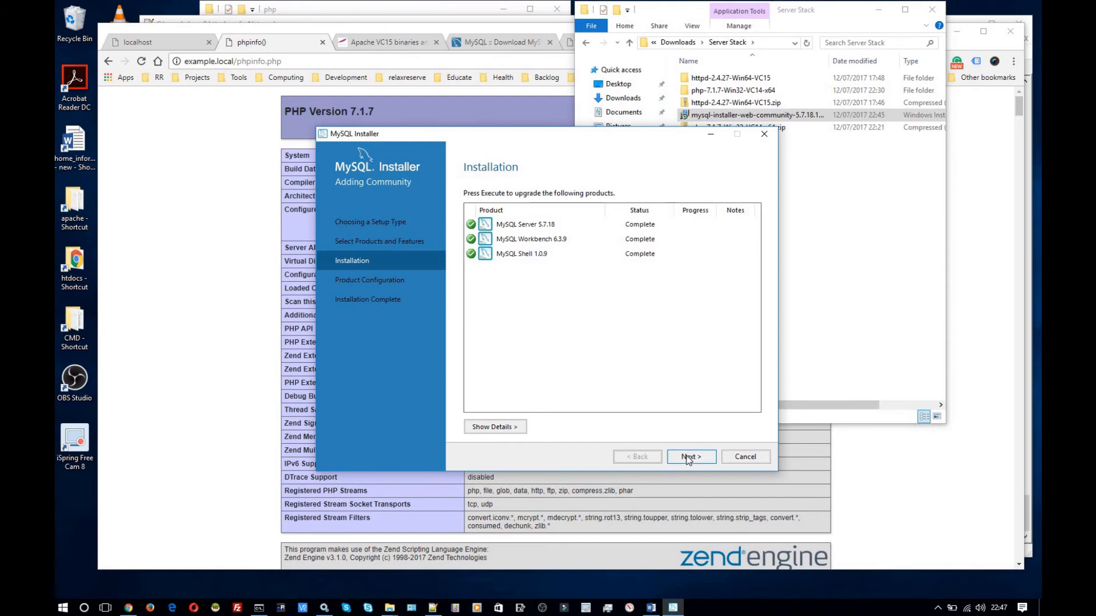
pyautogui.click(690, 456)
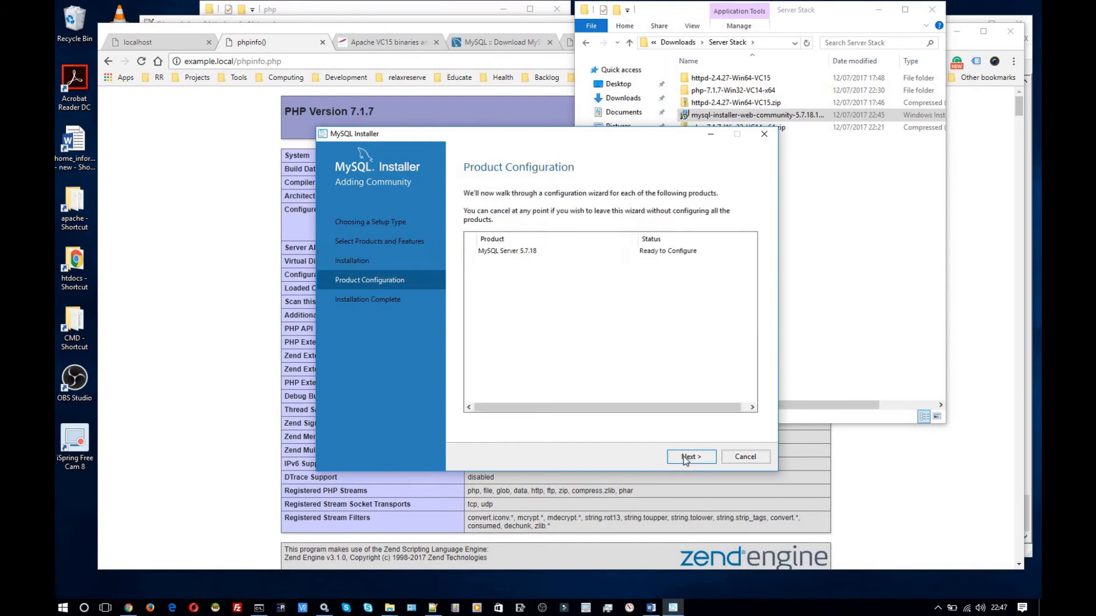
# Step: Configure MySQL Server 5.7.18 as a standalone Development Machine server on TCP/IP port 3306
pyautogui.click(691, 457)
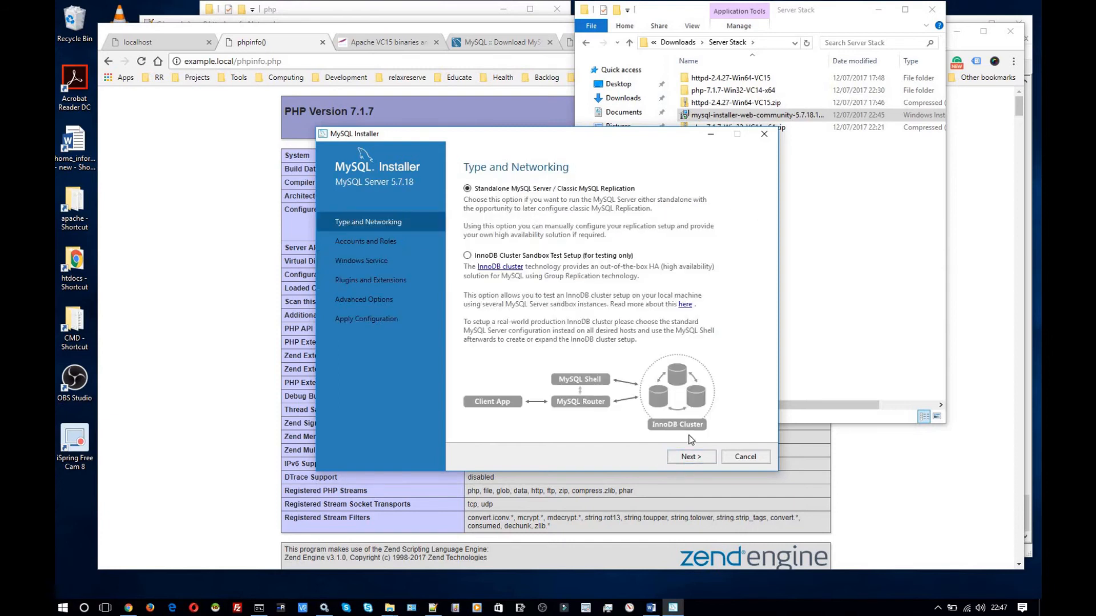
pyautogui.click(692, 456)
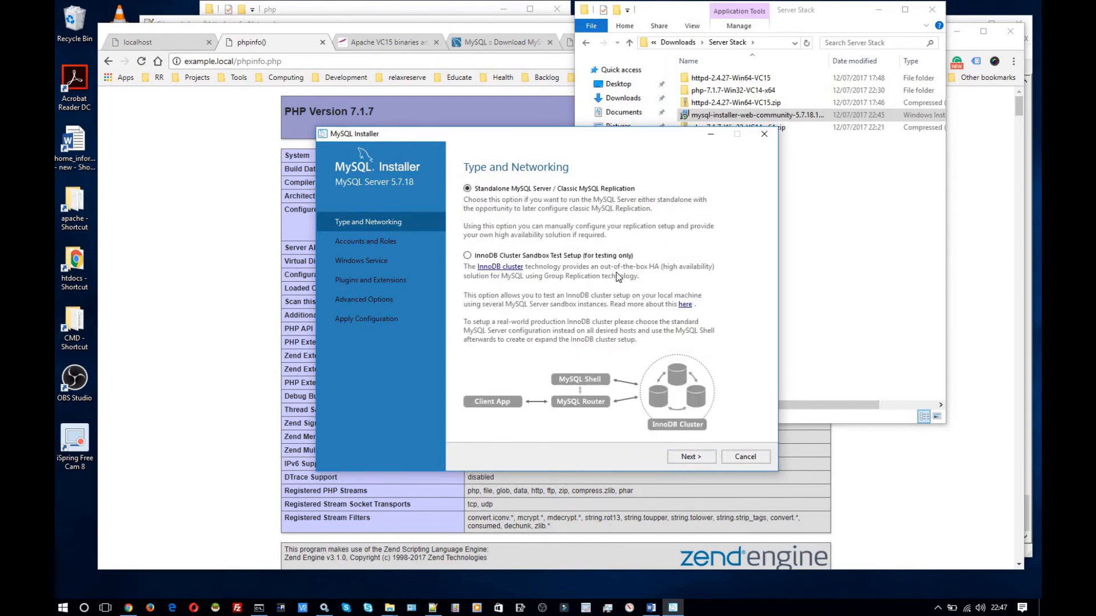
pyautogui.moveTo(496, 260)
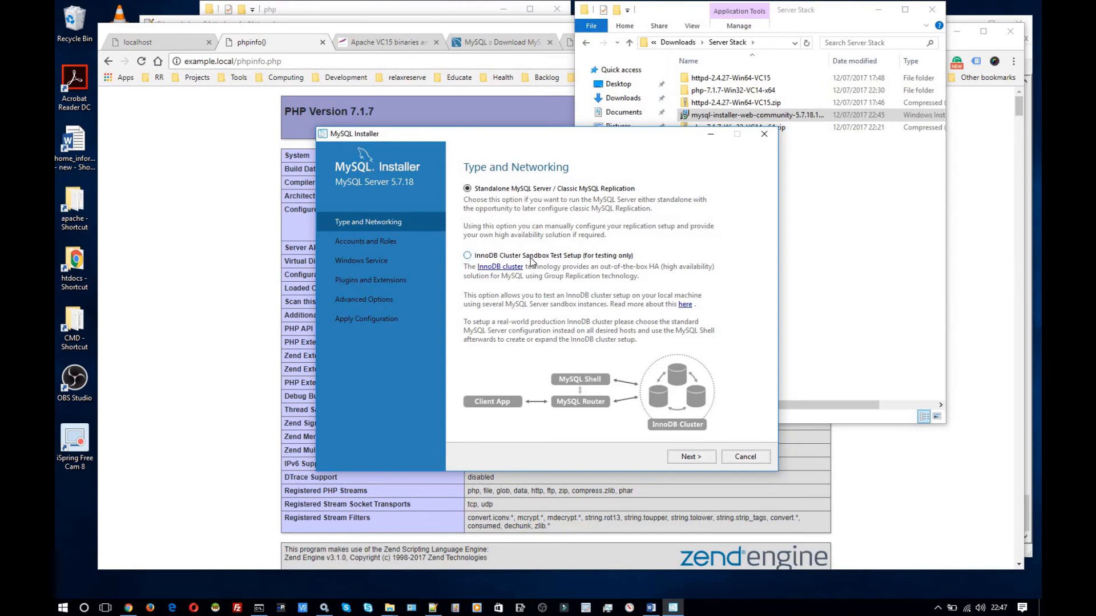
pyautogui.moveTo(566, 263)
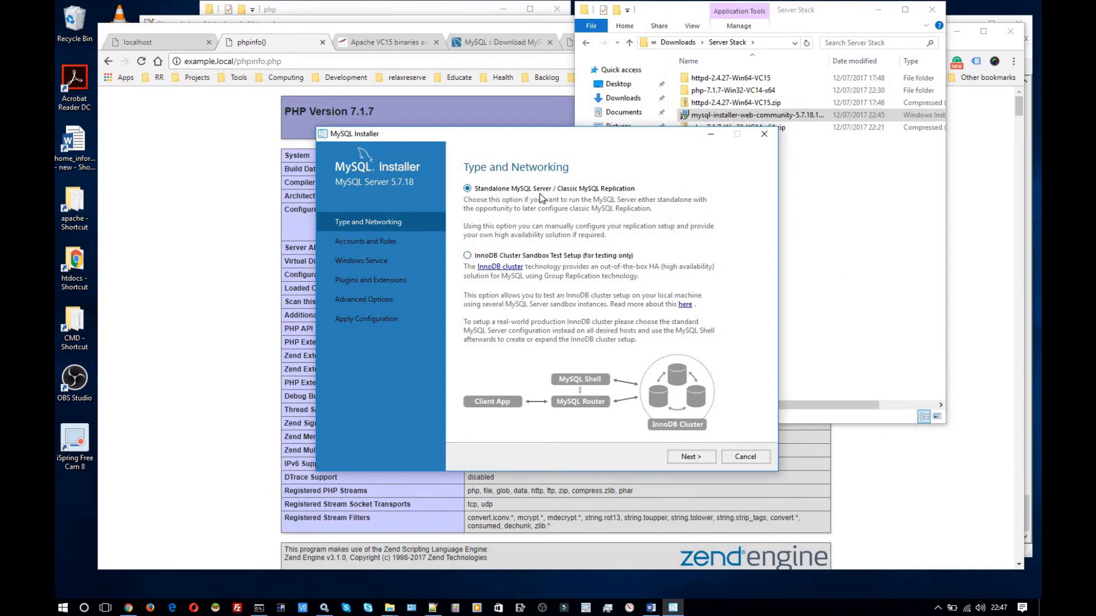
pyautogui.moveTo(692, 457)
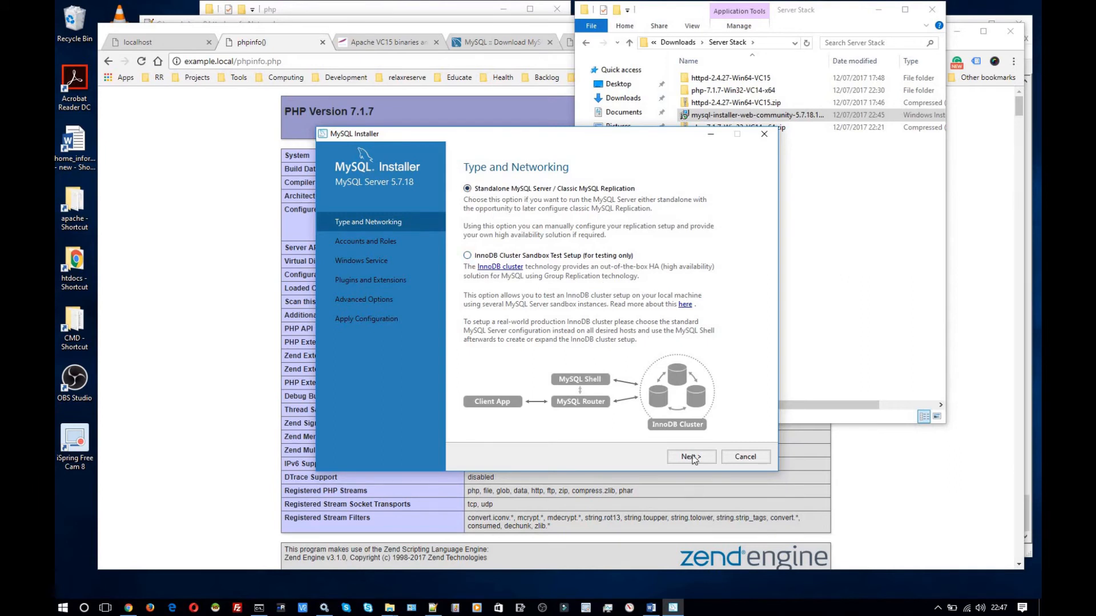
pyautogui.click(691, 456)
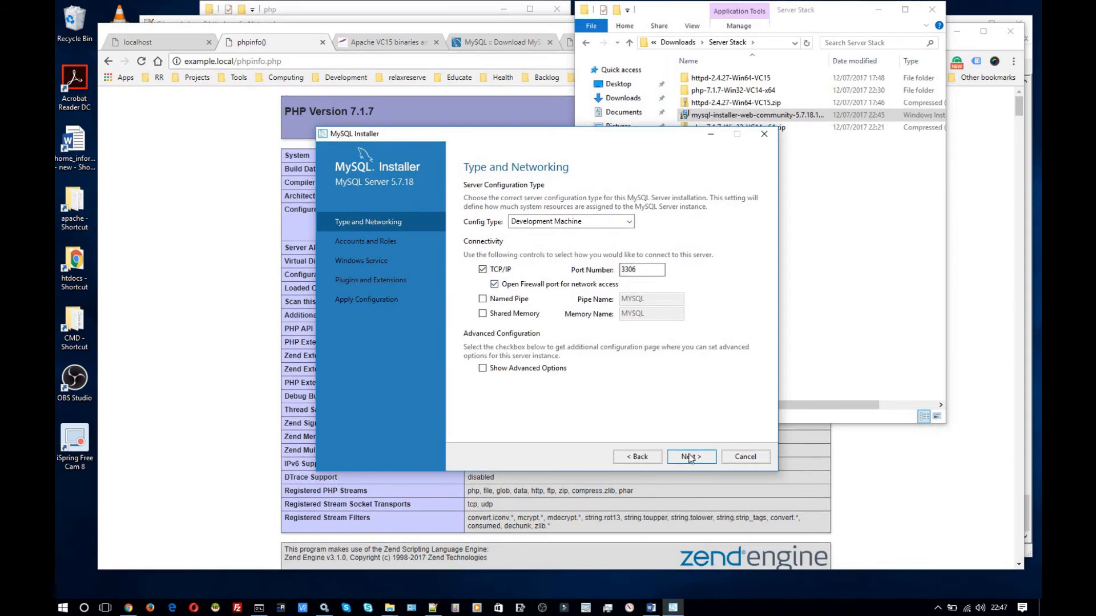
# Step: Enter and confirm the root password on Accounts and Roles, reaching the MySQL57 service settings
pyautogui.click(691, 456)
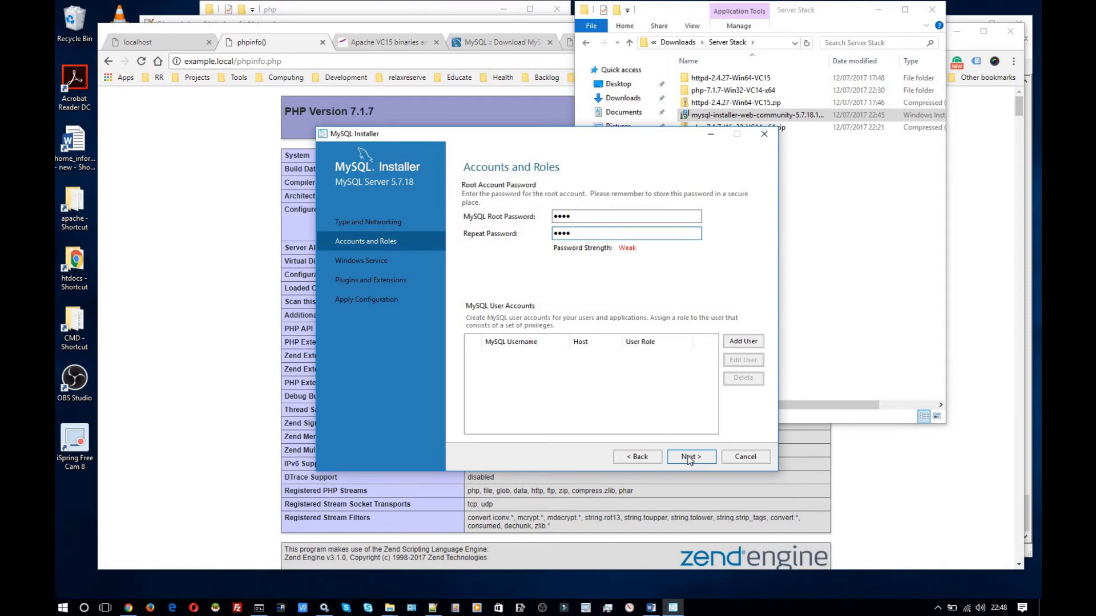
pyautogui.moveTo(696, 441)
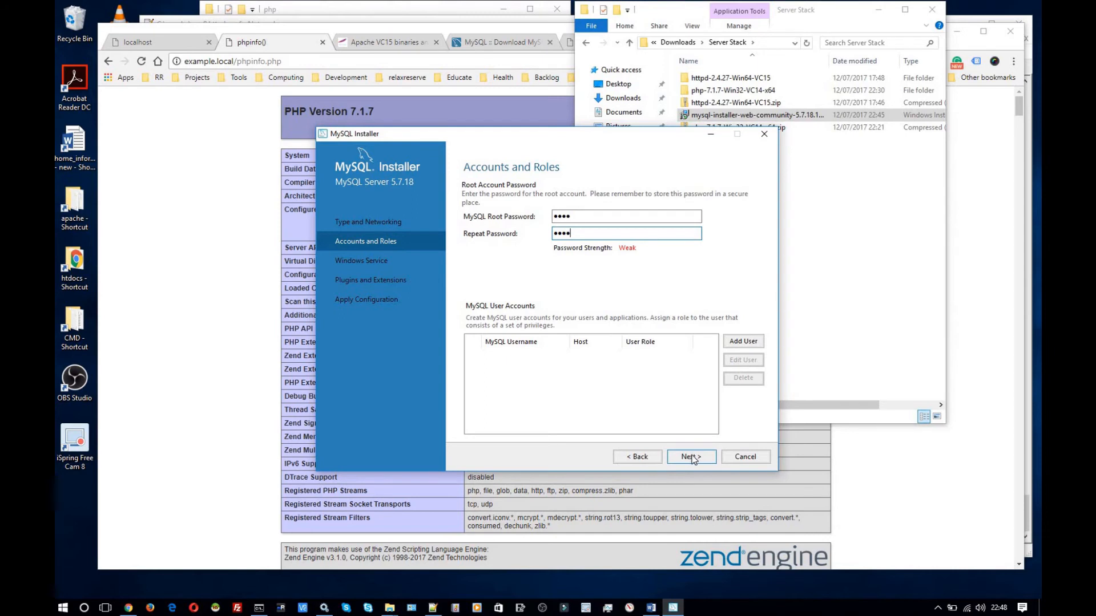
pyautogui.click(692, 457)
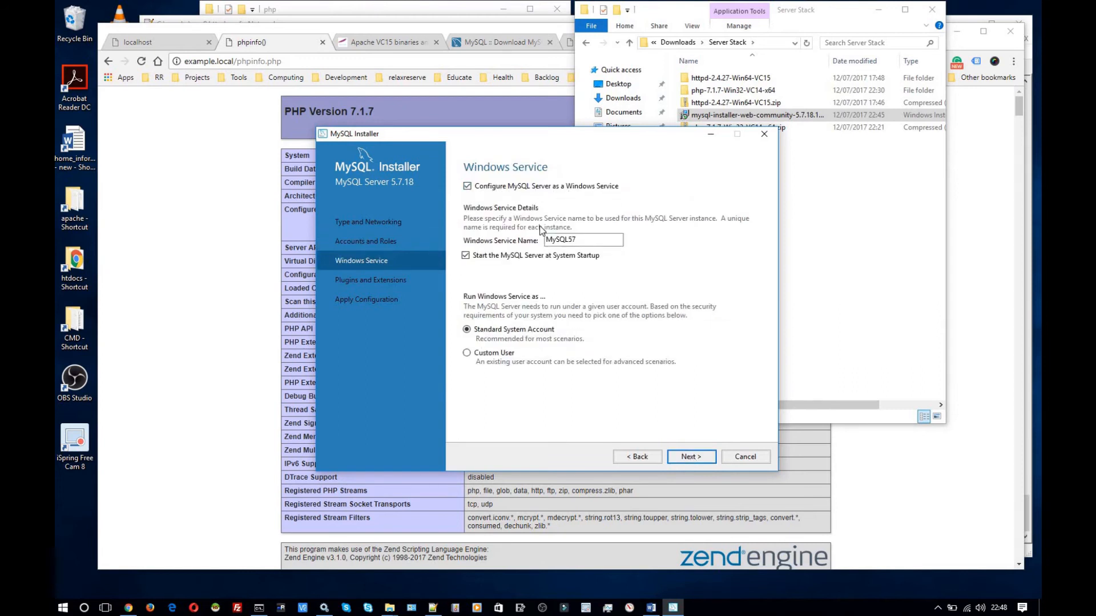
pyautogui.moveTo(594, 265)
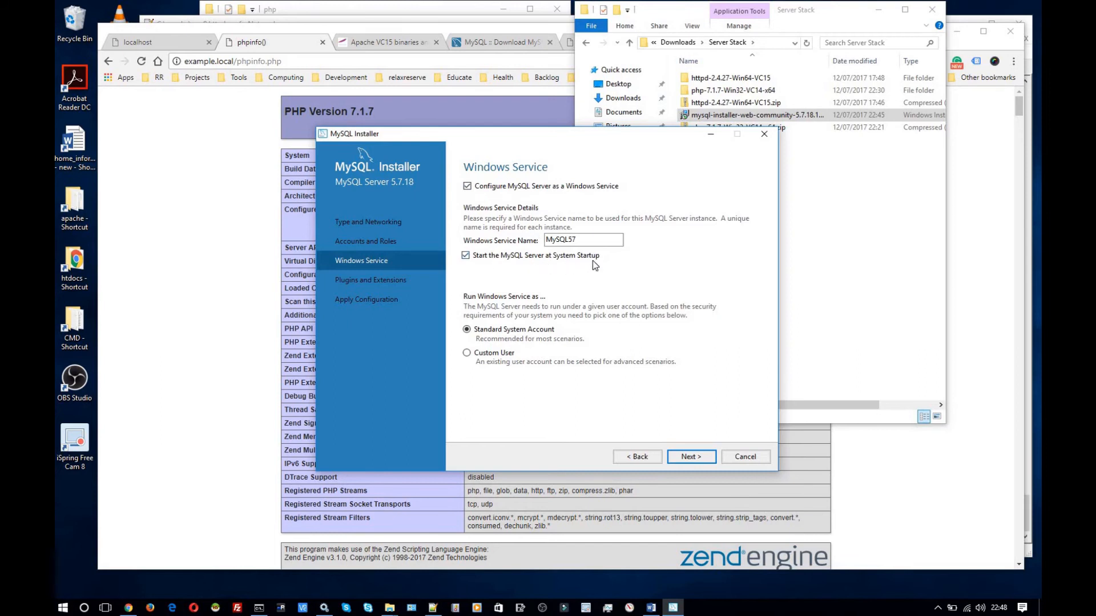
pyautogui.moveTo(570, 310)
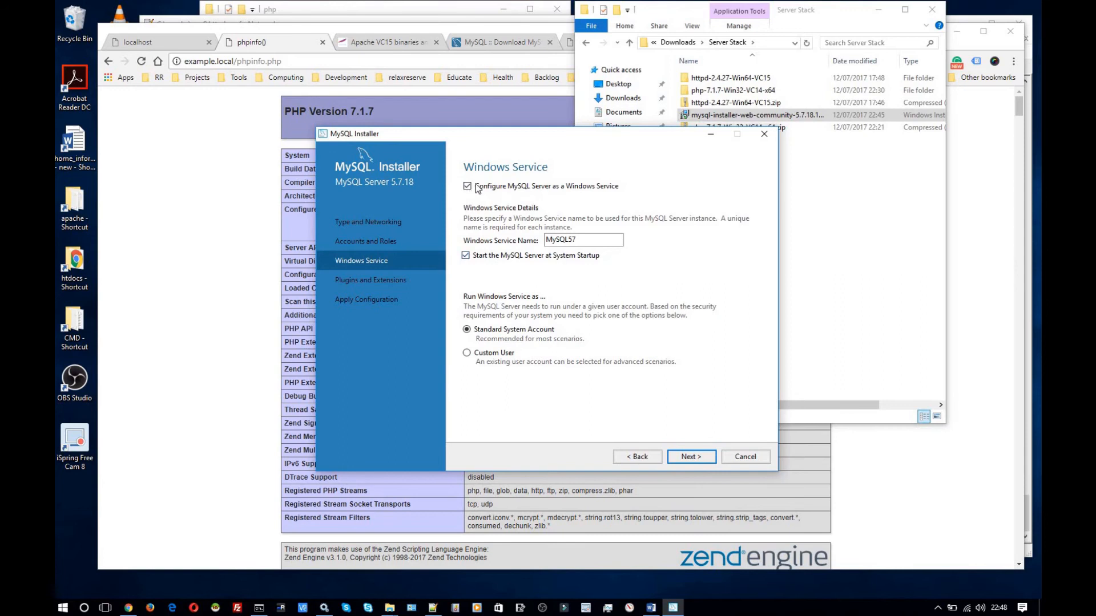
pyautogui.moveTo(553, 193)
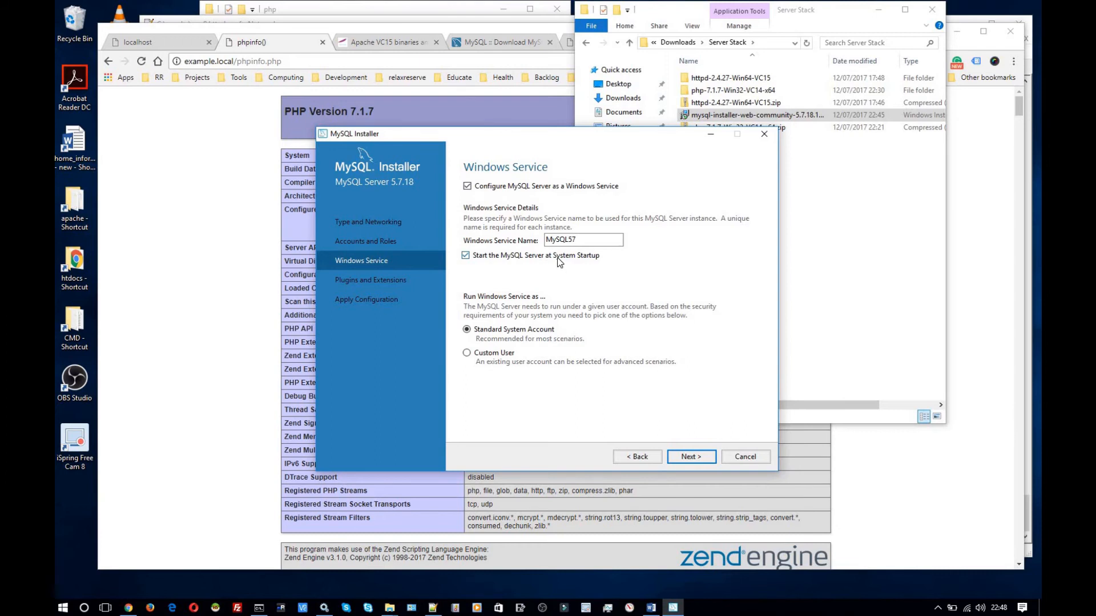
pyautogui.moveTo(514, 258)
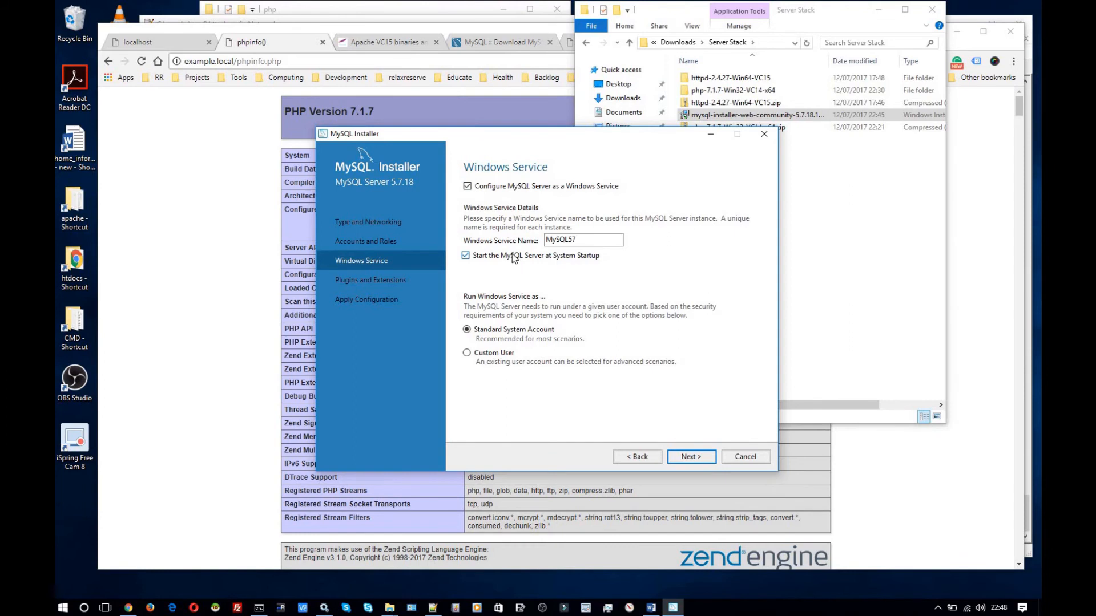
pyautogui.moveTo(514, 265)
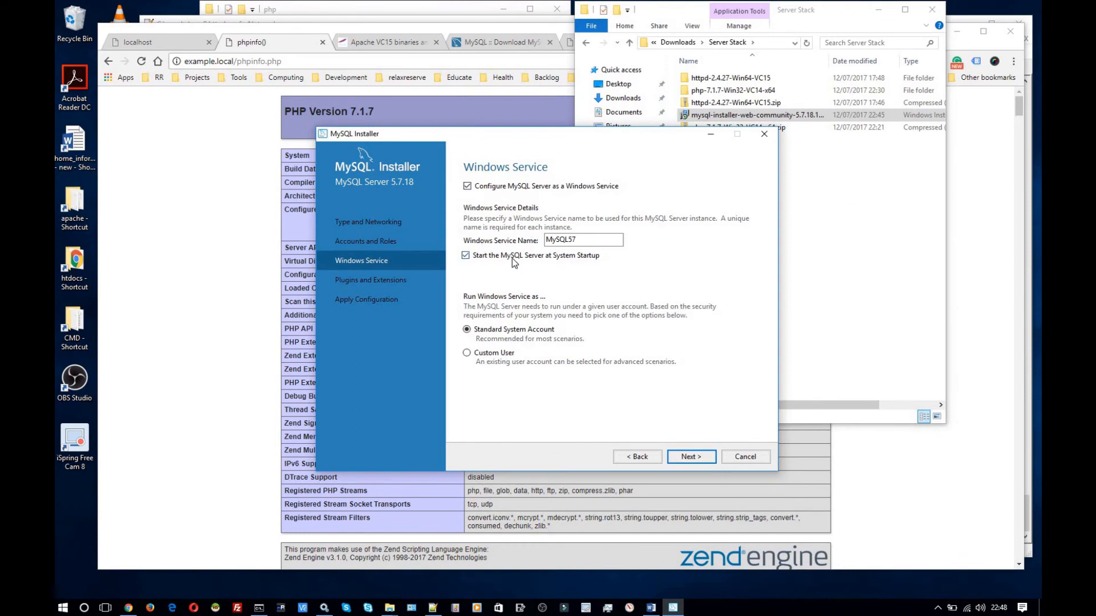
pyautogui.moveTo(502, 334)
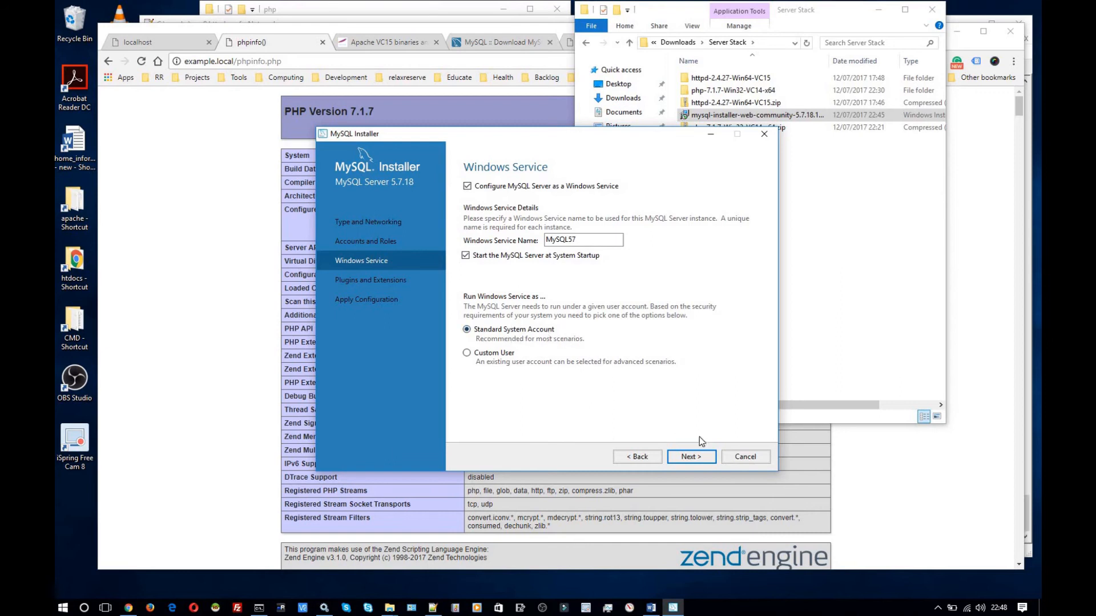
# Step: Accept the MySQL57 Windows service and plugin defaults and apply the server configuration
pyautogui.click(692, 457)
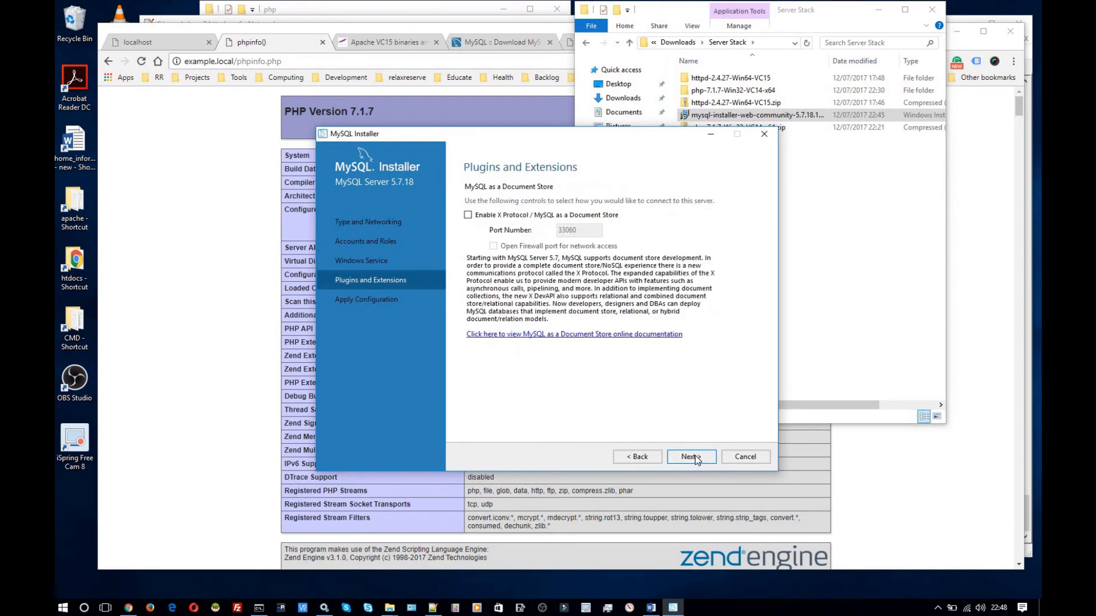
pyautogui.click(692, 456)
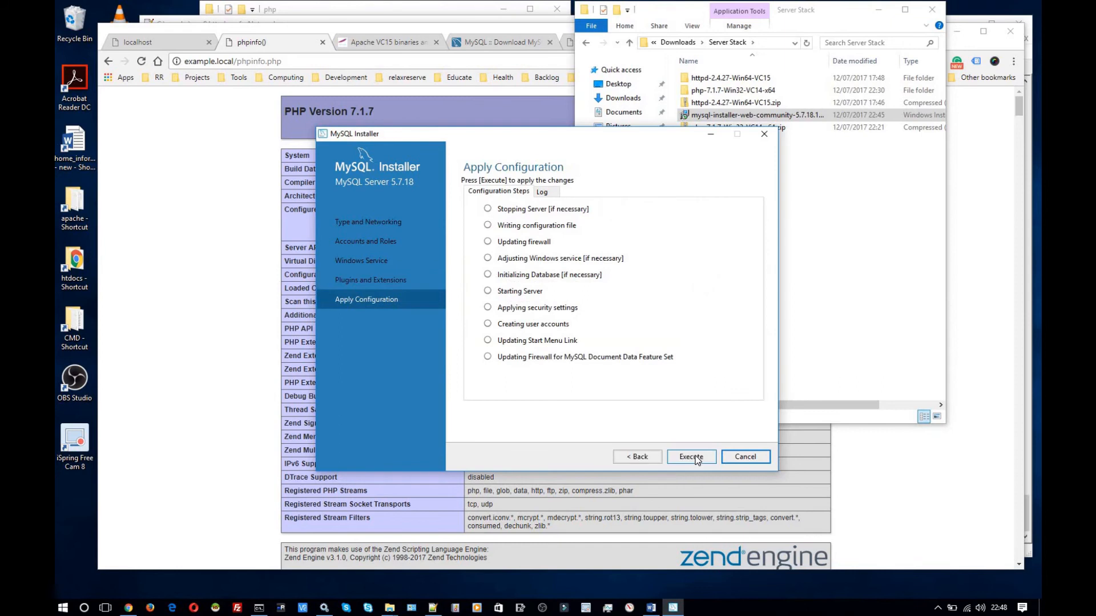
pyautogui.click(692, 457)
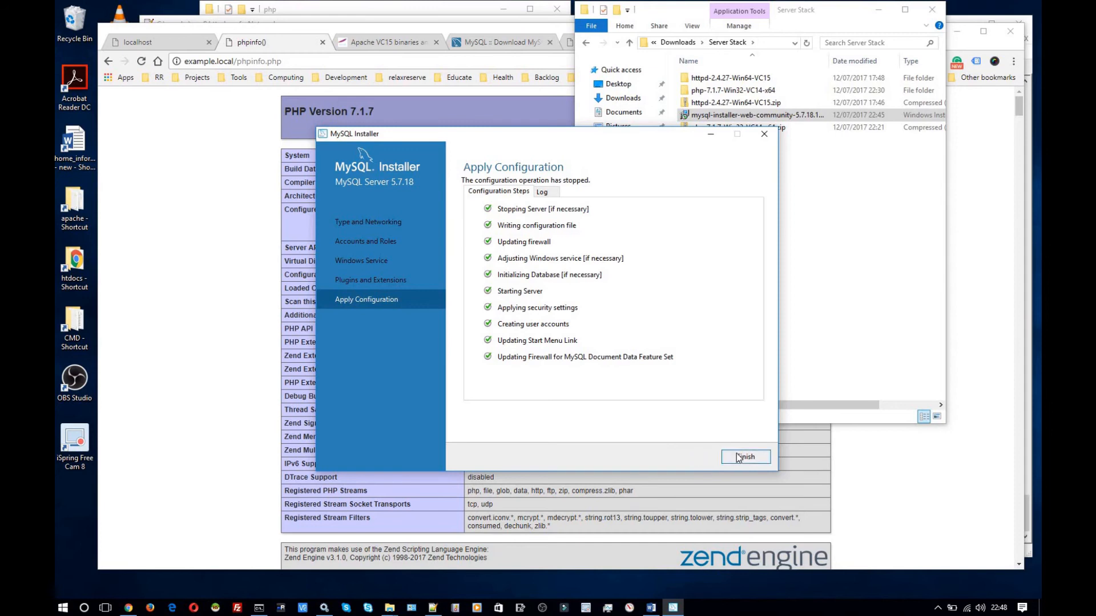
pyautogui.click(745, 456)
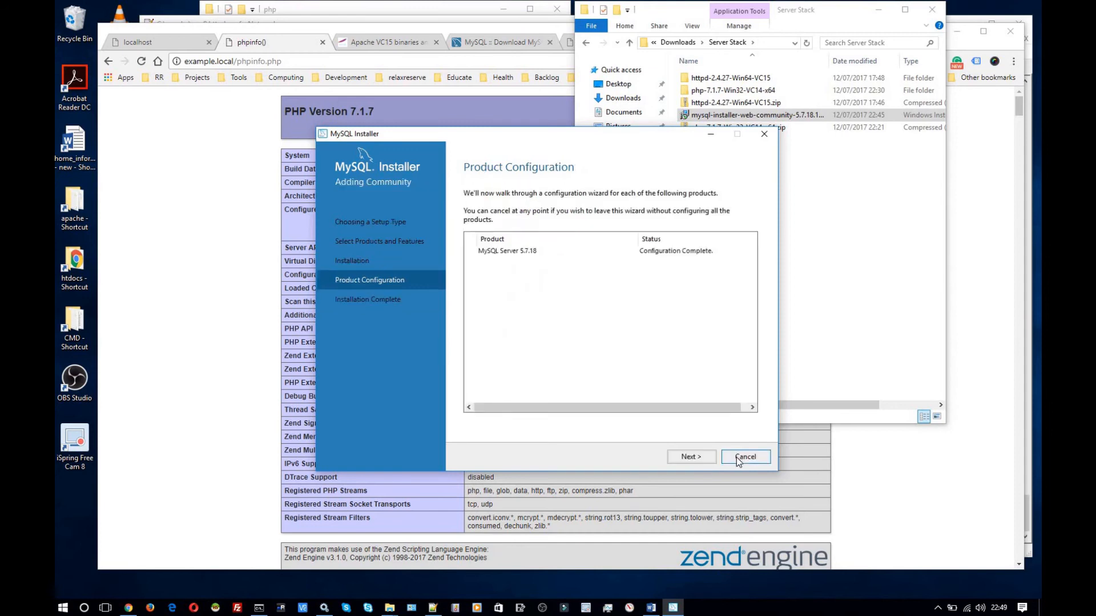
# Step: Finish the installation with Start MySQL Shell unticked so only Workbench launches
pyautogui.click(691, 457)
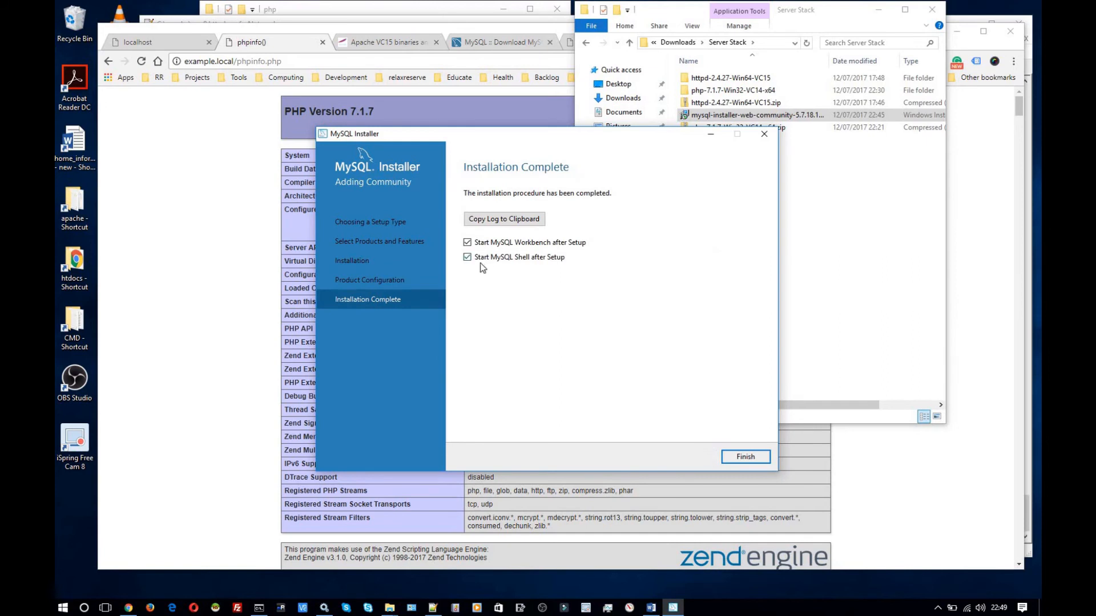
pyautogui.click(467, 258)
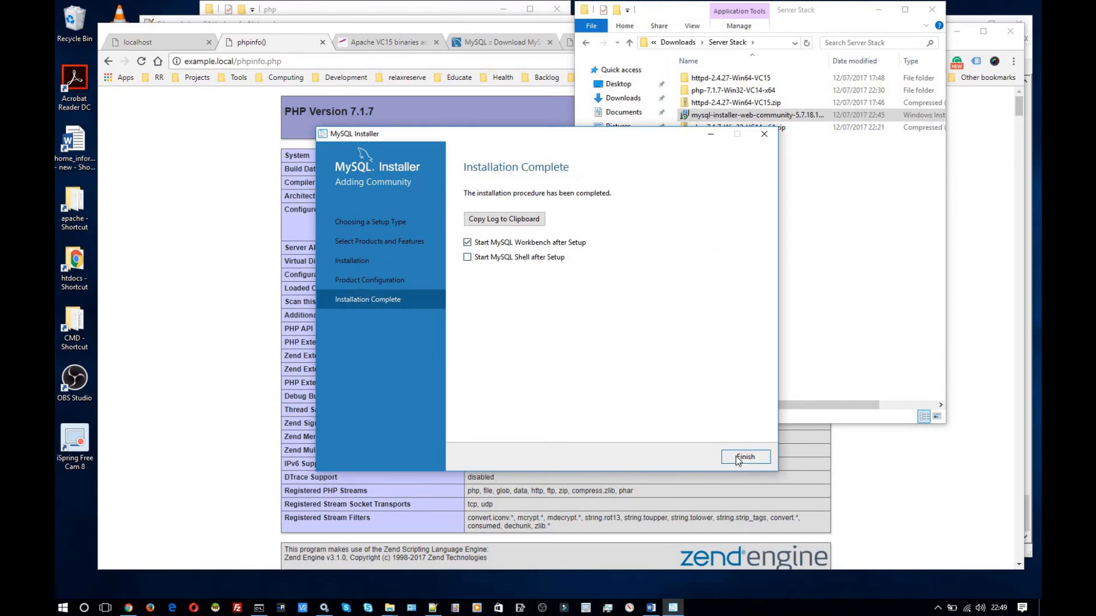
pyautogui.click(745, 456)
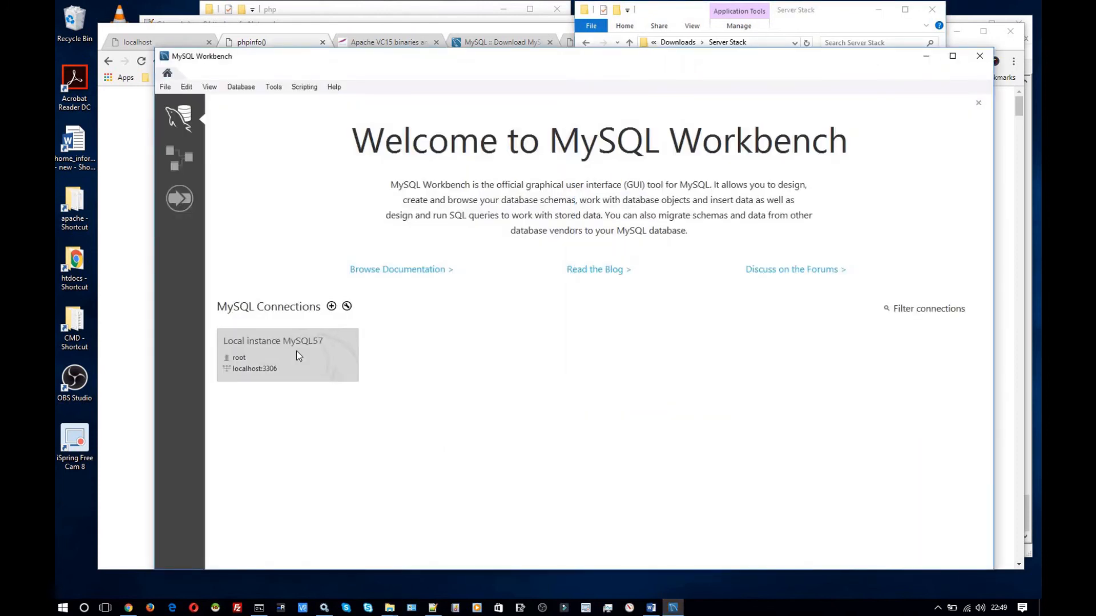
# Step: Connect to the Local instance MySQL57 and browse information_schema tables and CHARACTER_SETS
pyautogui.doubleClick(286, 354)
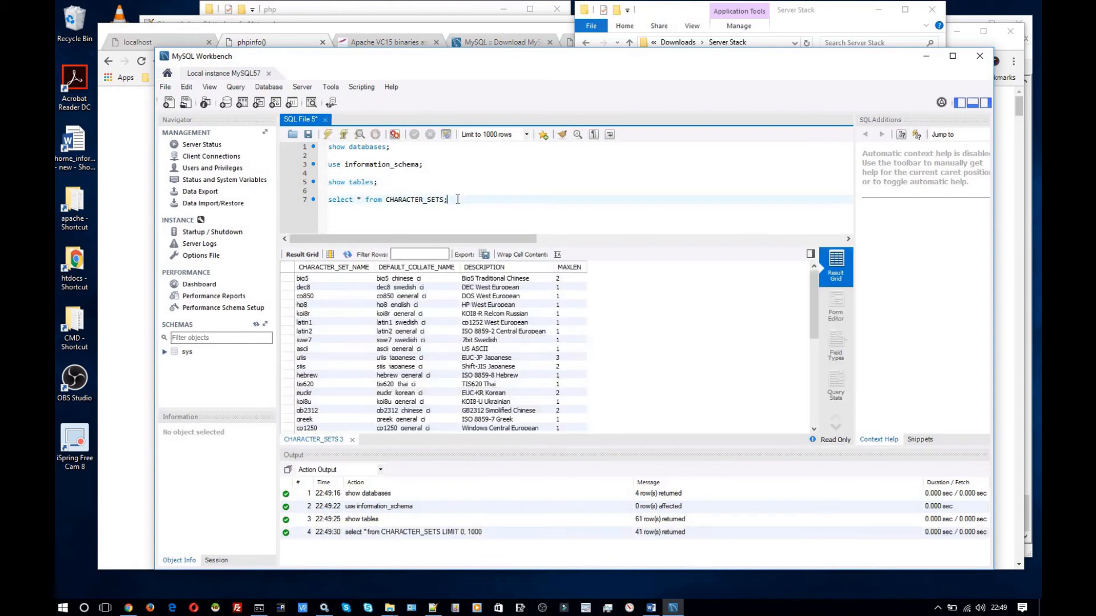
pyautogui.moveTo(419, 353)
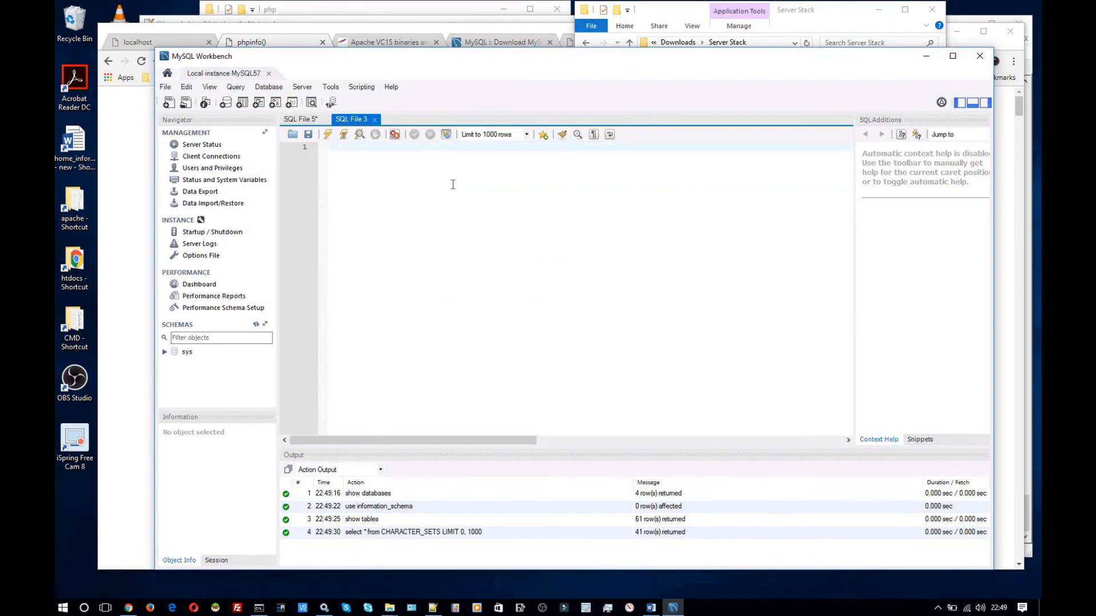
# Step: Run CREATE DATABASE example; so the example schema appears alongside sys
pyautogui.write('c')
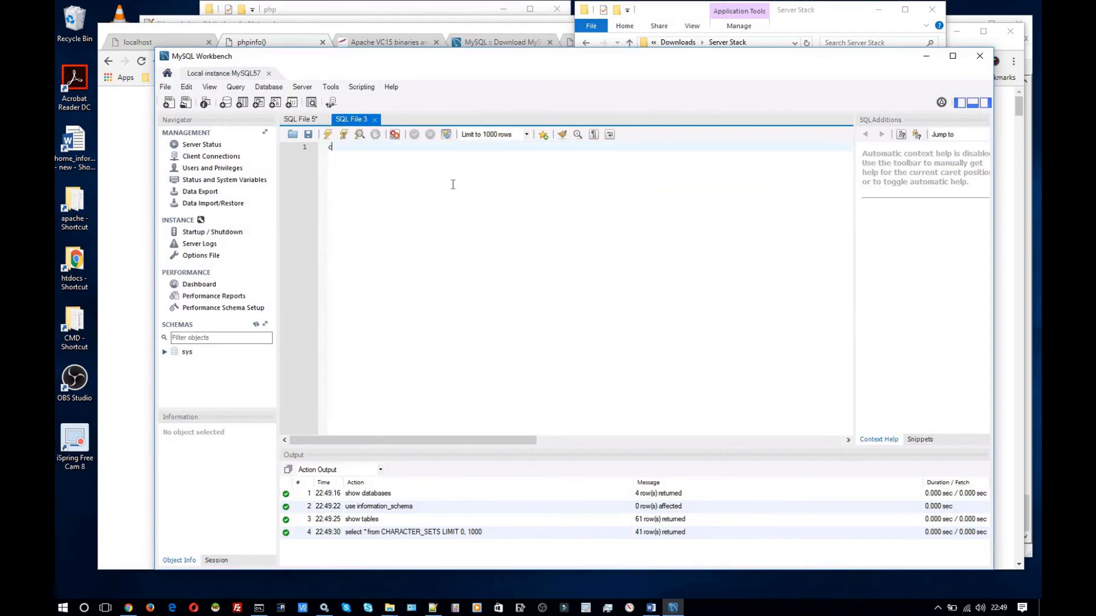
pyautogui.write('create d')
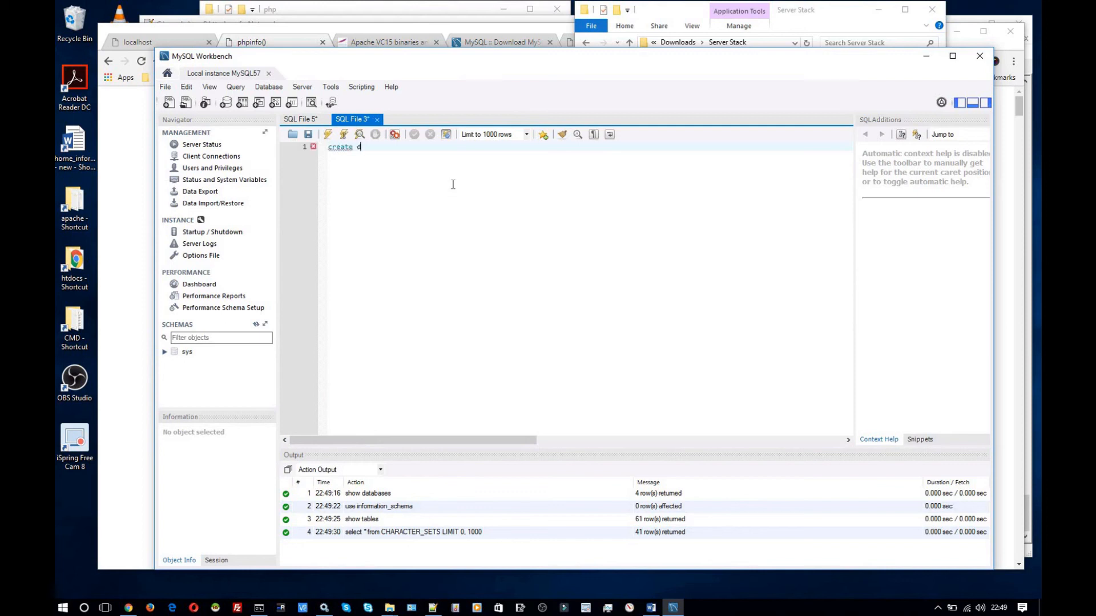
pyautogui.write('atabase')
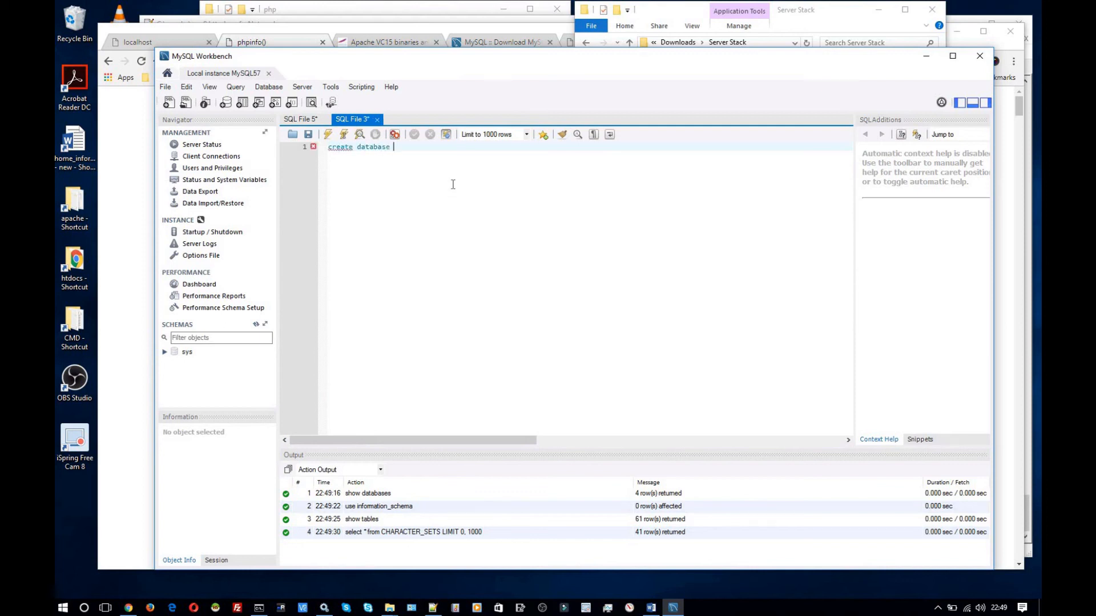
pyautogui.write('example;')
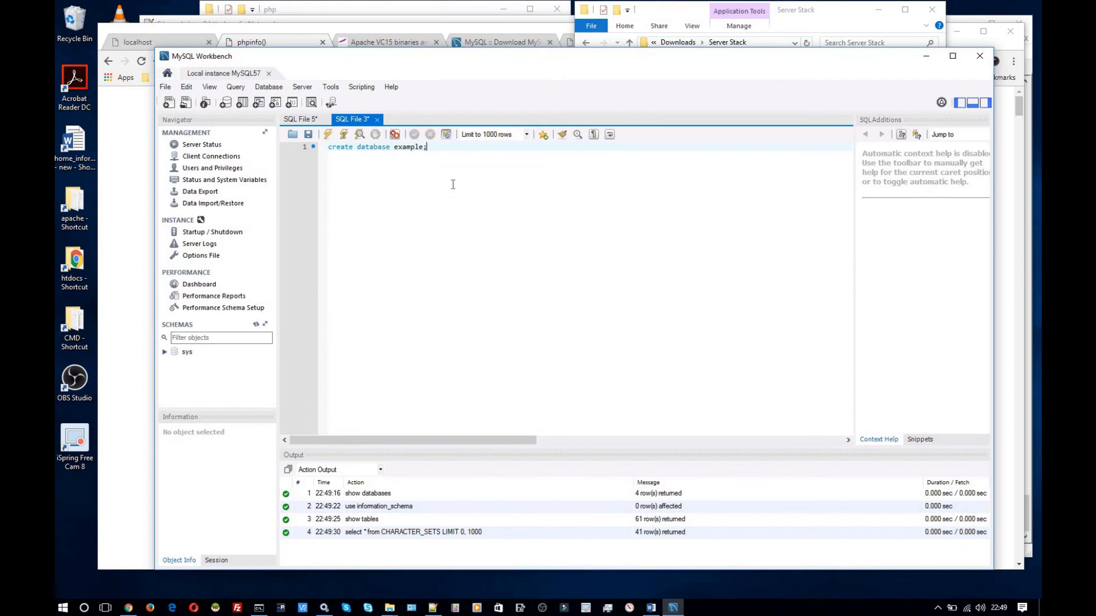
pyautogui.click(328, 135)
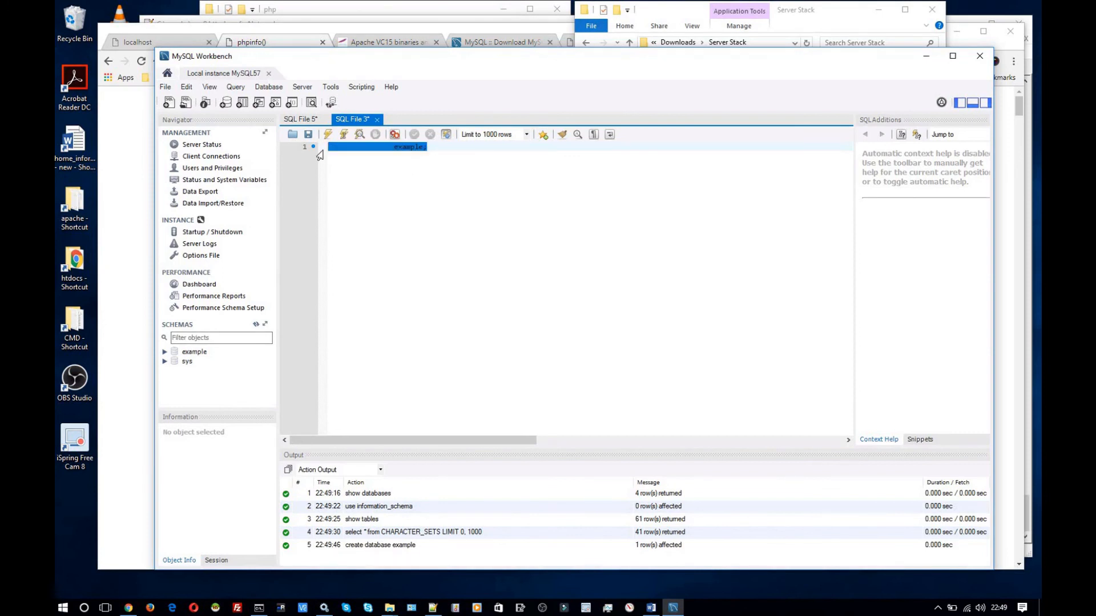
# Step: Write USE example; and the skeleton of a CREATE TABLE example statement
pyautogui.write('use exam')
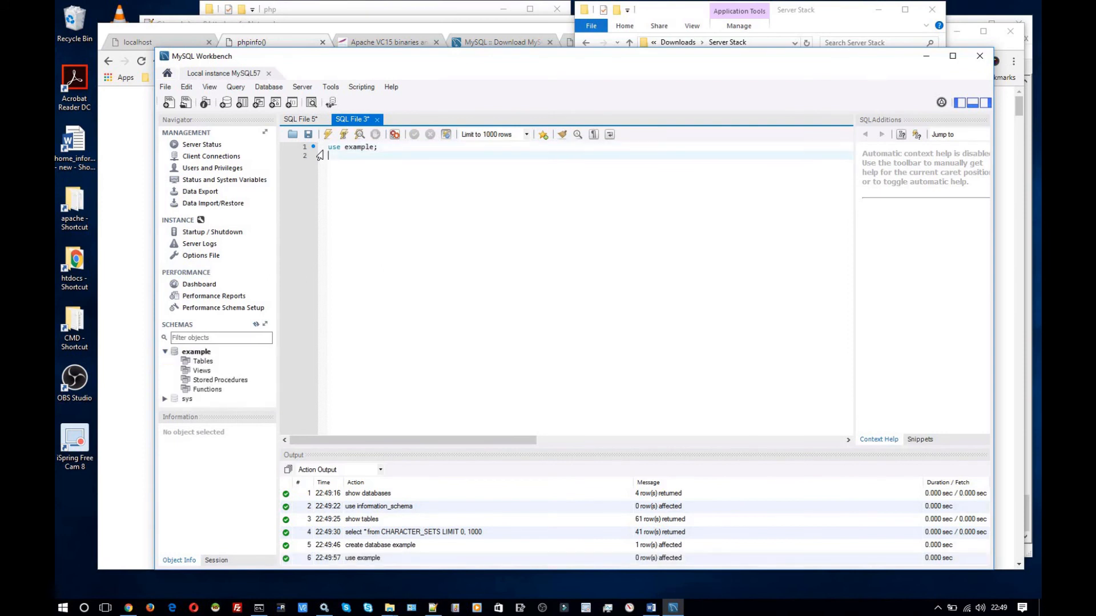
pyautogui.write('c')
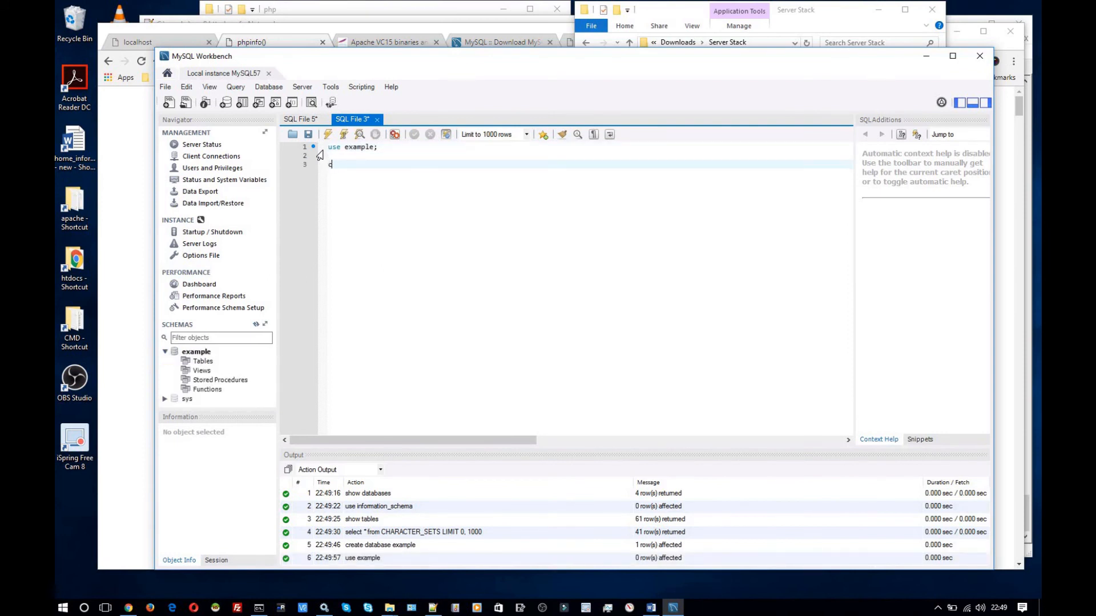
pyautogui.write('create table ex')
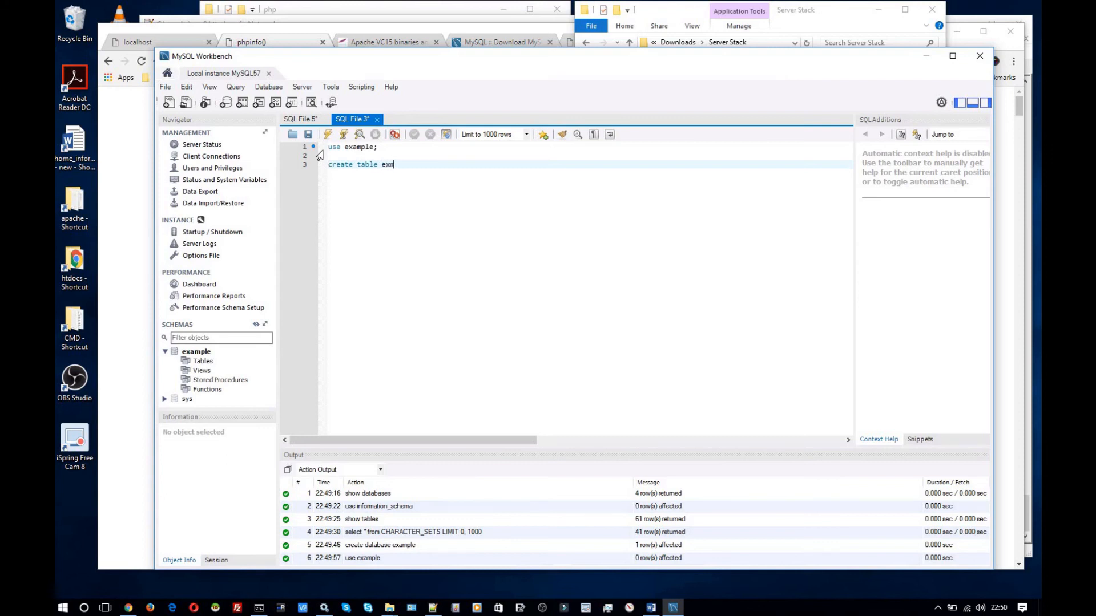
pyautogui.write('mple;')
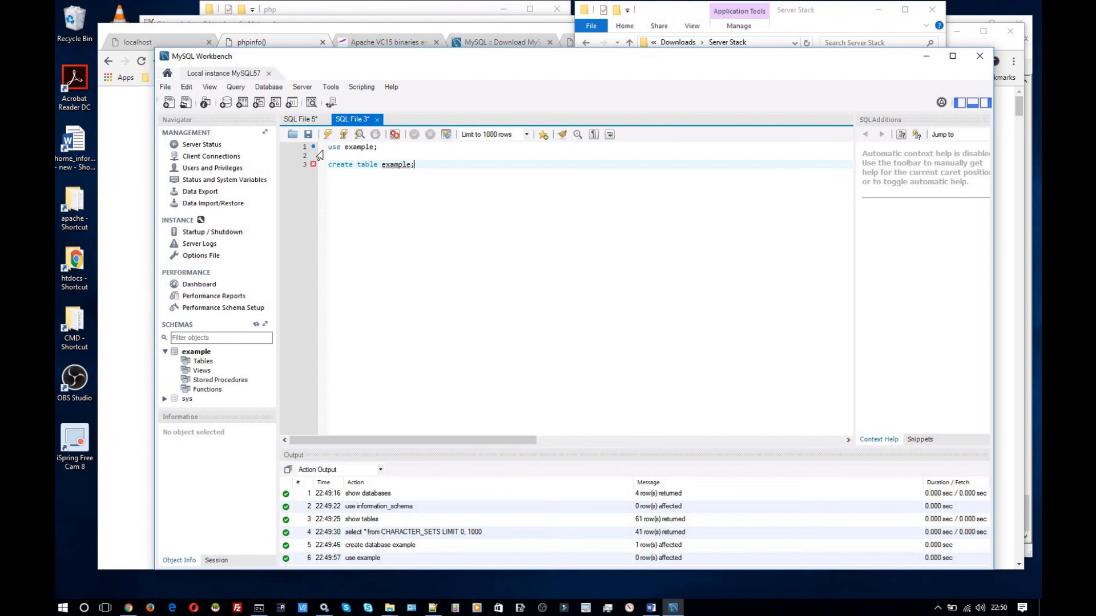
pyautogui.write('(')
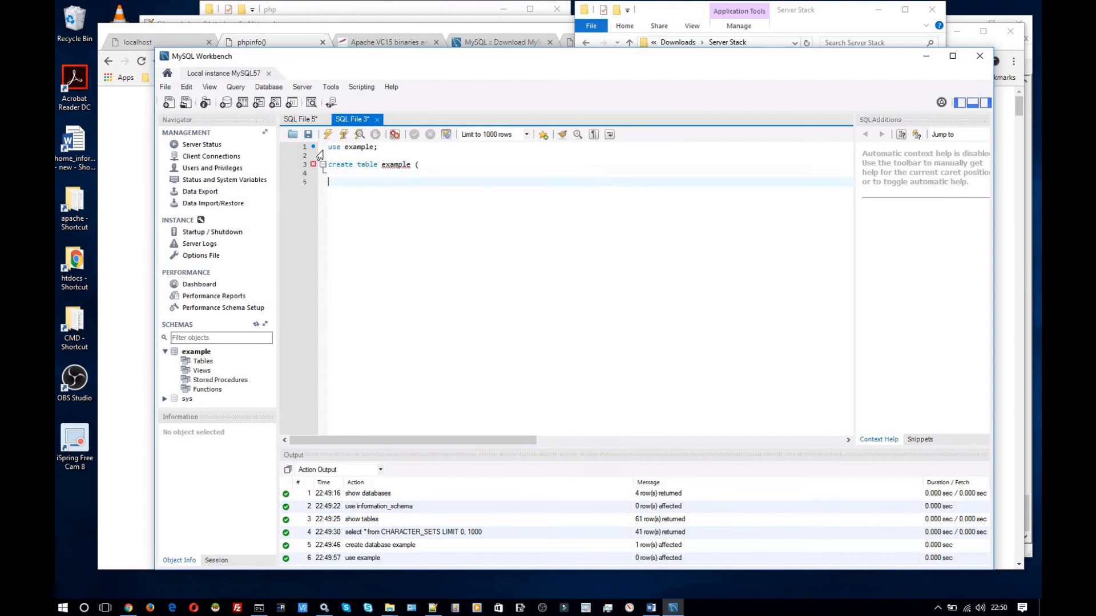
pyautogui.write(');')
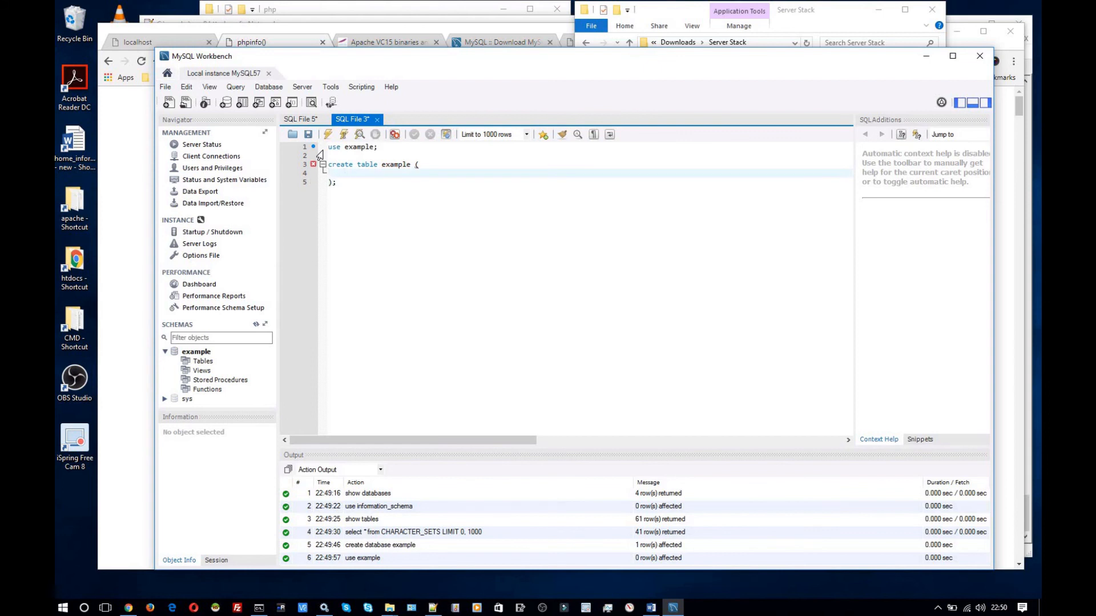
# Step: Define columns field_one TEXT NOT NULL and field_two VARCHAR(300) NOT NULL in the table
pyautogui.write('field_one TEXT NOT NU')
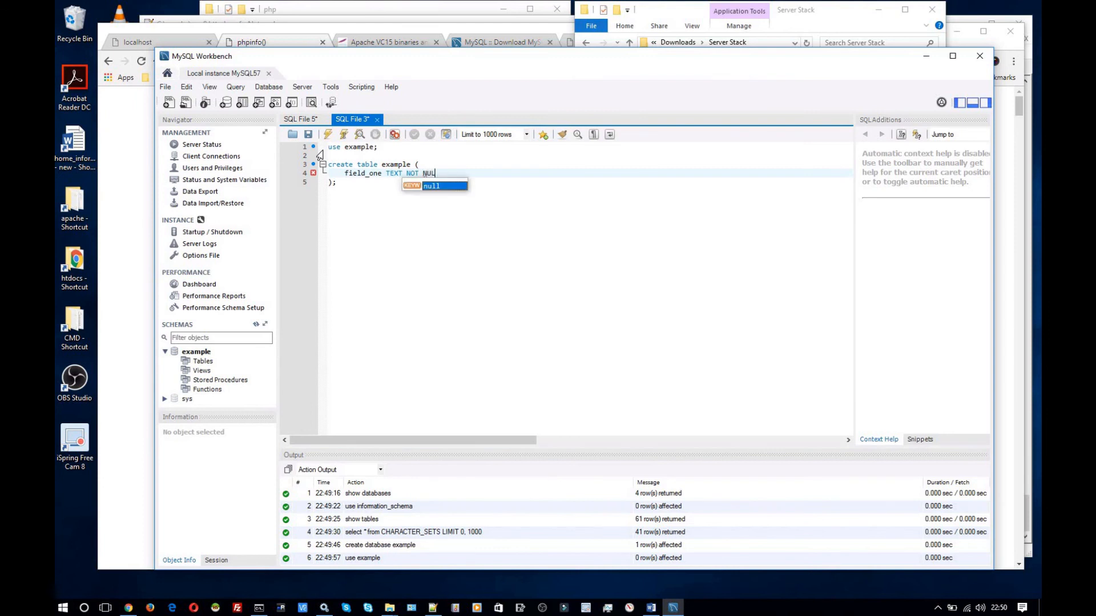
pyautogui.write('L,')
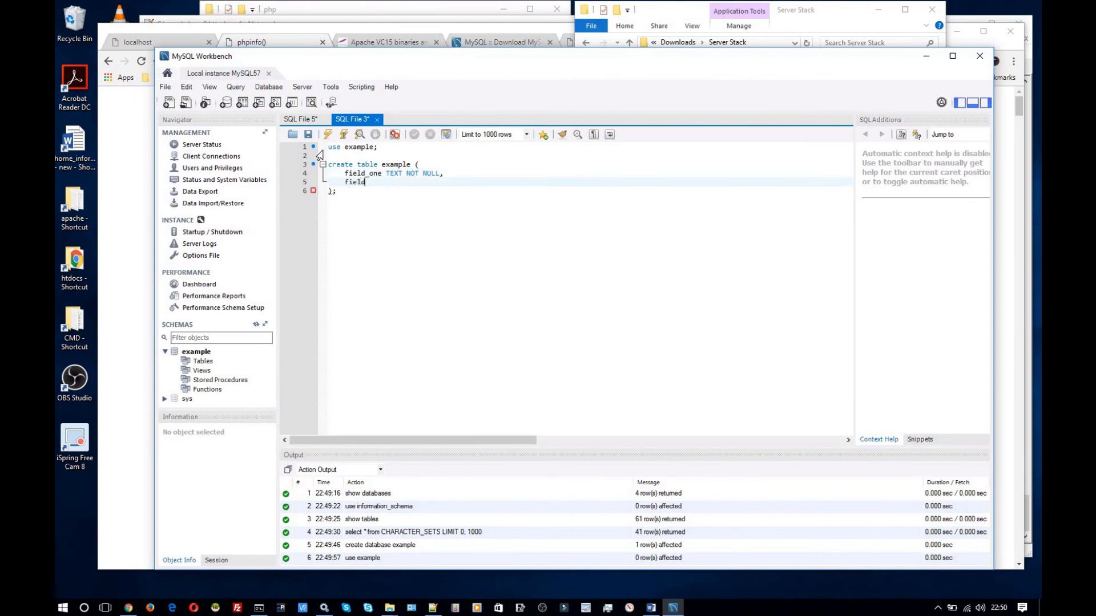
pyautogui.write('_two')
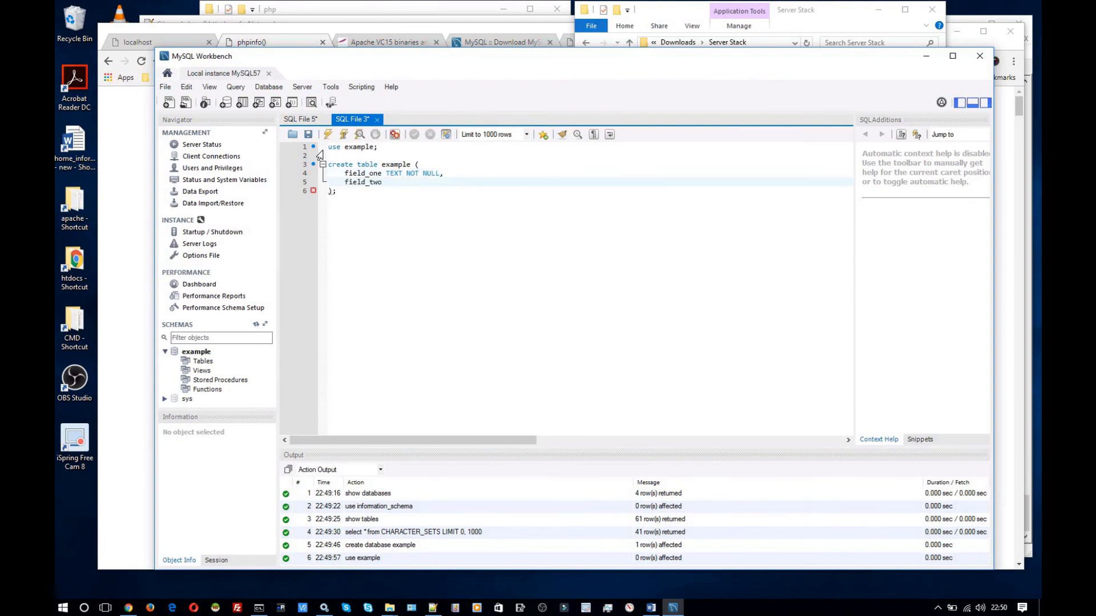
pyautogui.write('VARCHA')
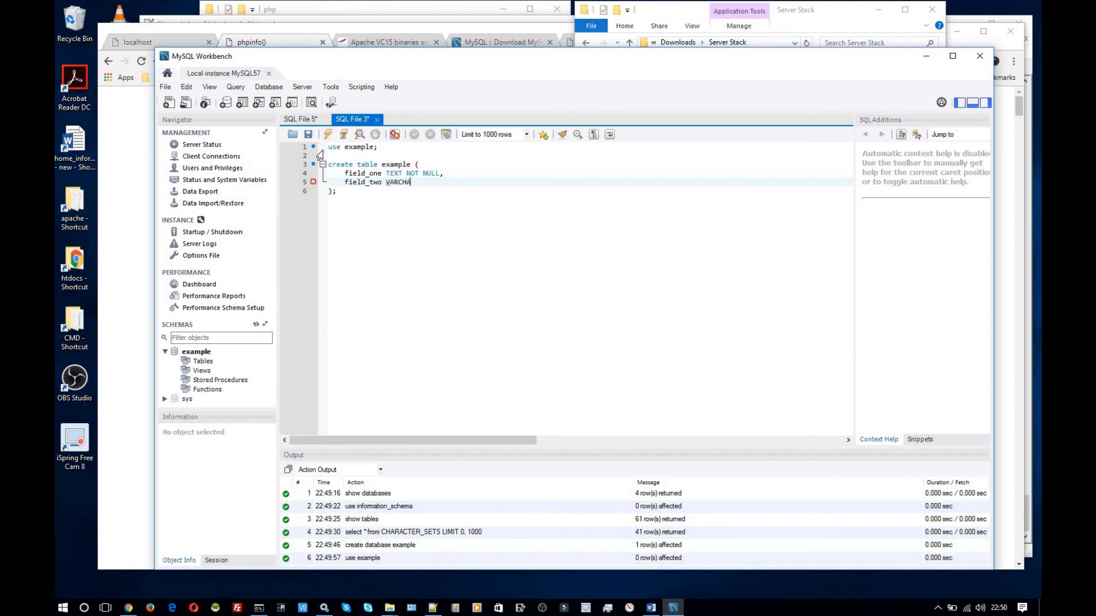
pyautogui.write('R(300) NOT N')
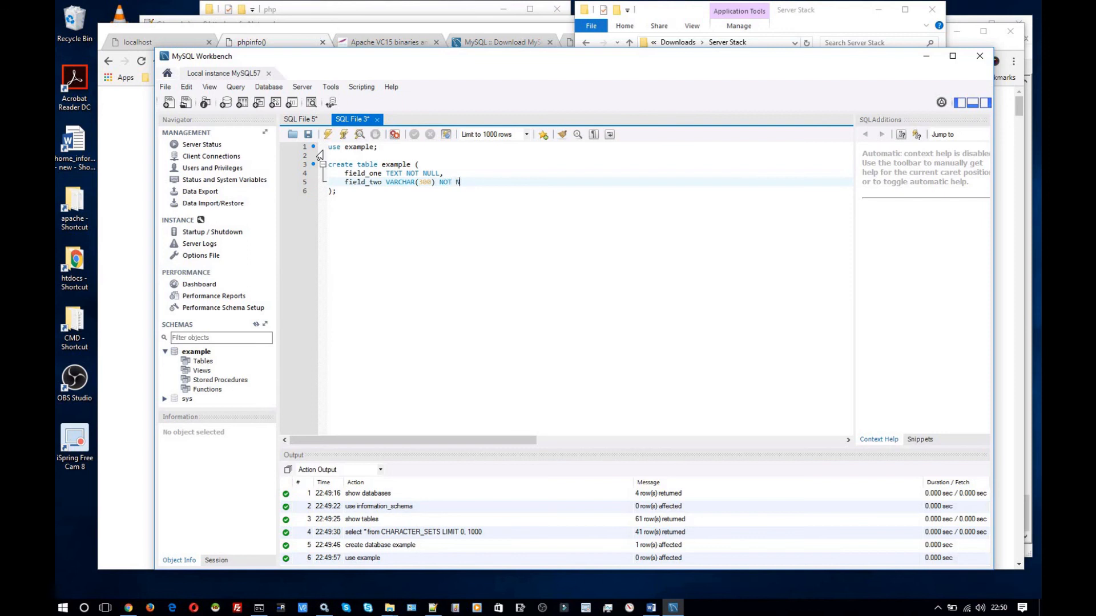
pyautogui.write('ULL')
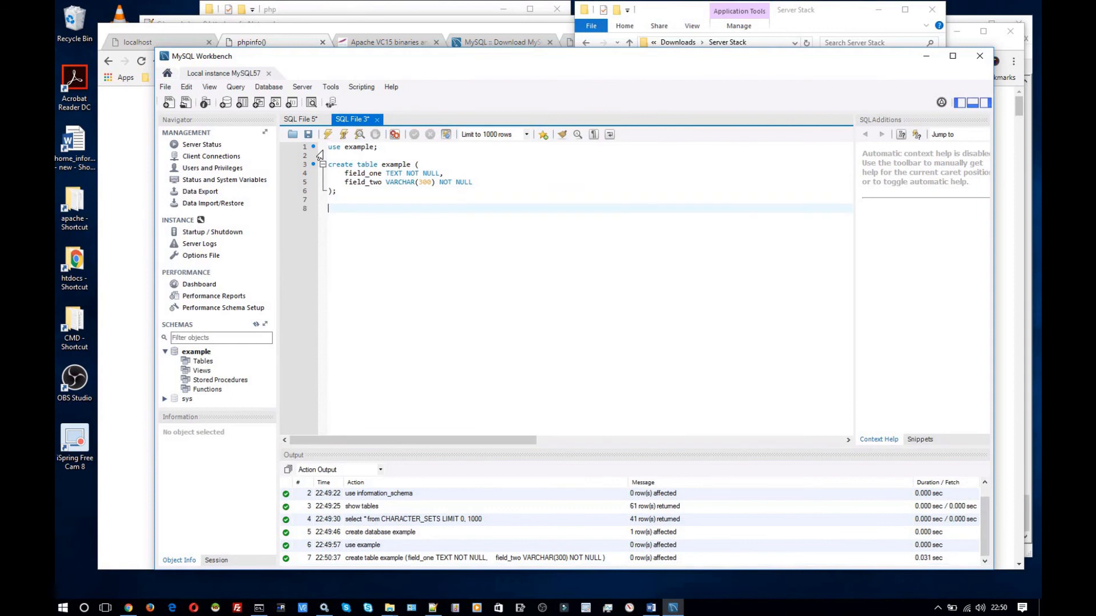
# Step: Write INSERT INTO example (`field_one`, `field_two`) as the statement header
pyautogui.write('insert into')
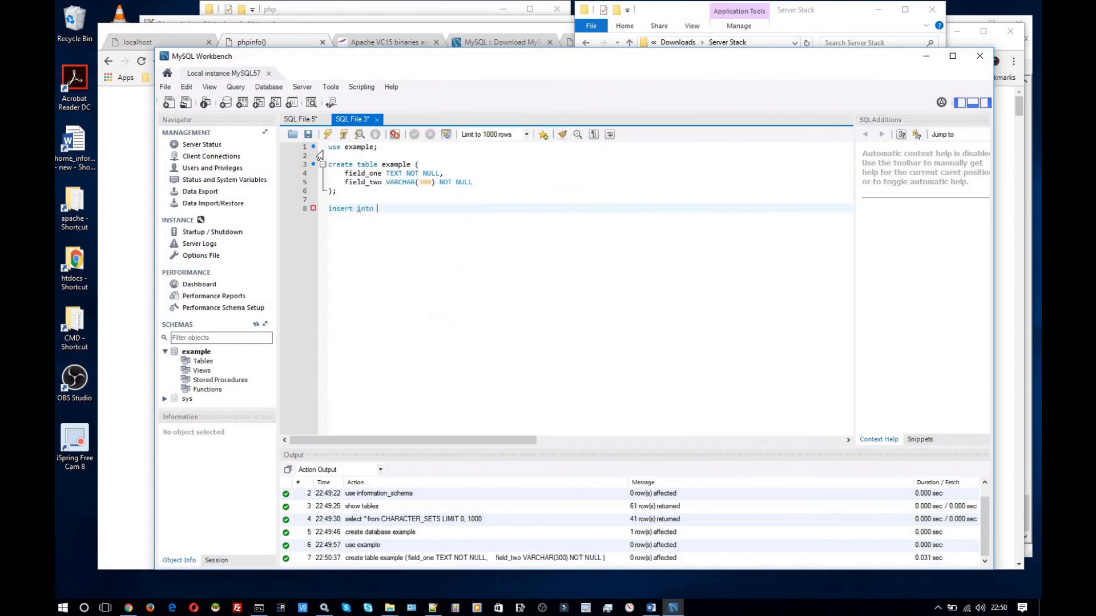
pyautogui.write('example')
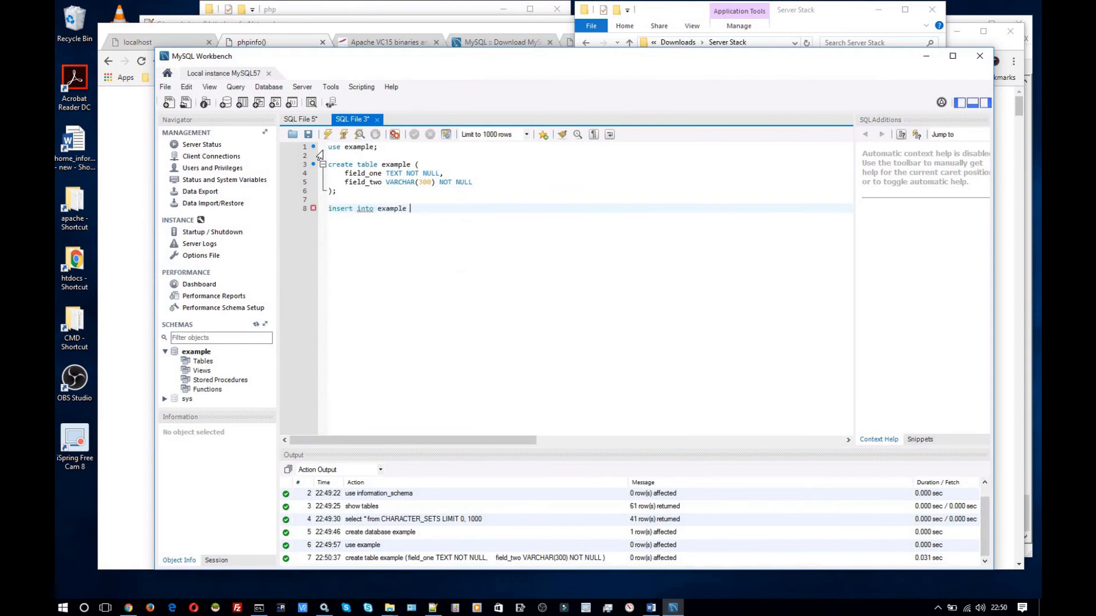
pyautogui.write('(`field')
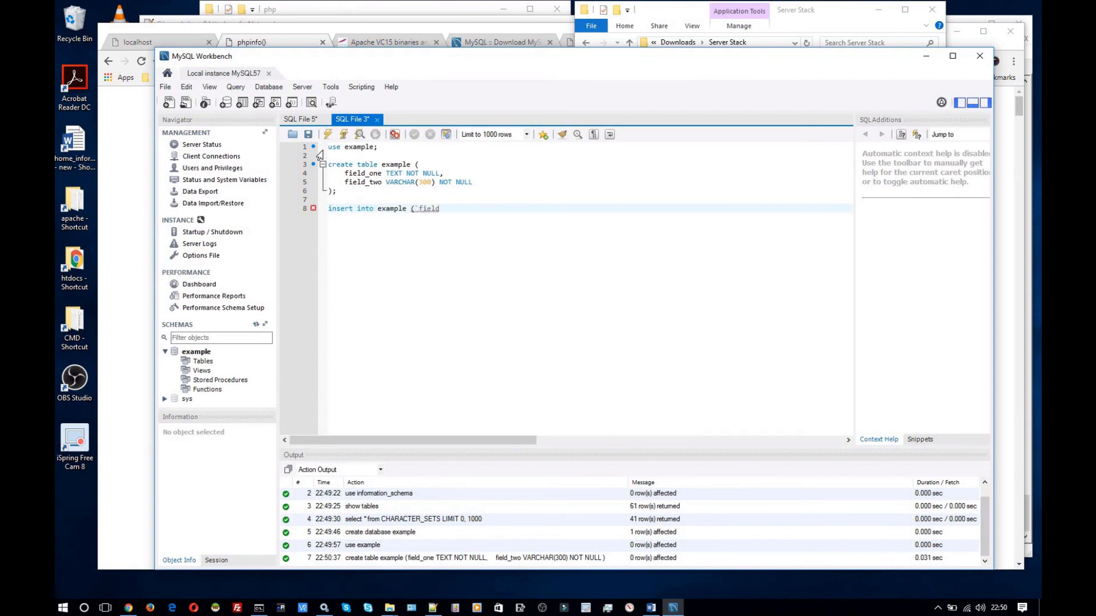
pyautogui.write('_one')
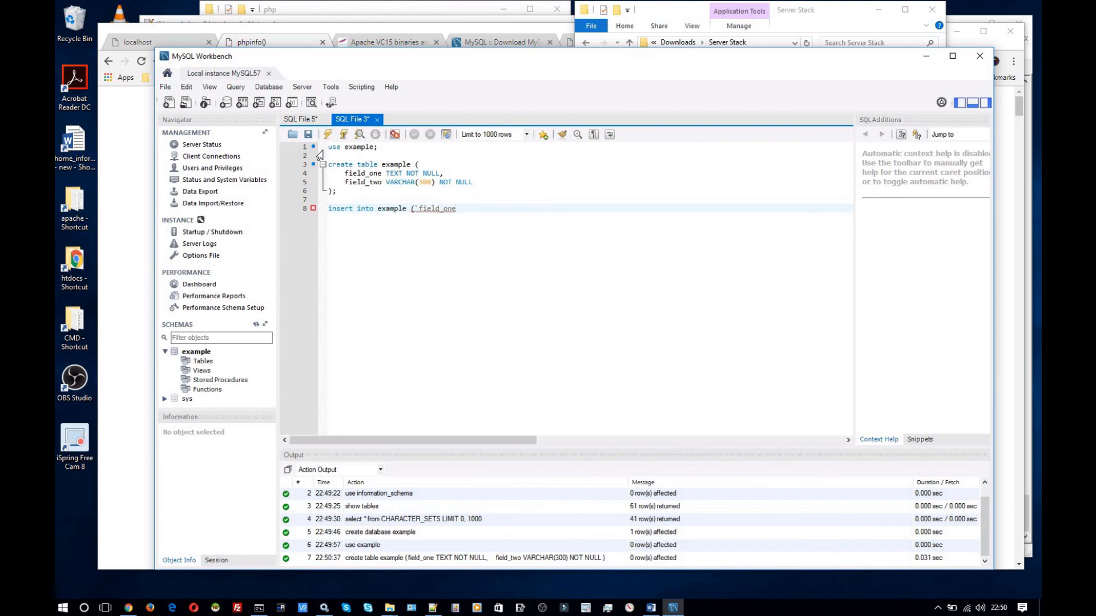
pyautogui.write('`,')
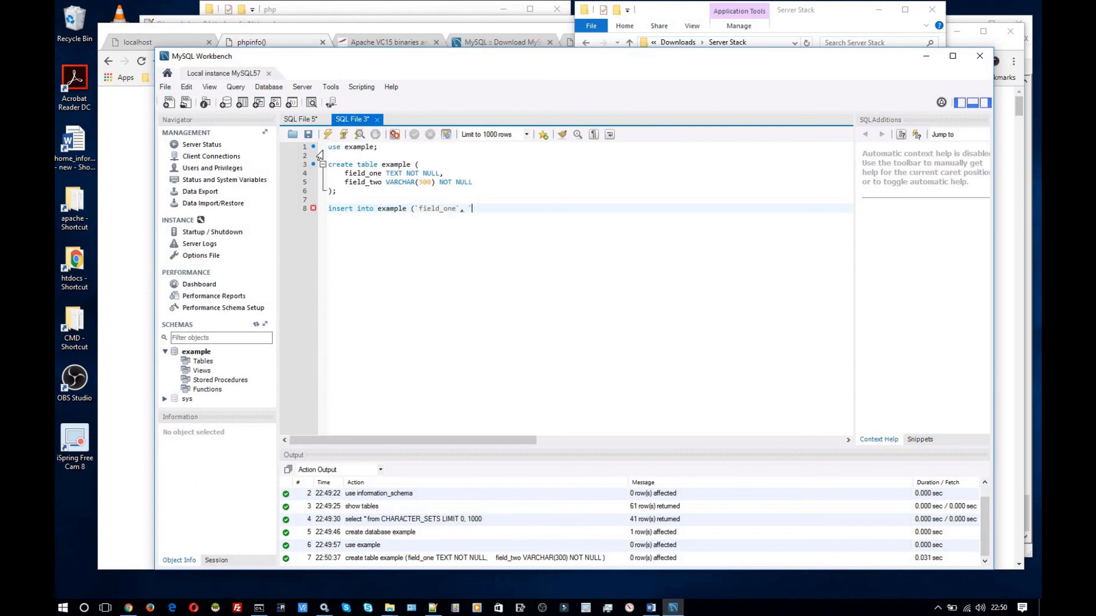
pyautogui.write('`field_t')
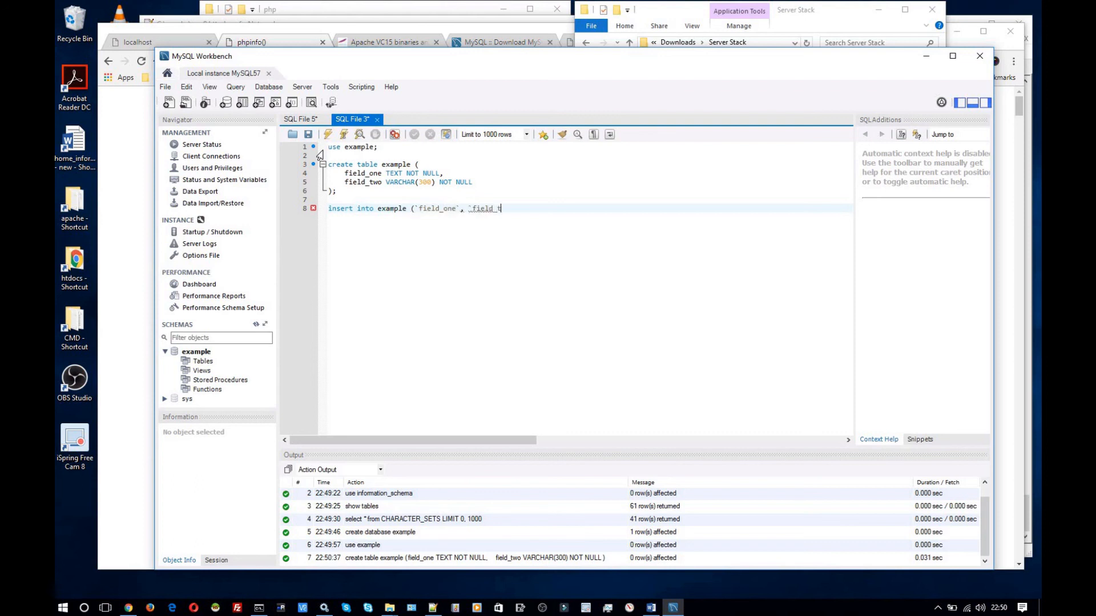
pyautogui.write('wo`) VALU')
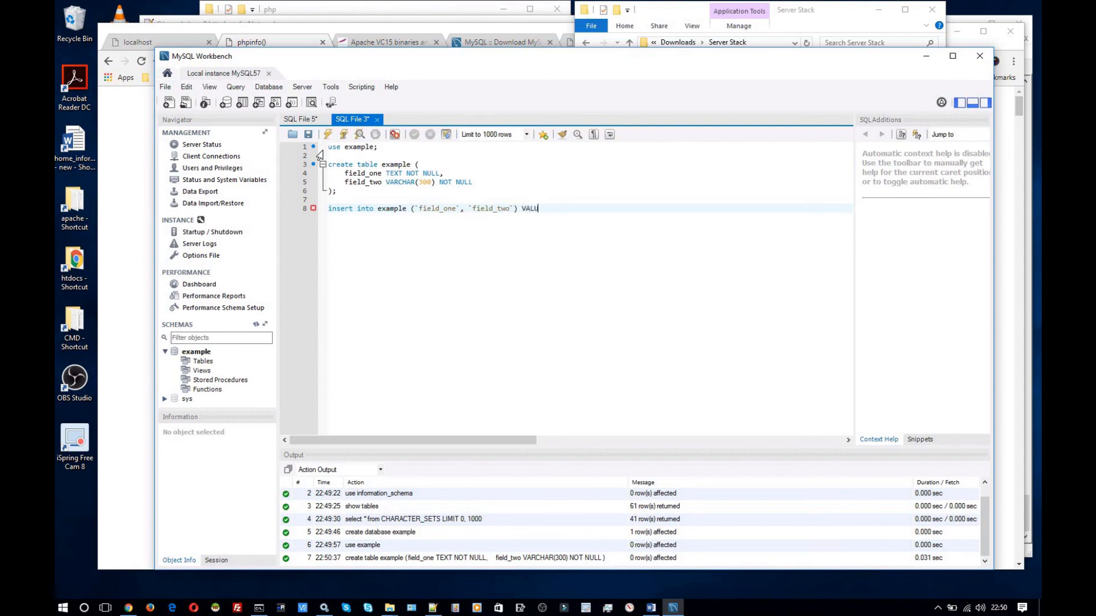
# Step: Add VALUES with six ('ONE','TWO') rows on separate lines and run the insert
pyautogui.write("ES ('ONE', '")
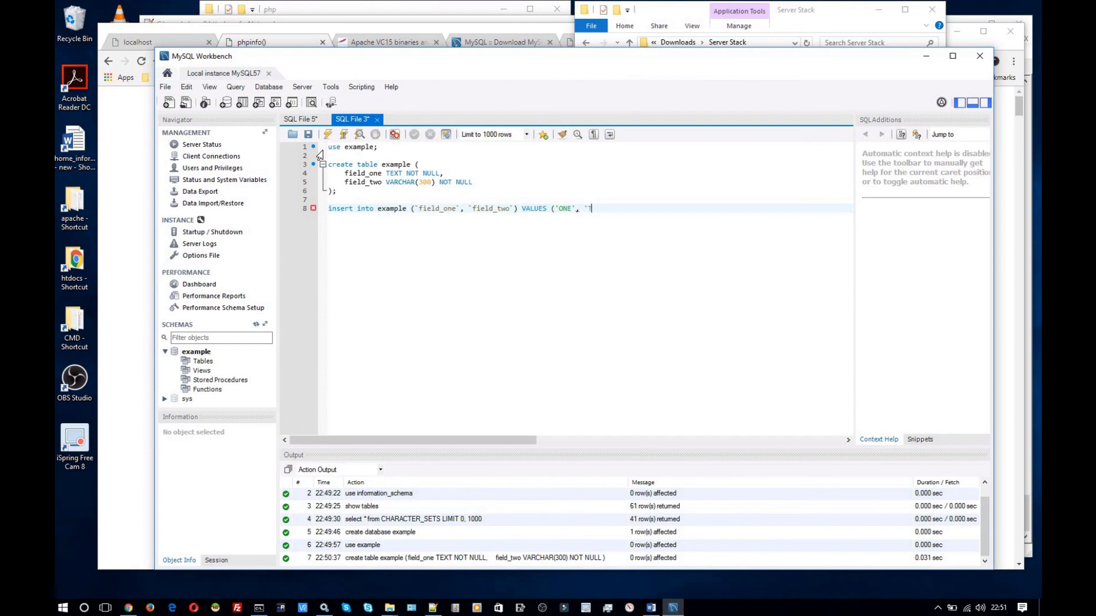
pyautogui.write("TWO');")
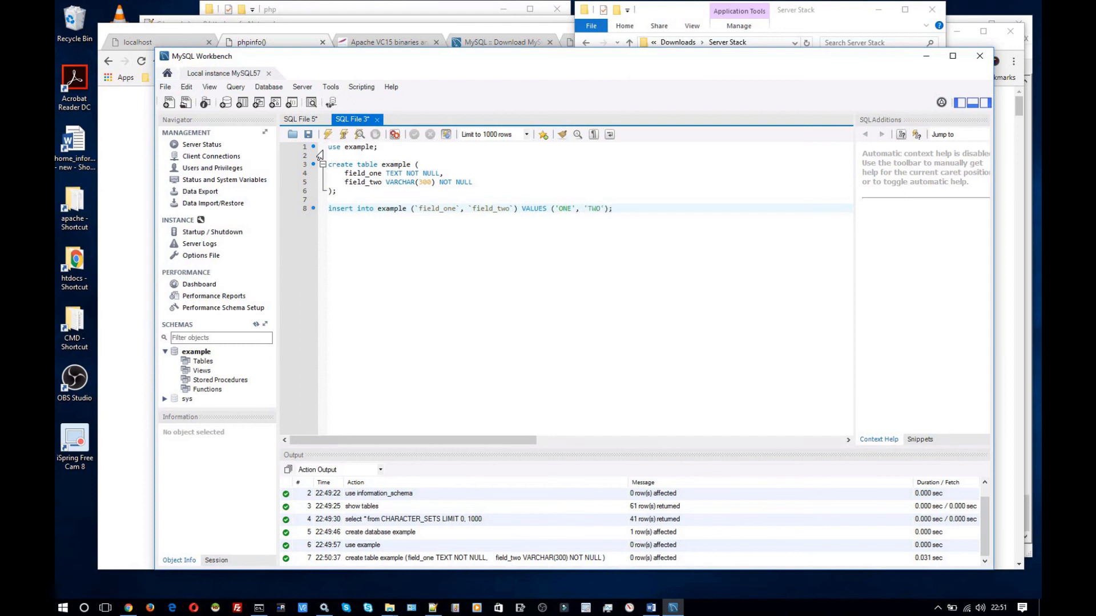
pyautogui.click(551, 208)
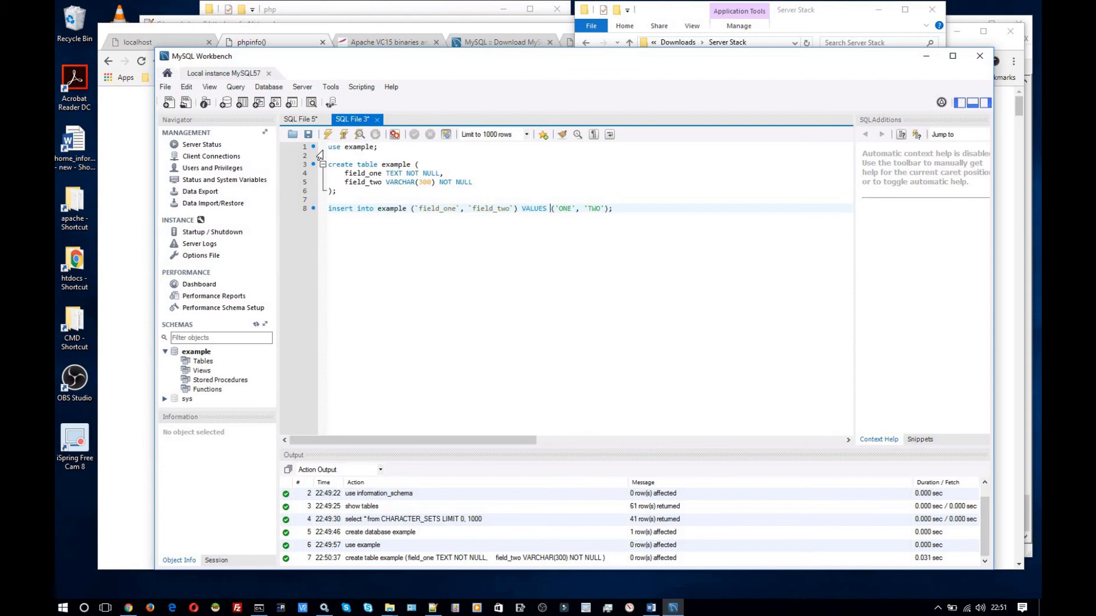
pyautogui.press('Enter')
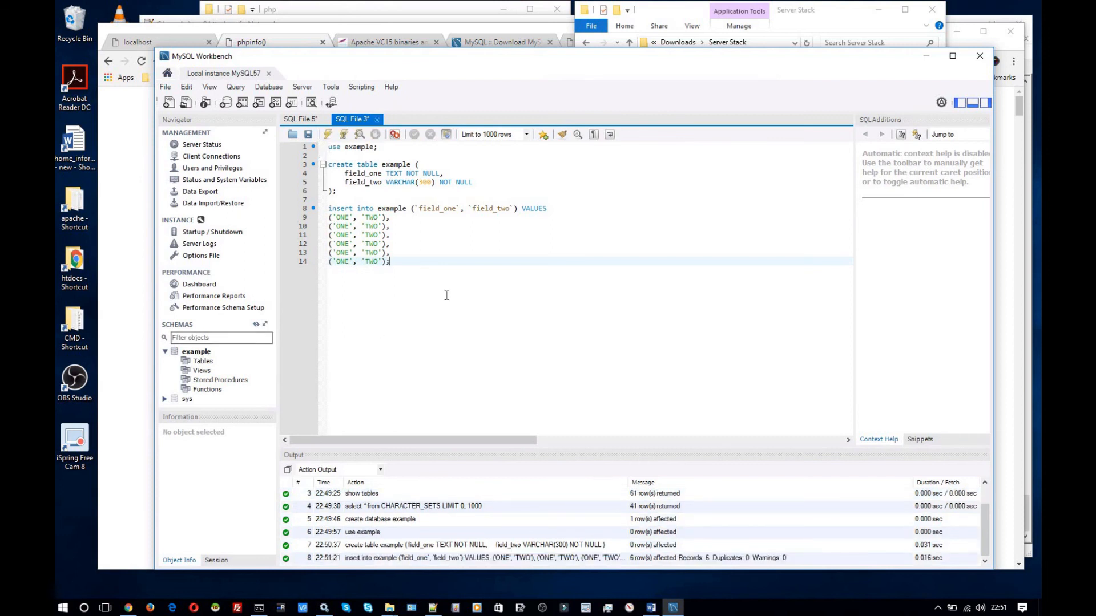
# Step: Run SELECT * FROM example; returning the six ONE/TWO rows in the result grid
pyautogui.write('SELECT * F')
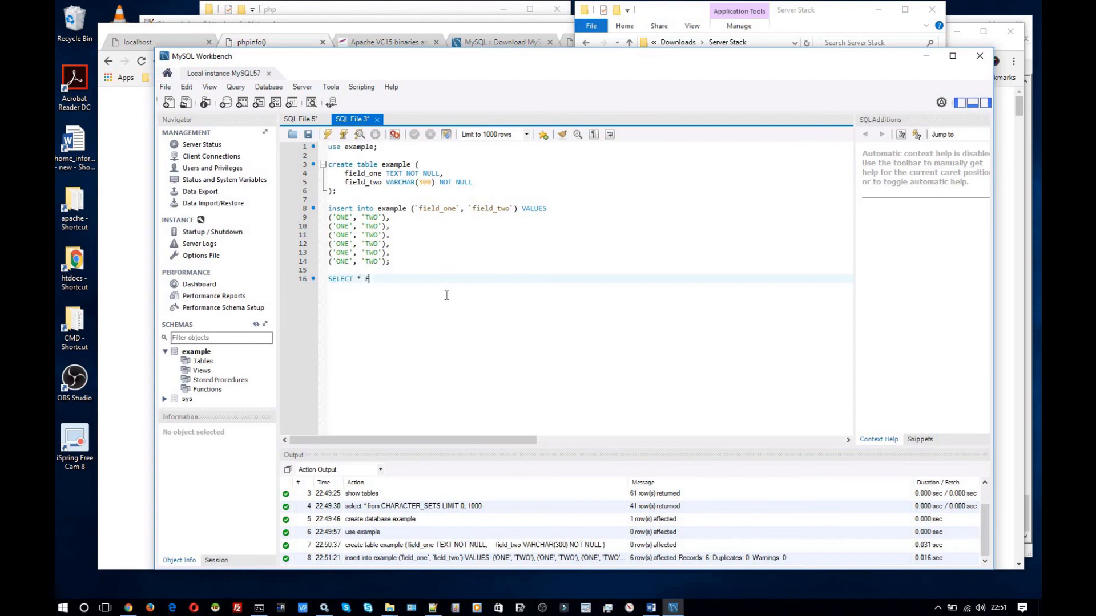
pyautogui.write('ROM example;')
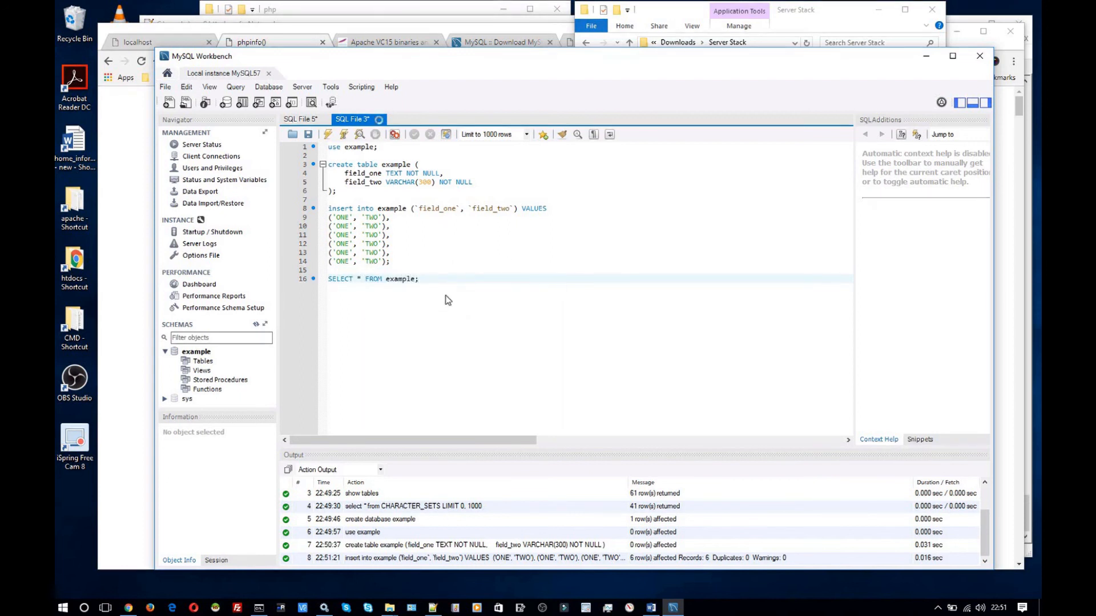
pyautogui.click(328, 135)
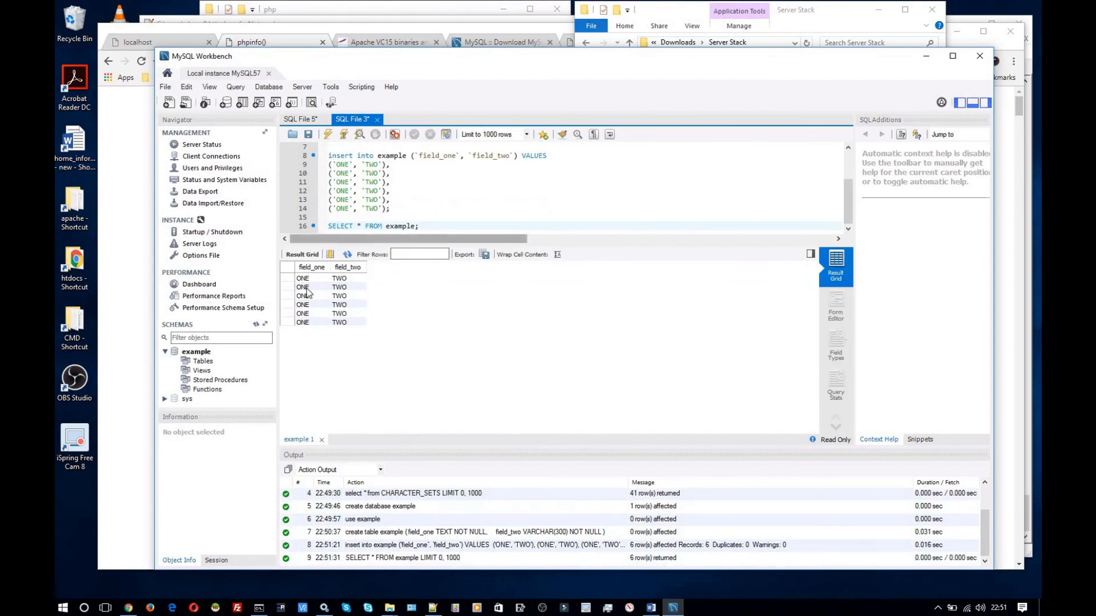